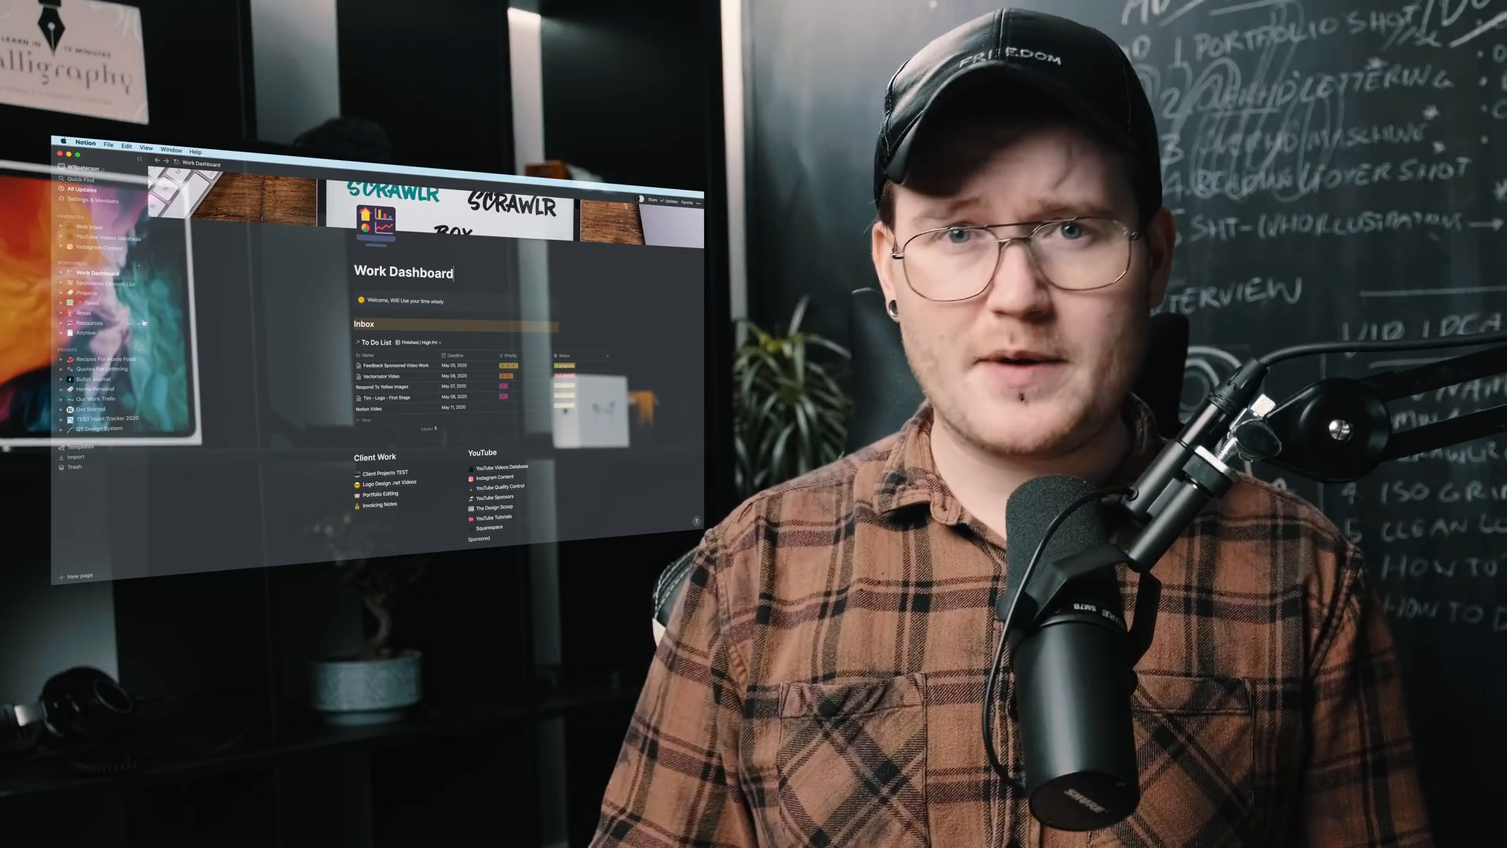
Step: From the Work Dashboard, open the YouTube Videos Database board grouped by production status
{"action": "scroll", "scroll_direction": "down", "scroll_amount": 3}
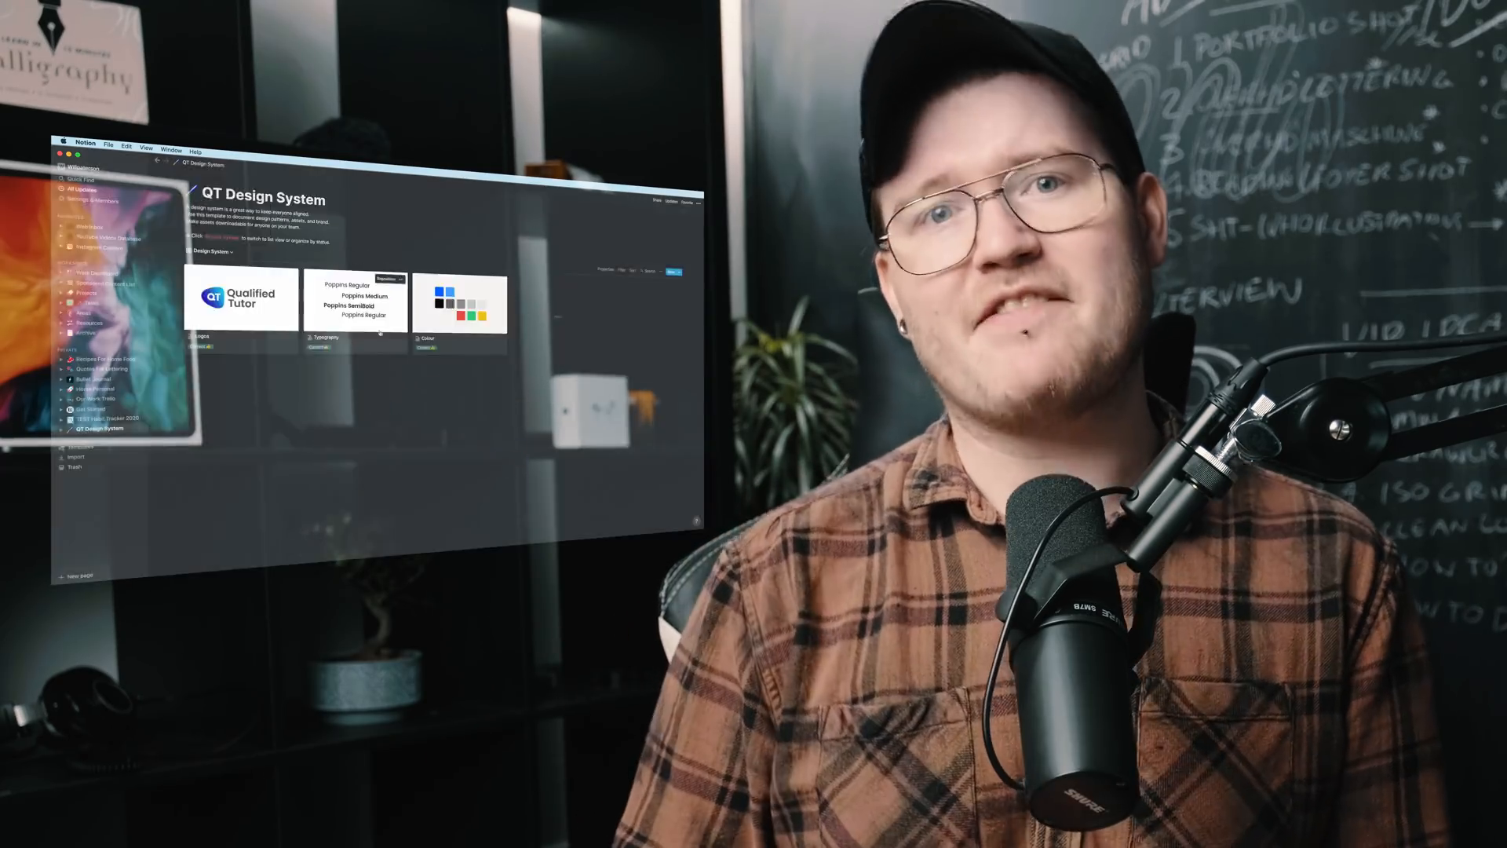
{"action": "left_click", "coordinate": [92, 272]}
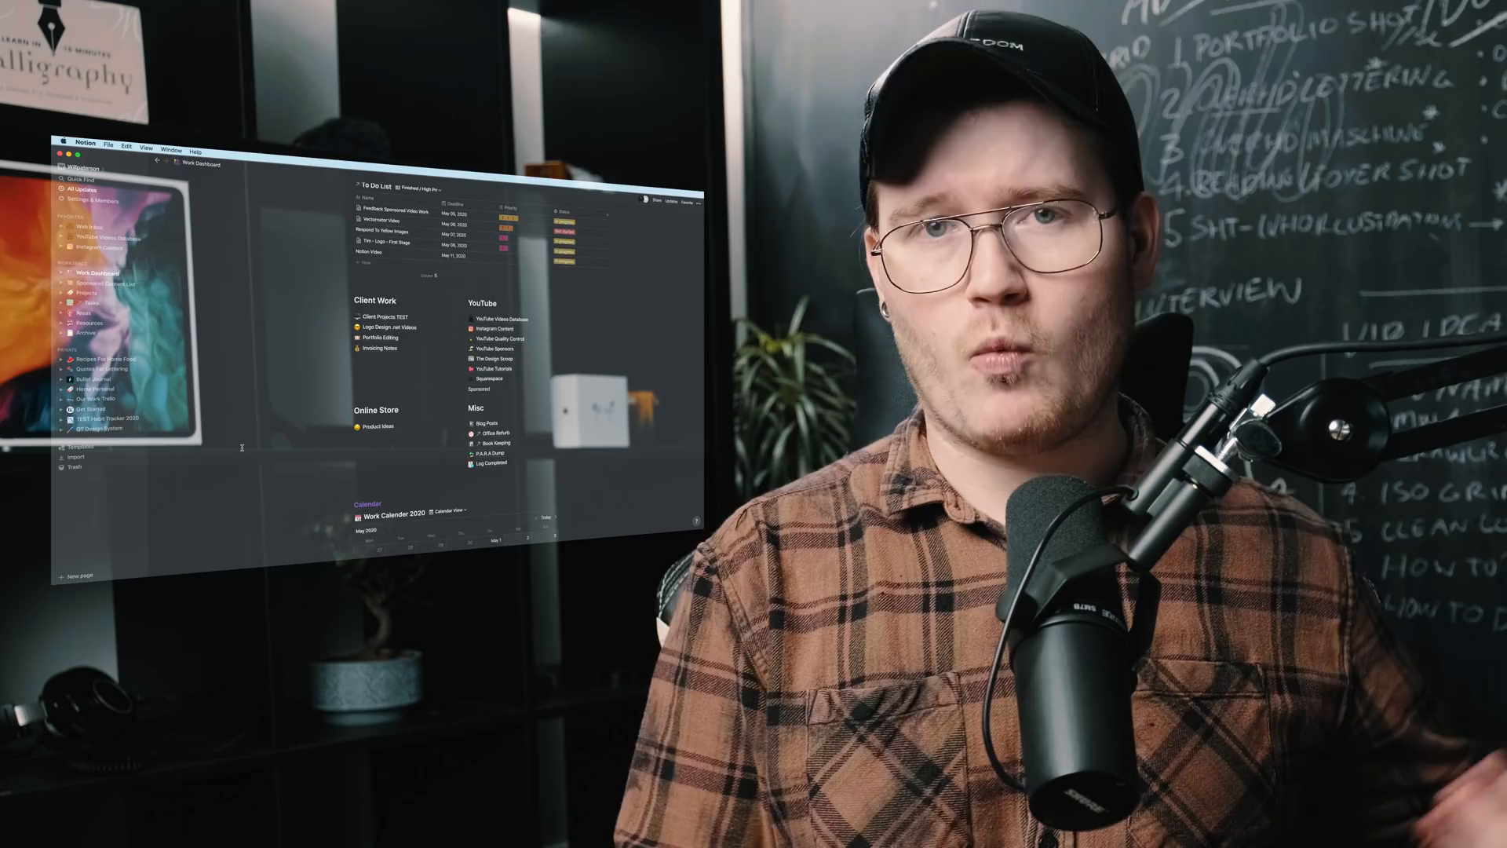
{"action": "left_click", "coordinate": [101, 235]}
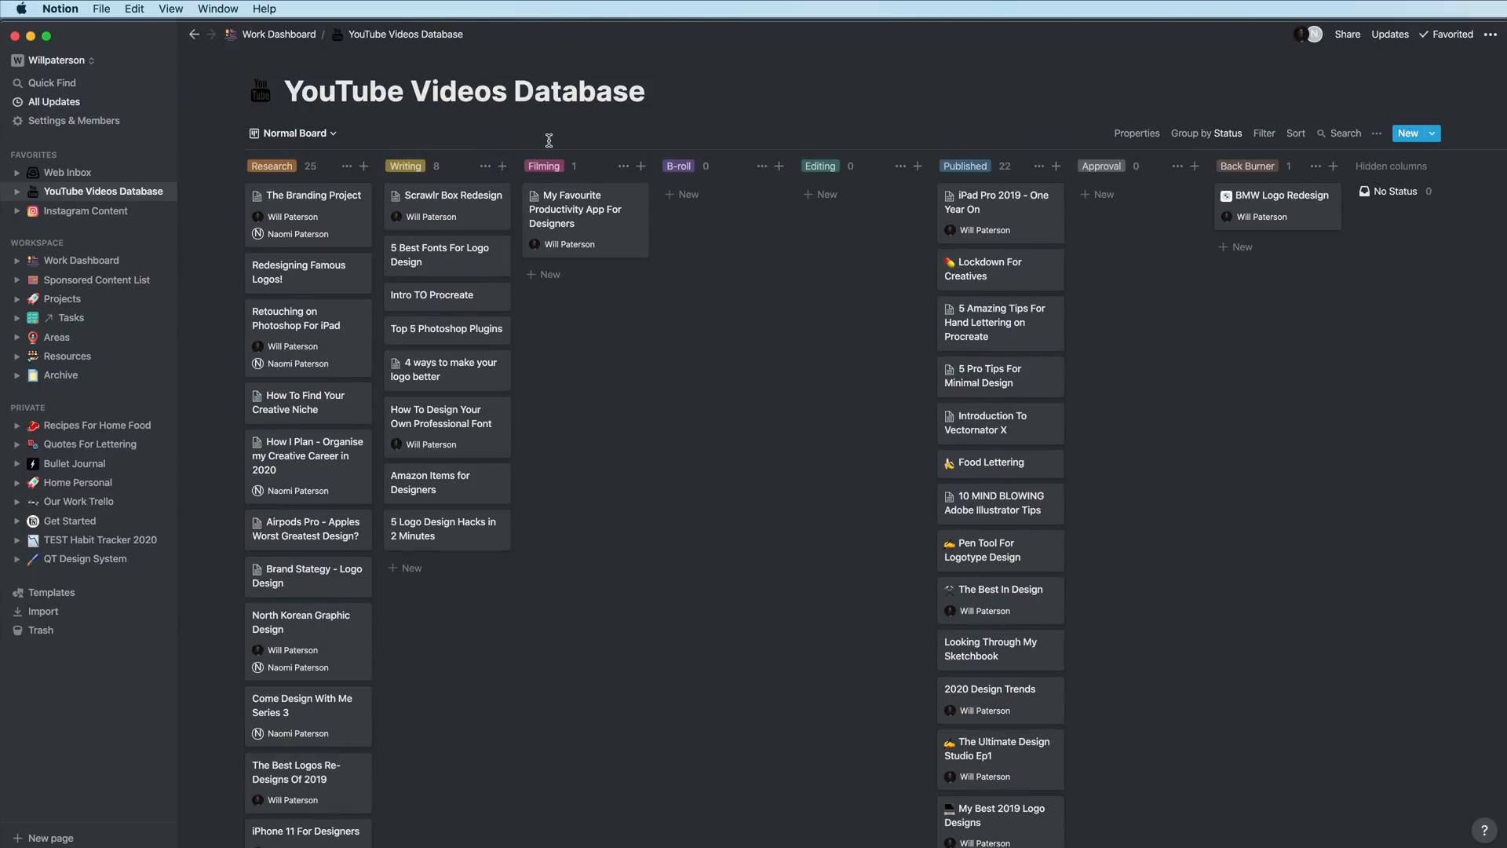
Step: Open Portfolio Editing and preview the Scrawlrbox portfolio project gallery card
{"action": "left_click", "coordinate": [294, 132]}
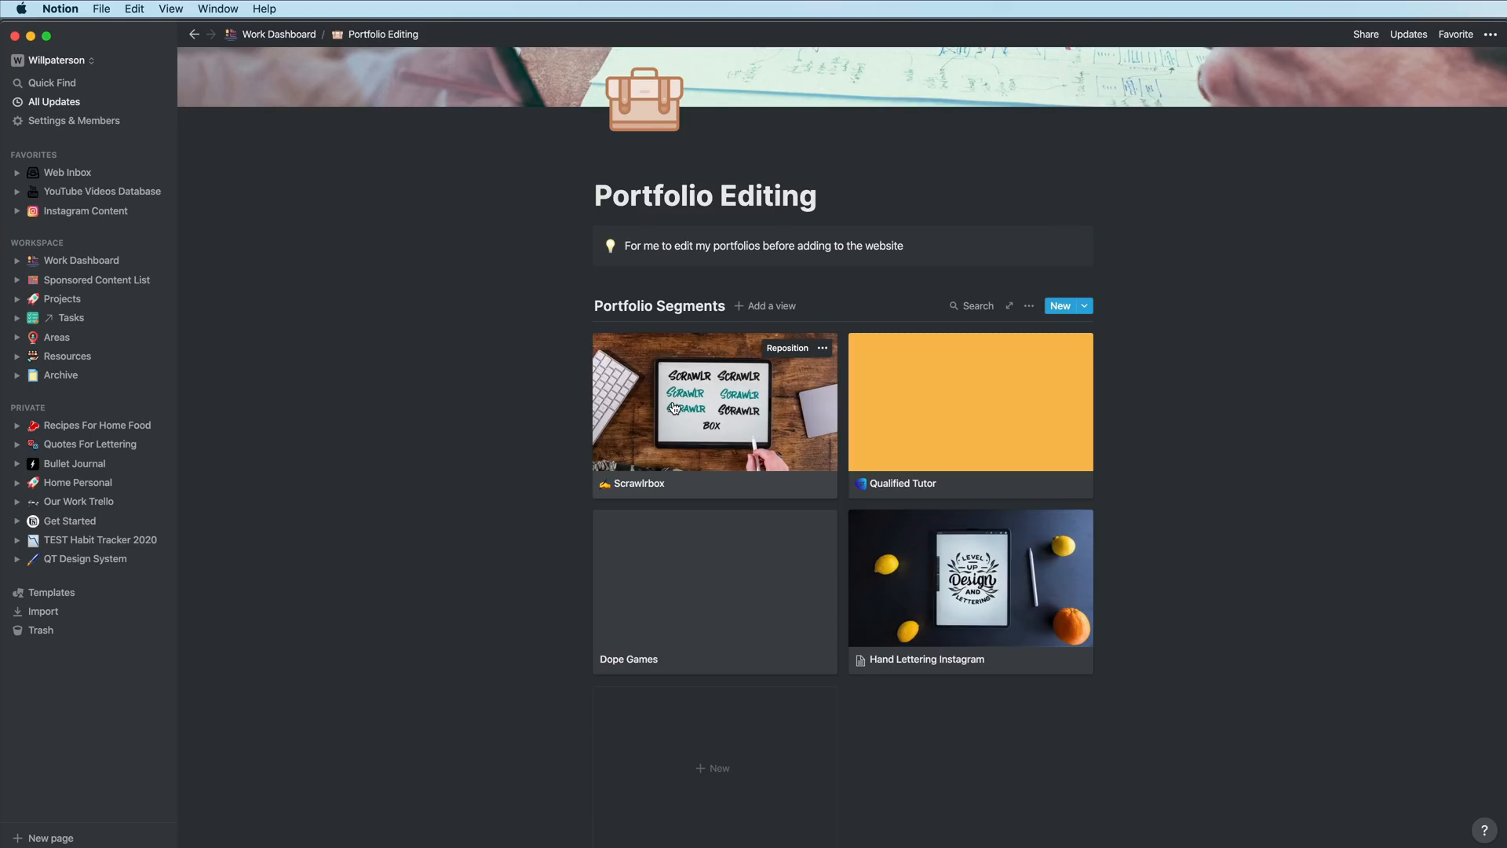
{"action": "left_click", "coordinate": [715, 400]}
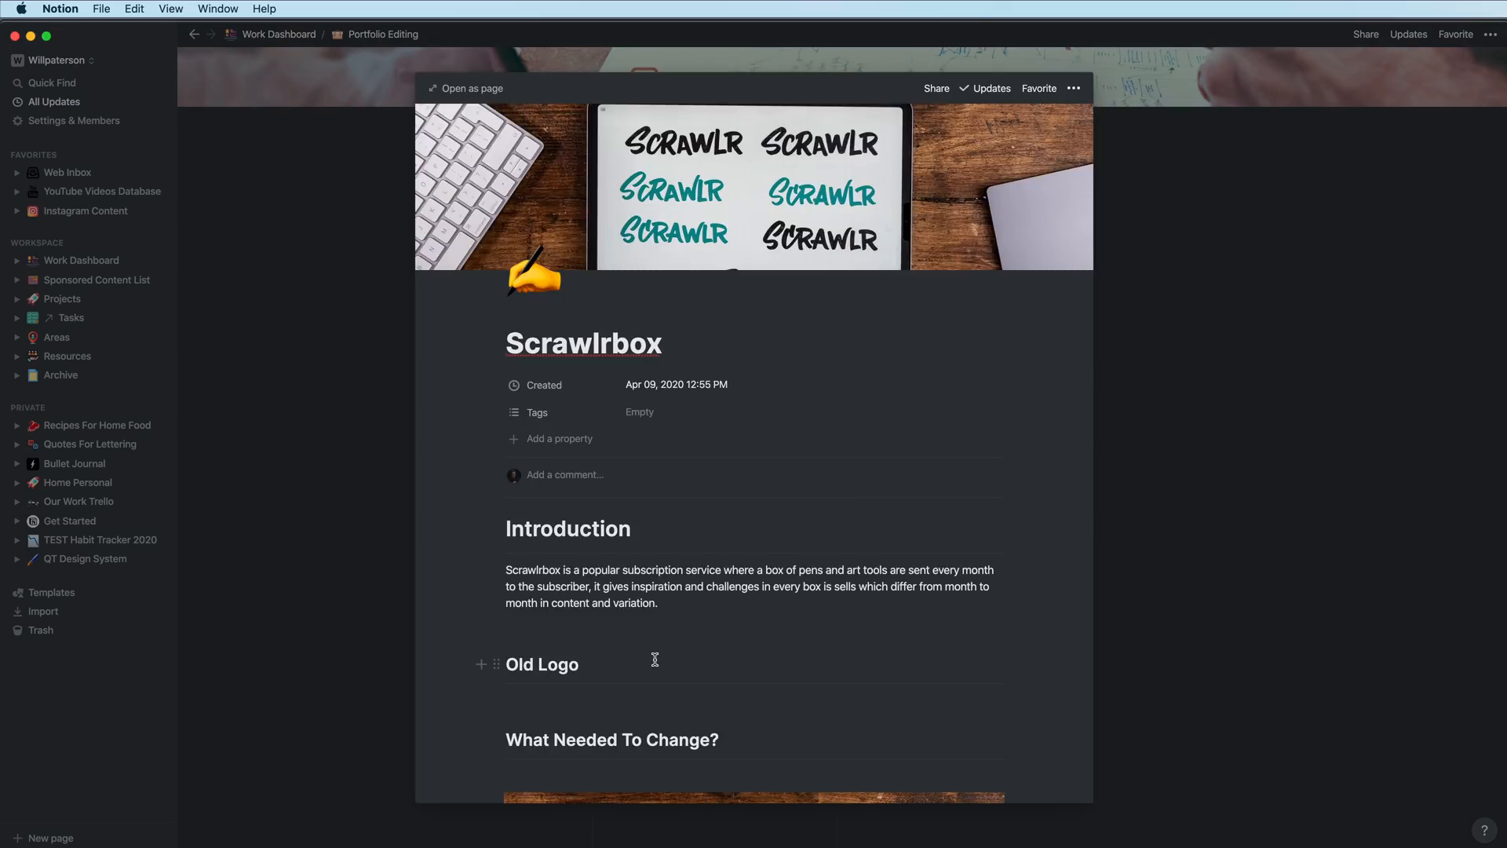
{"action": "scroll", "scroll_direction": "down", "scroll_amount": 3}
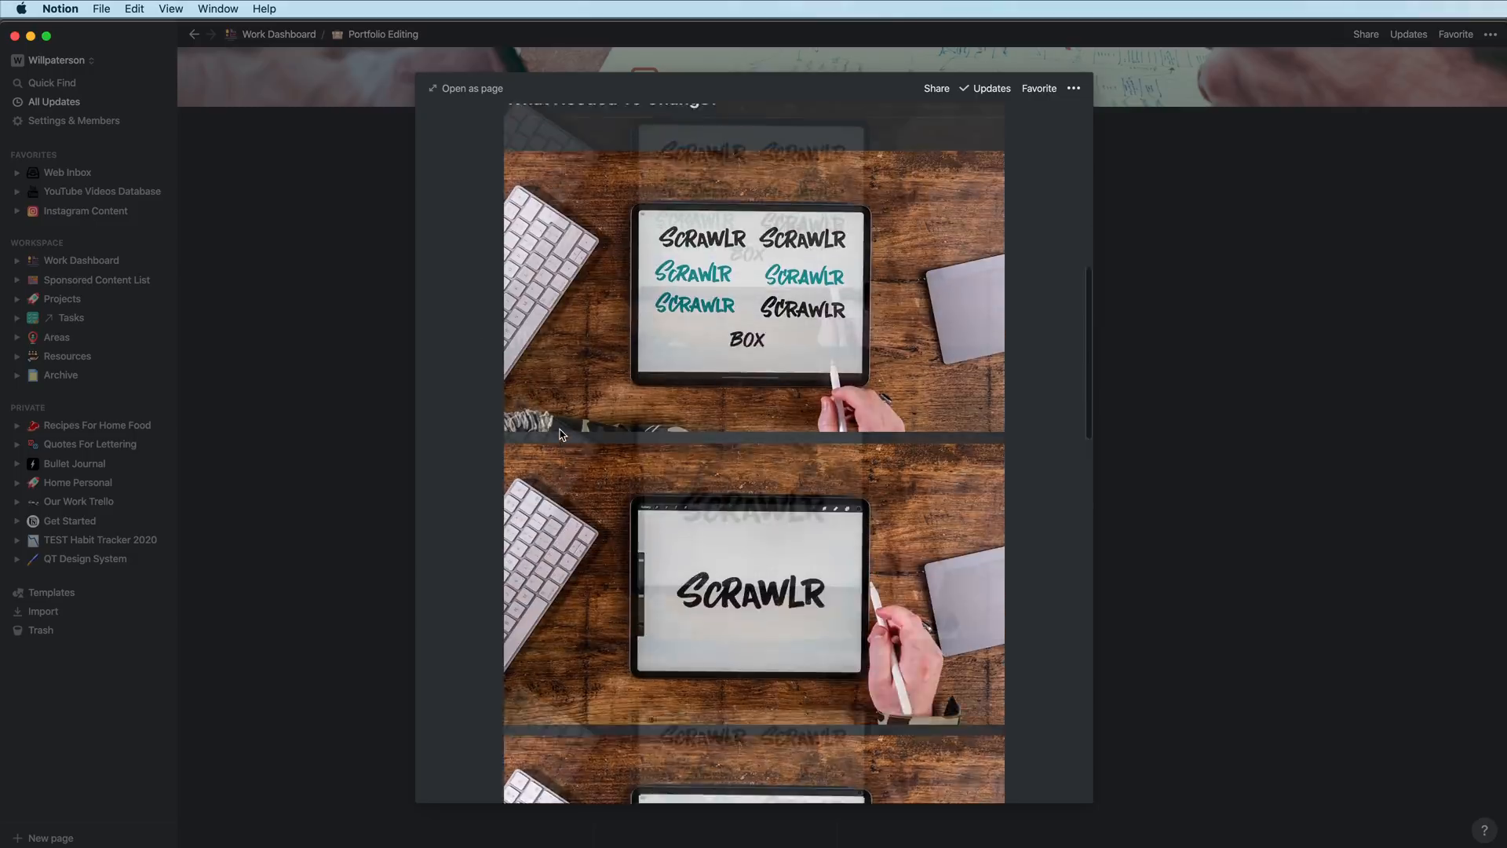
{"action": "scroll", "scroll_direction": "down", "scroll_amount": 3}
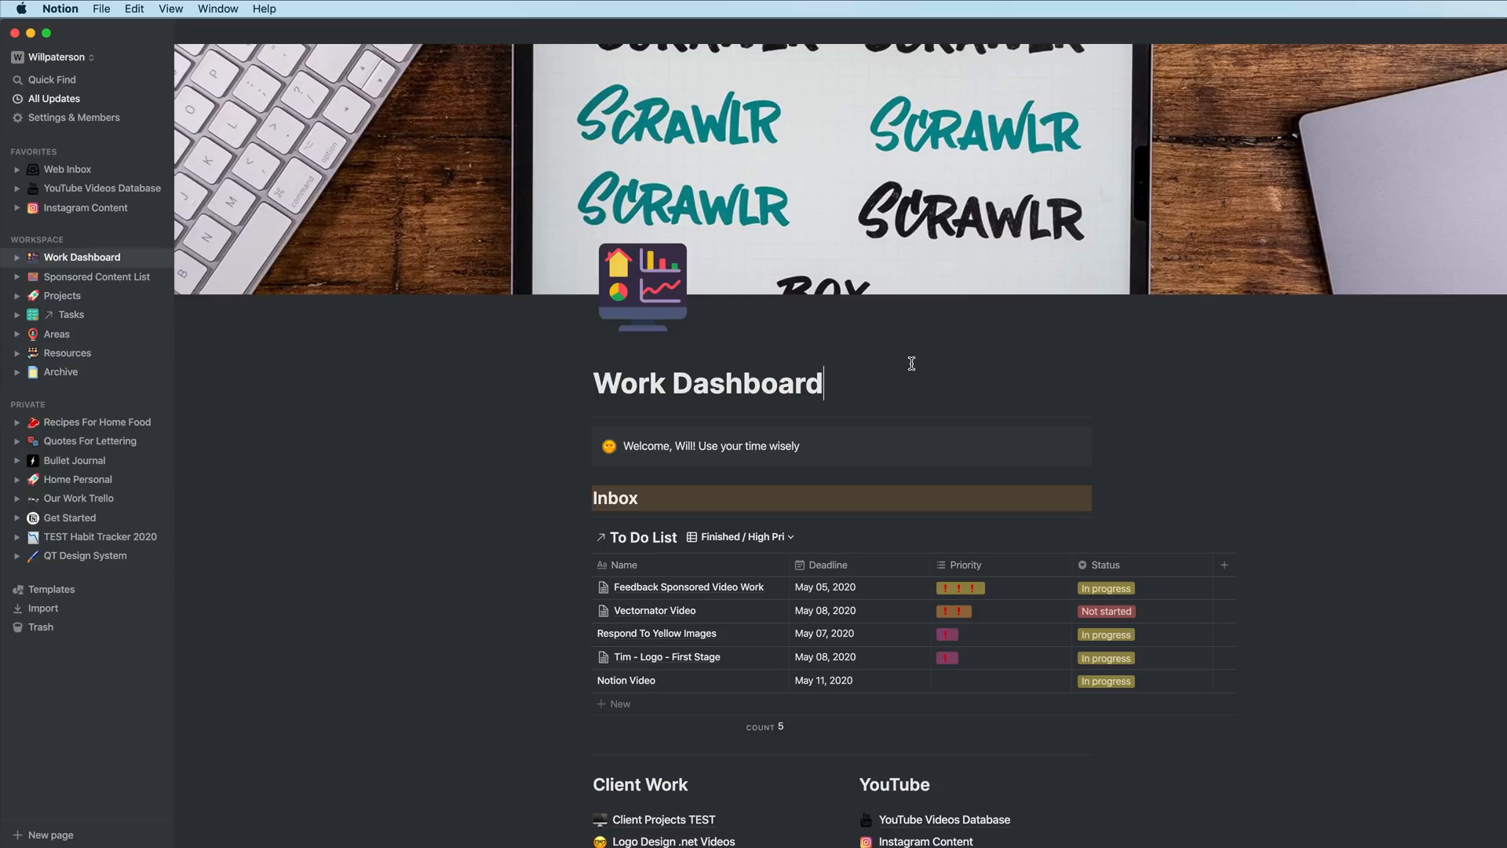
{"action": "scroll", "scroll_direction": "down", "scroll_amount": 3}
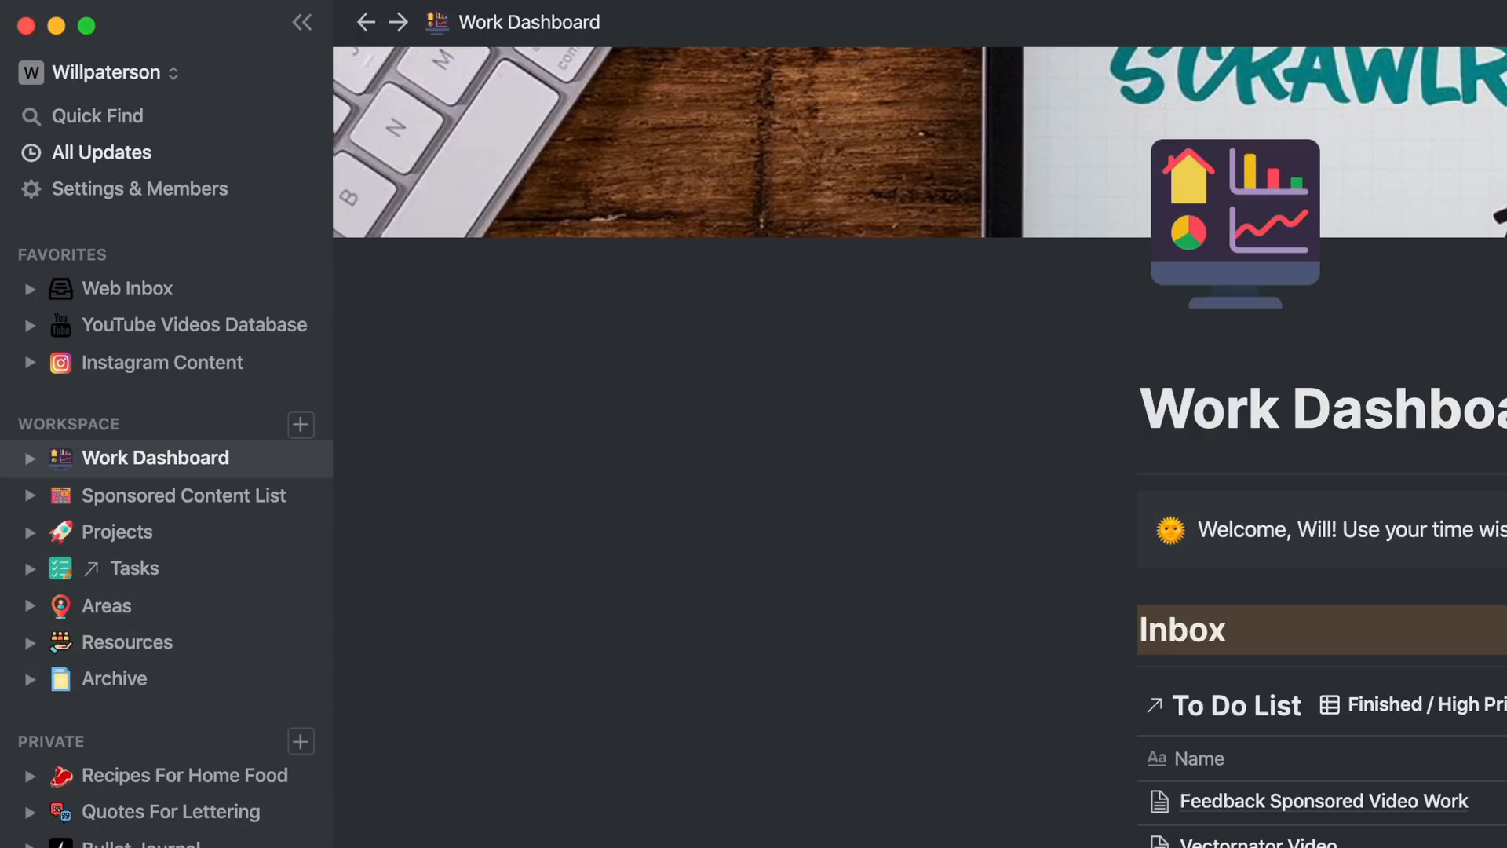
{"action": "mouse_move", "coordinate": [135, 509]}
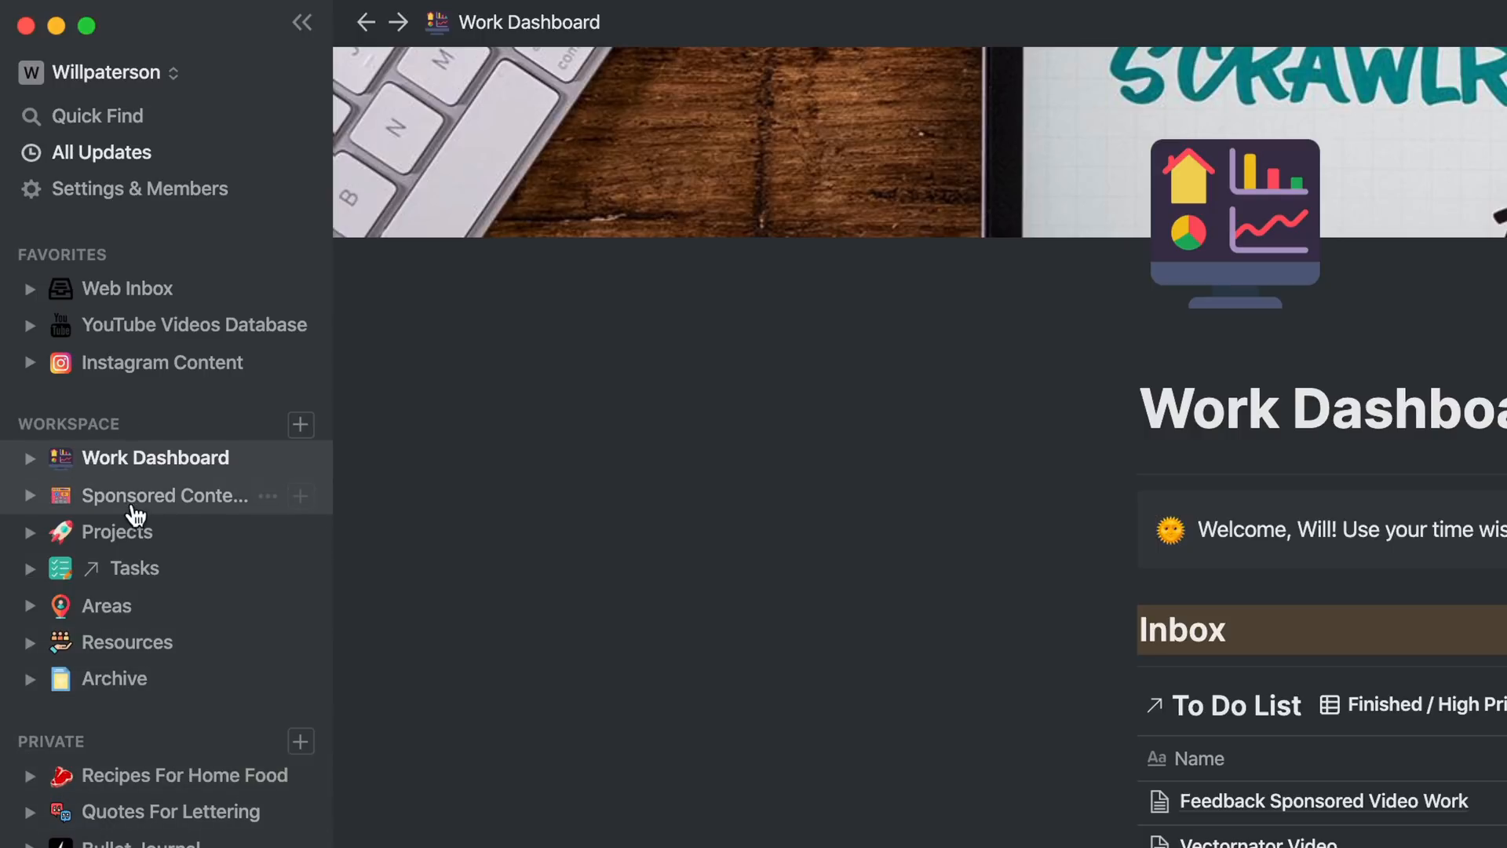
{"action": "mouse_move", "coordinate": [127, 346]}
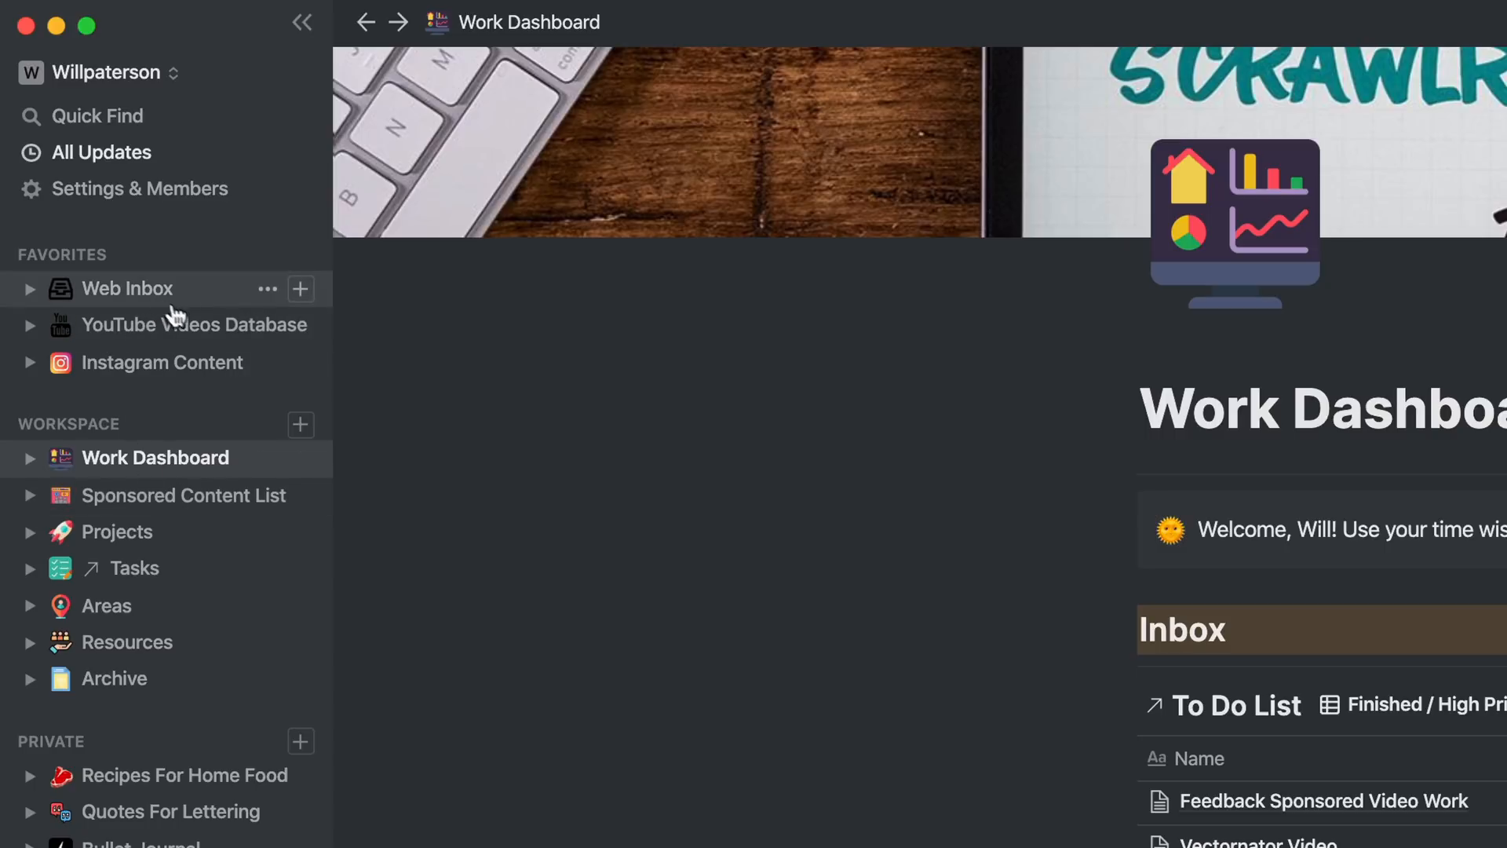
{"action": "mouse_move", "coordinate": [135, 367]}
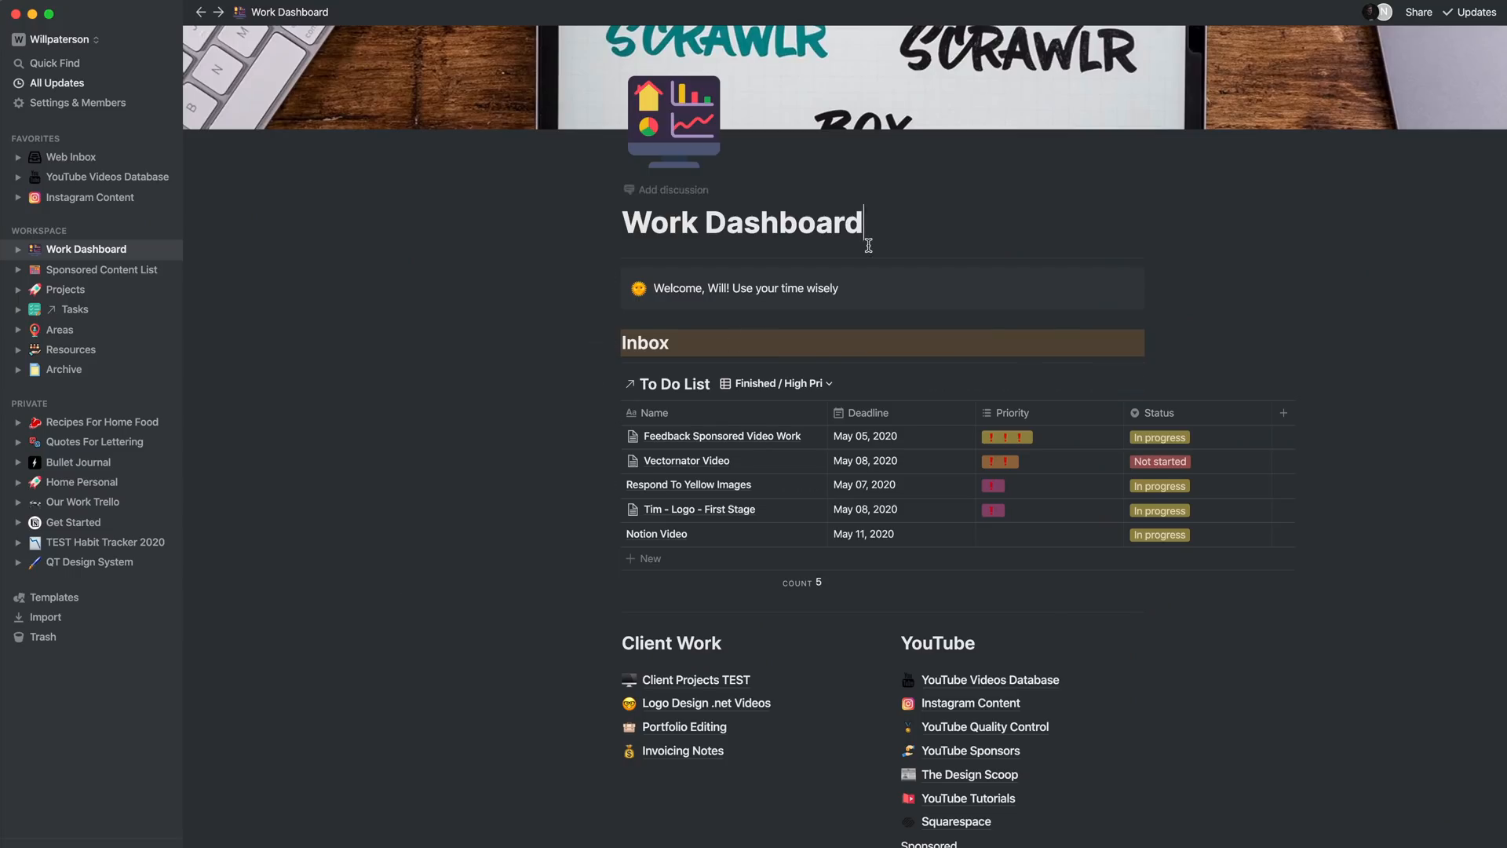
Step: Expand the Crazy Ideas (To Organise) toggle list further down the dashboard
{"action": "scroll", "scroll_direction": "down", "scroll_amount": 3}
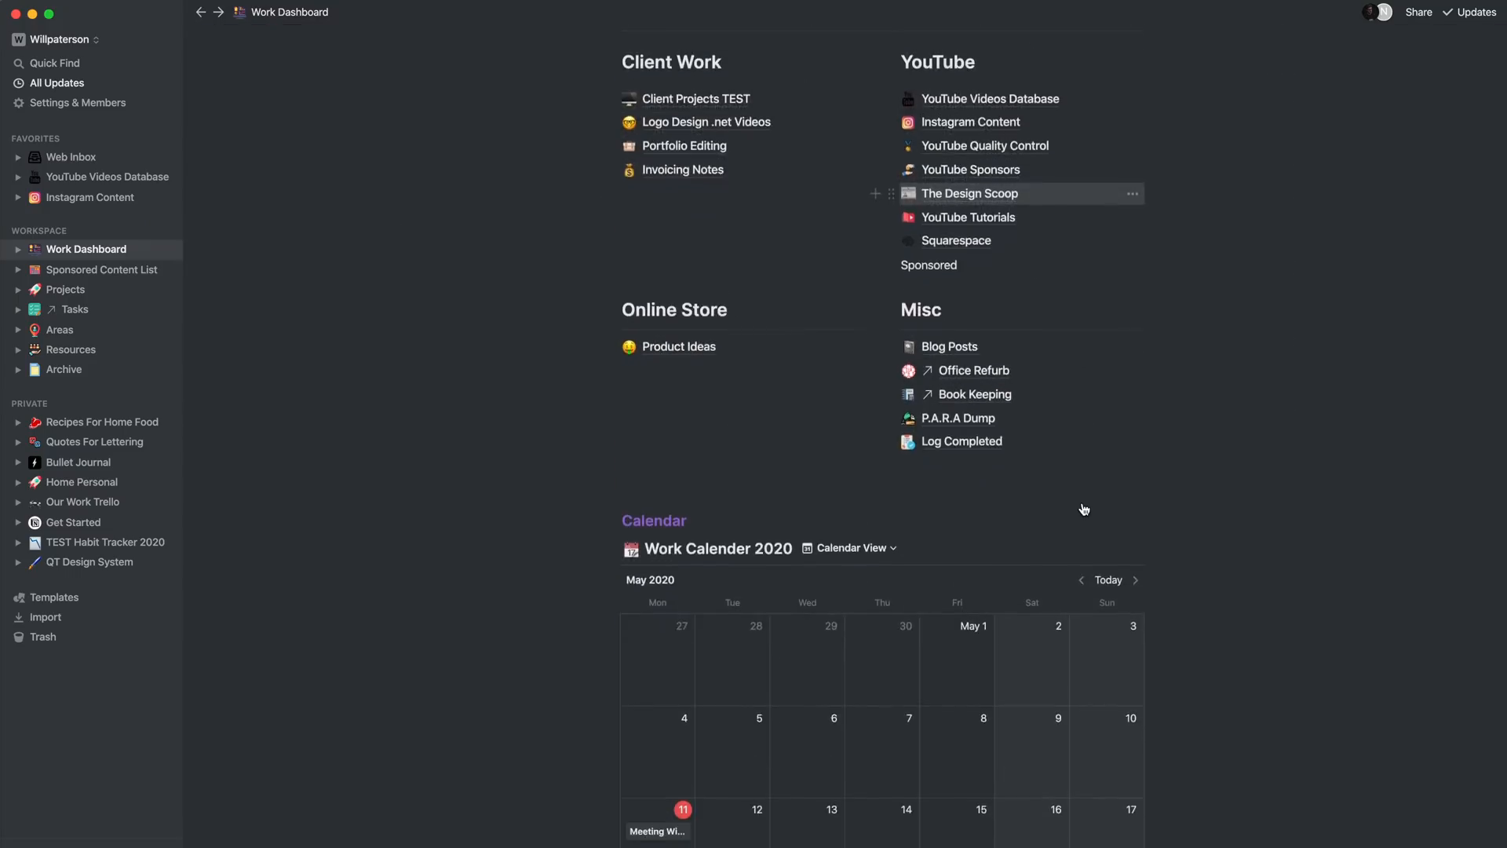
{"action": "scroll", "scroll_direction": "up", "scroll_amount": 3}
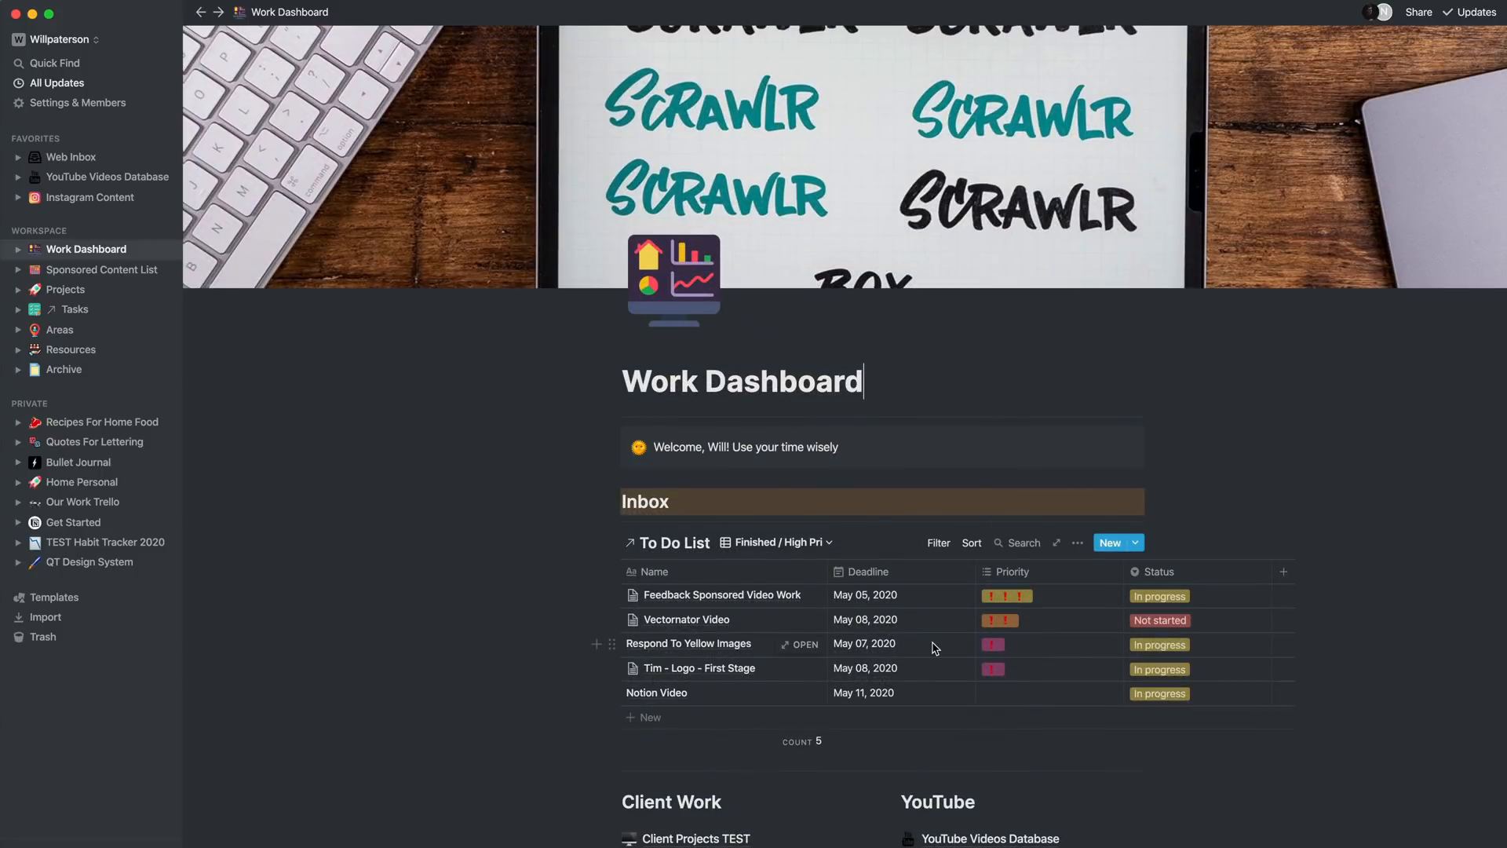
{"action": "mouse_move", "coordinate": [931, 643]}
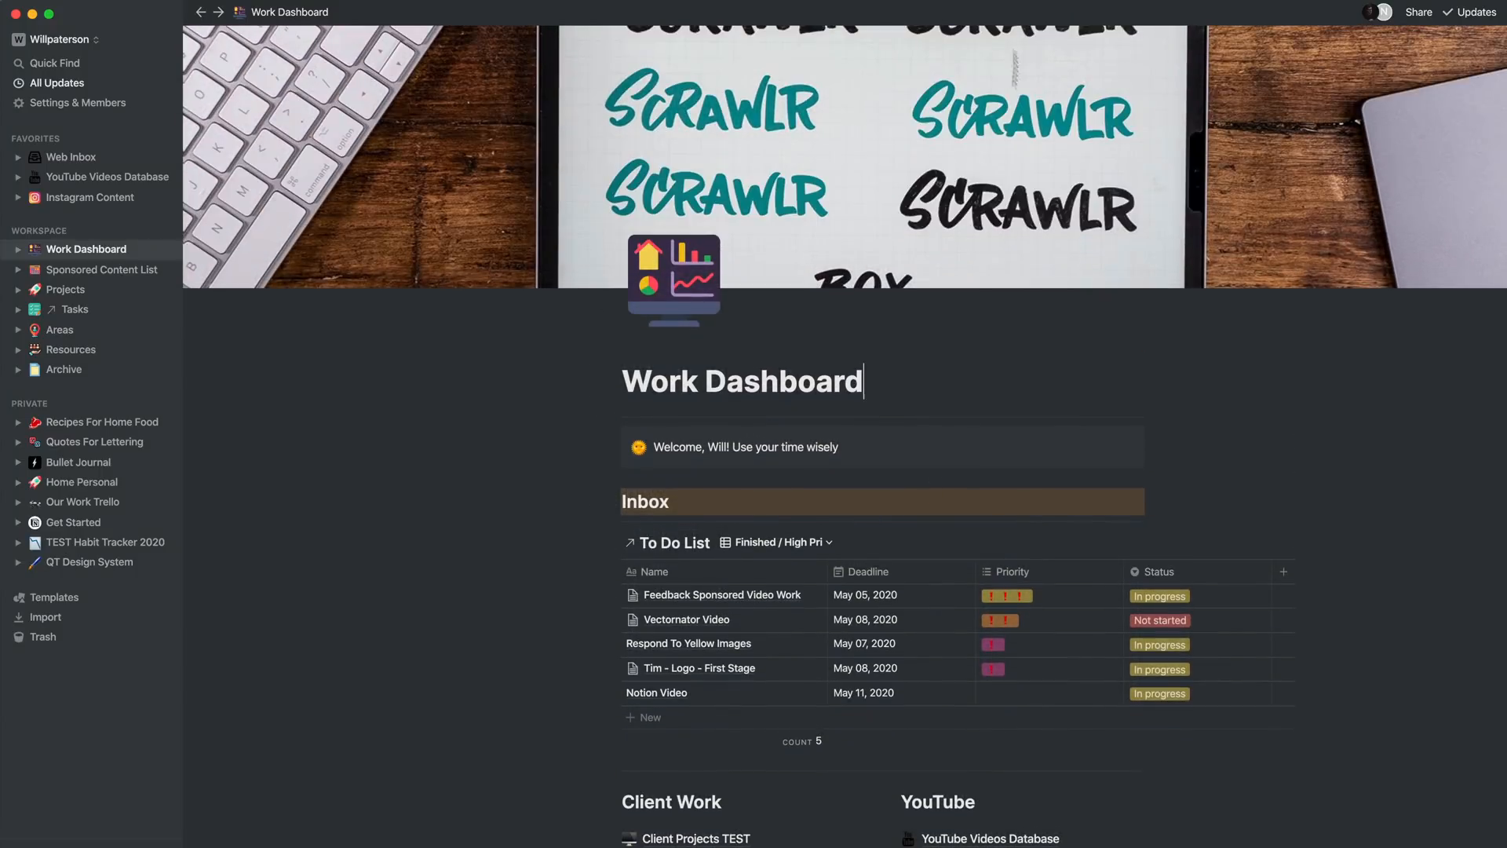
{"action": "mouse_move", "coordinate": [1113, 207]}
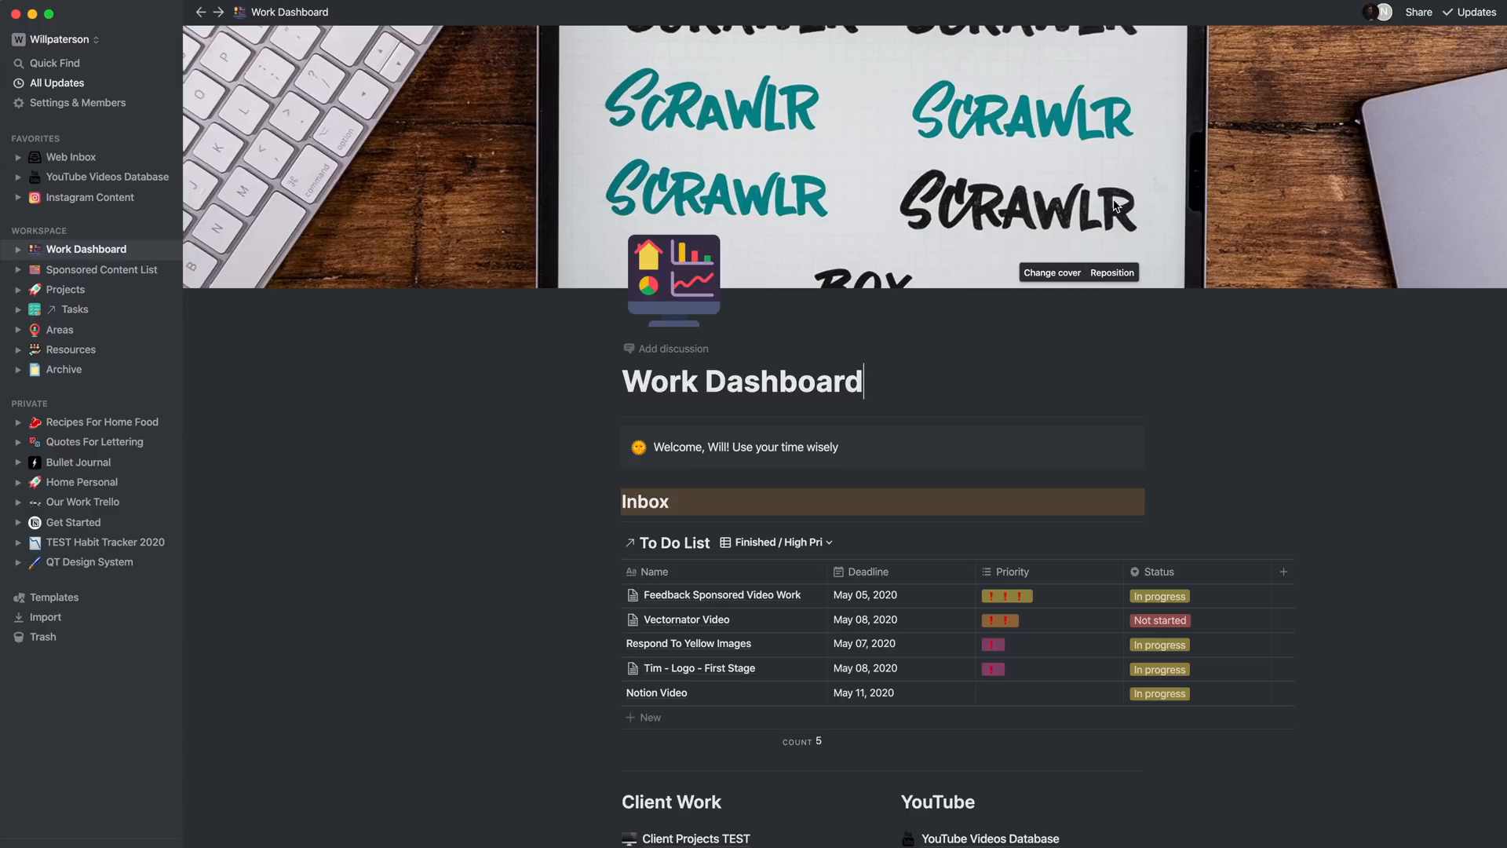
{"action": "mouse_move", "coordinate": [686, 298]}
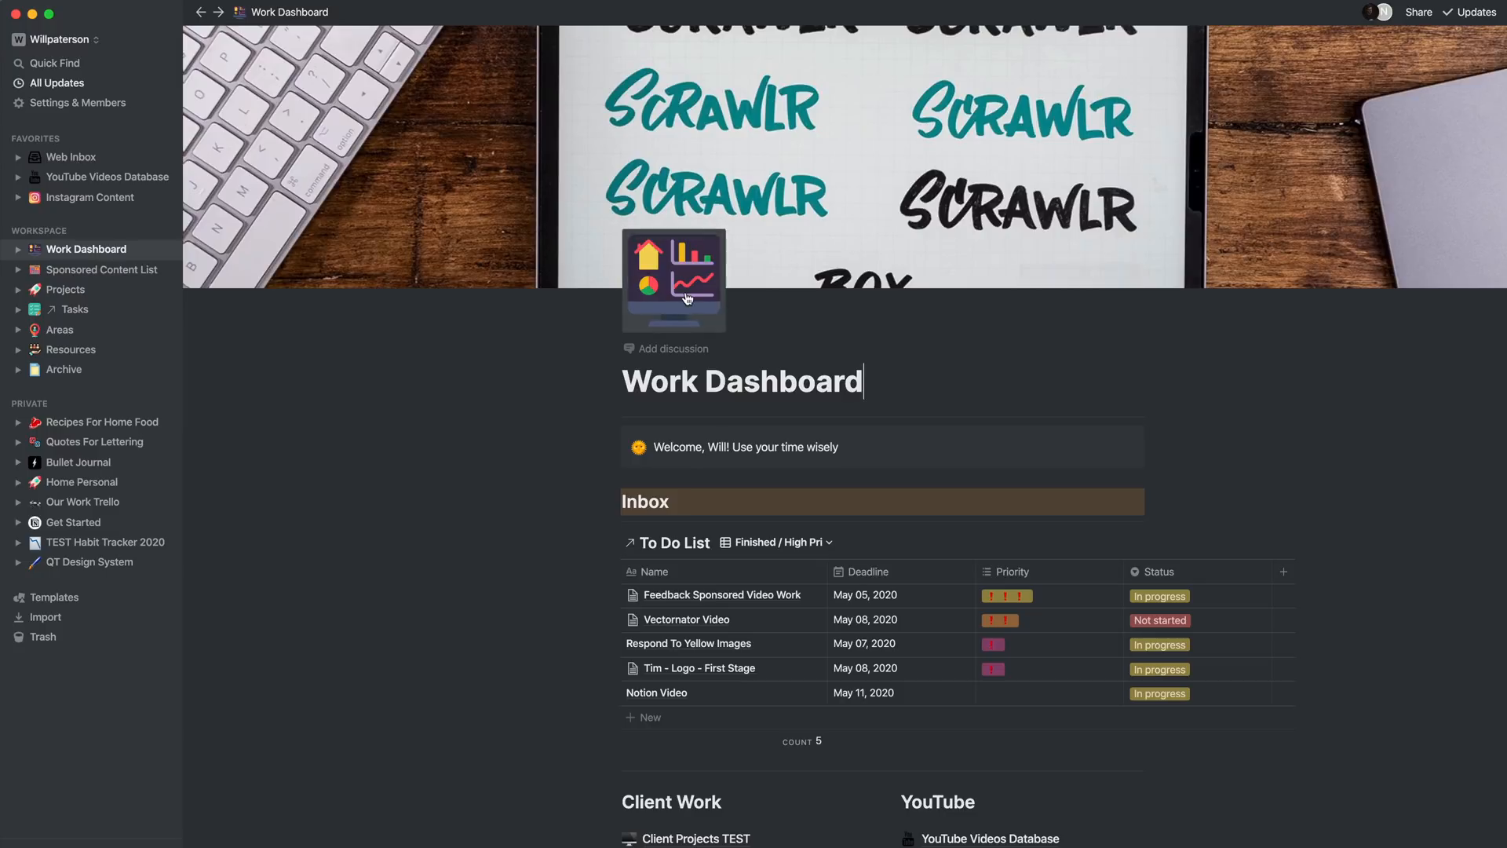
{"action": "scroll", "scroll_direction": "down", "scroll_amount": 3}
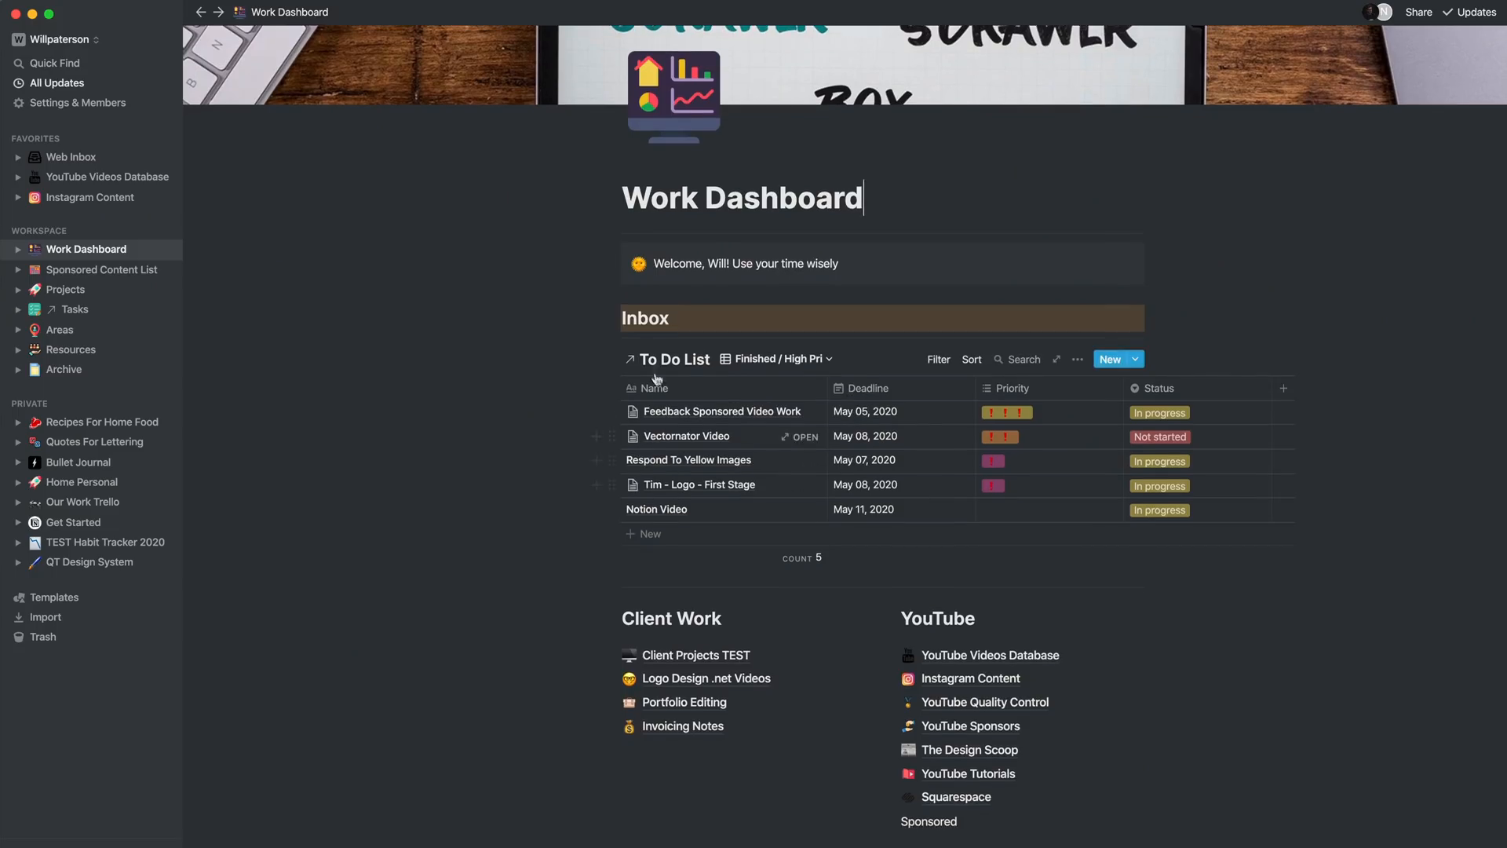
{"action": "mouse_move", "coordinate": [1042, 482]}
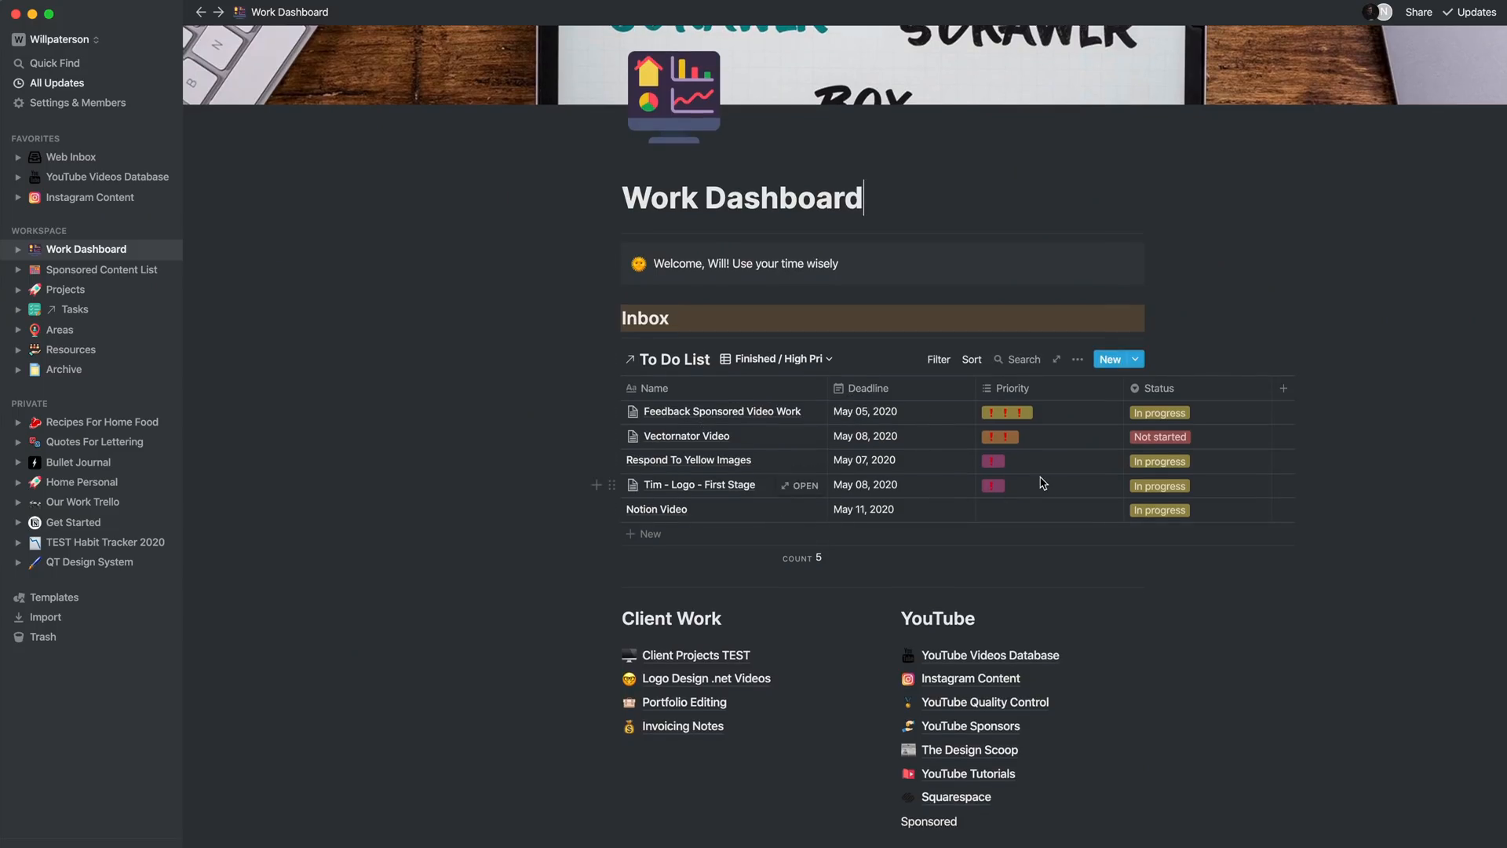
{"action": "scroll", "scroll_direction": "down", "scroll_amount": 3}
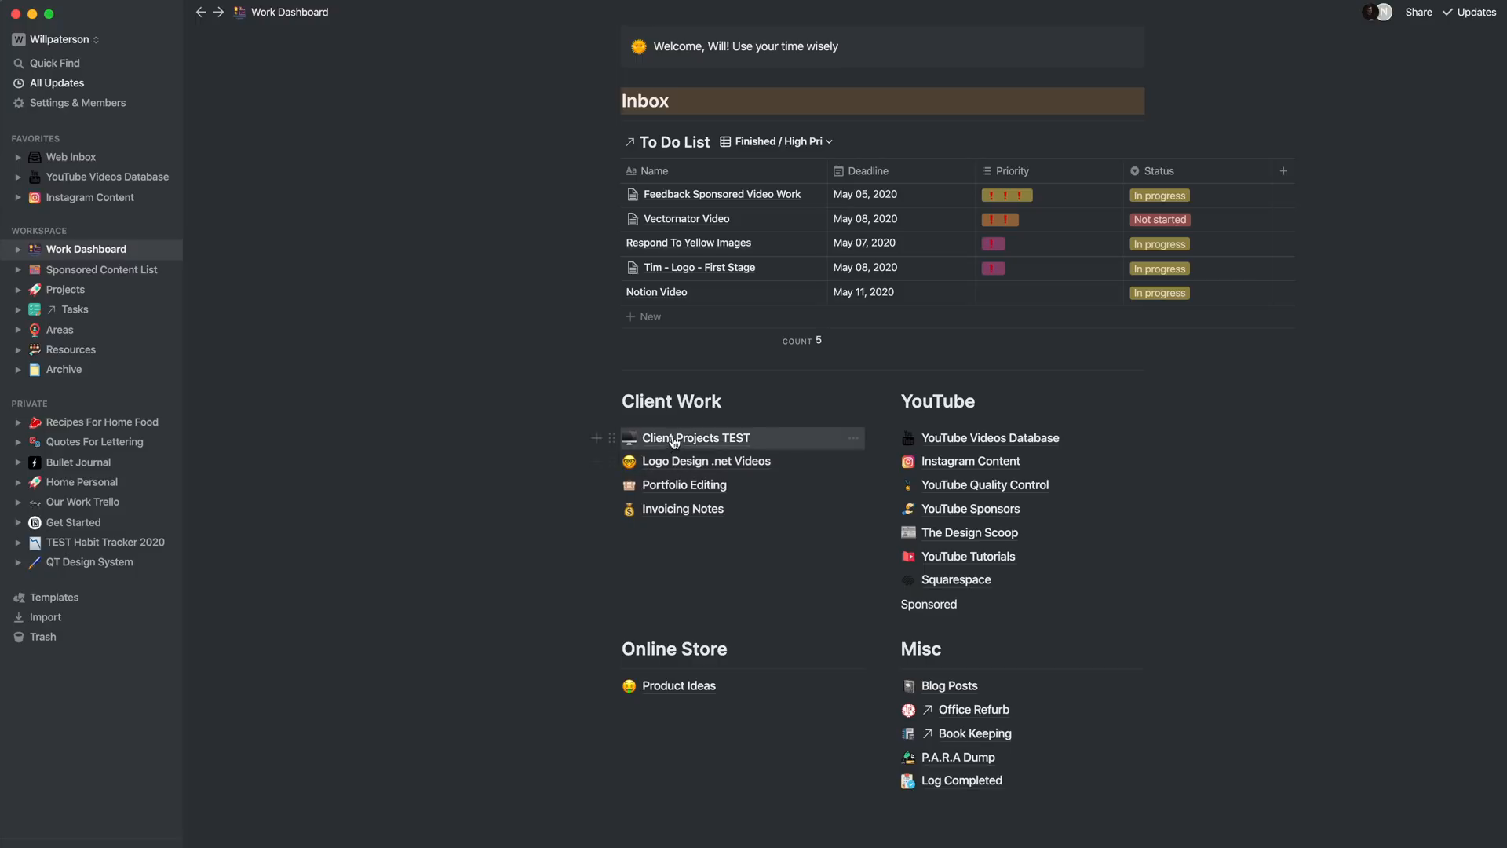
{"action": "mouse_move", "coordinate": [986, 580]}
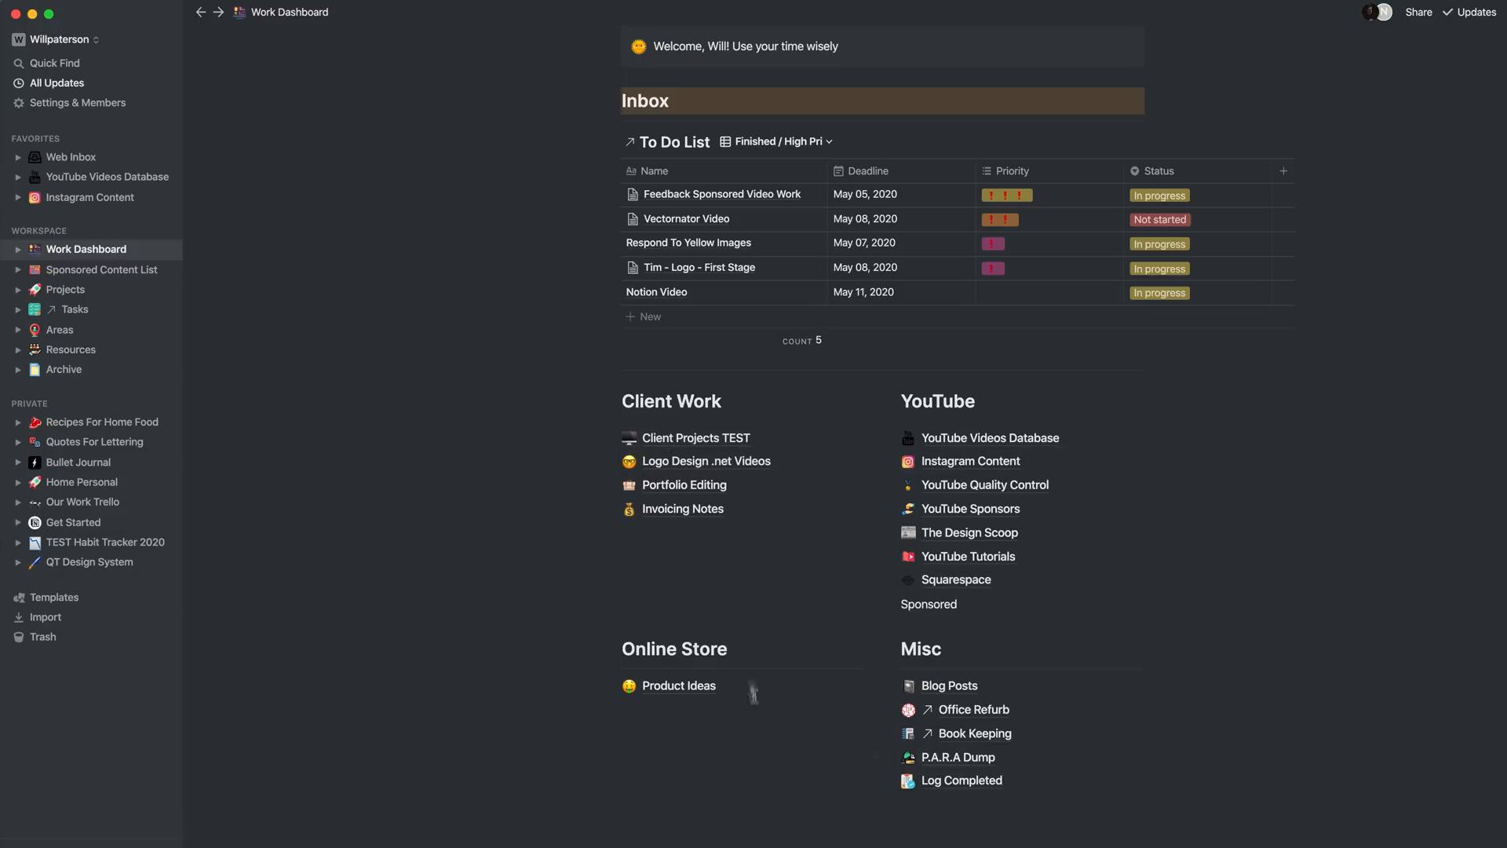
{"action": "scroll", "scroll_direction": "down", "scroll_amount": 3}
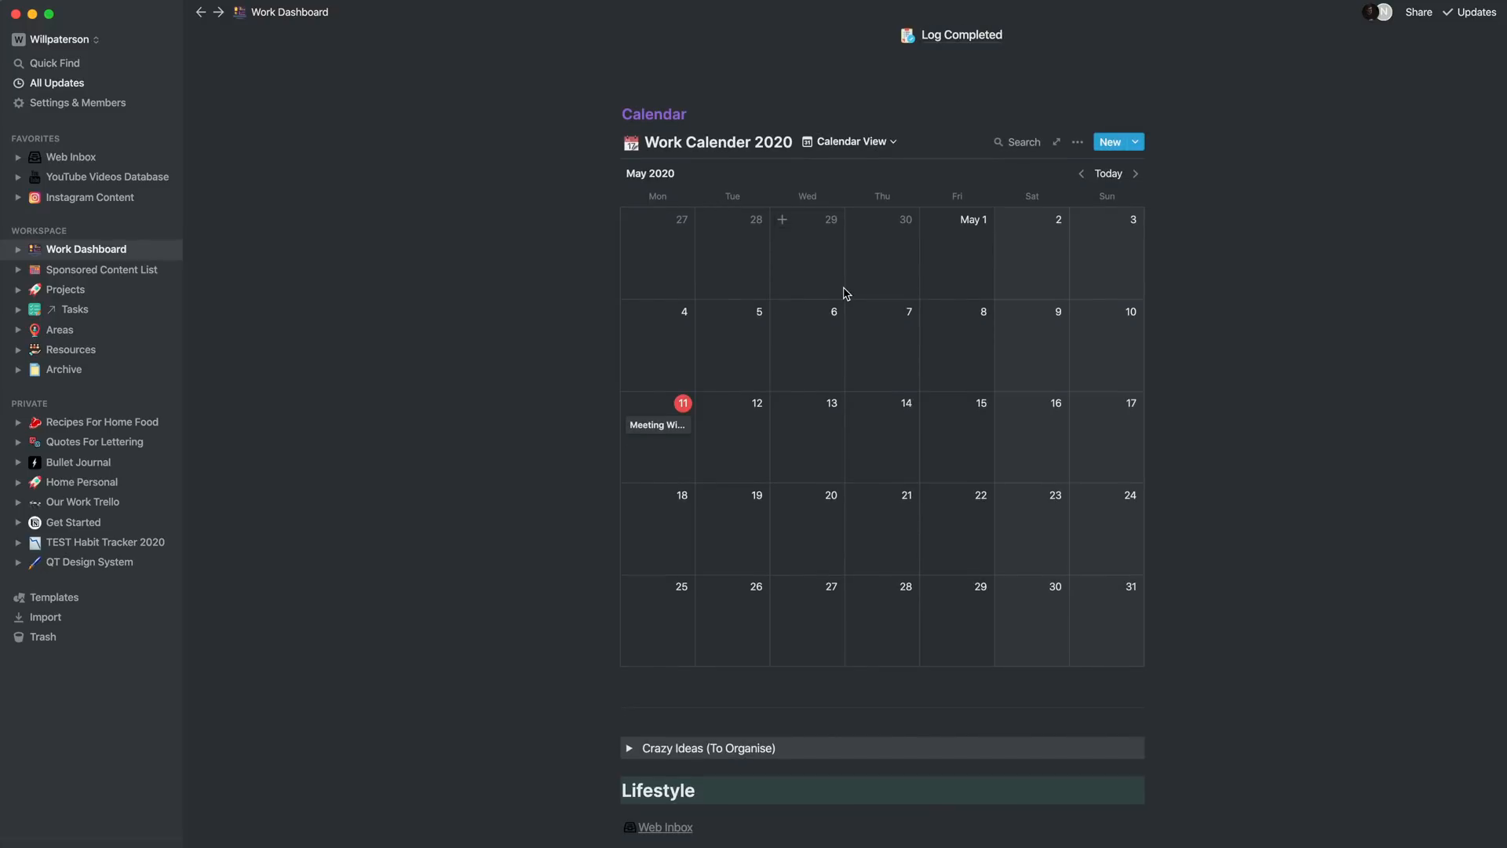
{"action": "scroll", "scroll_direction": "down", "scroll_amount": 3}
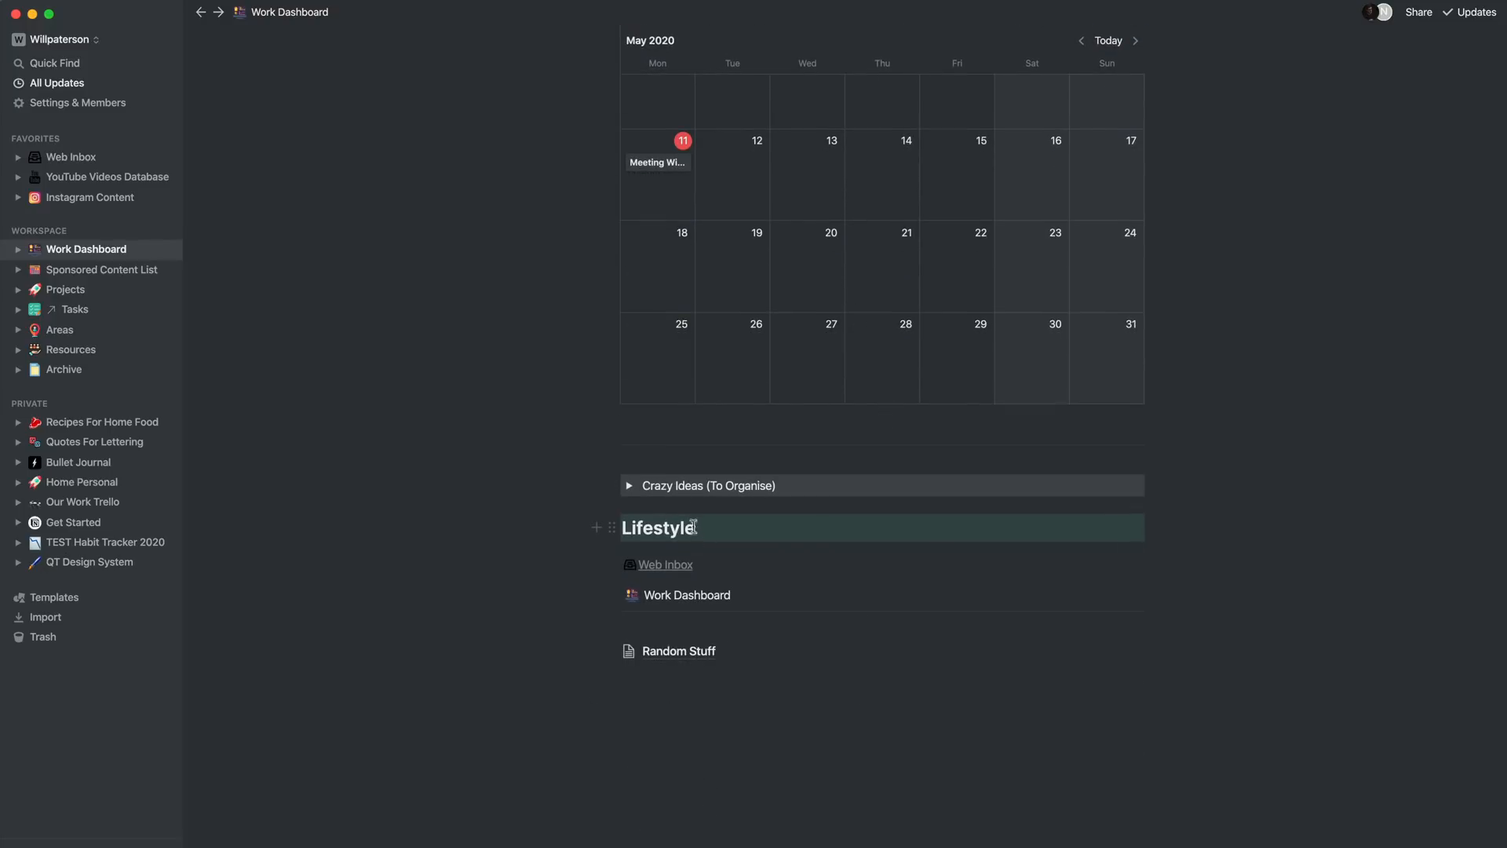
{"action": "left_click", "coordinate": [630, 486]}
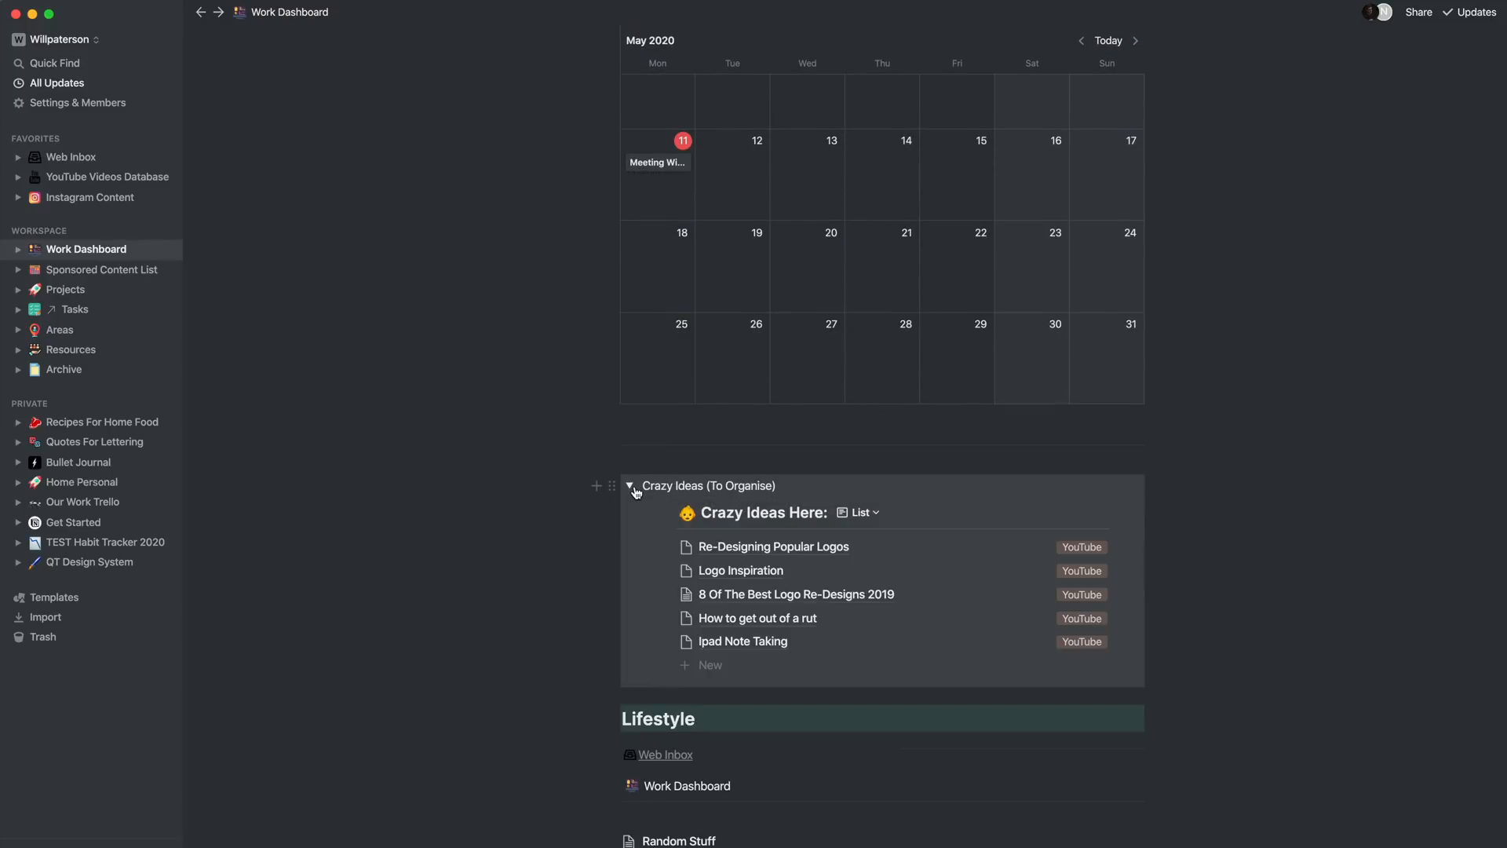
Step: Open the Client Projects TEST page from the Client Work section
{"action": "scroll", "scroll_direction": "up", "scroll_amount": 3}
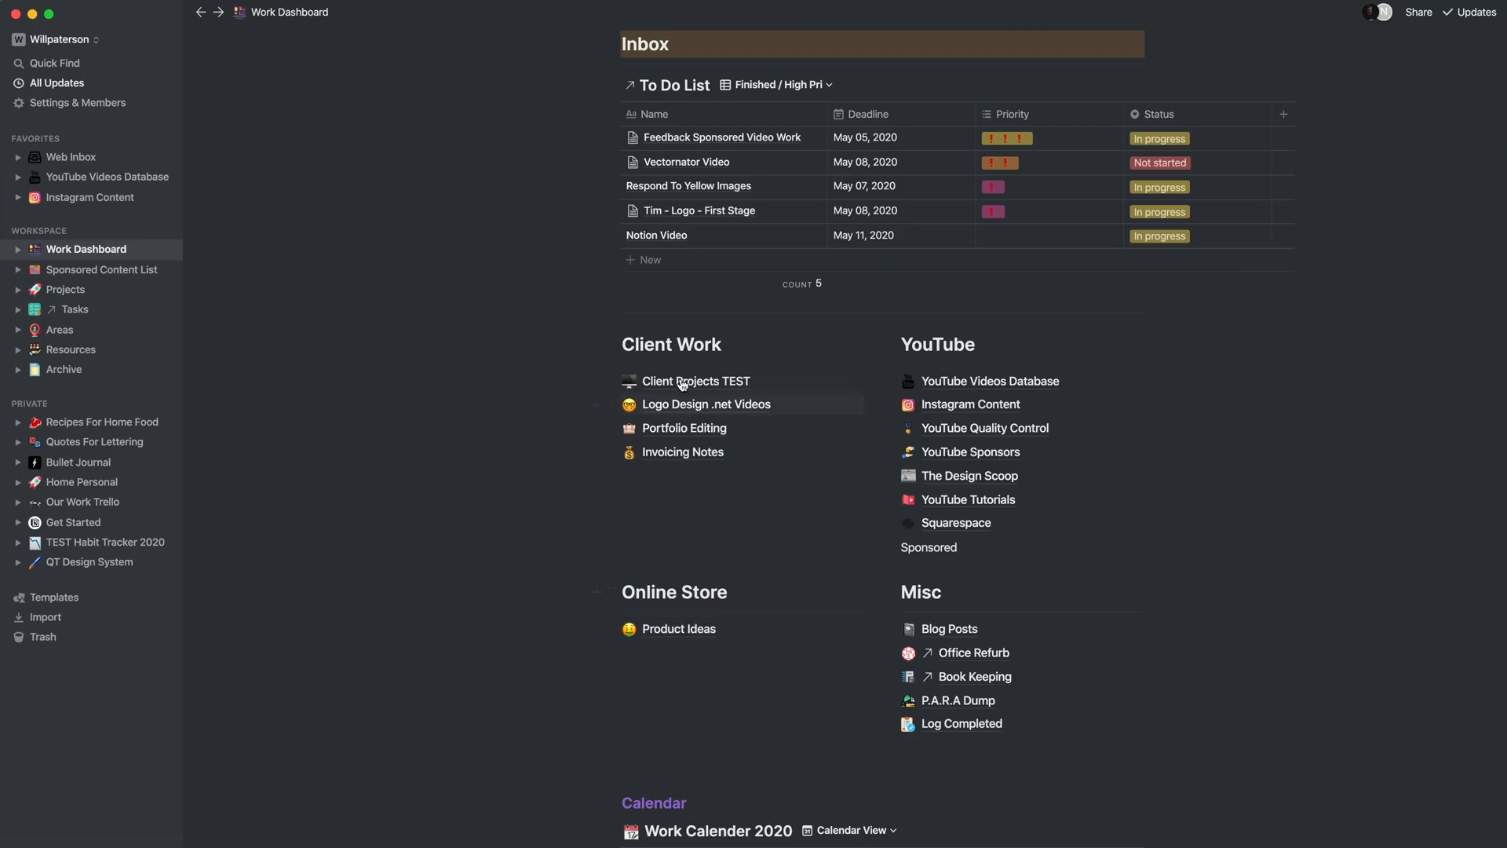
{"action": "mouse_move", "coordinate": [696, 380]}
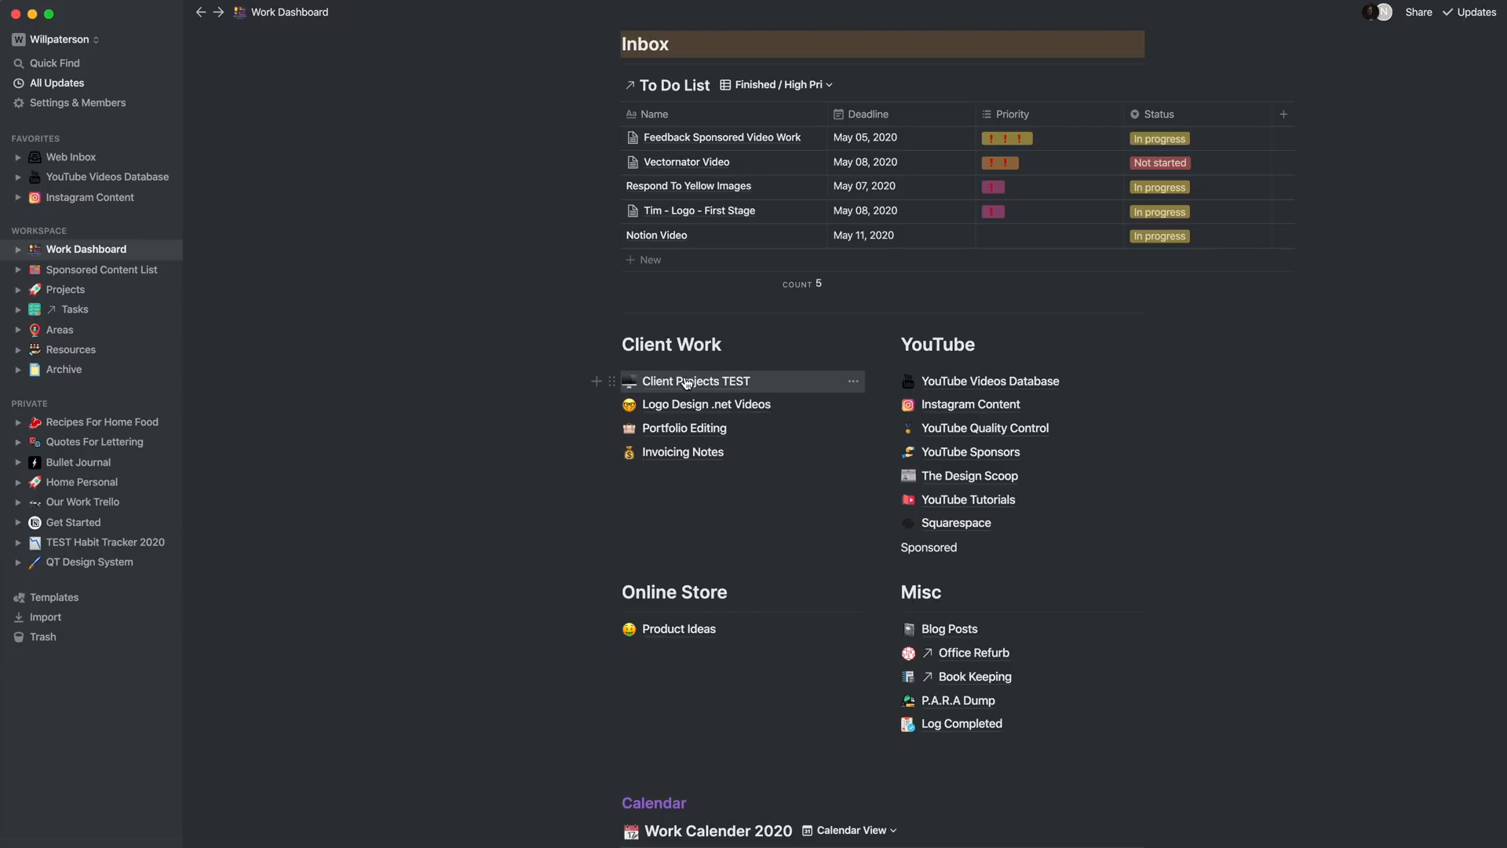
{"action": "mouse_move", "coordinate": [671, 452]}
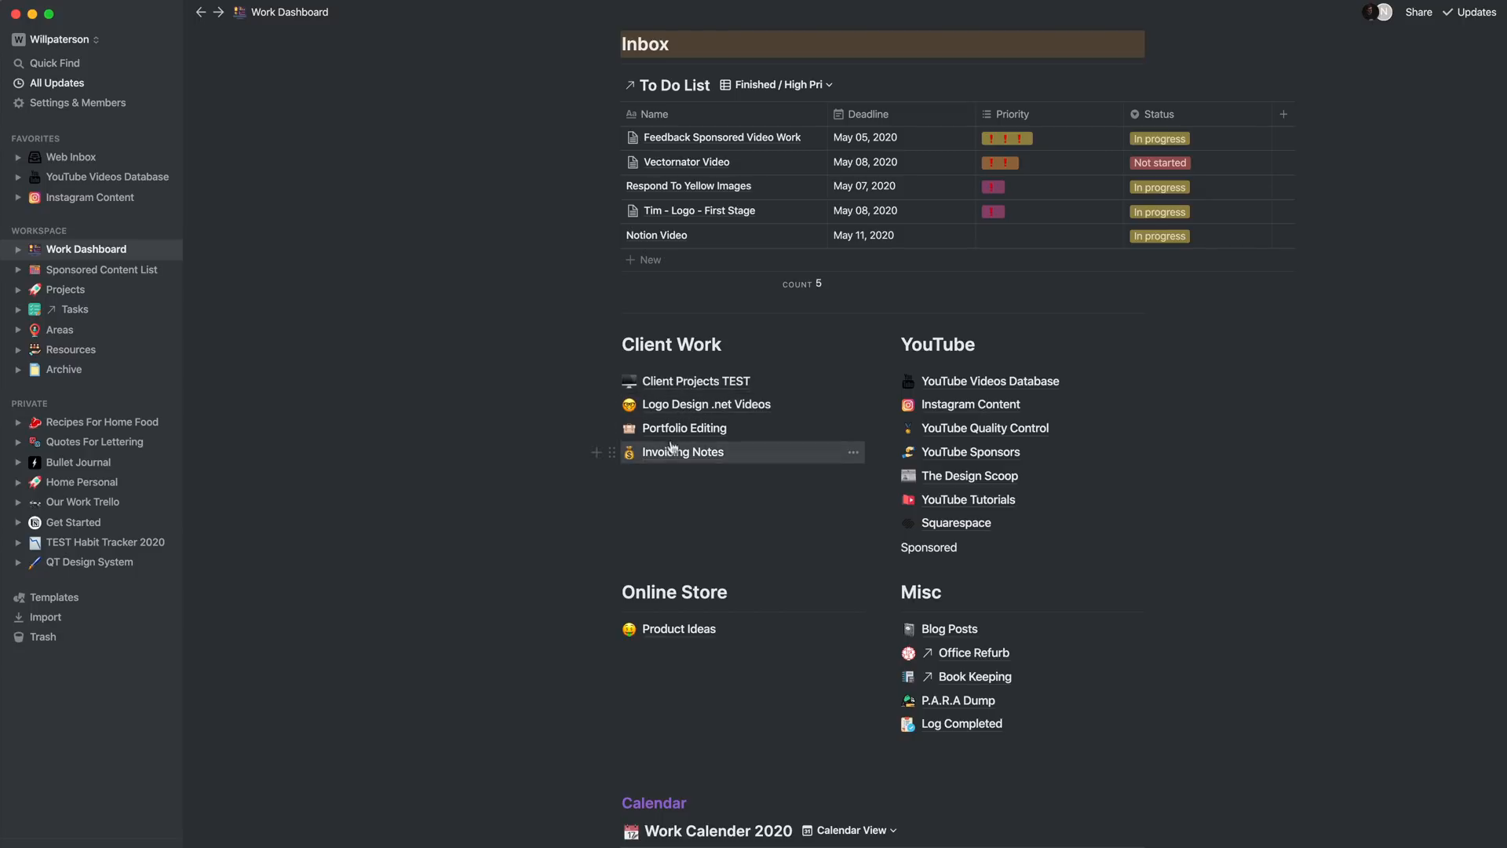
{"action": "mouse_move", "coordinate": [967, 499]}
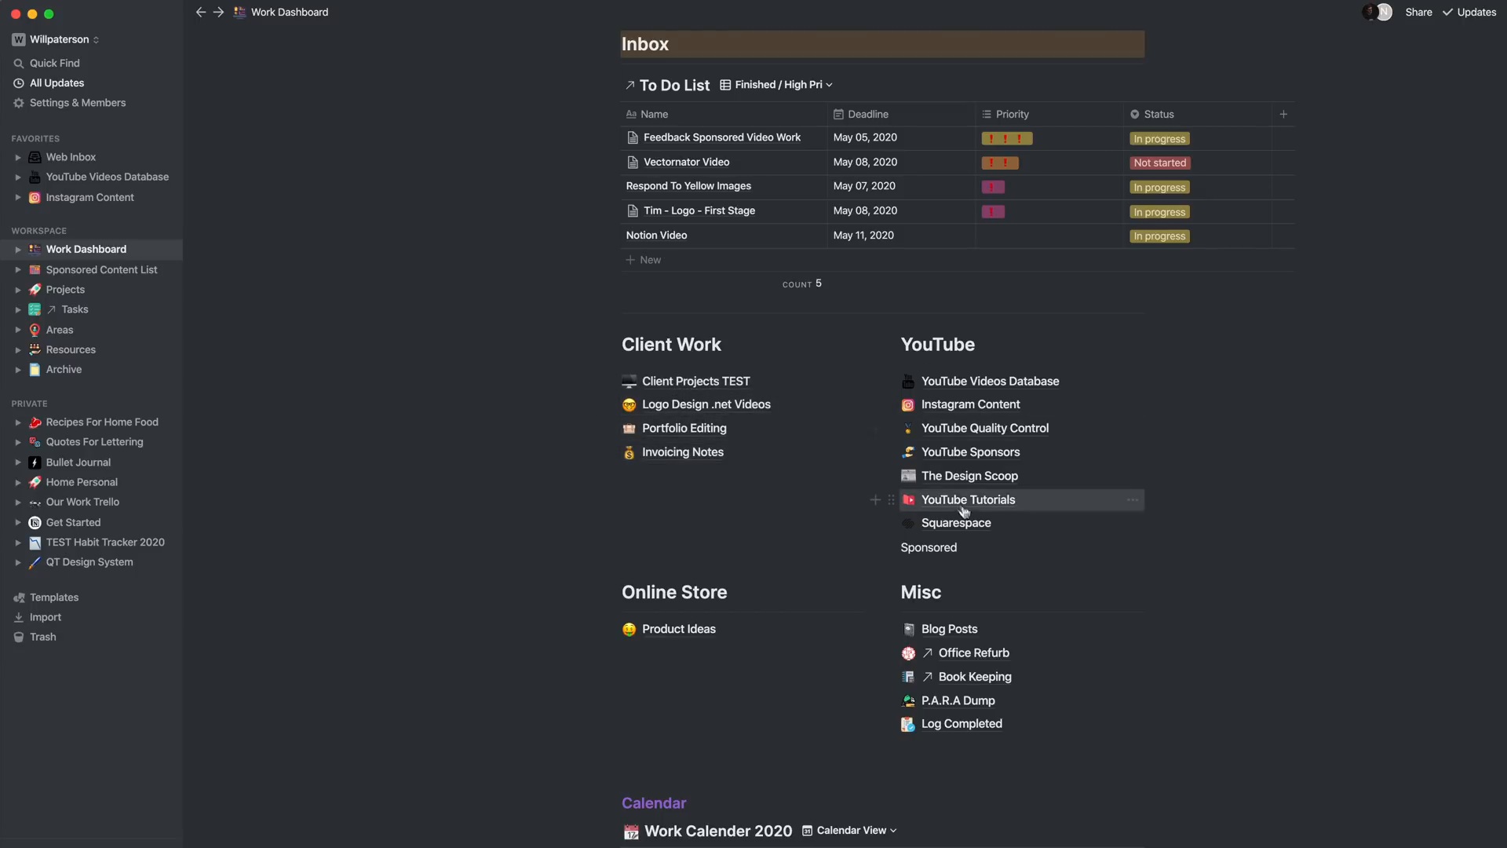
{"action": "left_click", "coordinate": [696, 380]}
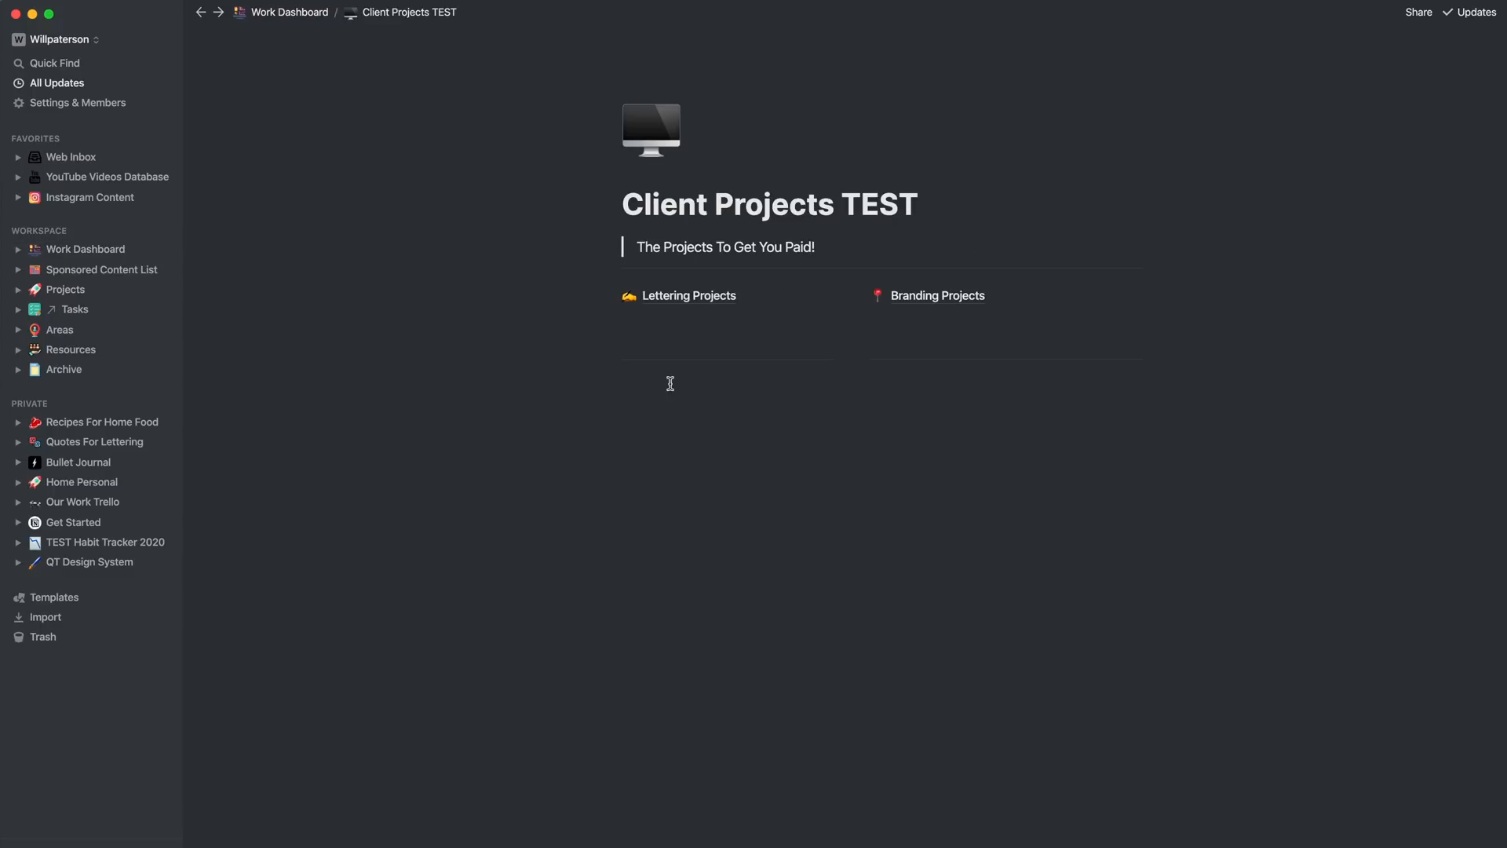
Step: Open the Branding Projects subpage with its Client Projects gallery
{"action": "left_click", "coordinate": [937, 295]}
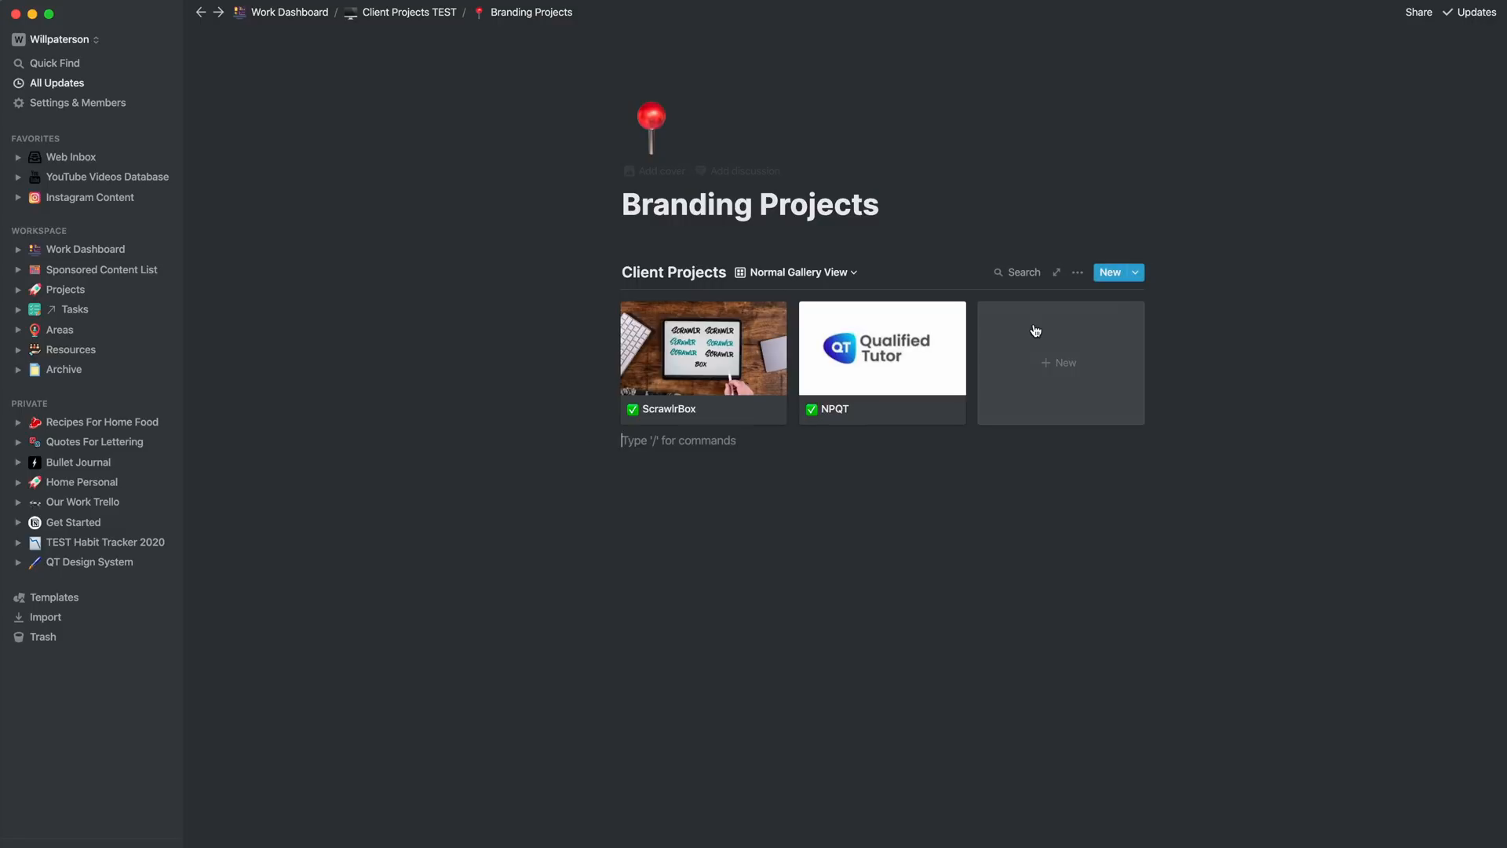
Step: Open the NPQT client project as a full page and look over its logo iterations and moodboard
{"action": "left_click", "coordinate": [879, 347]}
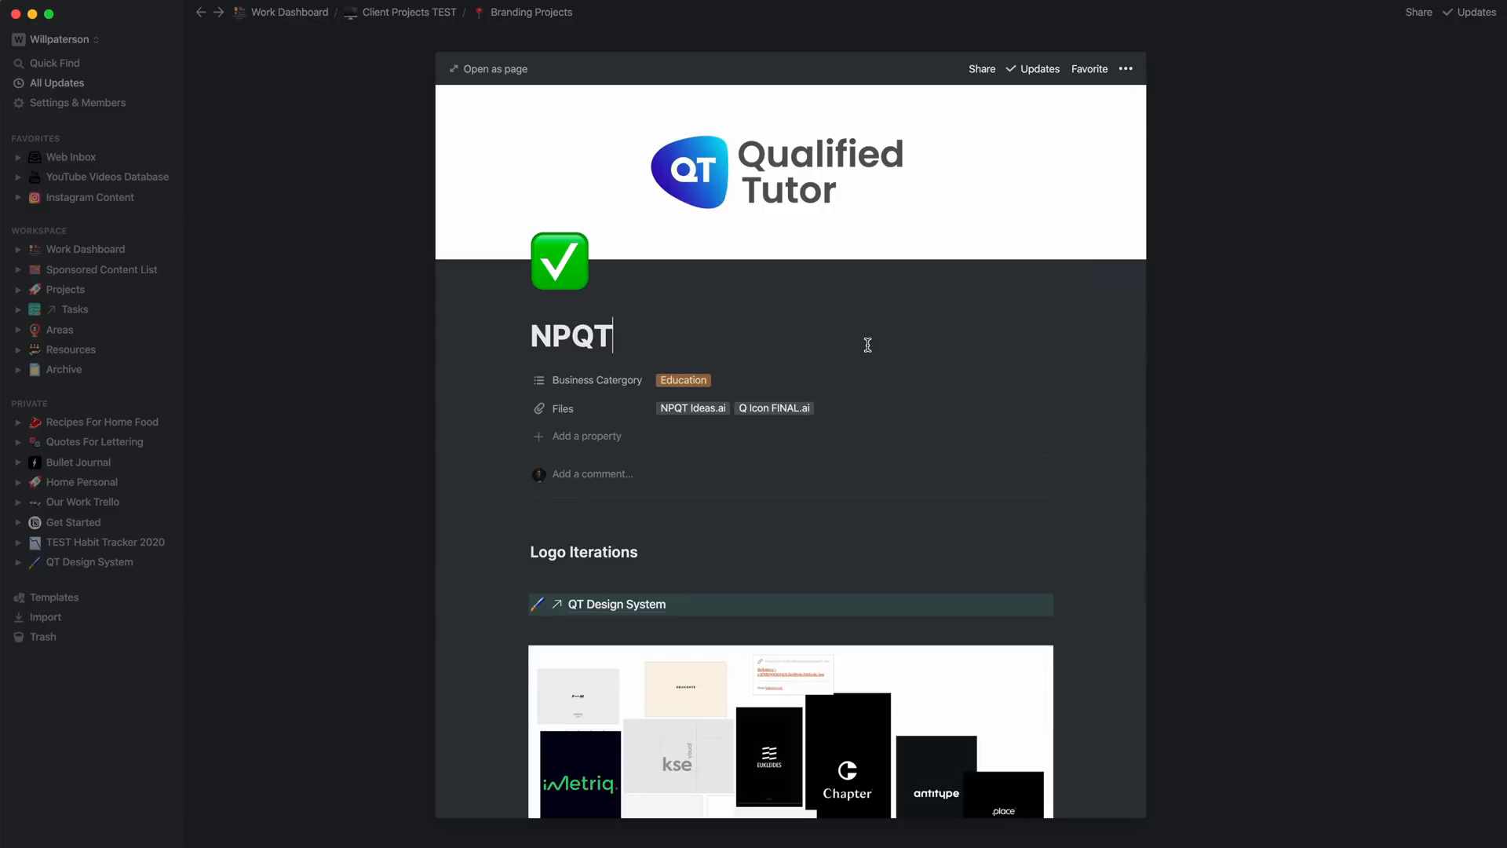
{"action": "mouse_move", "coordinate": [486, 165]}
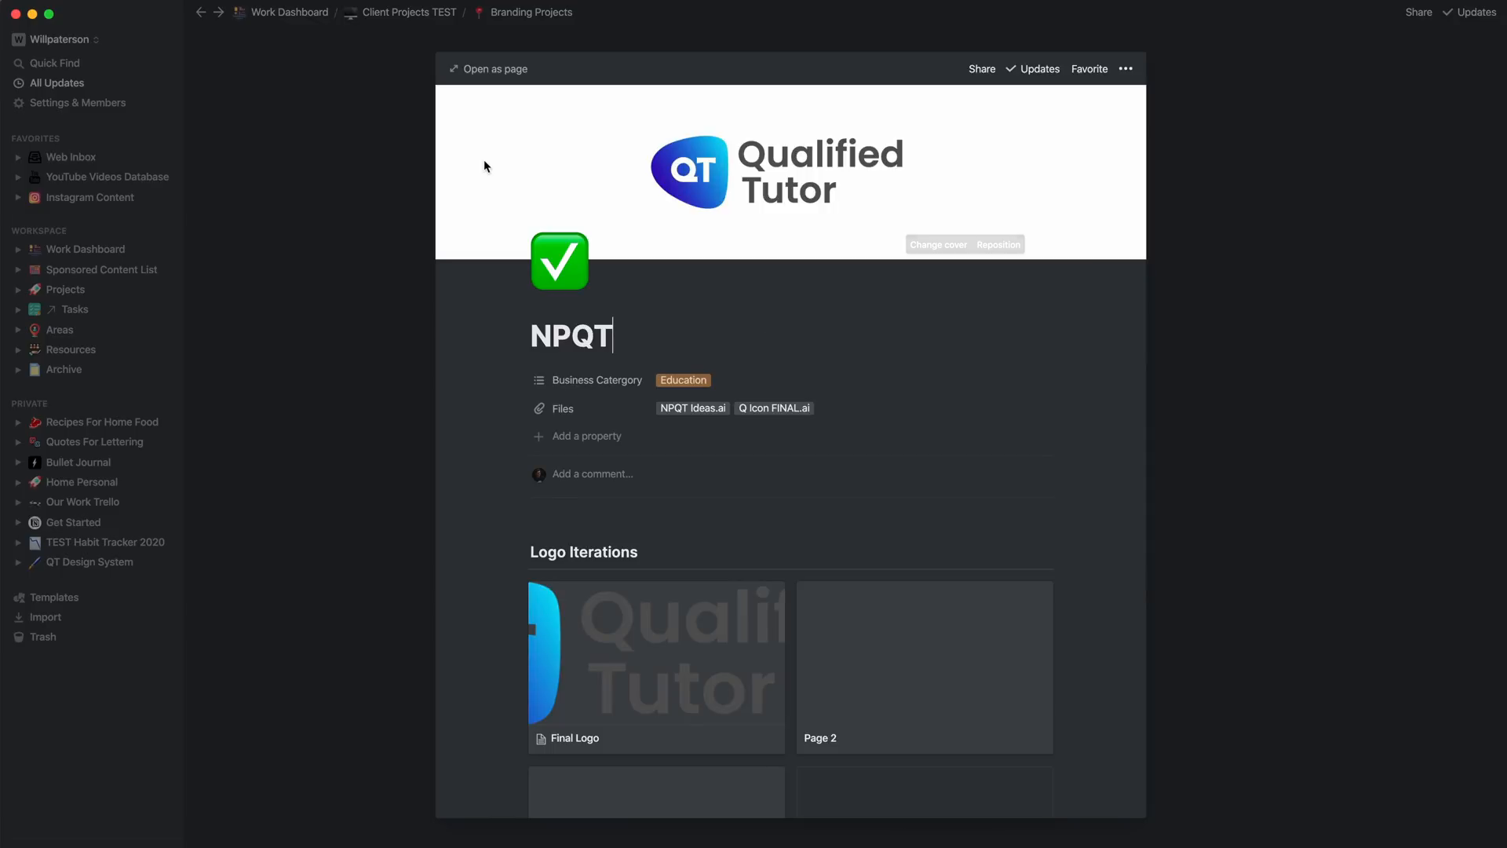
{"action": "left_click", "coordinate": [487, 68]}
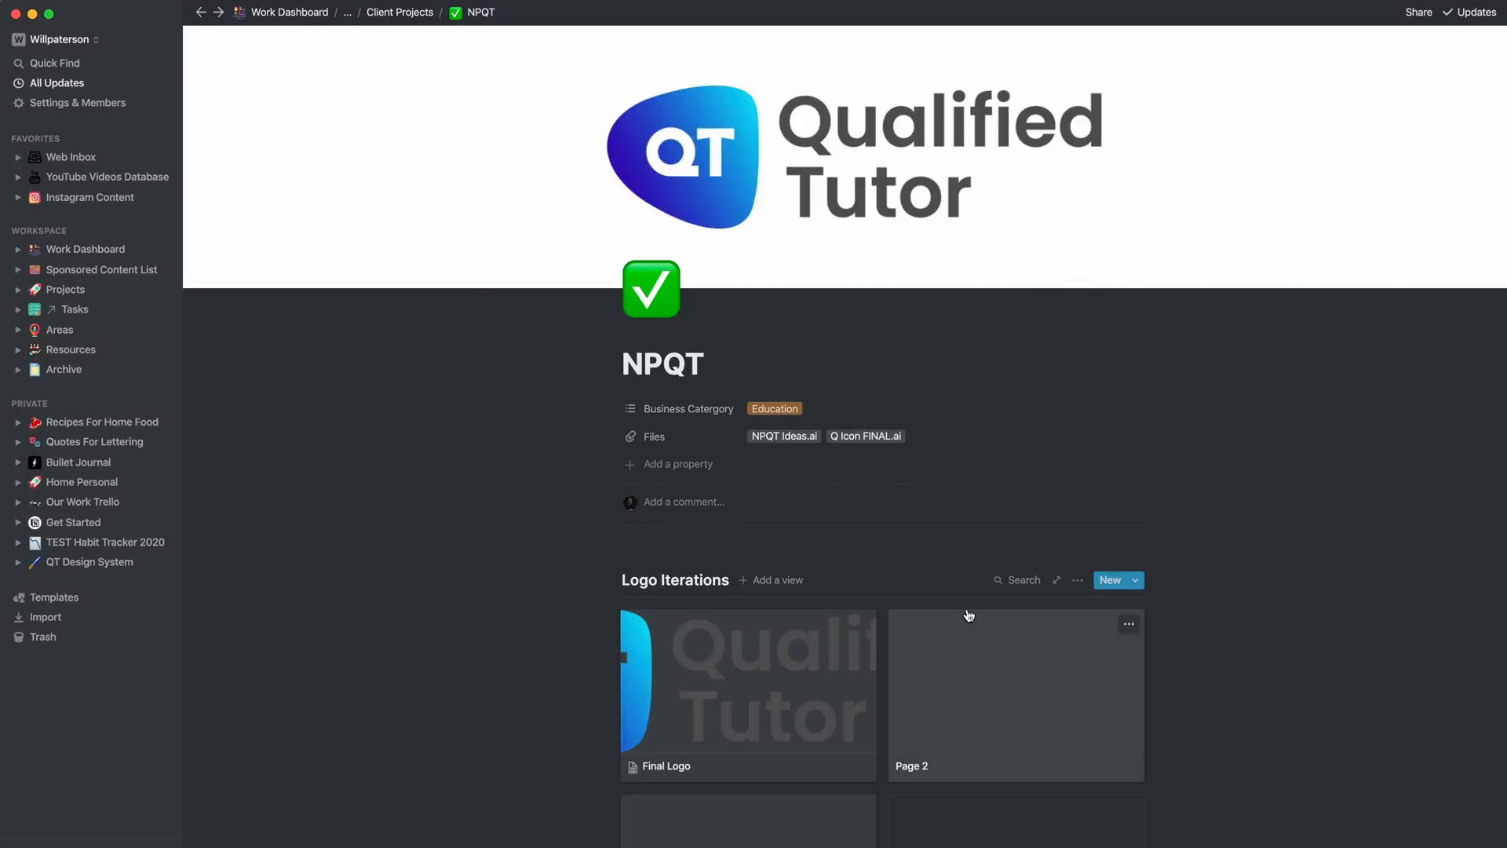
{"action": "scroll", "scroll_direction": "down", "scroll_amount": 3}
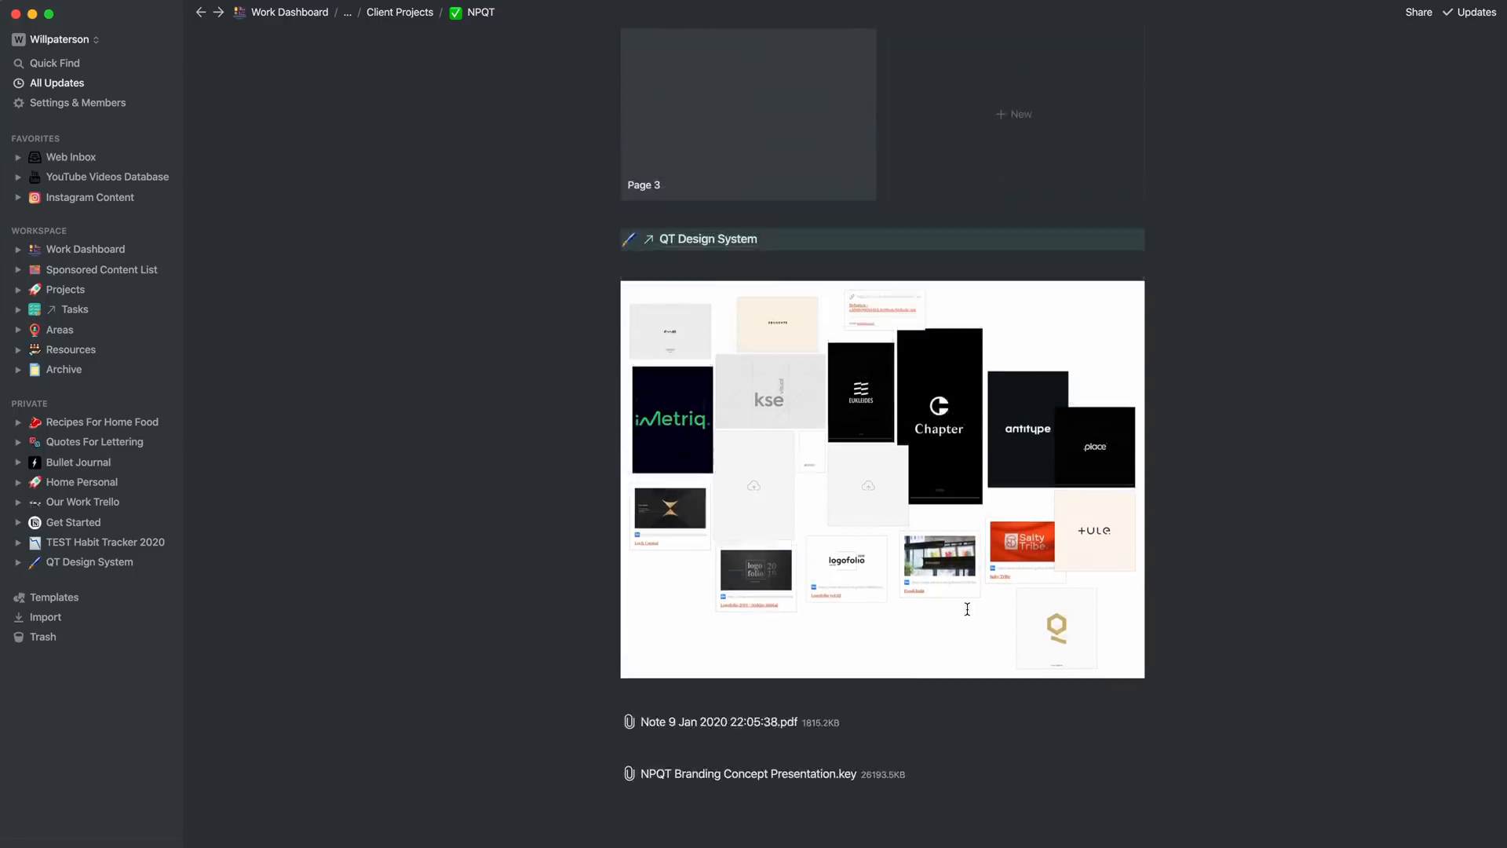
{"action": "scroll", "scroll_direction": "up", "scroll_amount": 3}
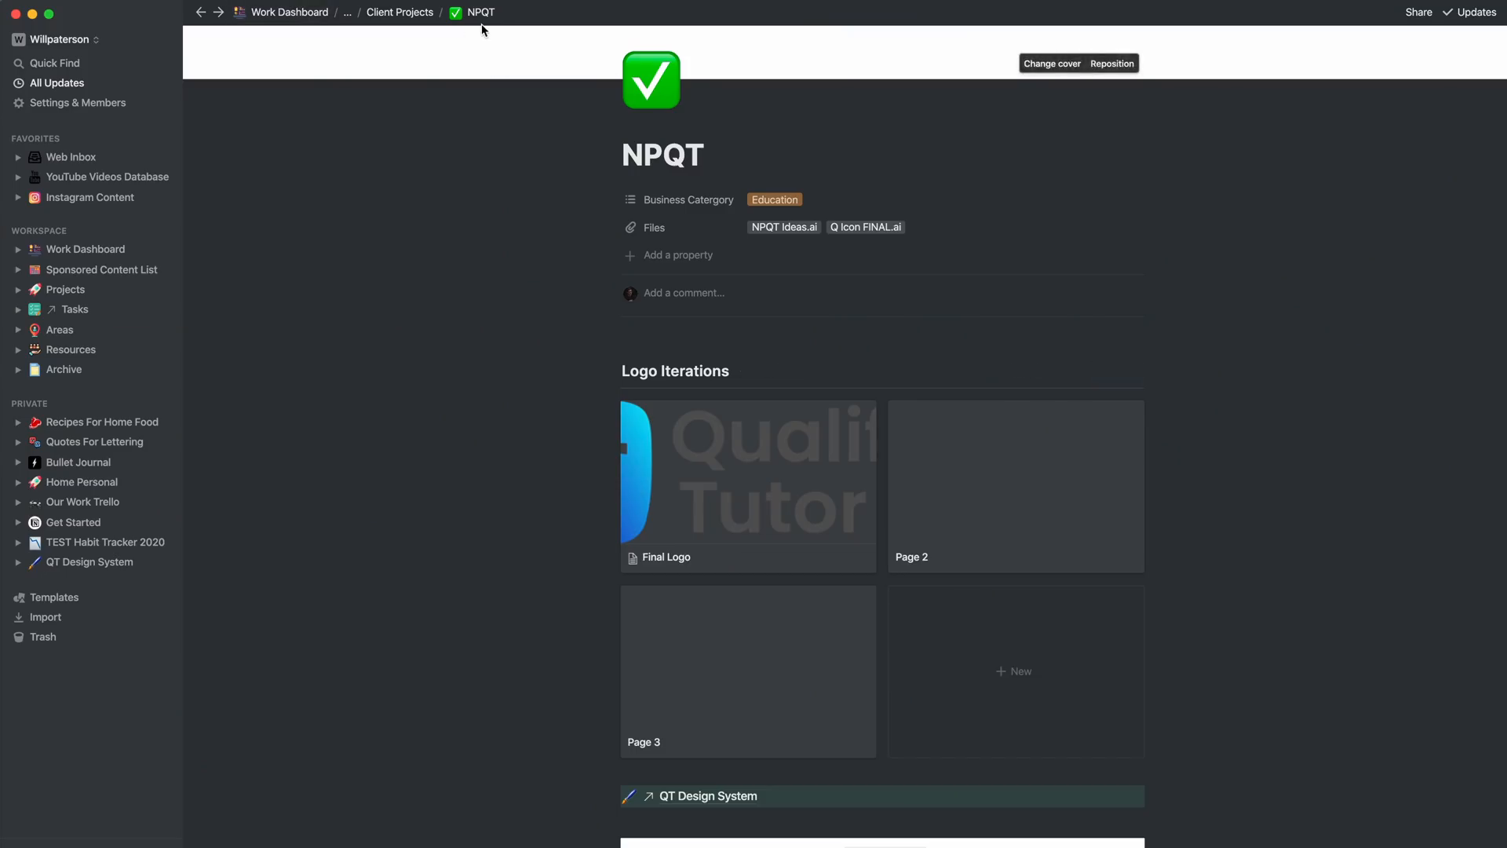
{"action": "scroll", "scroll_direction": "up", "scroll_amount": 3}
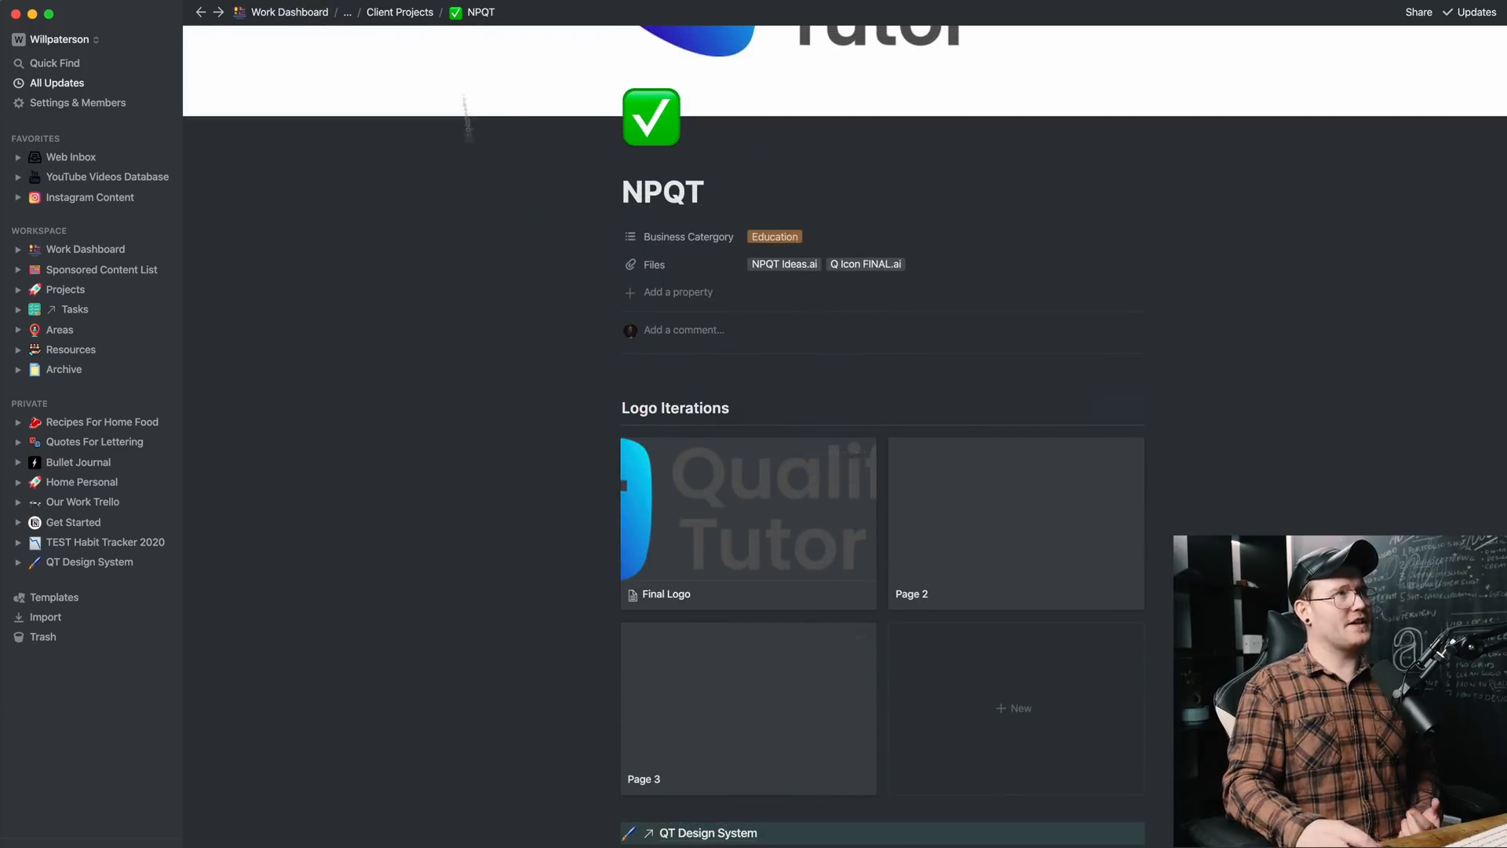
{"action": "scroll", "scroll_direction": "down", "scroll_amount": 3}
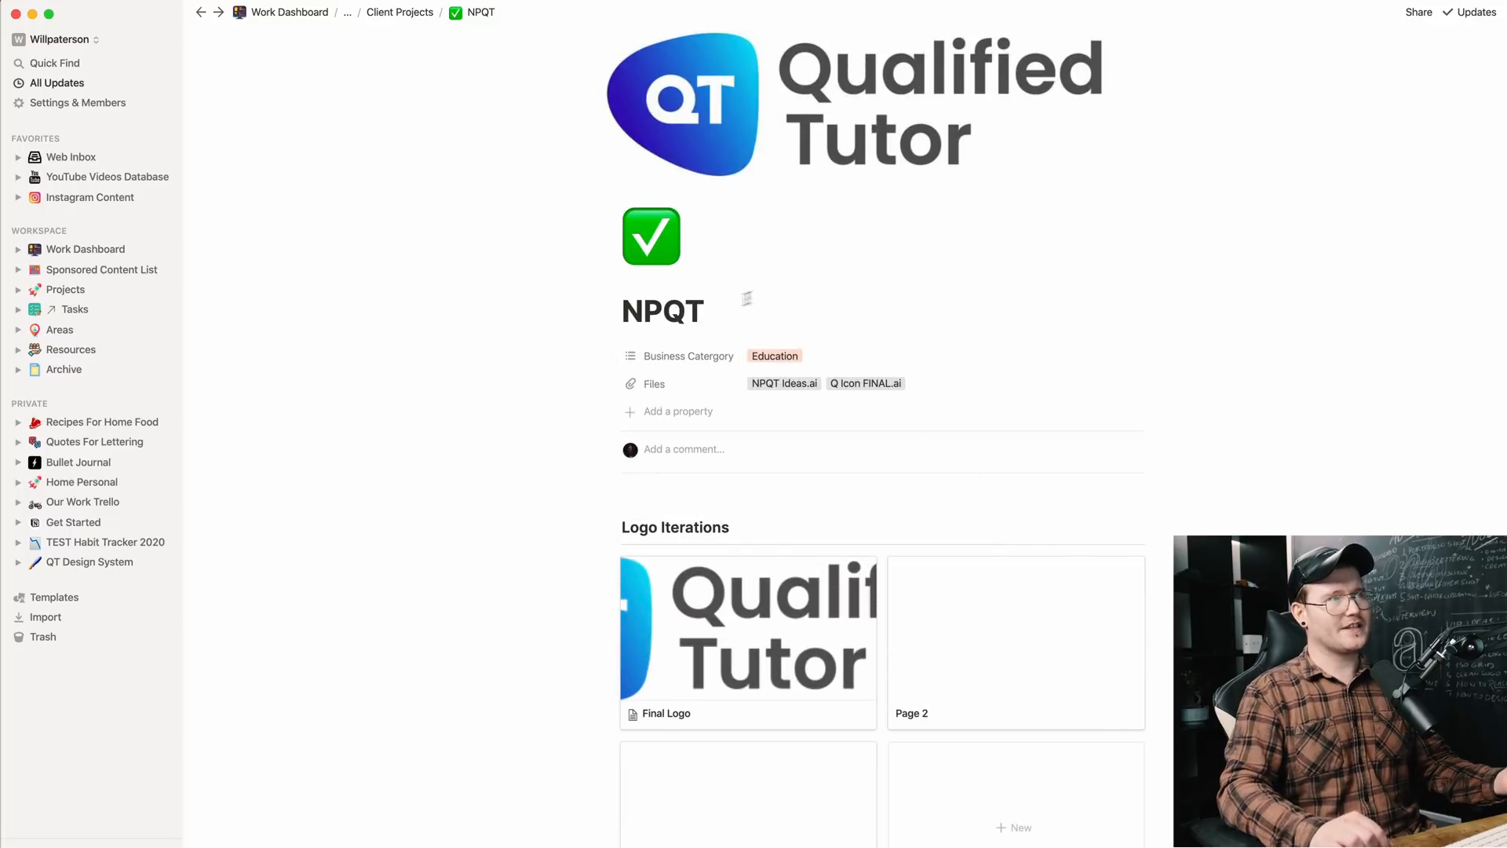
{"action": "scroll", "scroll_direction": "down", "scroll_amount": 3}
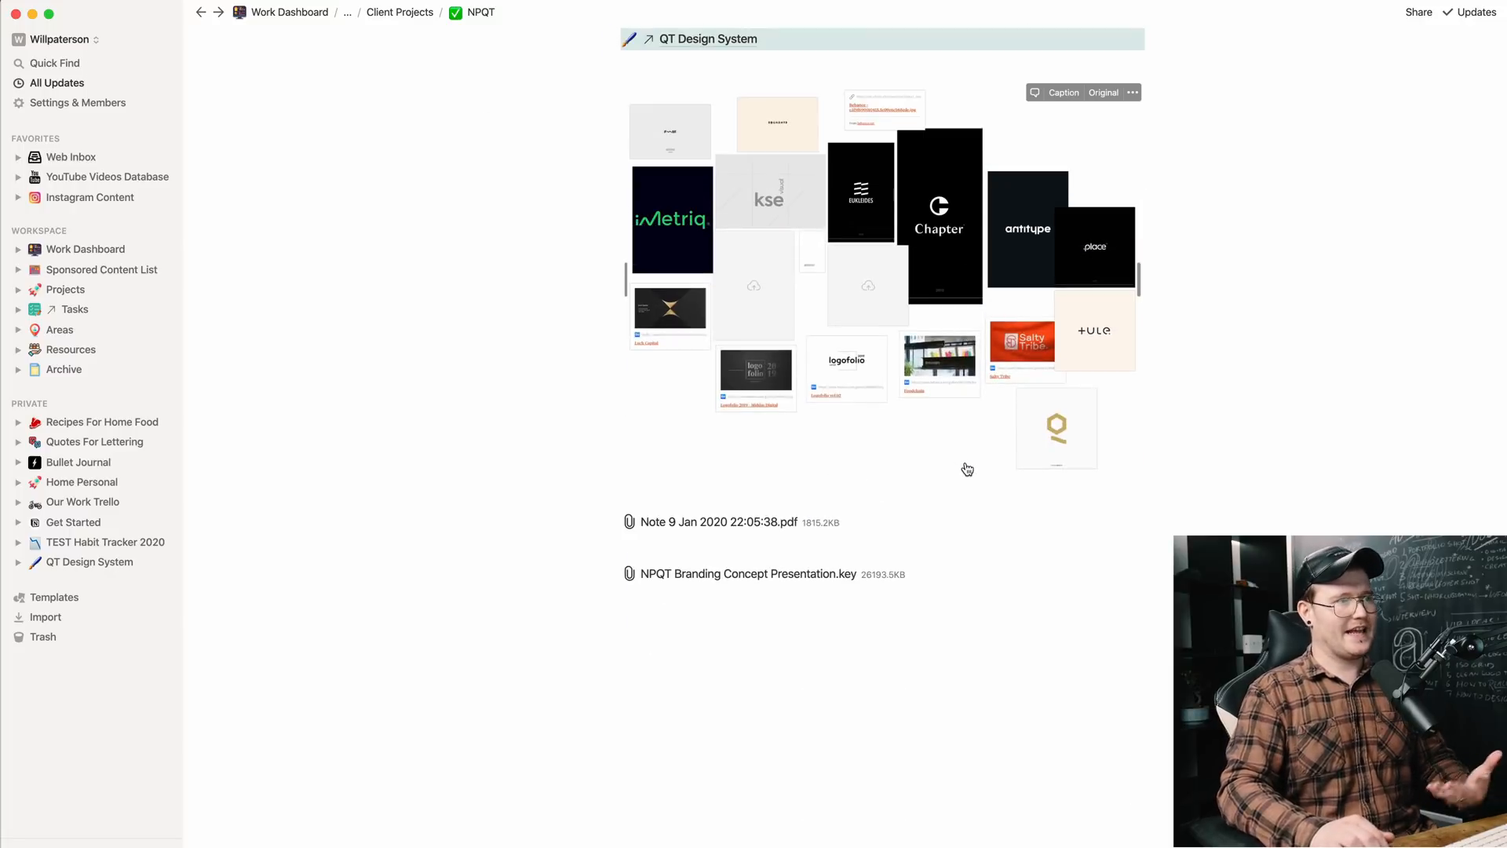
{"action": "scroll", "scroll_direction": "up", "scroll_amount": 3}
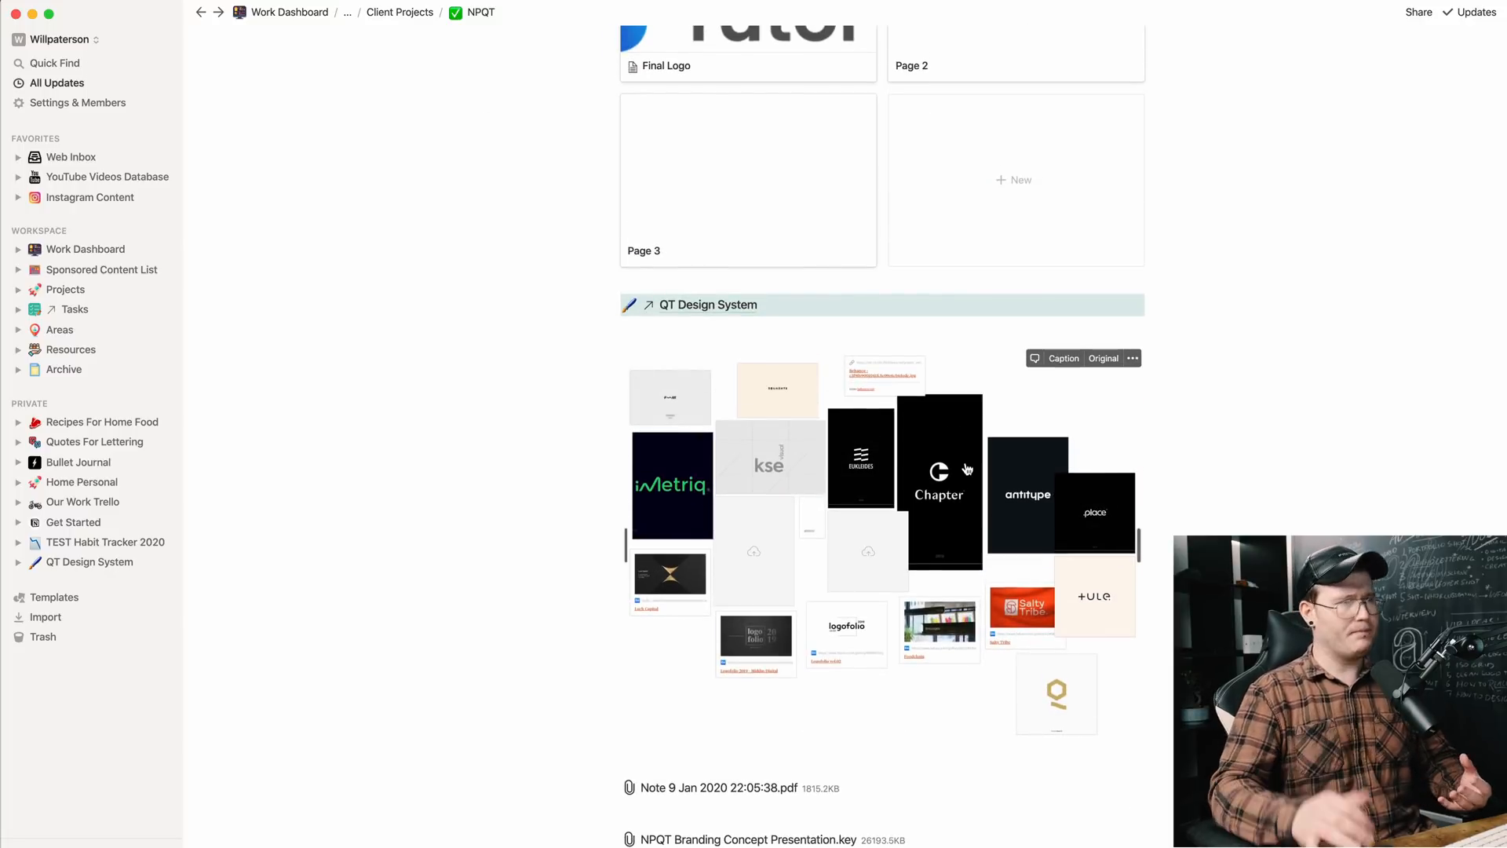
{"action": "scroll", "scroll_direction": "up", "scroll_amount": 3}
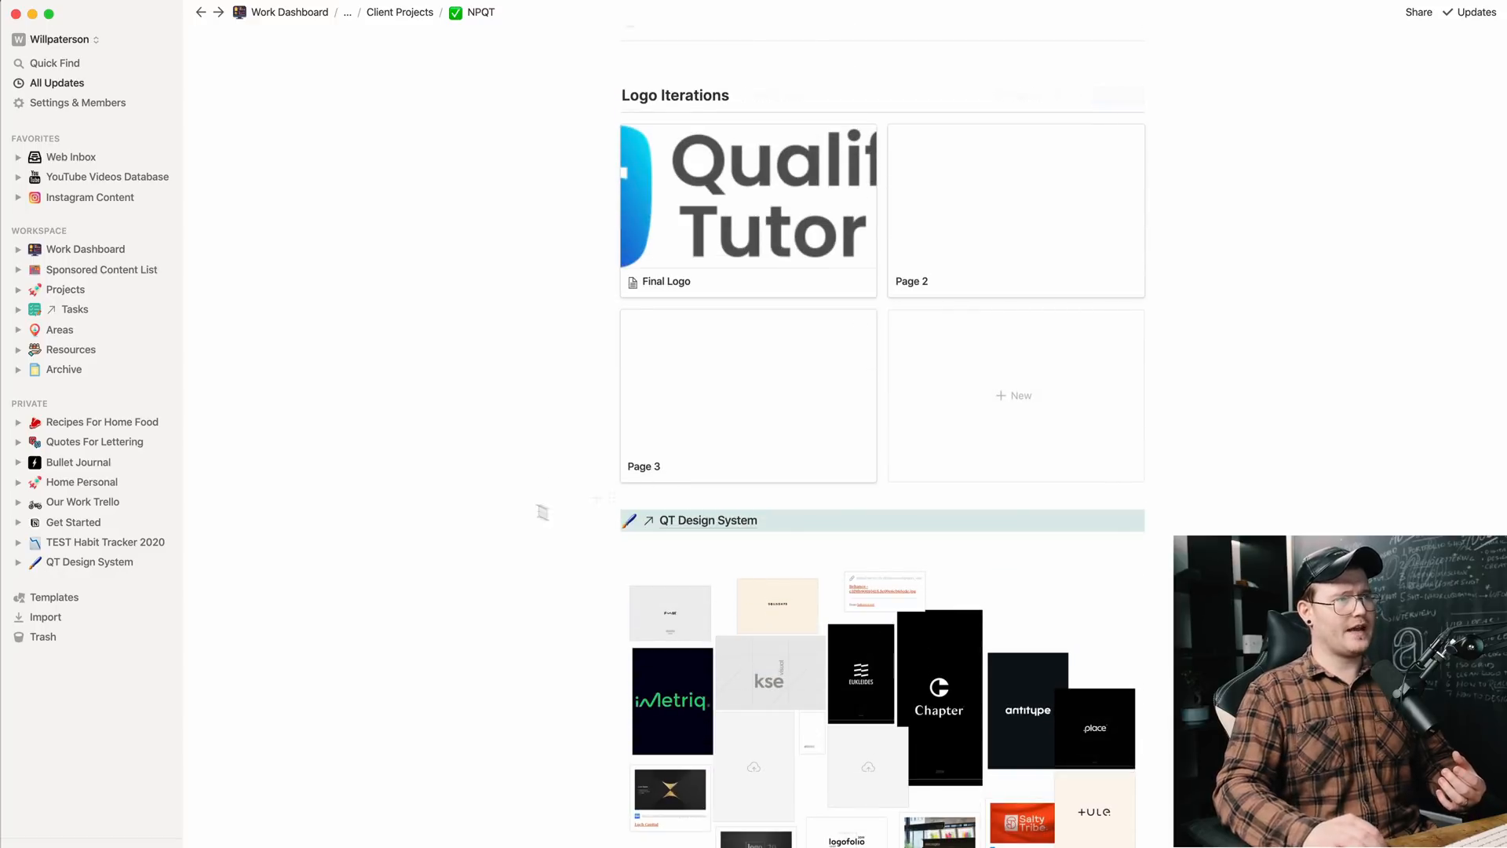
{"action": "mouse_move", "coordinate": [719, 524]}
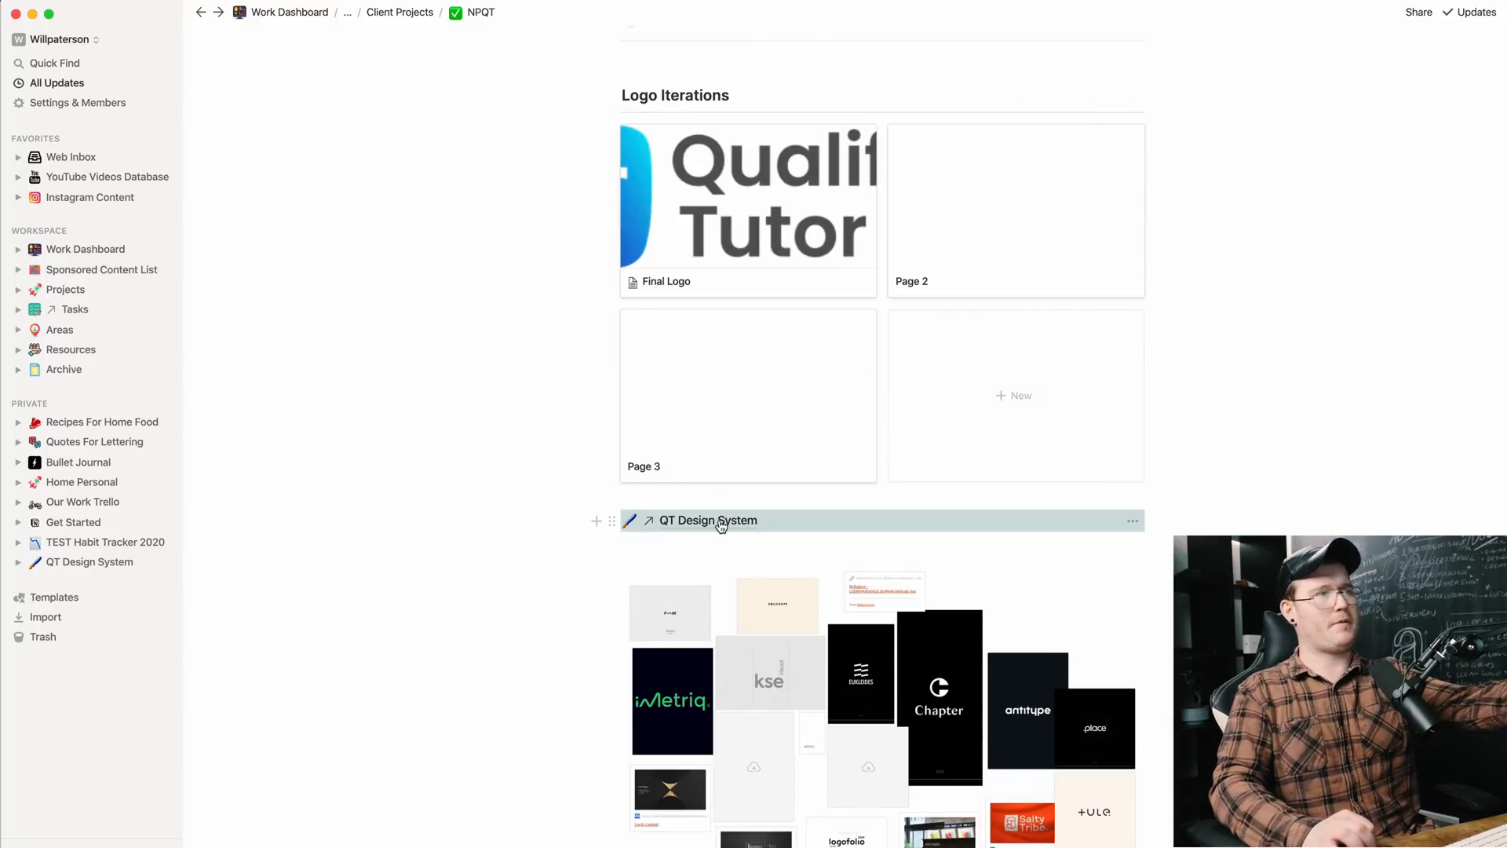
Step: Go to the linked QT Design System page from the NPQT project
{"action": "left_click", "coordinate": [708, 520]}
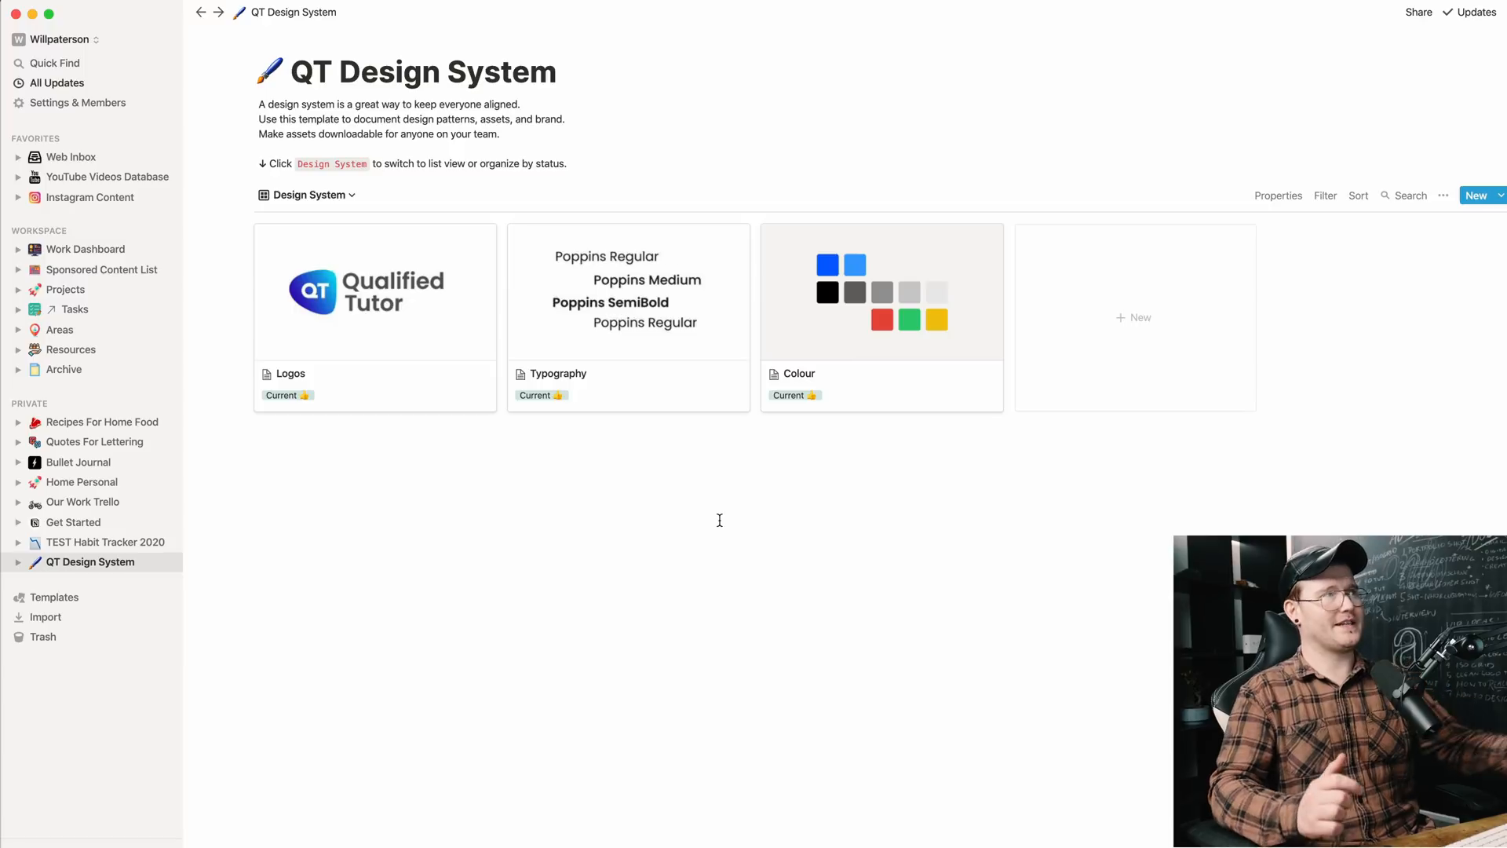
{"action": "mouse_move", "coordinate": [343, 687]}
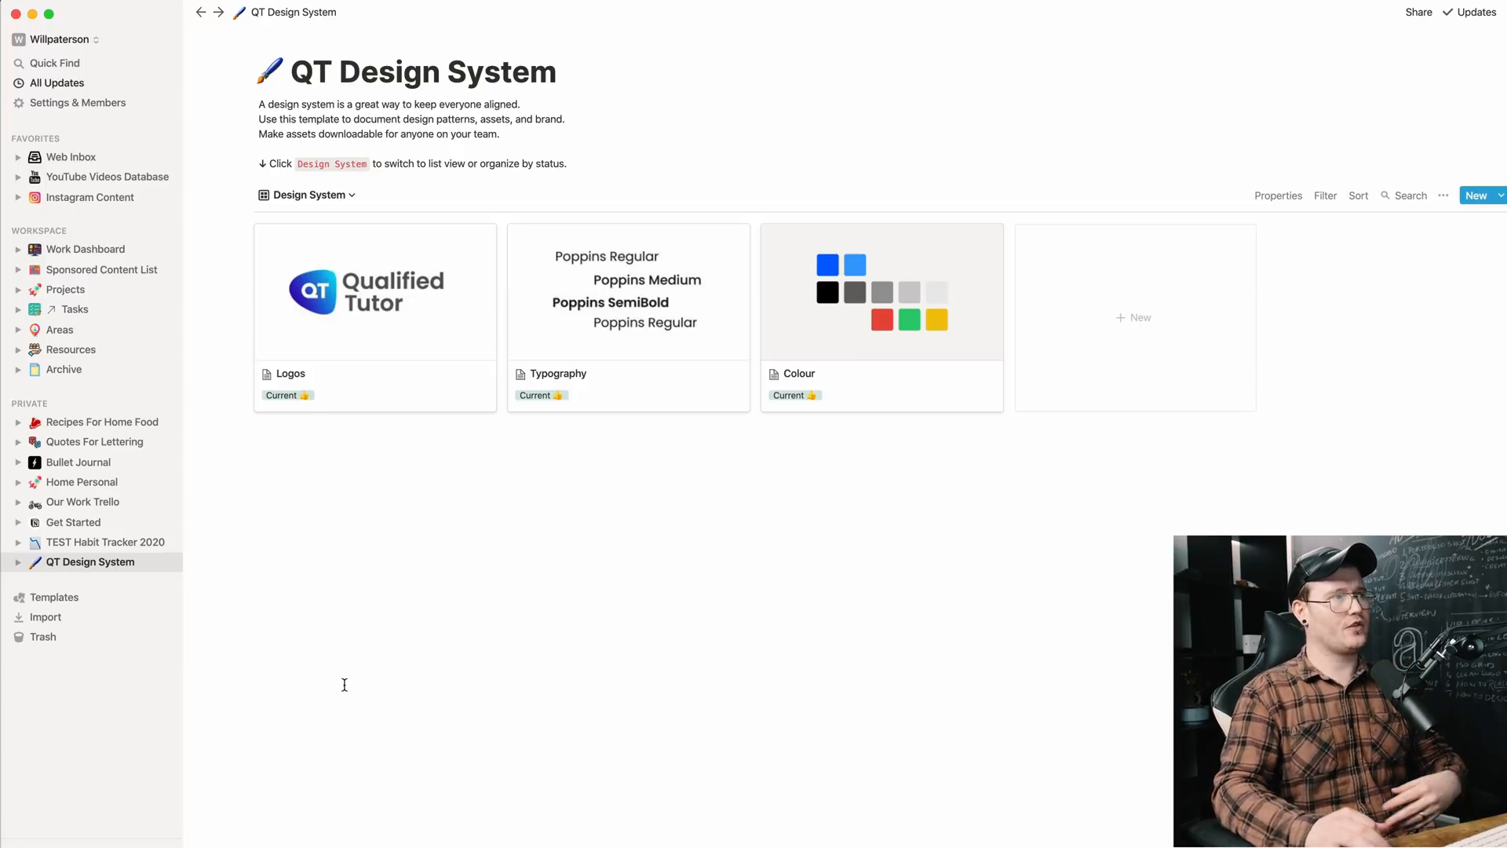
{"action": "mouse_move", "coordinate": [365, 663]}
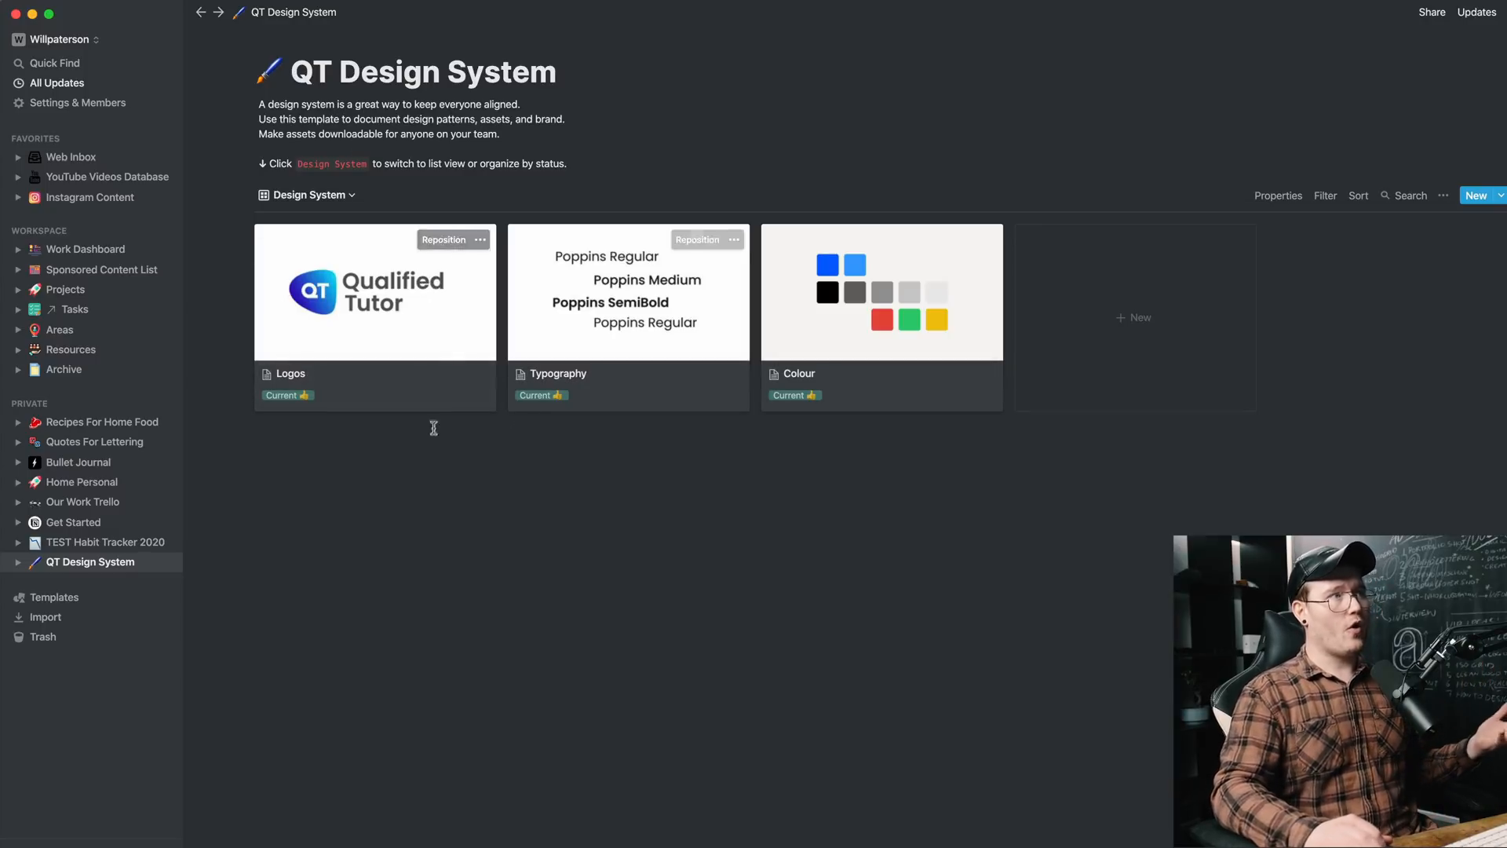
{"action": "mouse_move", "coordinate": [913, 299]}
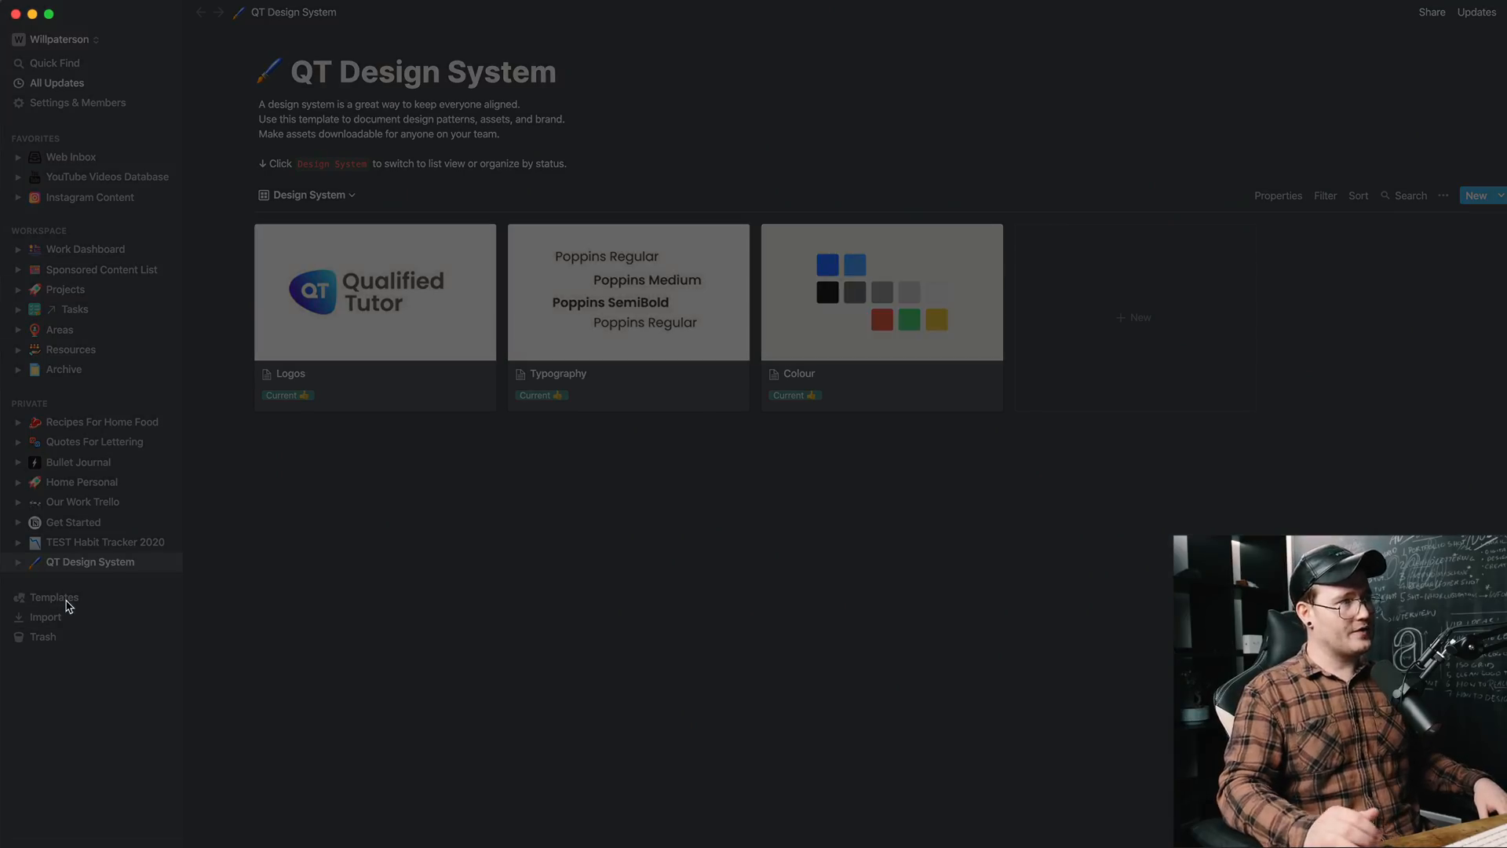
{"action": "left_click", "coordinate": [54, 596]}
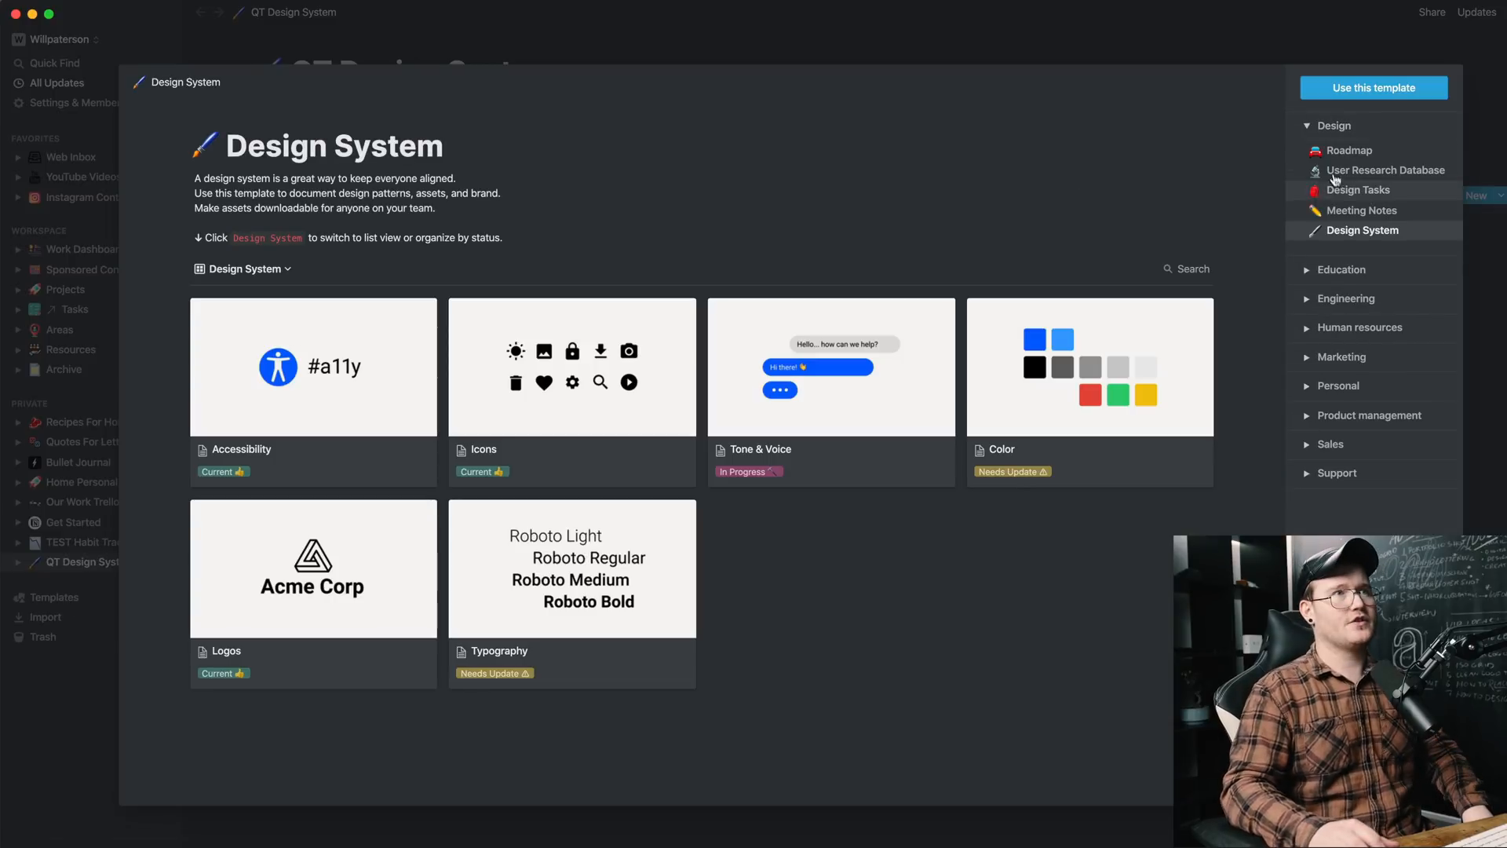
{"action": "left_click", "coordinate": [1348, 151]}
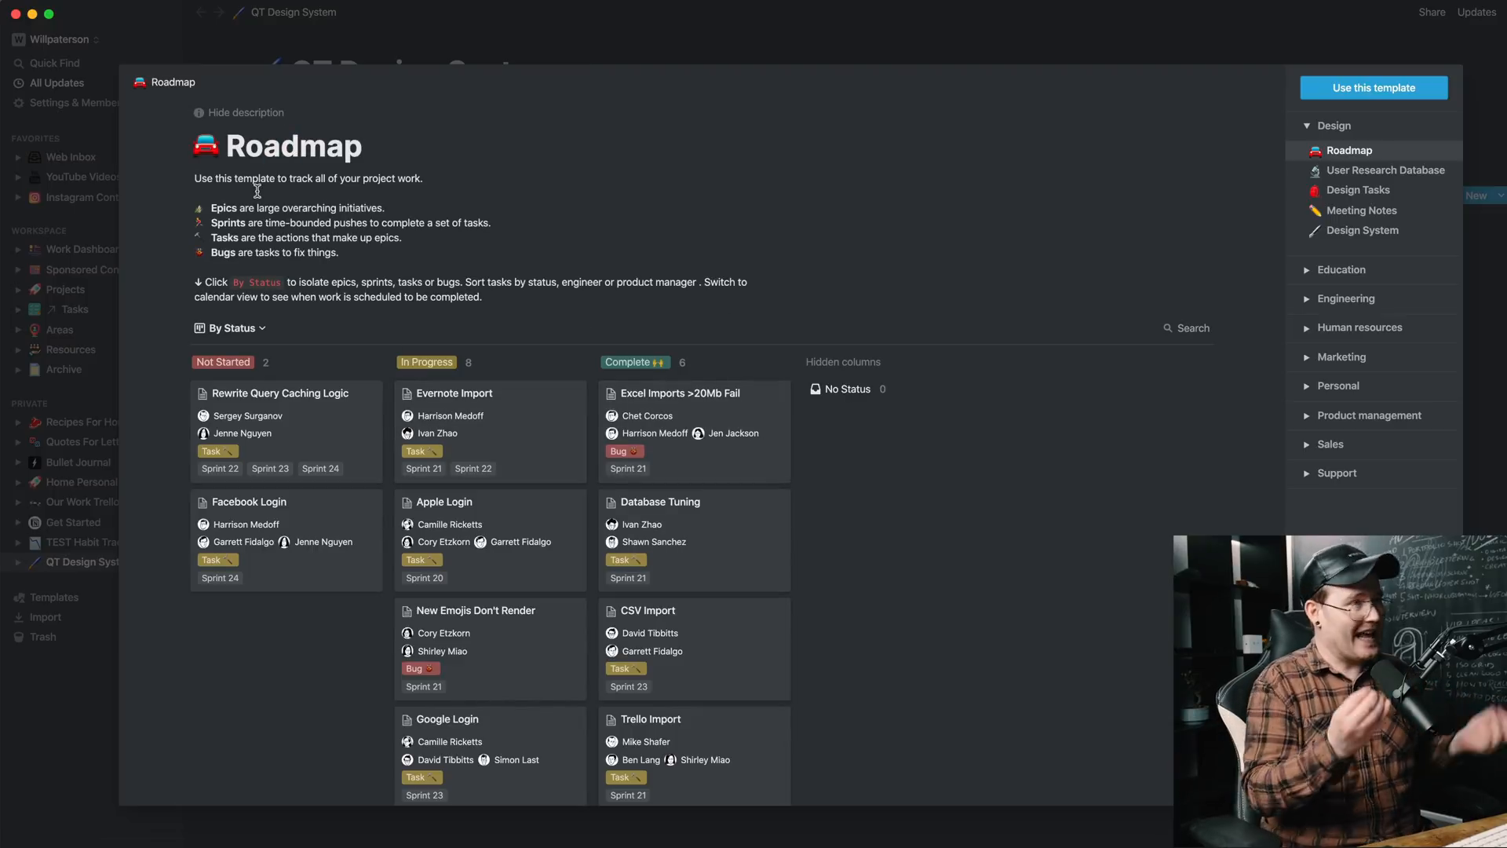
{"action": "left_click", "coordinate": [1390, 170]}
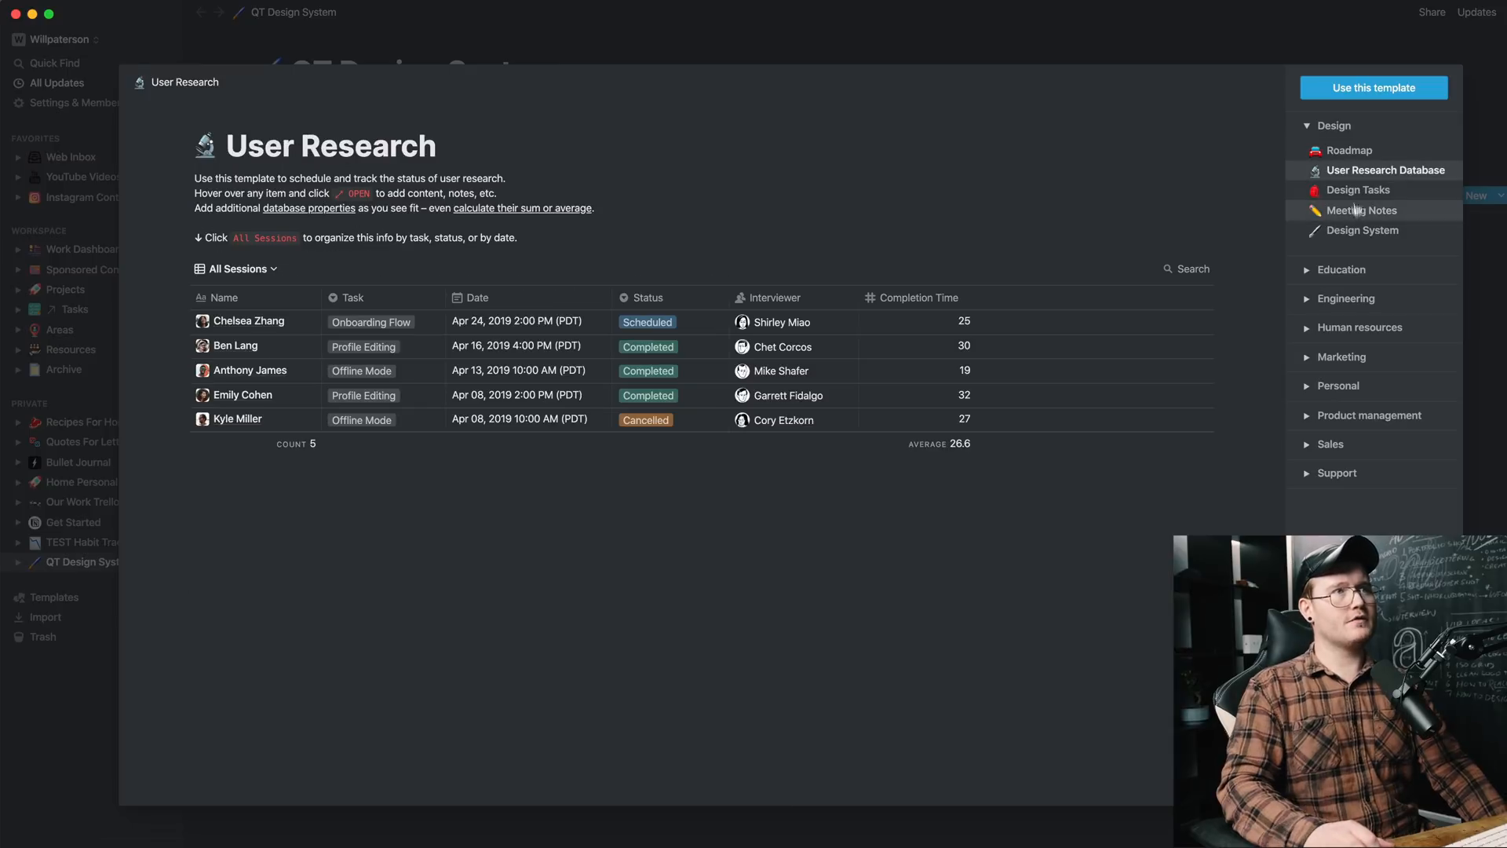
{"action": "left_click", "coordinate": [1360, 190]}
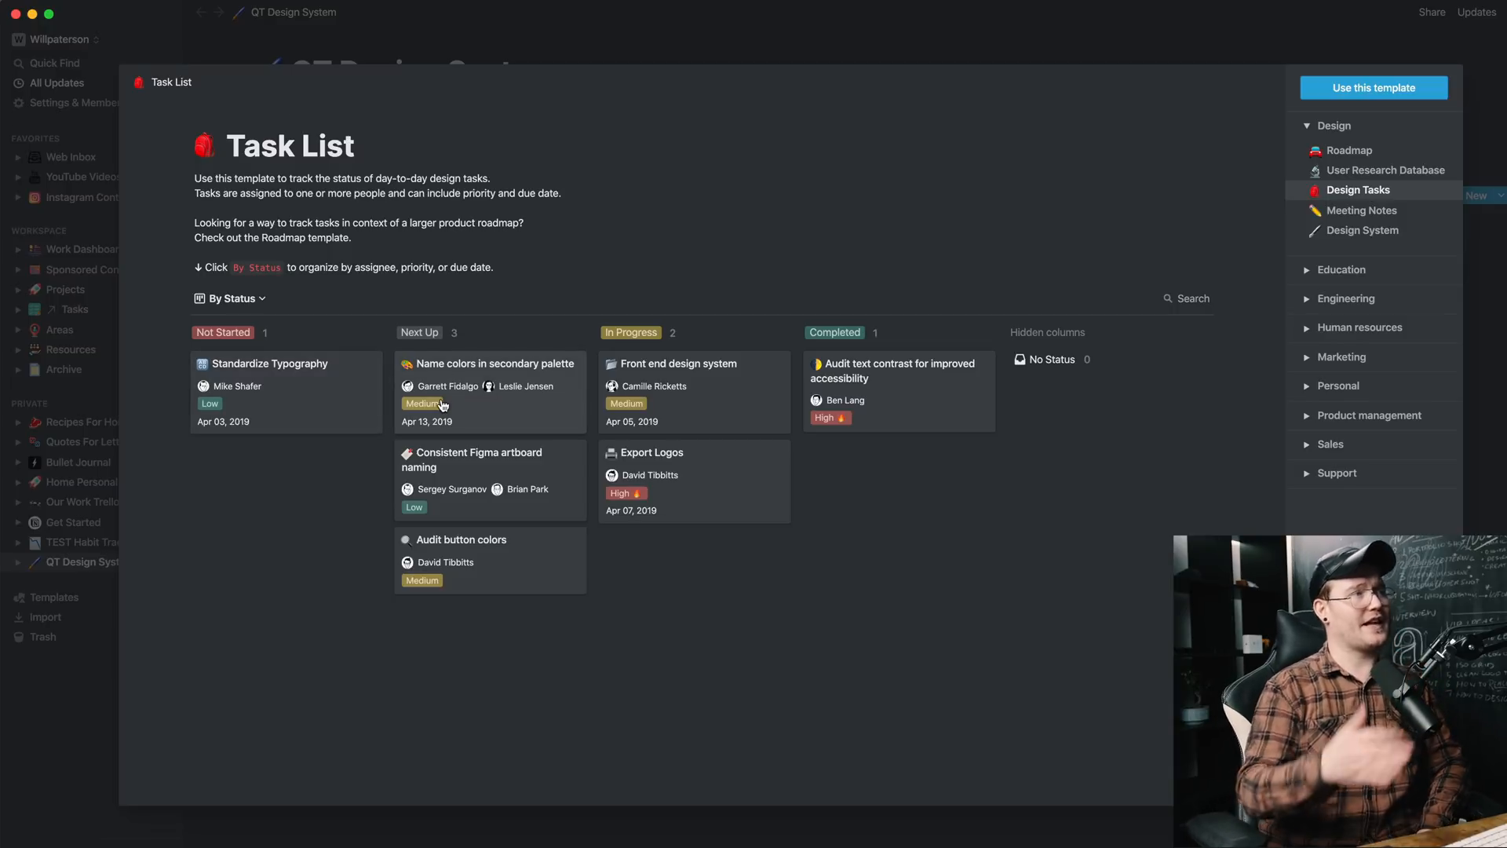
{"action": "mouse_move", "coordinate": [688, 397]}
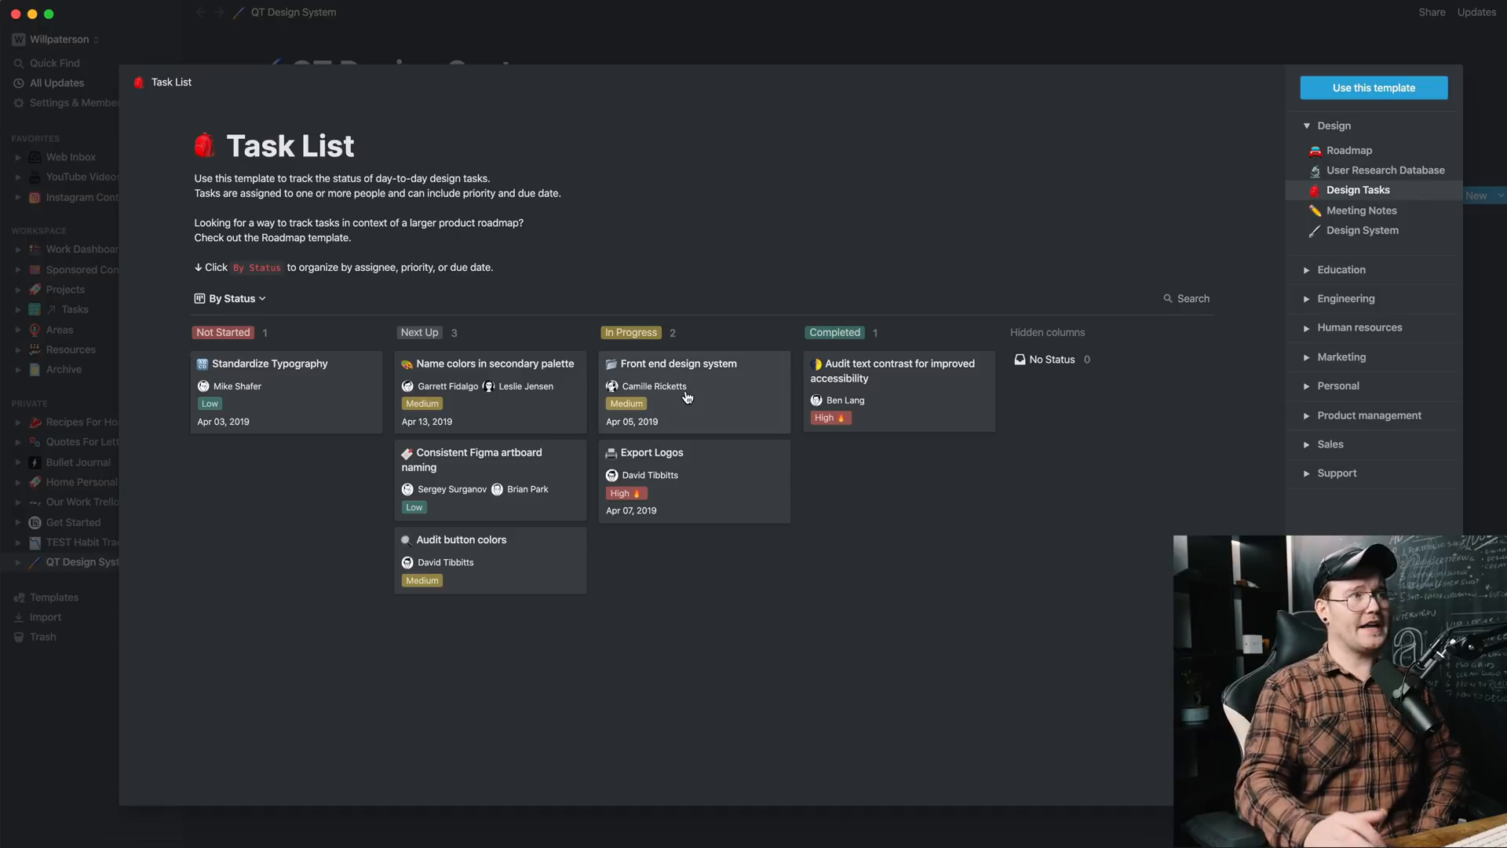
{"action": "left_click", "coordinate": [653, 453]}
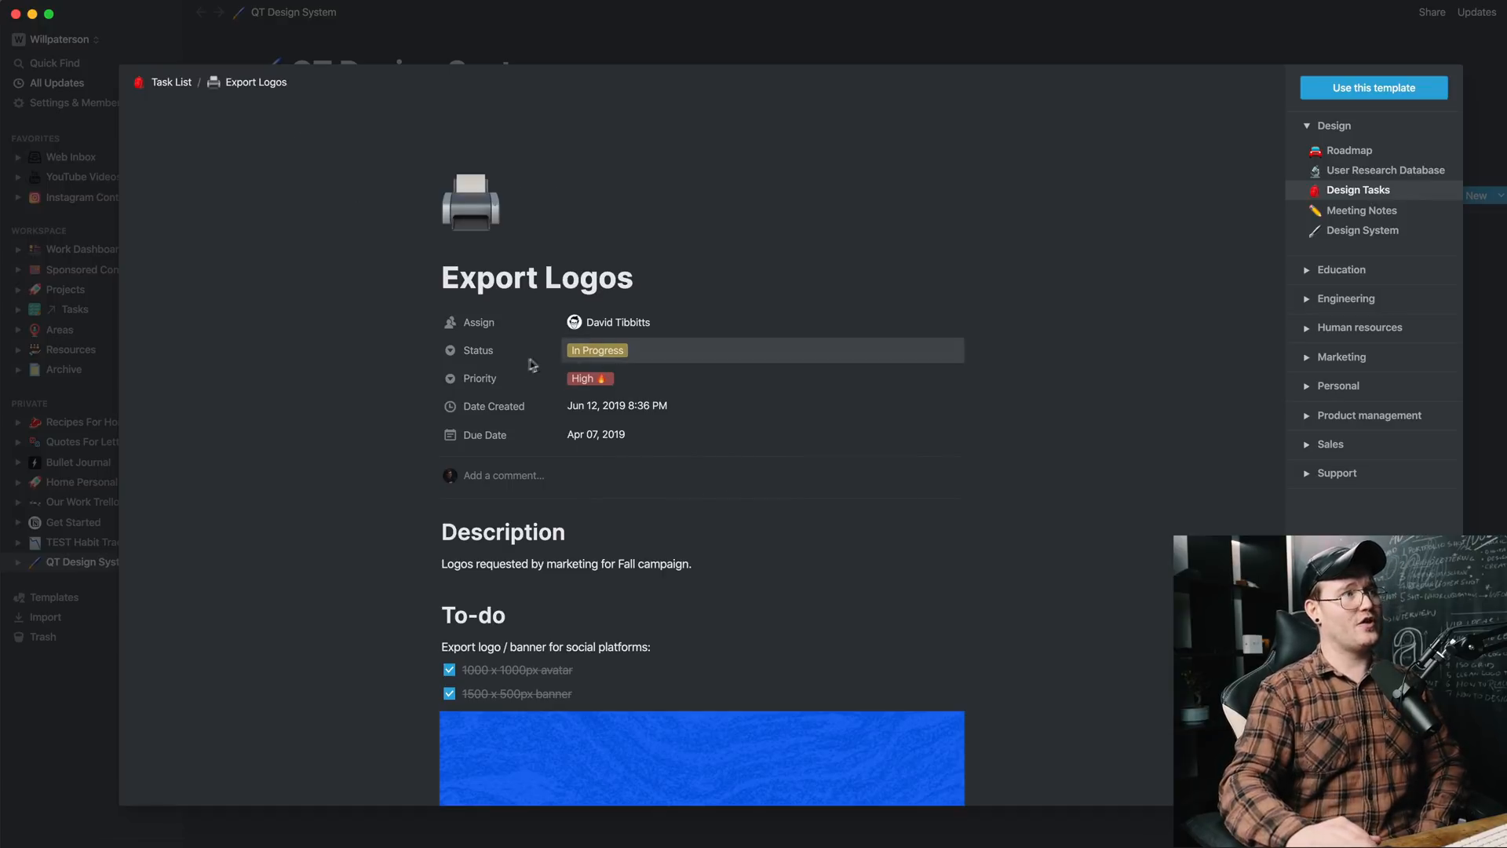
{"action": "mouse_move", "coordinate": [490, 413]}
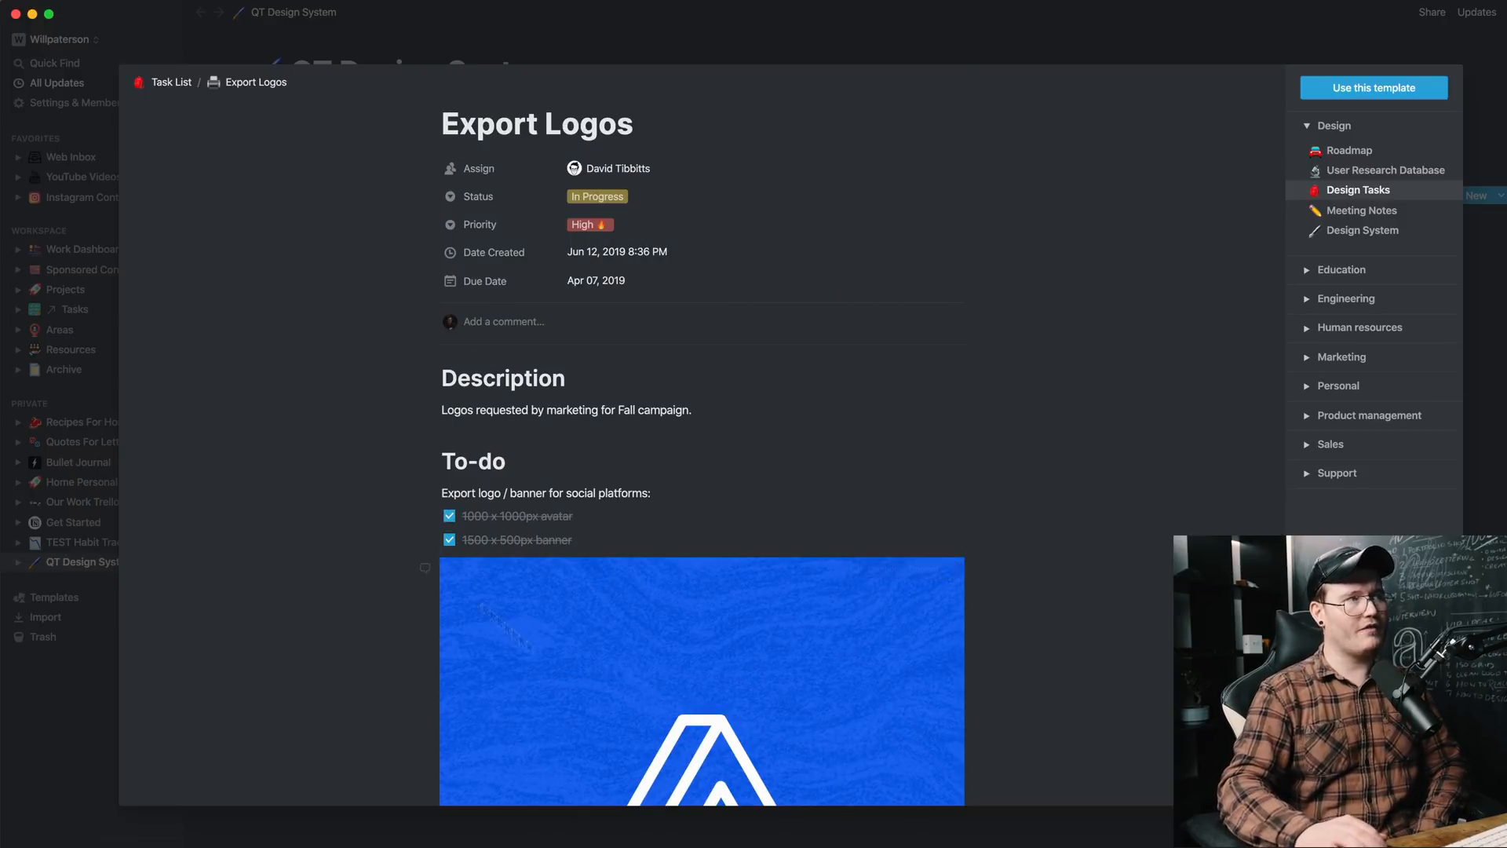
{"action": "scroll", "scroll_direction": "up", "scroll_amount": 3}
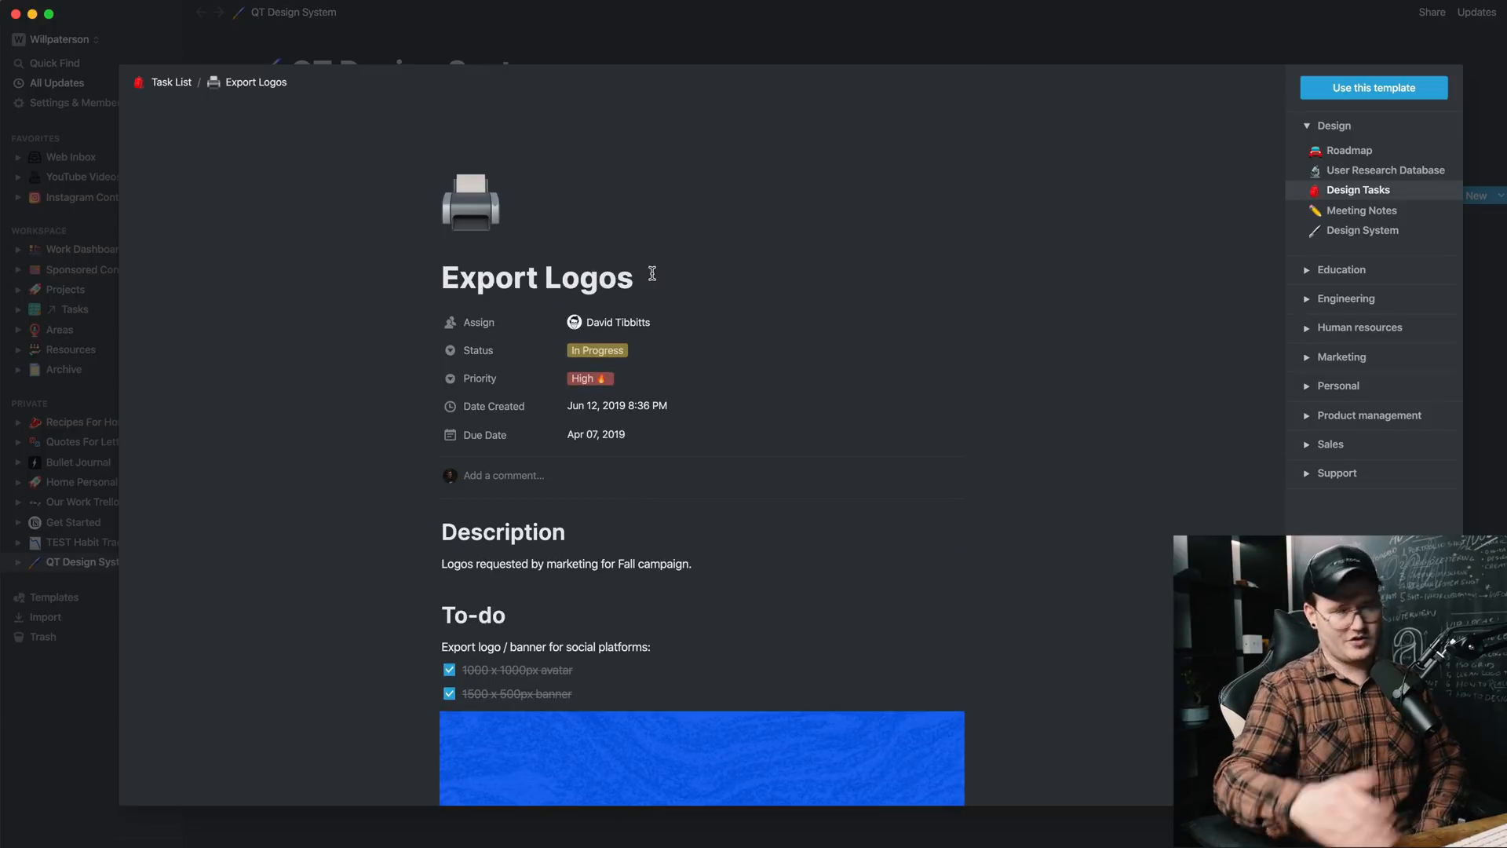
{"action": "left_click", "coordinate": [1363, 209]}
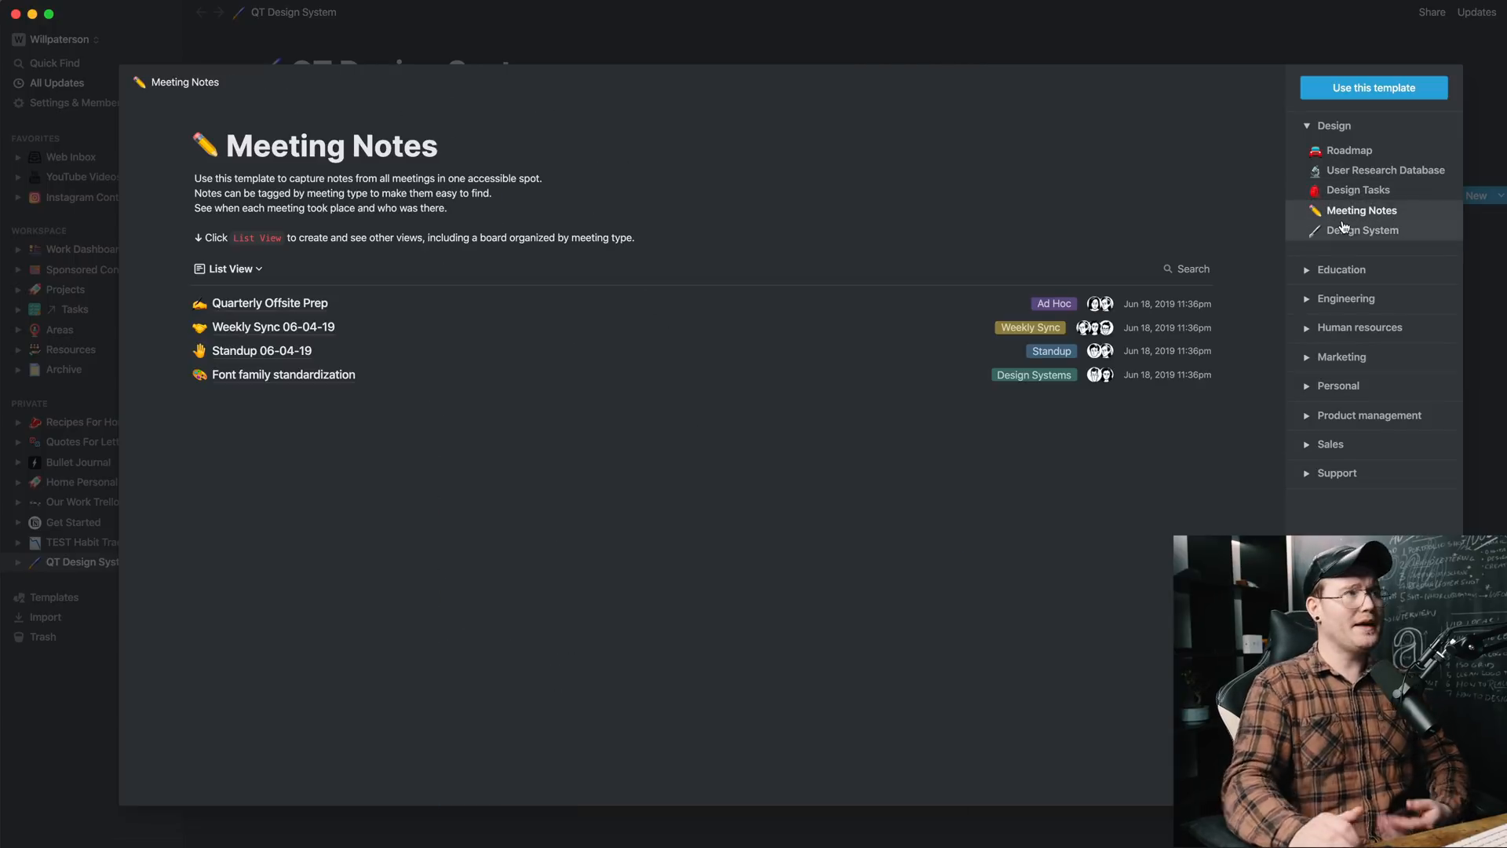
{"action": "left_click", "coordinate": [1363, 229]}
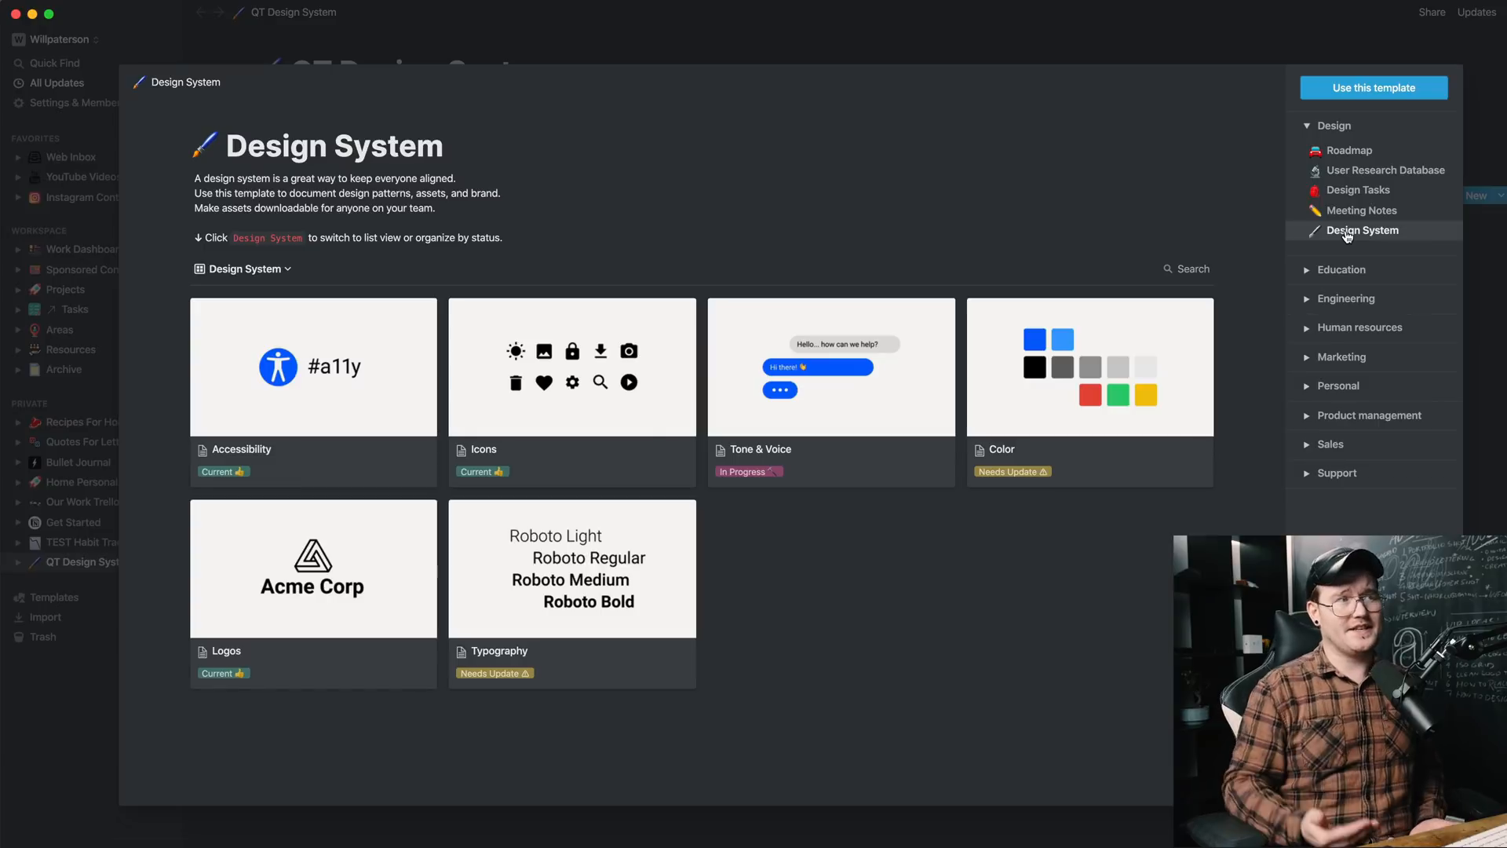
{"action": "mouse_move", "coordinate": [885, 352]}
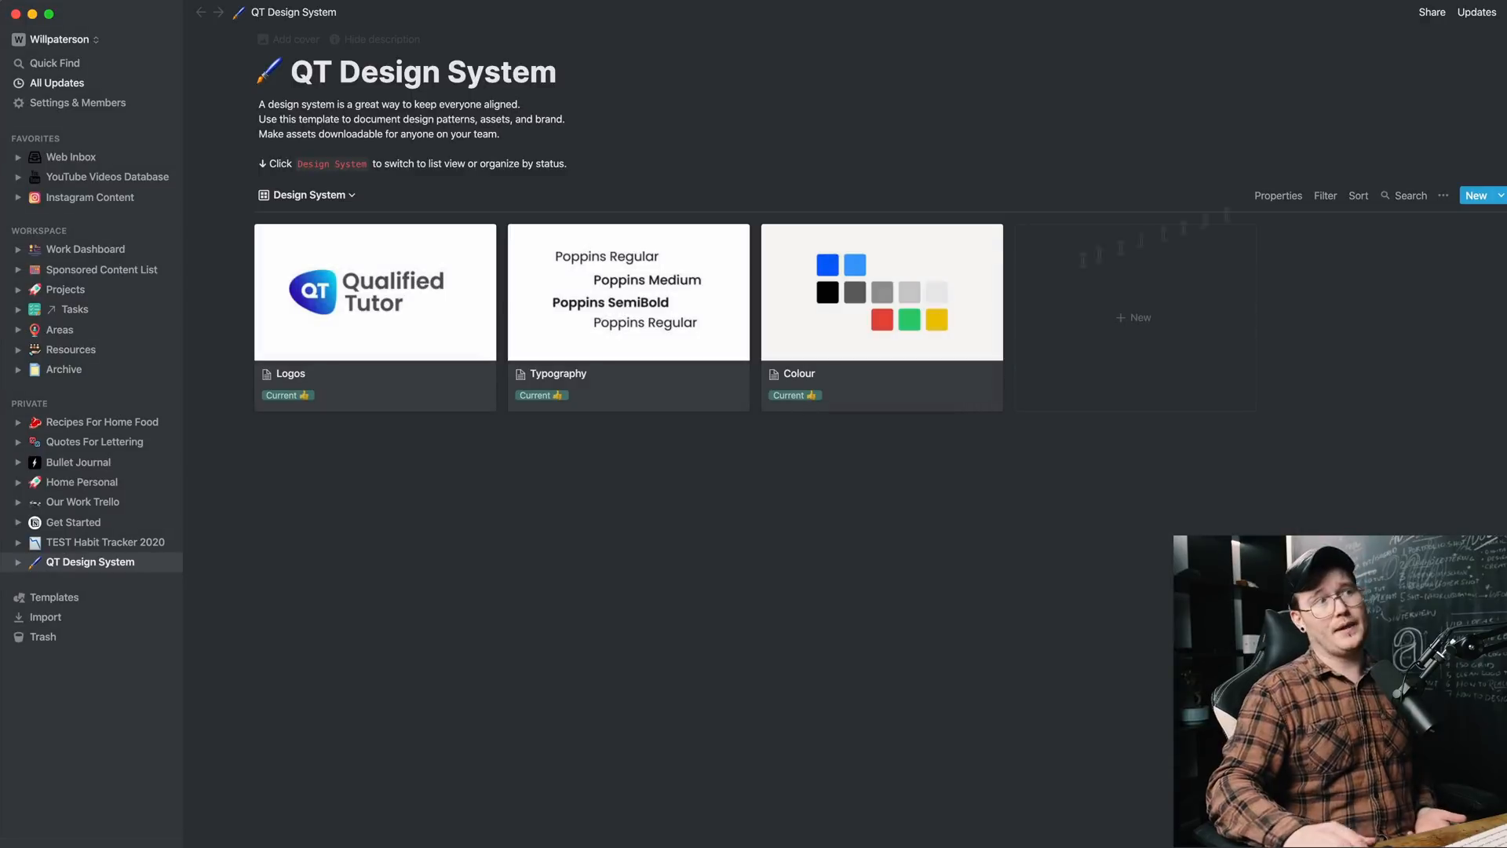
Step: Open the Logos design-system entry and check its sharing settings
{"action": "left_click", "coordinate": [374, 292]}
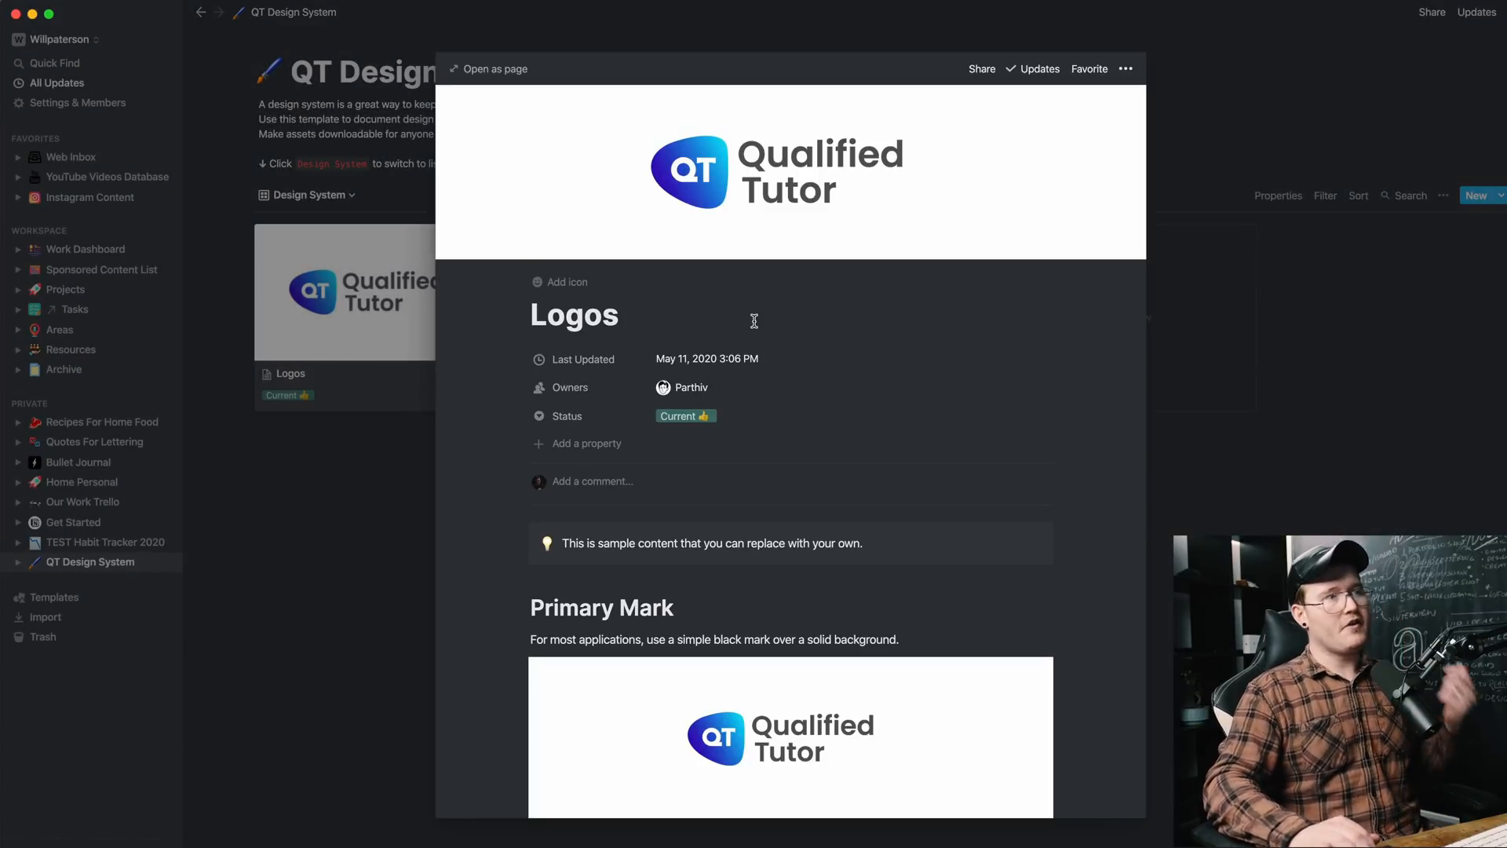
{"action": "scroll", "scroll_direction": "down", "scroll_amount": 3}
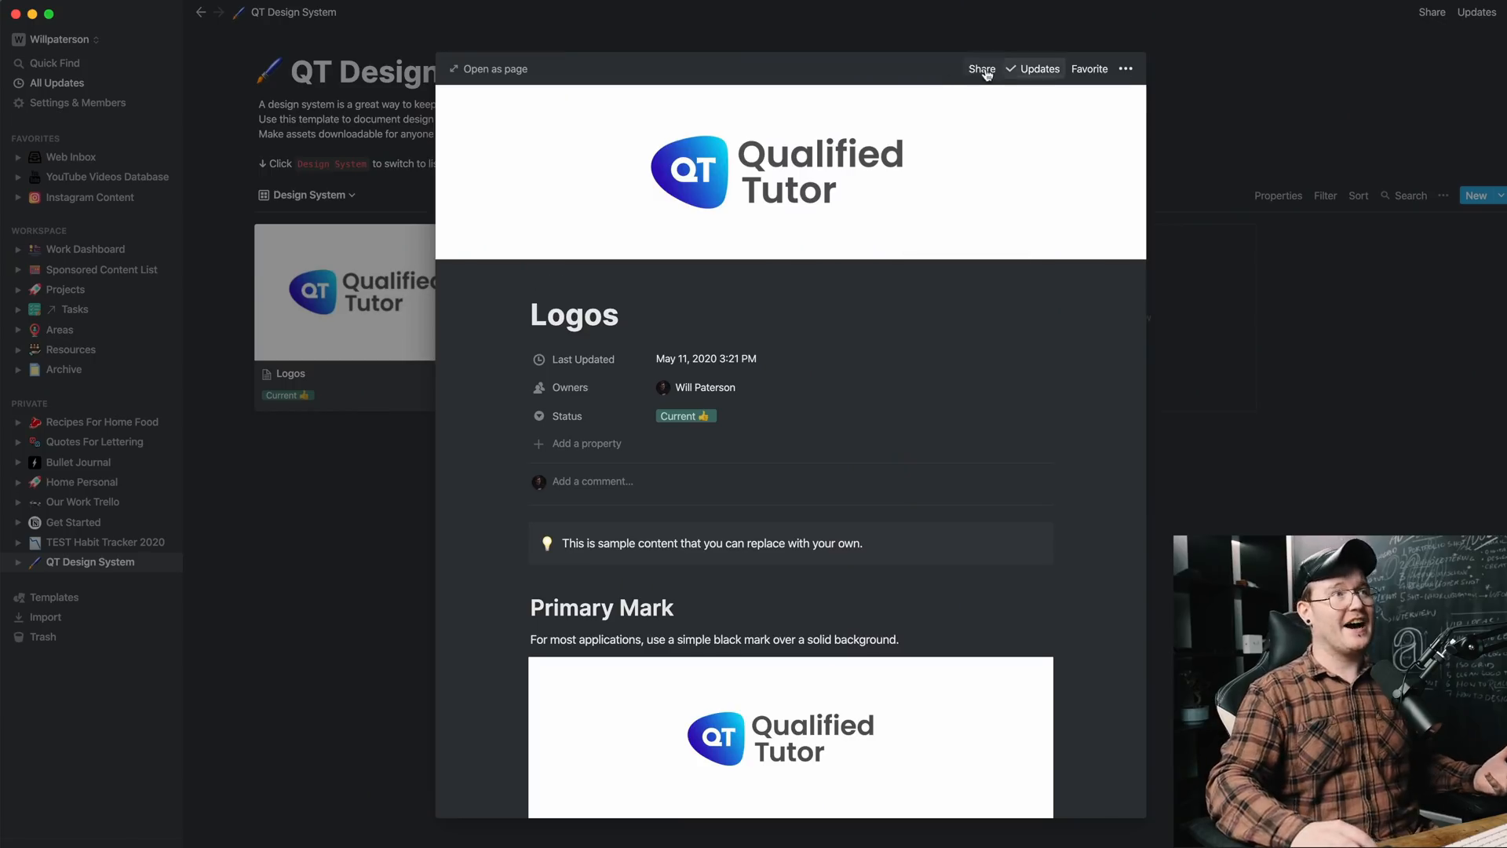
{"action": "left_click", "coordinate": [981, 67]}
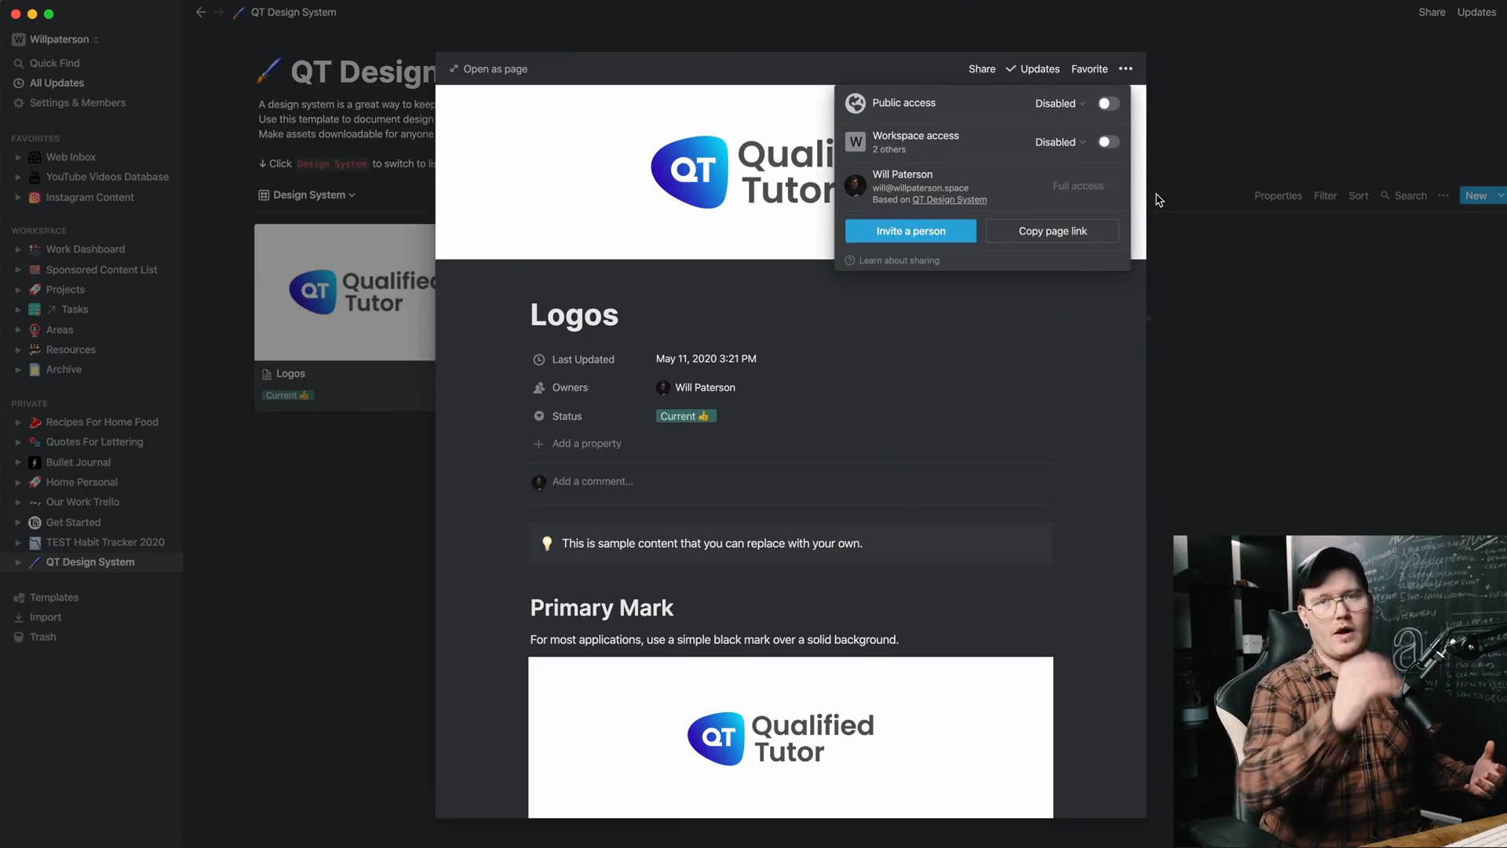
{"action": "left_click", "coordinate": [1233, 439]}
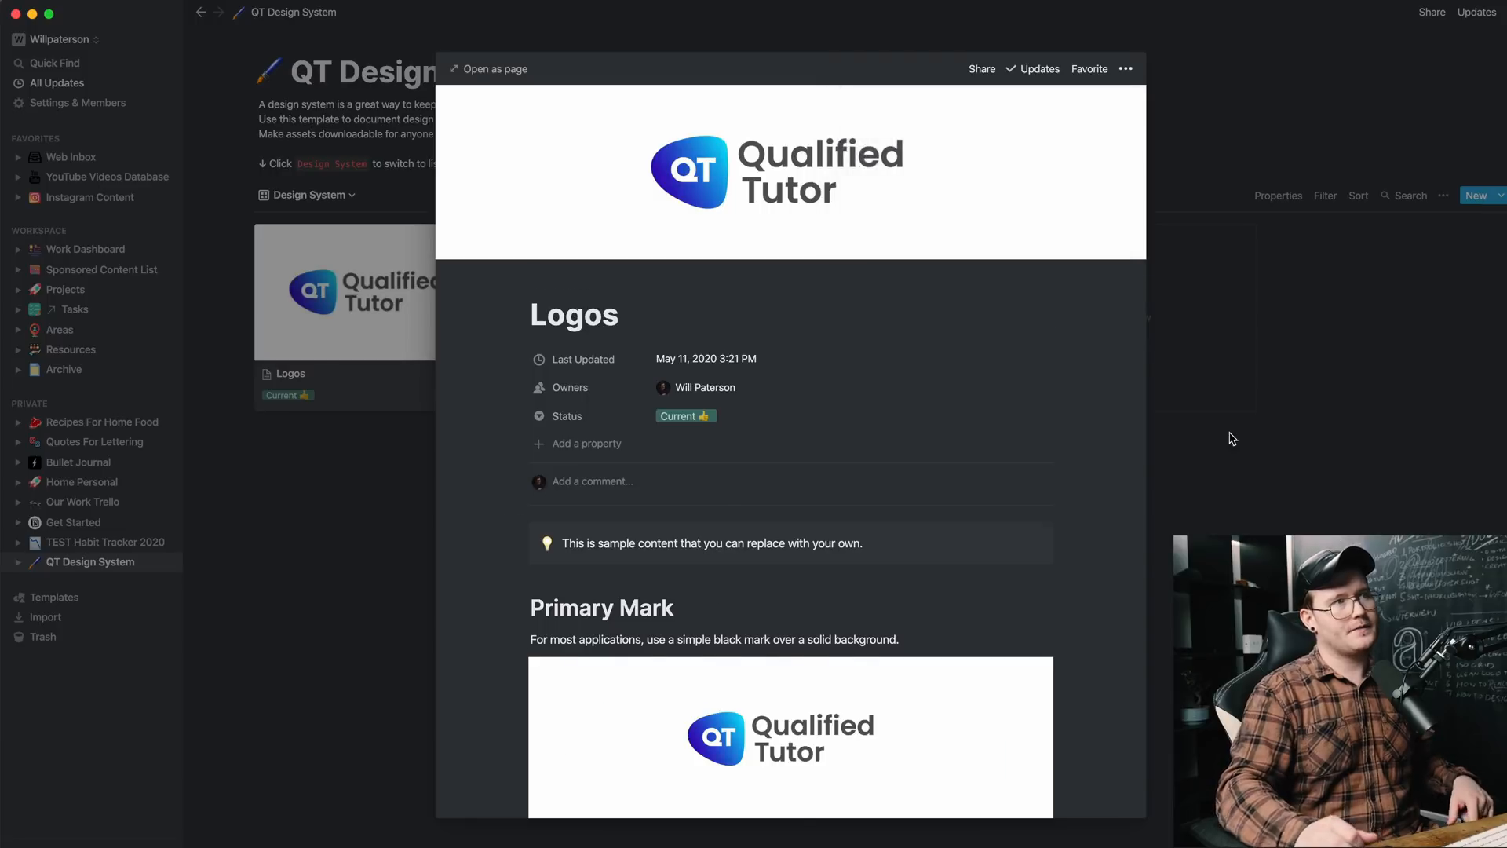
Step: Scroll through the Logos peek to review primary marks, secondary marks and social branding assets
{"action": "scroll", "scroll_direction": "down", "scroll_amount": 3}
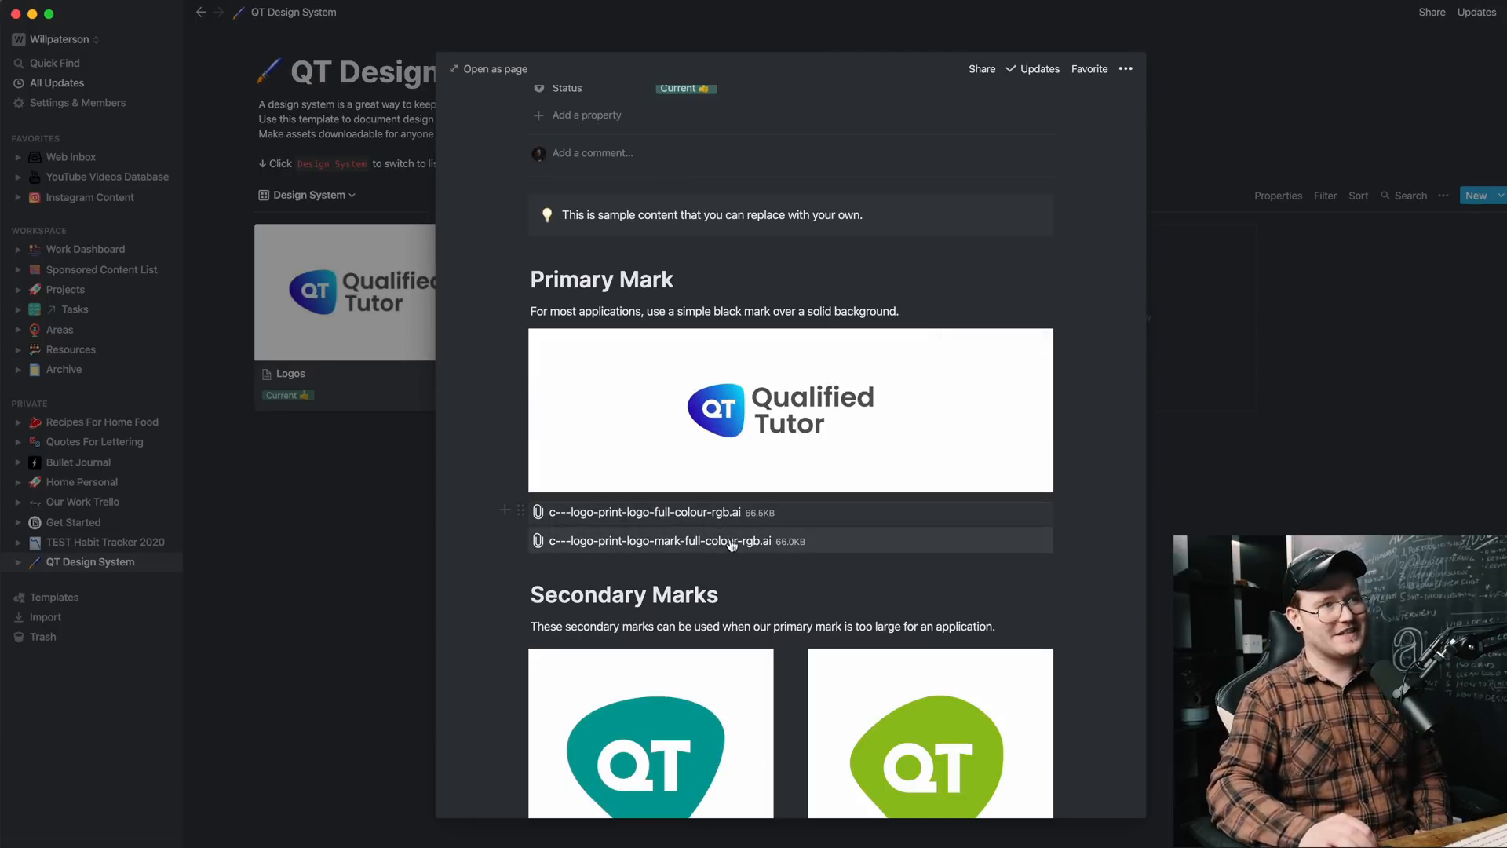
{"action": "scroll", "scroll_direction": "down", "scroll_amount": 3}
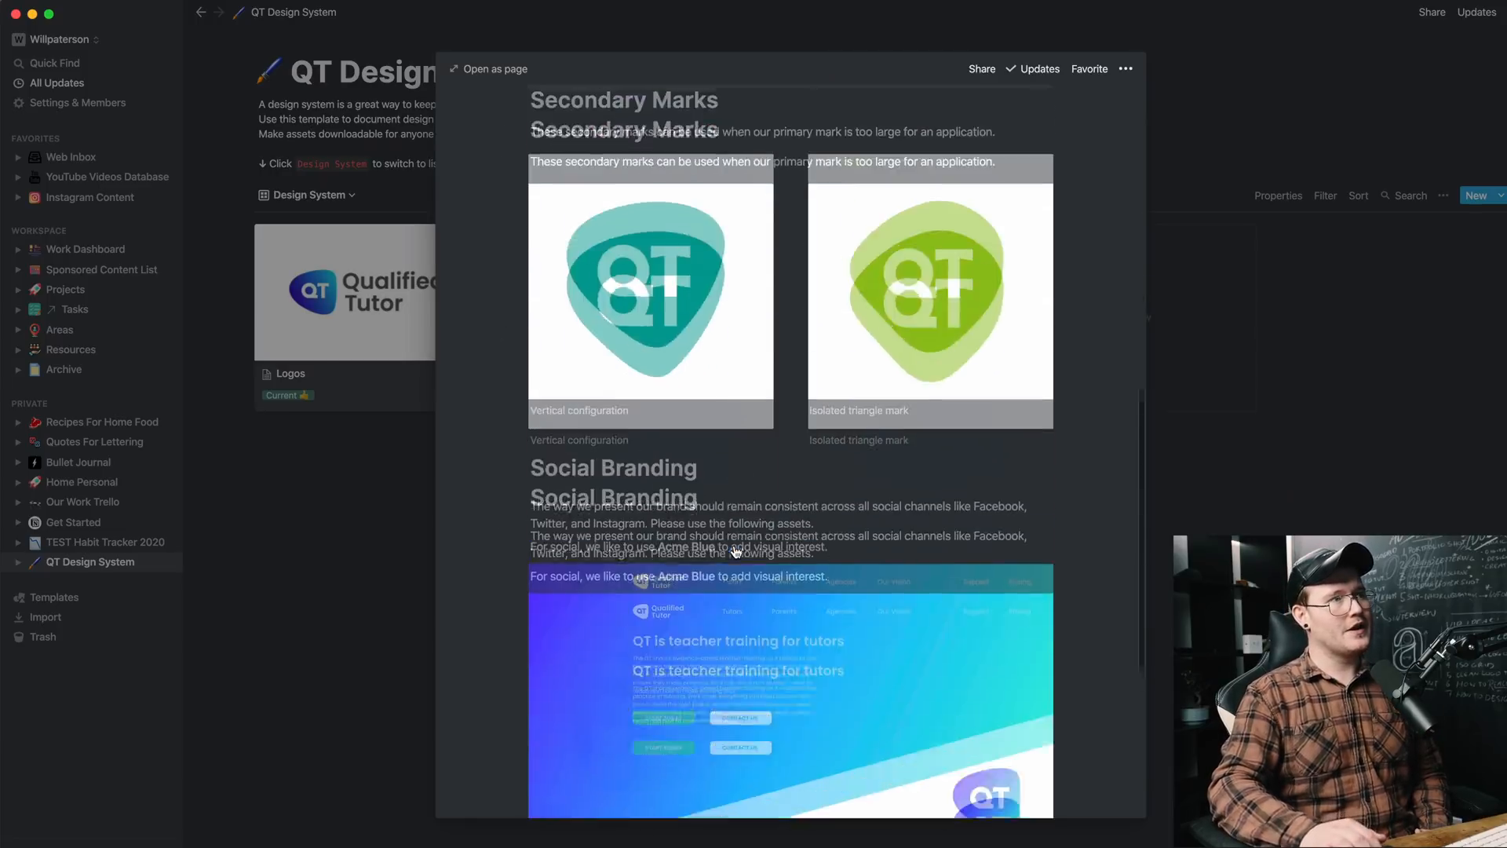
{"action": "scroll", "scroll_direction": "down", "scroll_amount": 3}
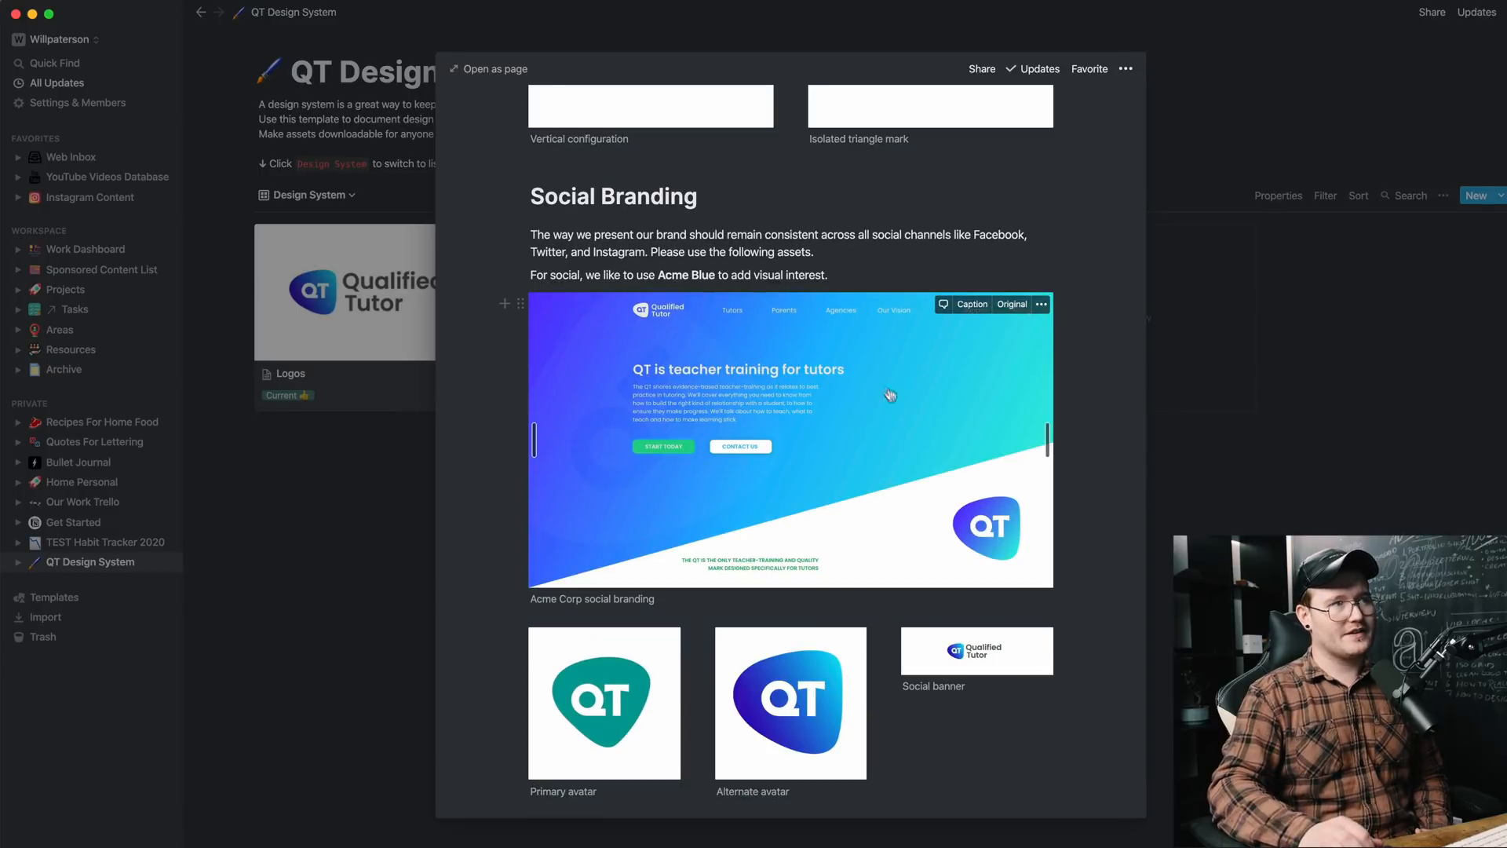
{"action": "scroll", "scroll_direction": "down", "scroll_amount": 3}
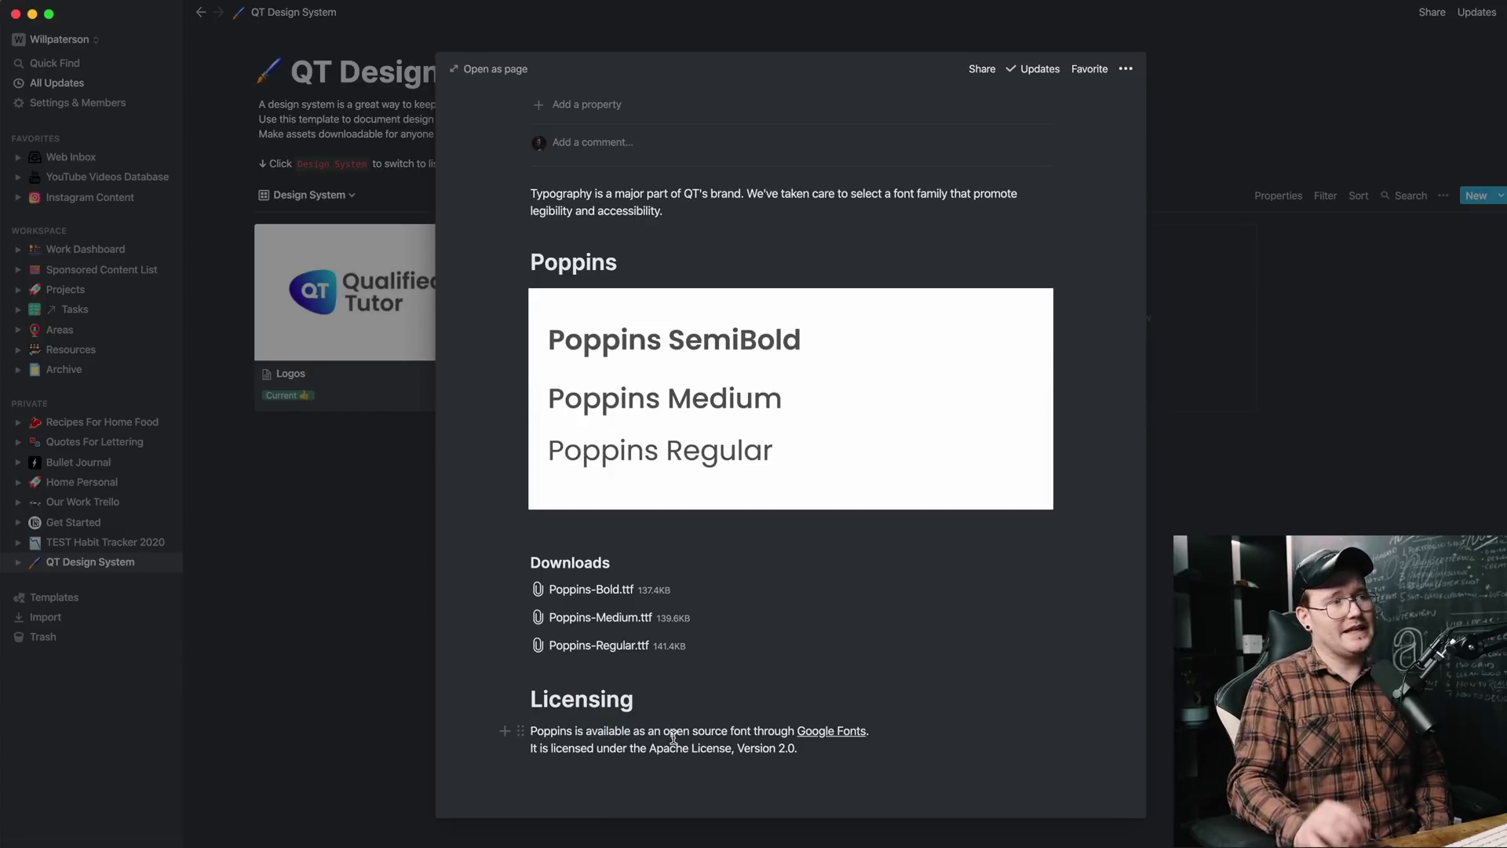
{"action": "mouse_move", "coordinate": [581, 632]}
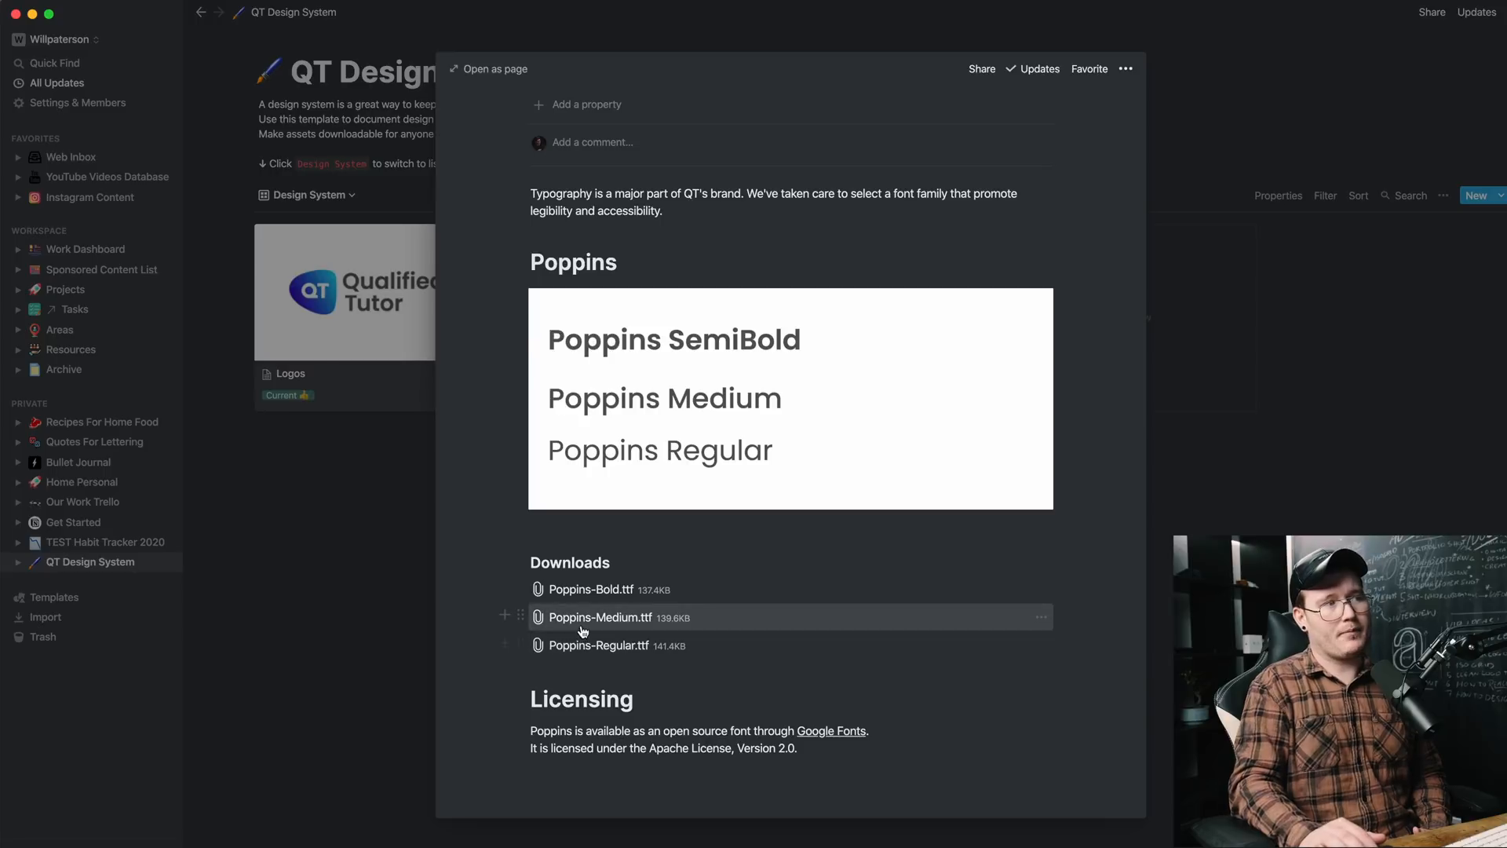
{"action": "mouse_move", "coordinate": [581, 589]}
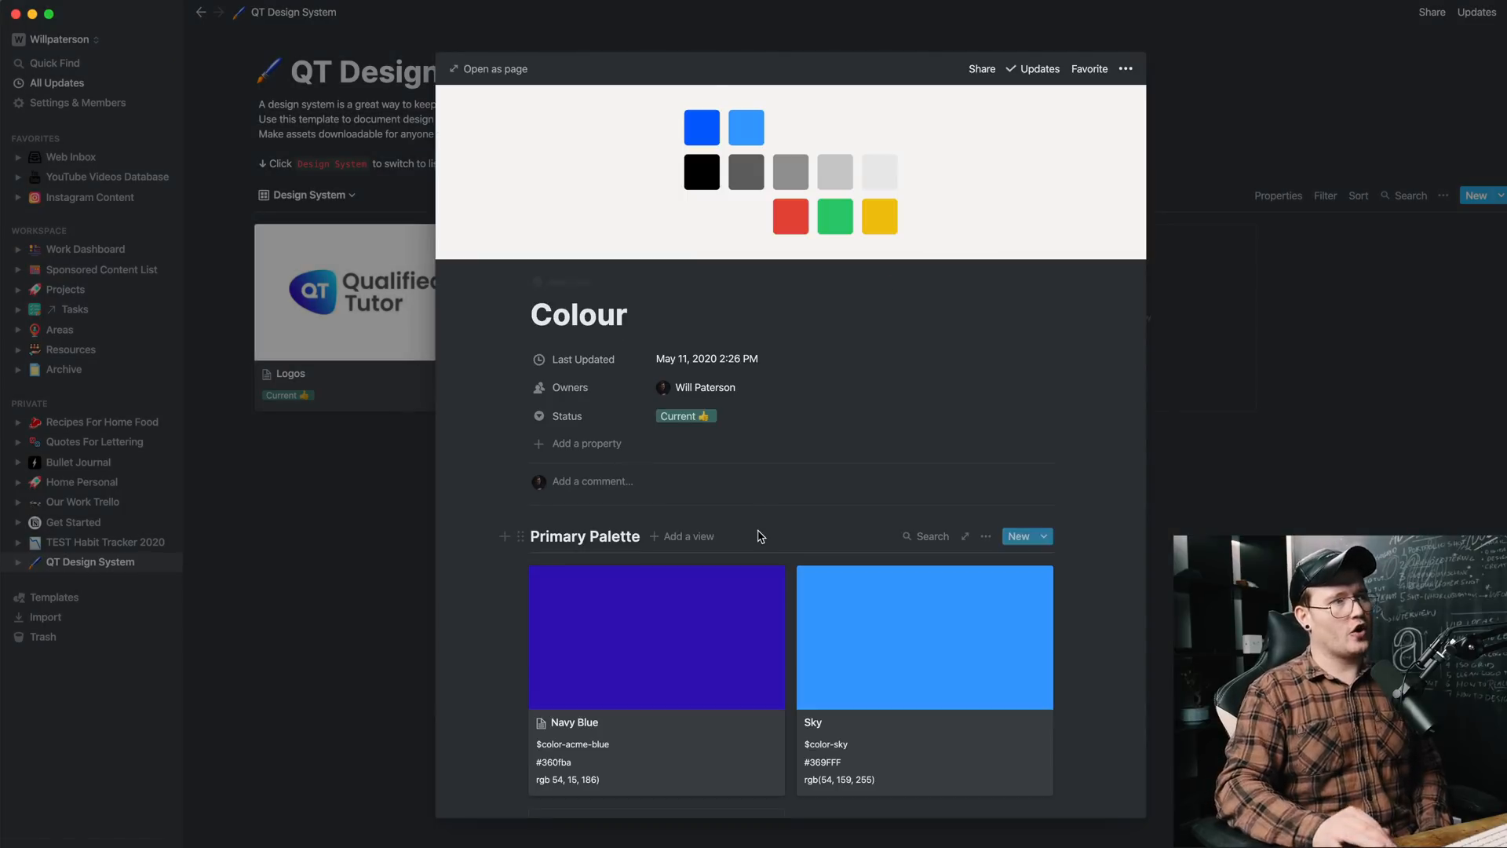
Step: Scroll through the Colour entry's primary and secondary palettes
{"action": "scroll", "scroll_direction": "down", "scroll_amount": 3}
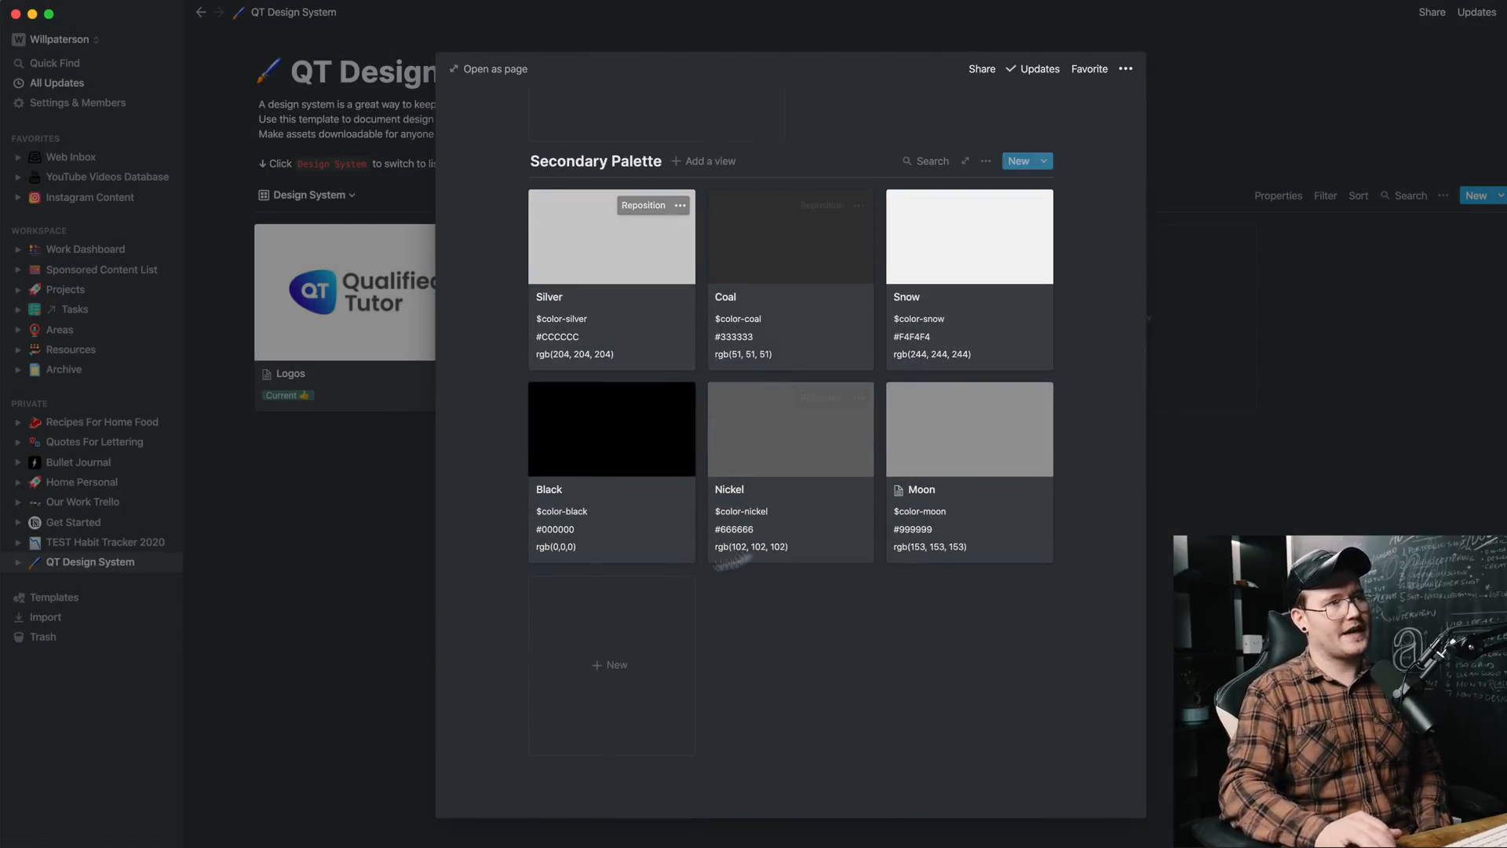
{"action": "scroll", "scroll_direction": "up", "scroll_amount": 3}
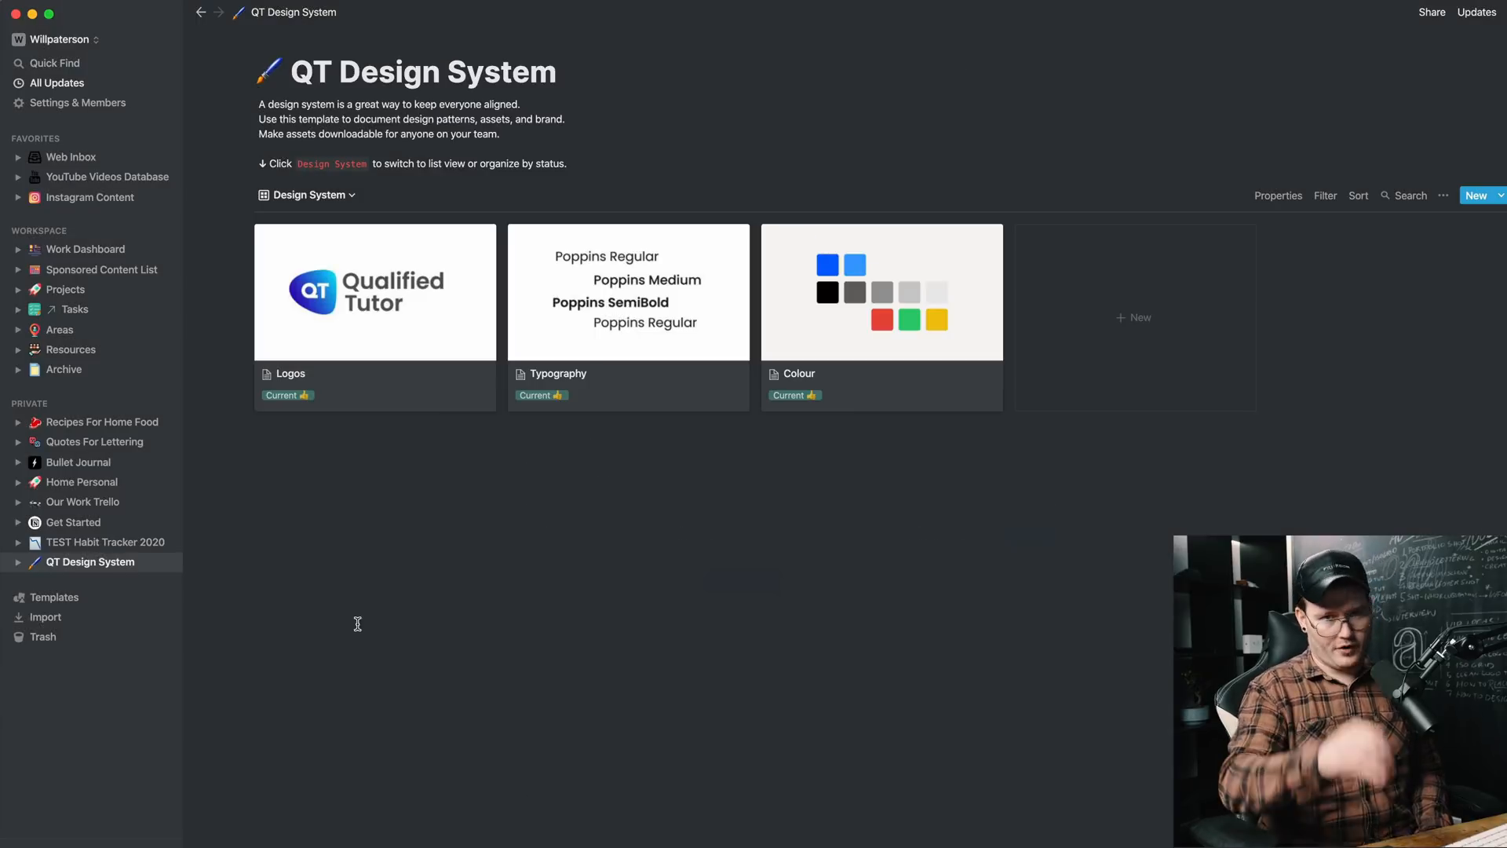
Step: Return to the Work Dashboard from the sidebar
{"action": "left_click", "coordinate": [85, 250]}
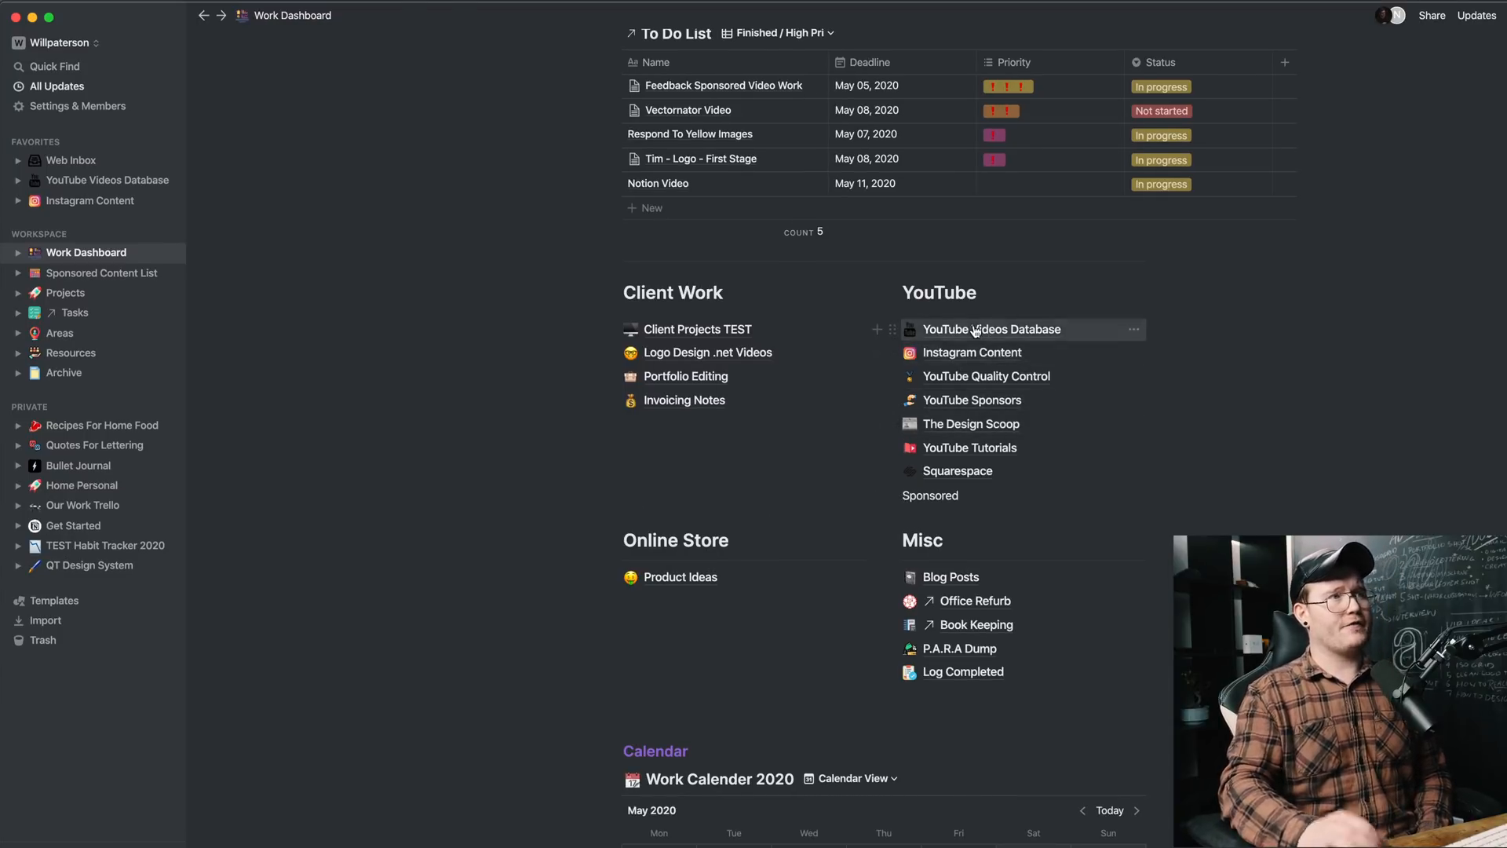
Step: Reopen the YouTube Videos Database board and browse its video cards
{"action": "left_click", "coordinate": [990, 328]}
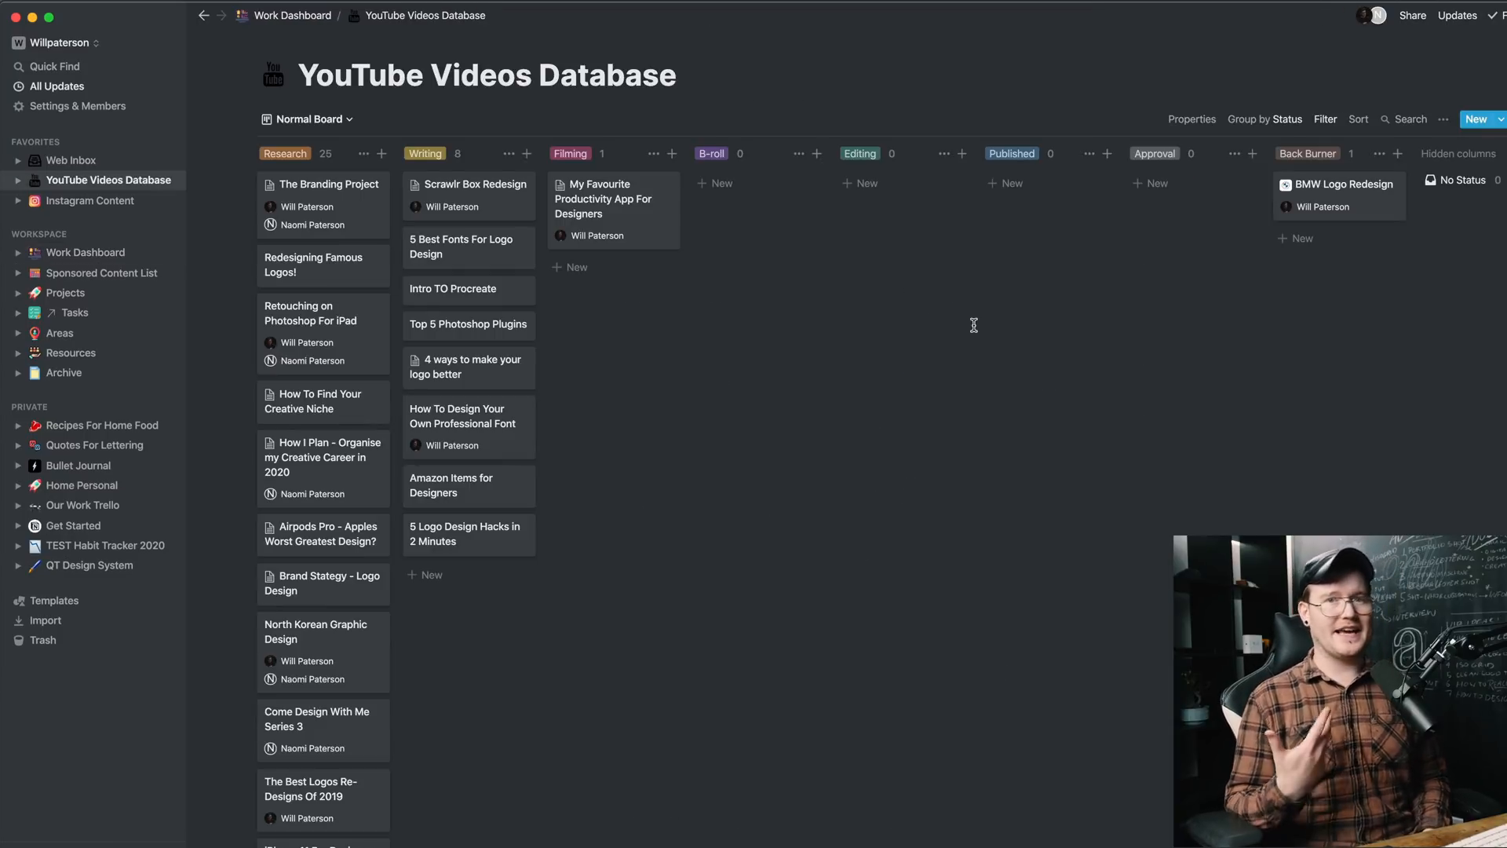
{"action": "scroll", "scroll_direction": "down", "scroll_amount": 3}
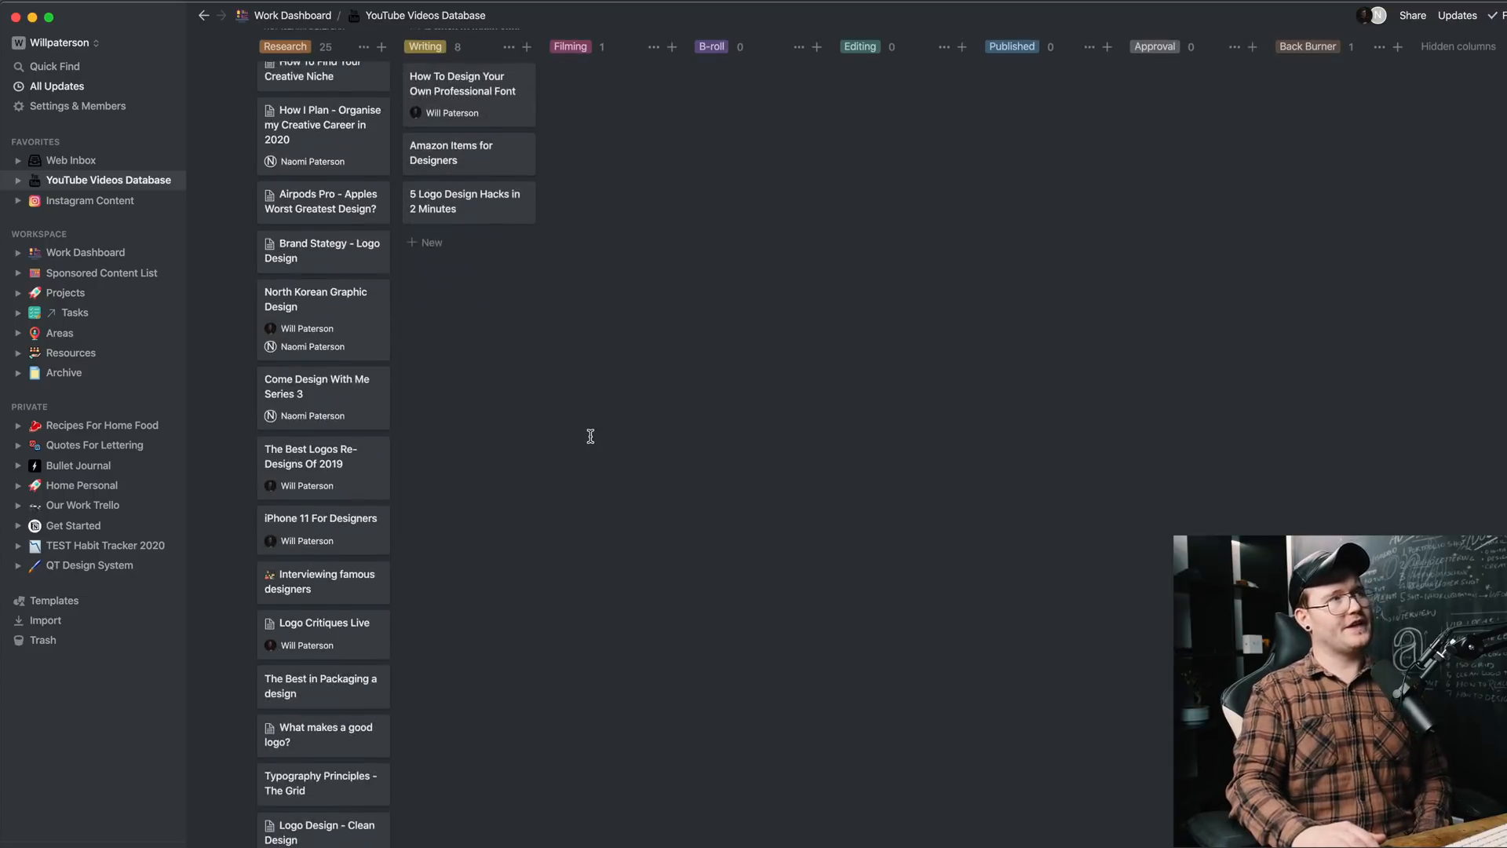
{"action": "scroll", "scroll_direction": "up", "scroll_amount": 3}
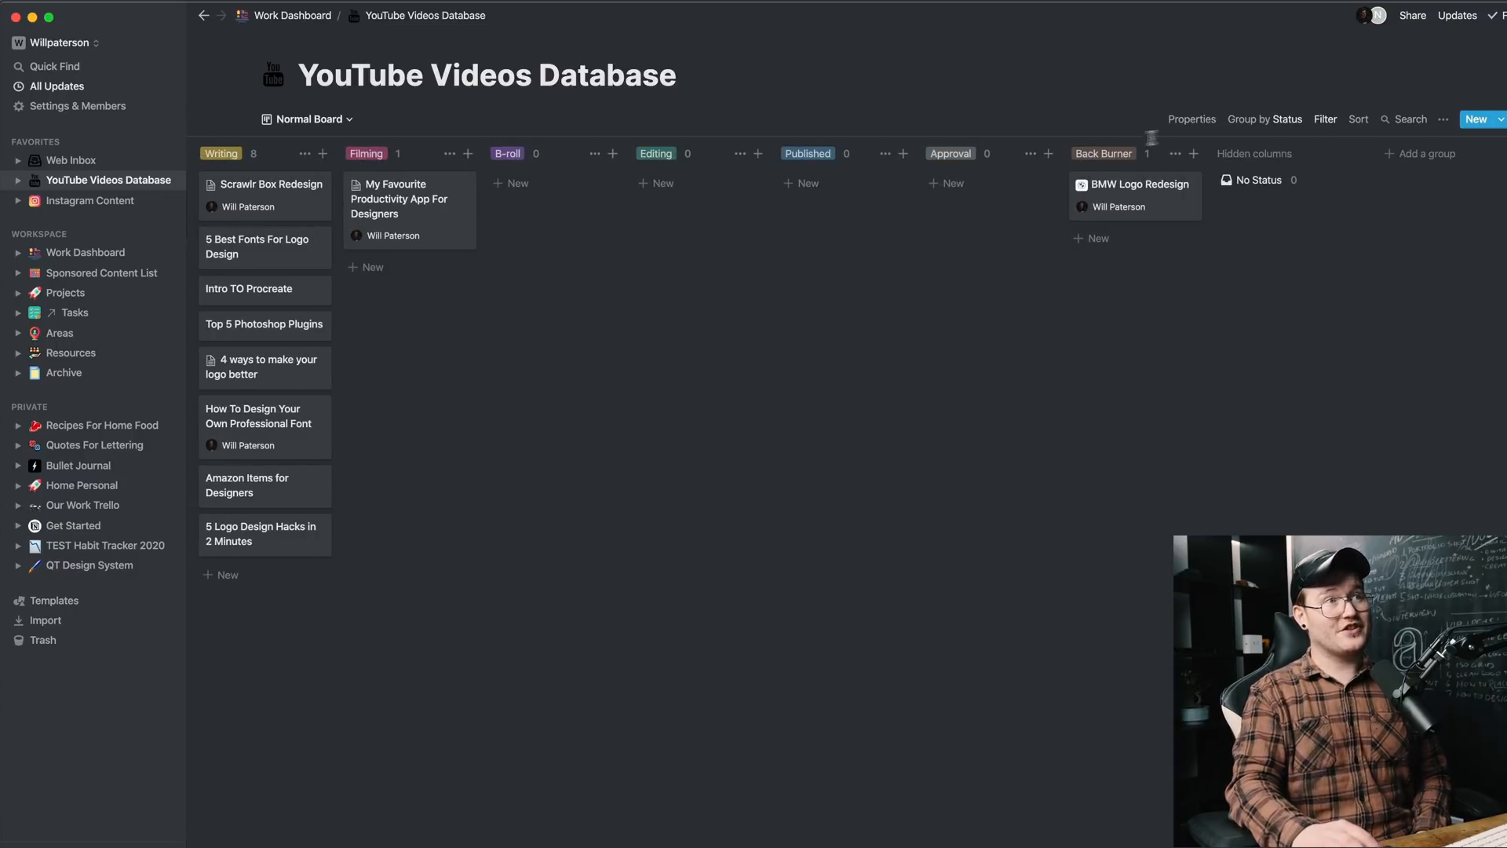
{"action": "left_click", "coordinate": [1326, 118]}
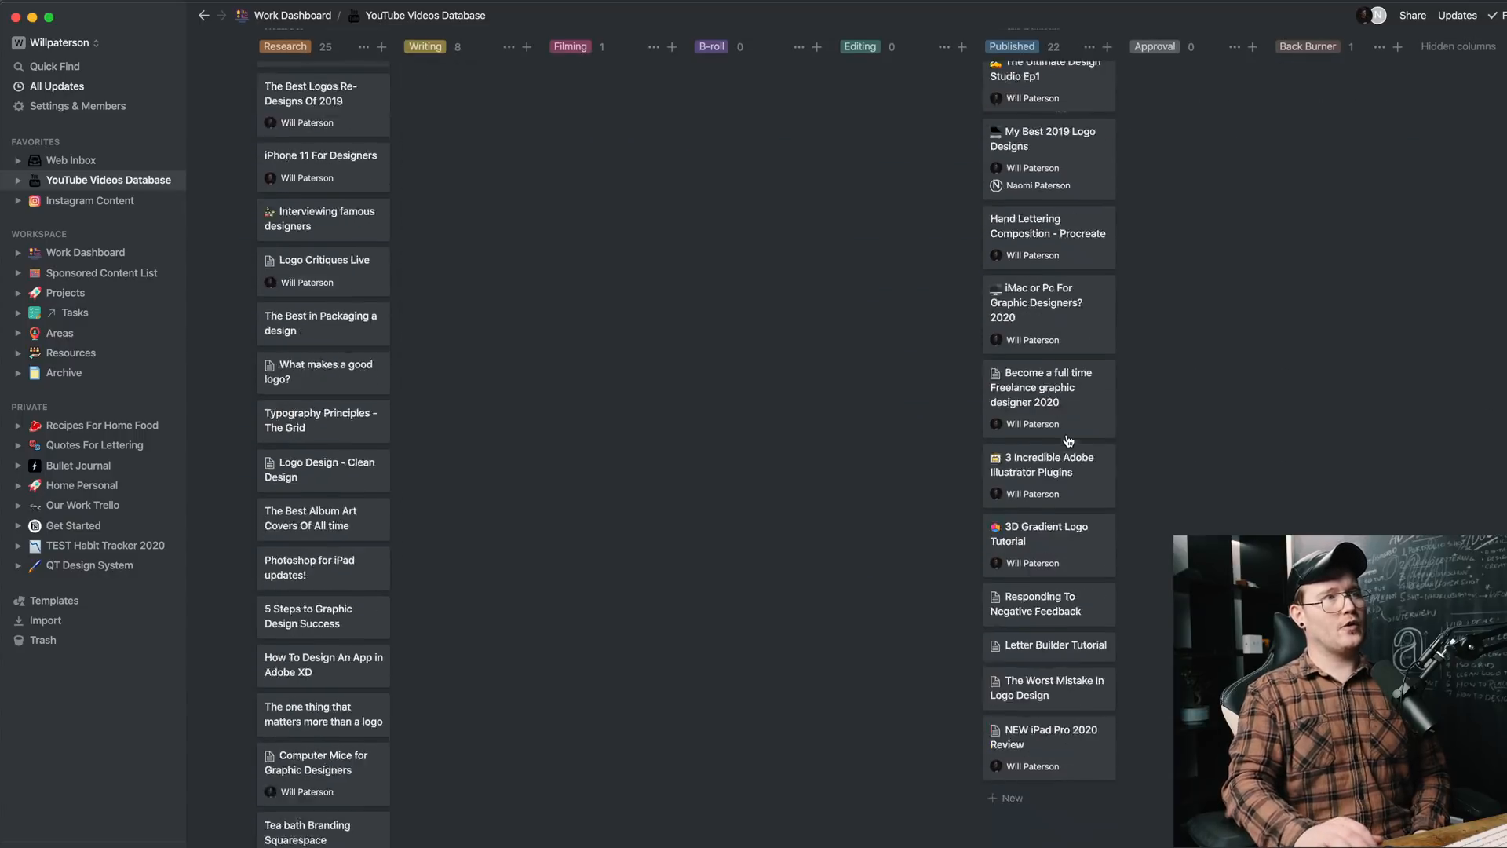
{"action": "scroll", "scroll_direction": "up", "scroll_amount": 3}
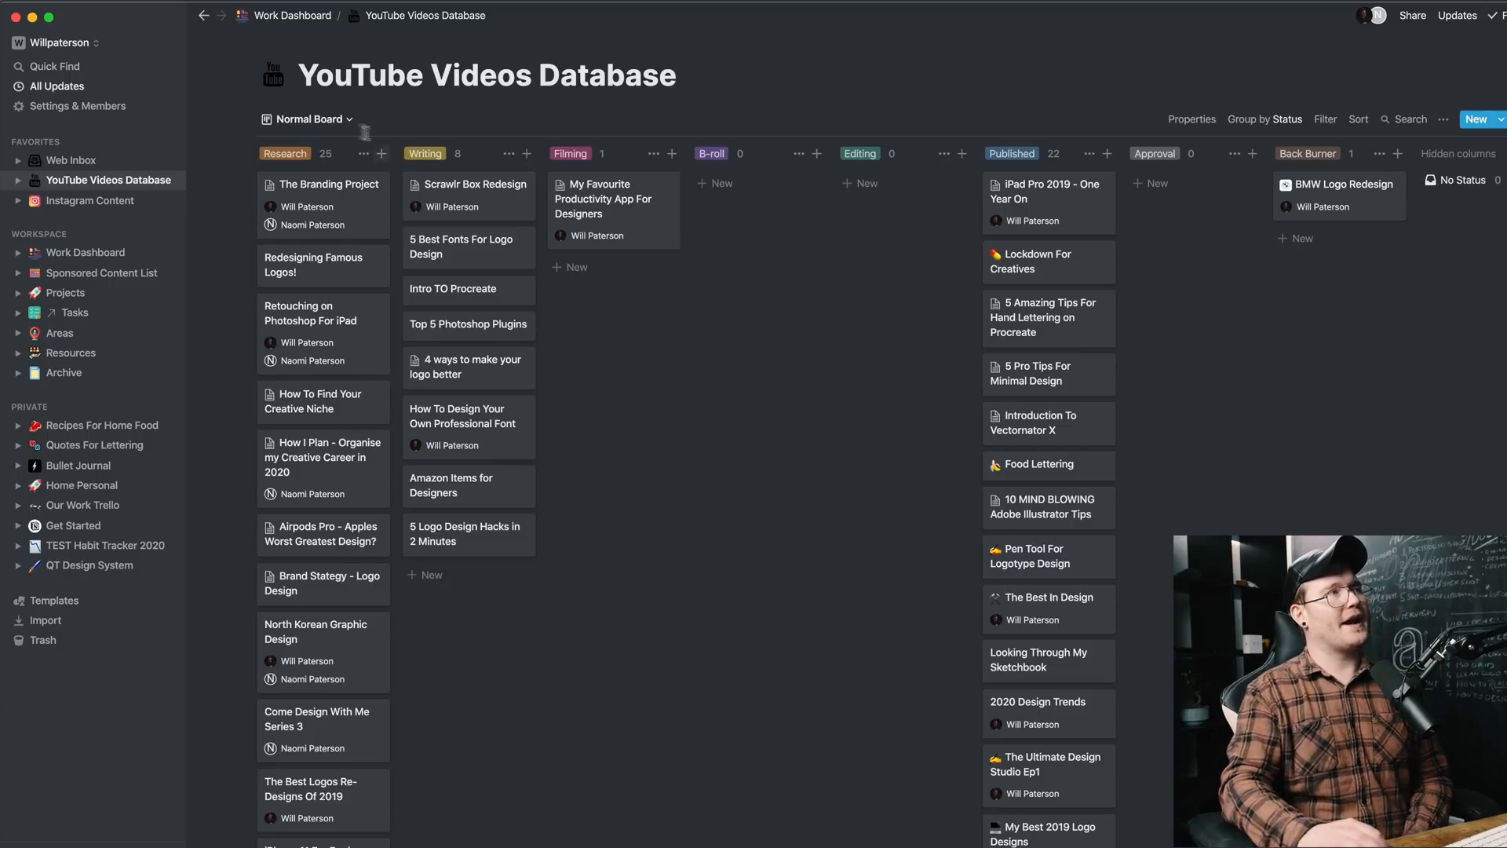
Step: Switch the board to the High Priority view, then go back to the Work Dashboard
{"action": "left_click", "coordinate": [307, 117]}
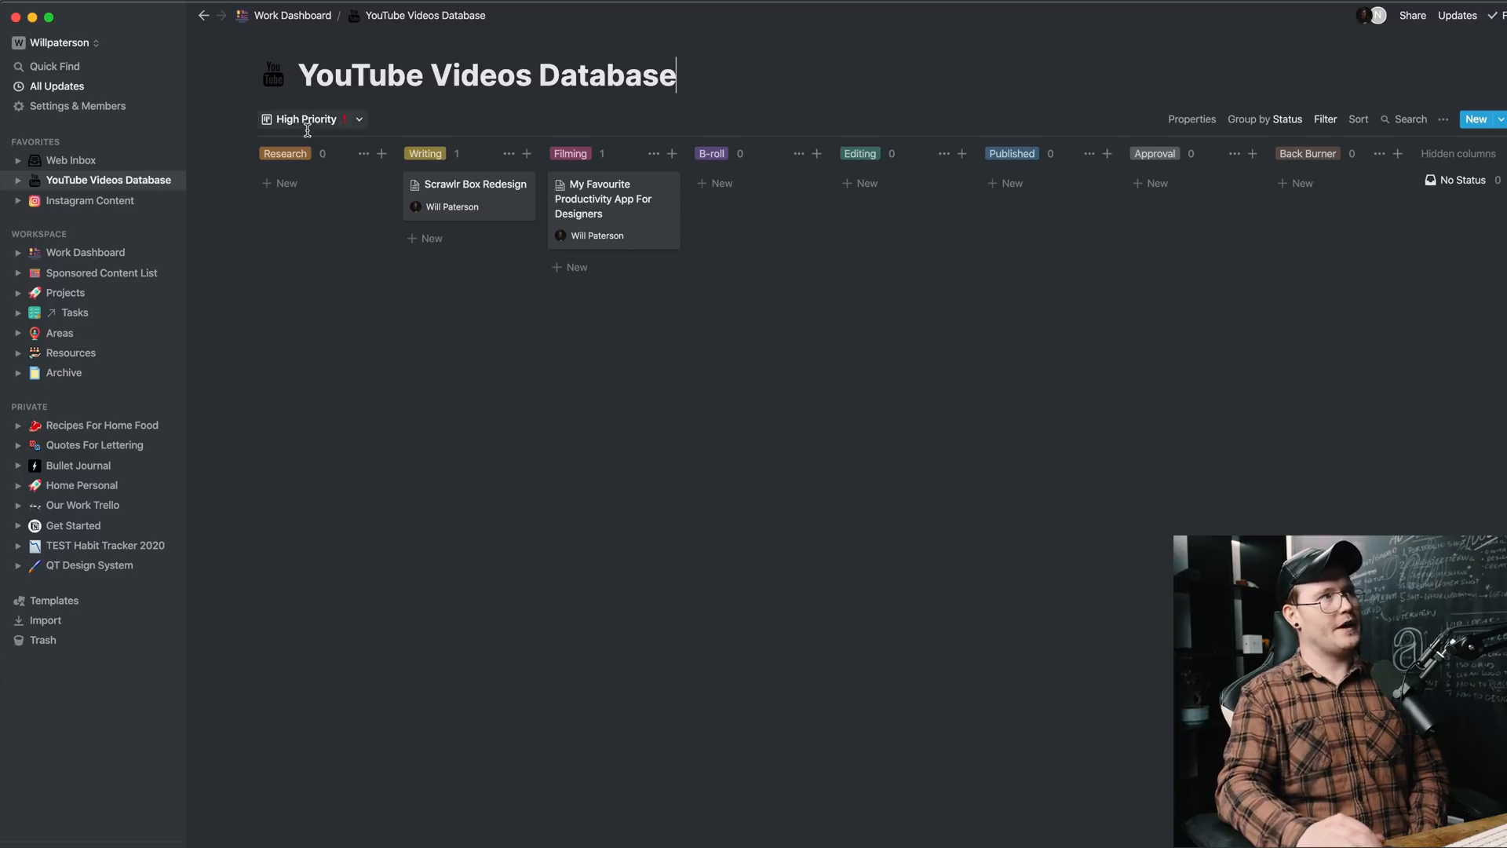
{"action": "left_click", "coordinate": [309, 118]}
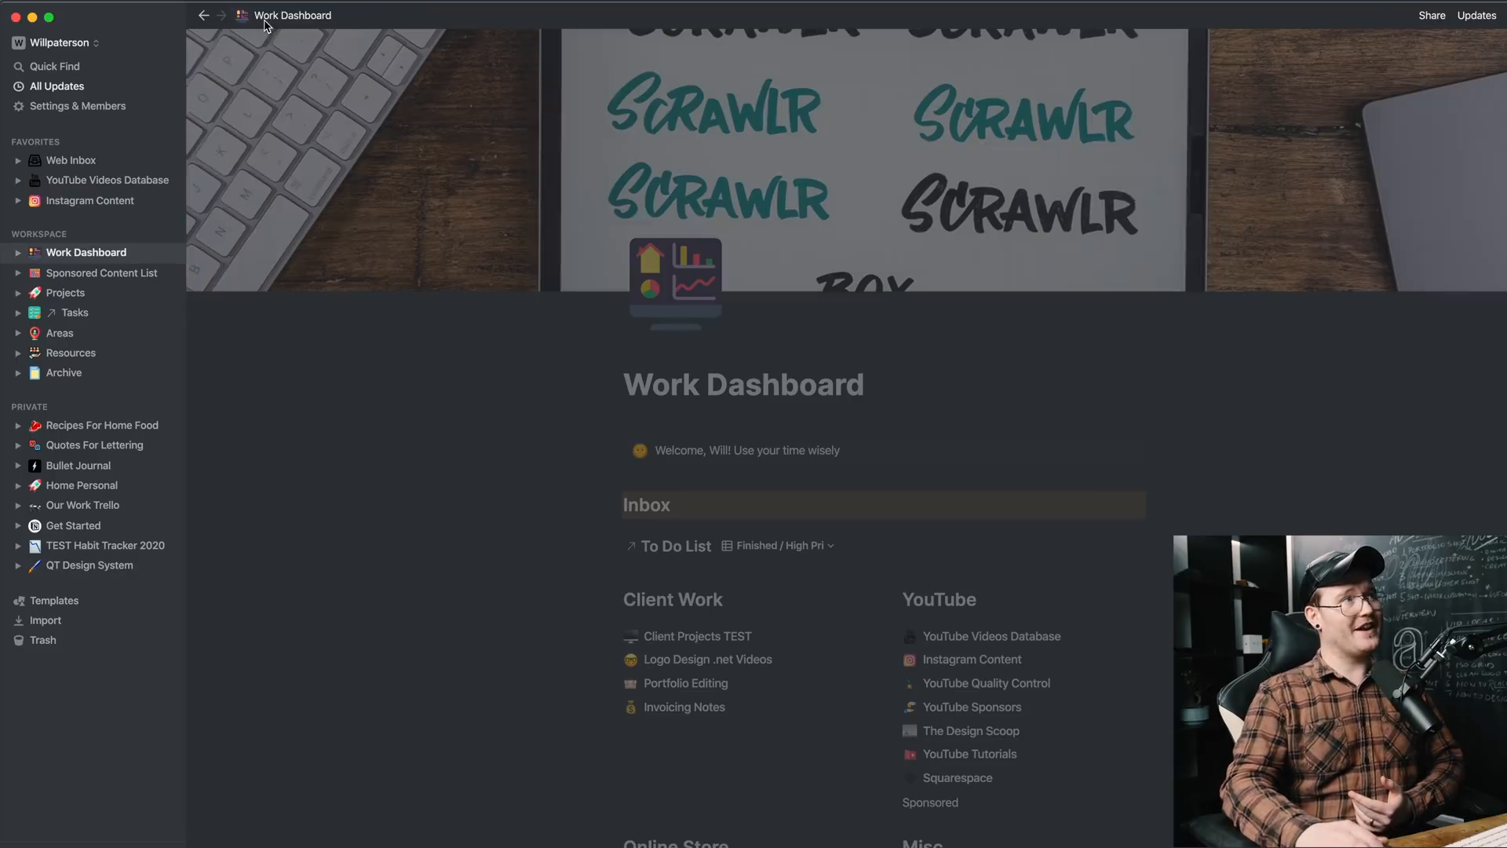
Step: Go to the Portfolio Editing page from the dashboard and look down its gallery
{"action": "scroll", "scroll_direction": "down", "scroll_amount": 3}
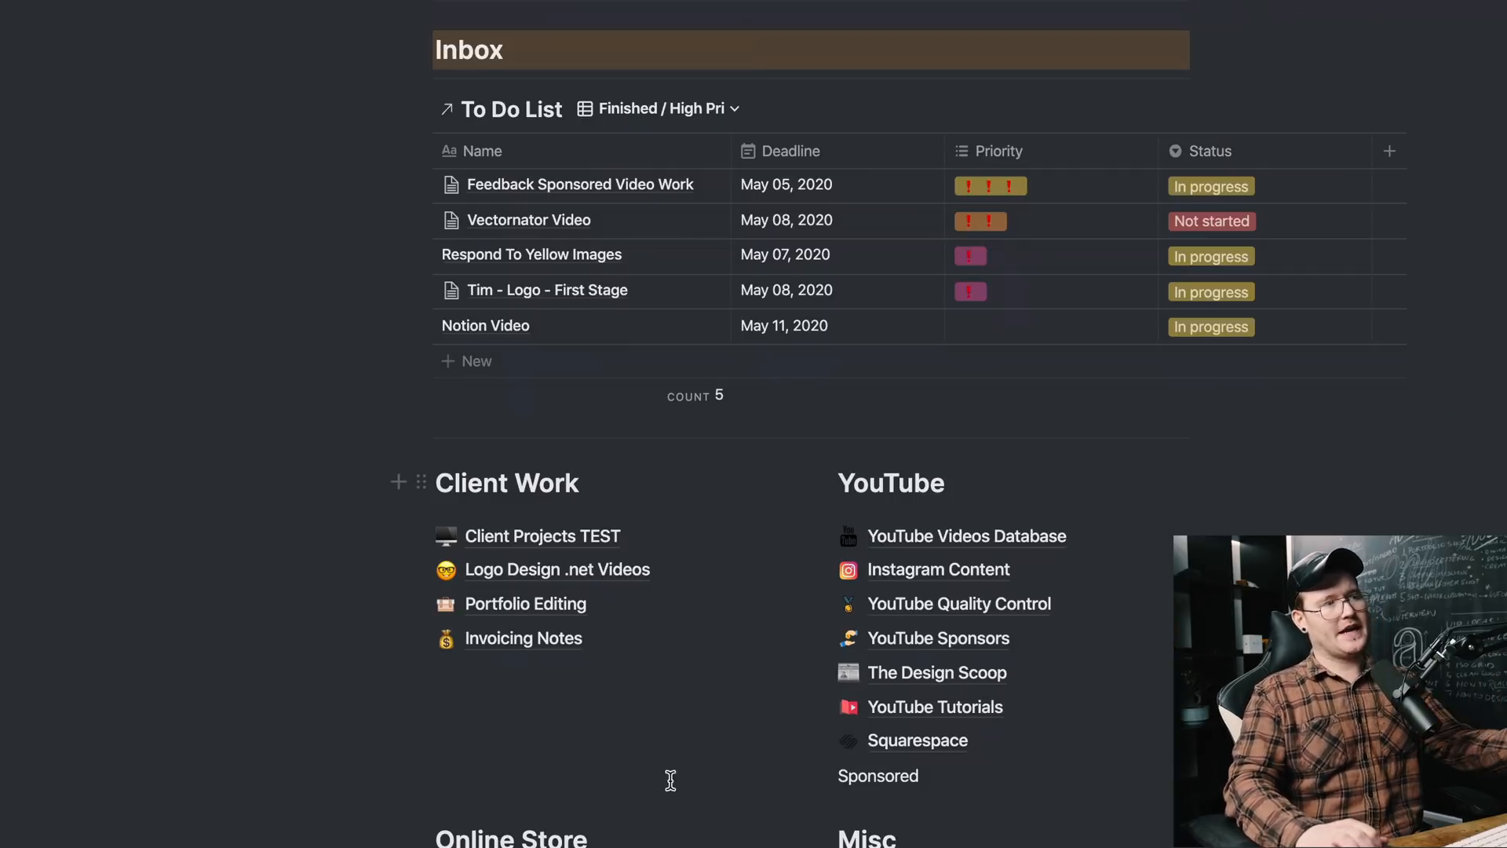
{"action": "left_click", "coordinate": [524, 603]}
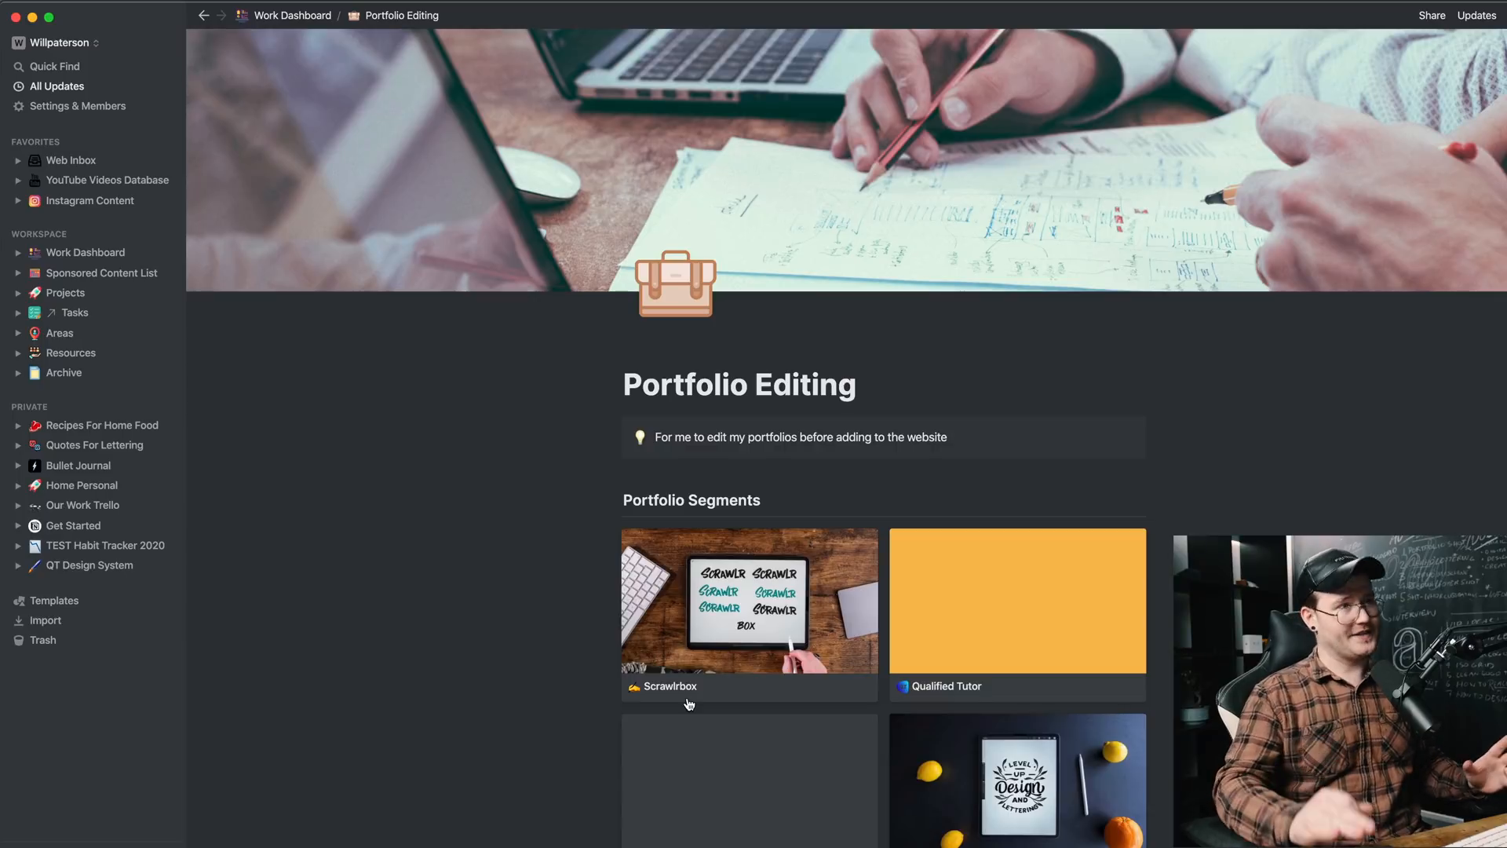
{"action": "scroll", "scroll_direction": "down", "scroll_amount": 3}
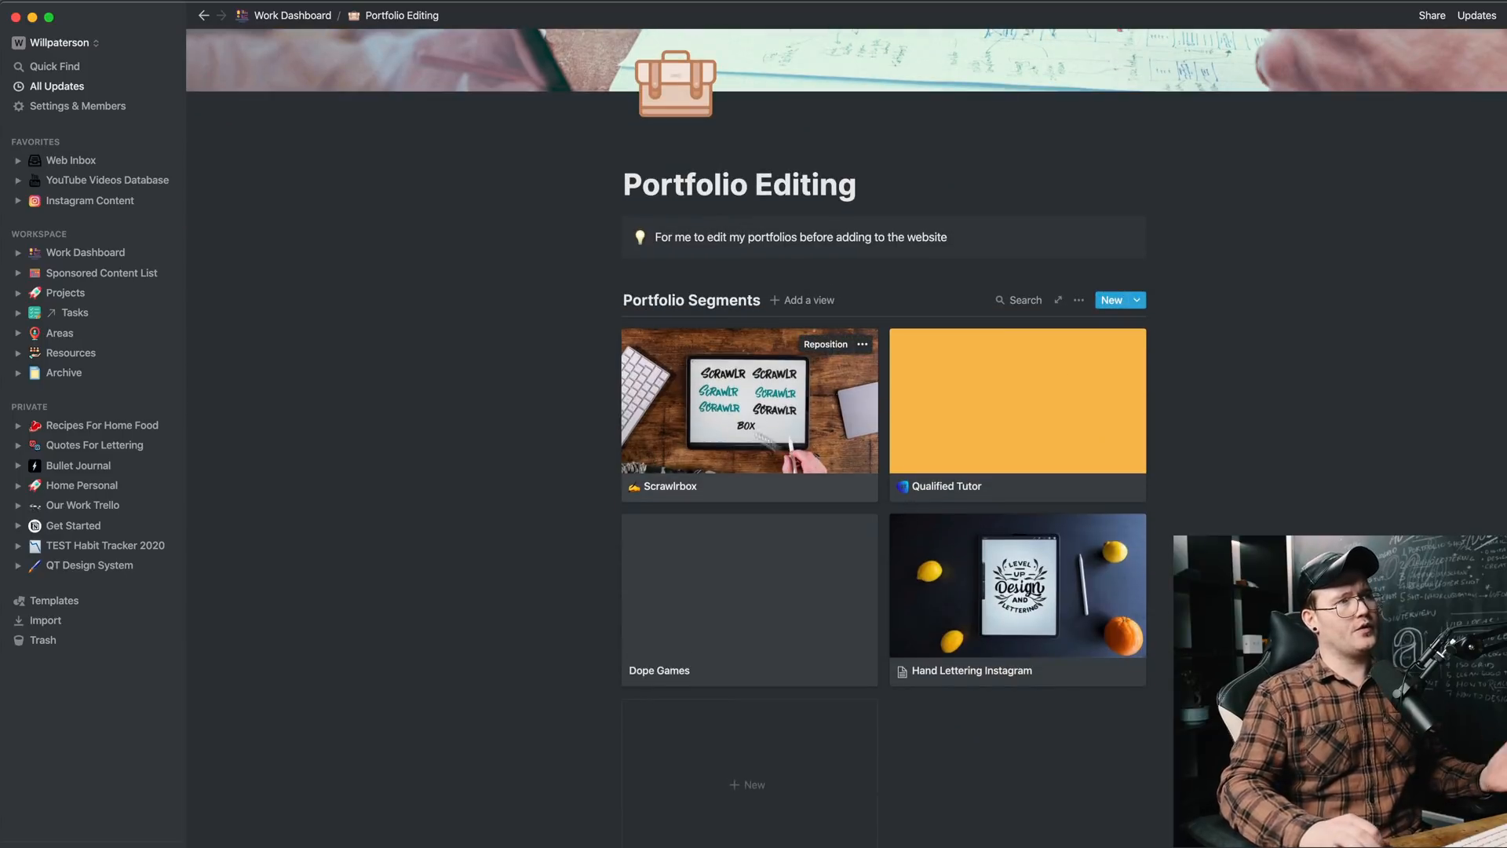
{"action": "mouse_move", "coordinate": [705, 408]}
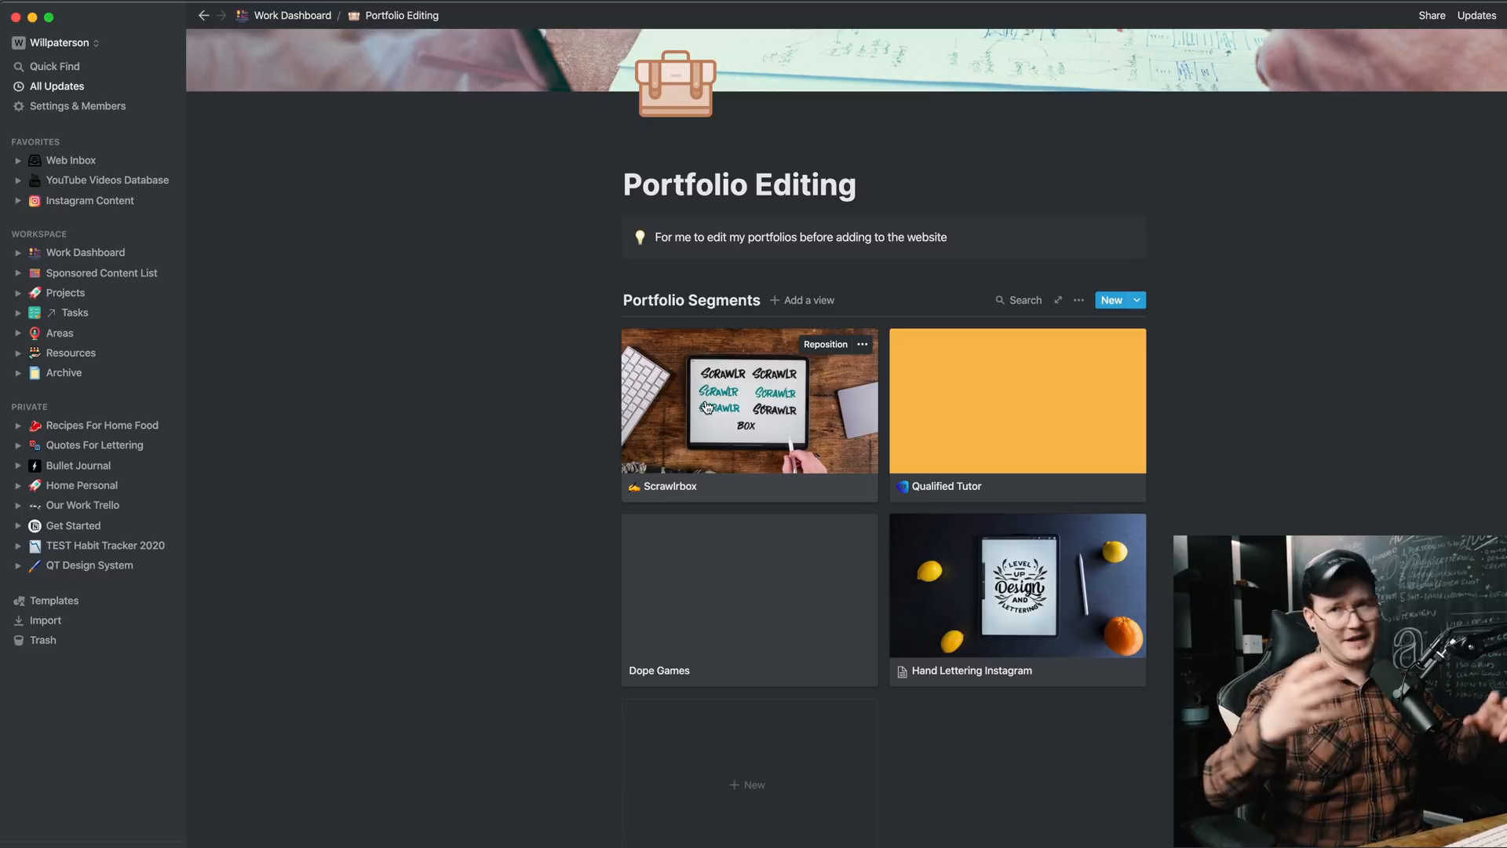
Step: Preview the Scrawlrbox entry and look through its introduction and logo case-study images
{"action": "left_click", "coordinate": [747, 402]}
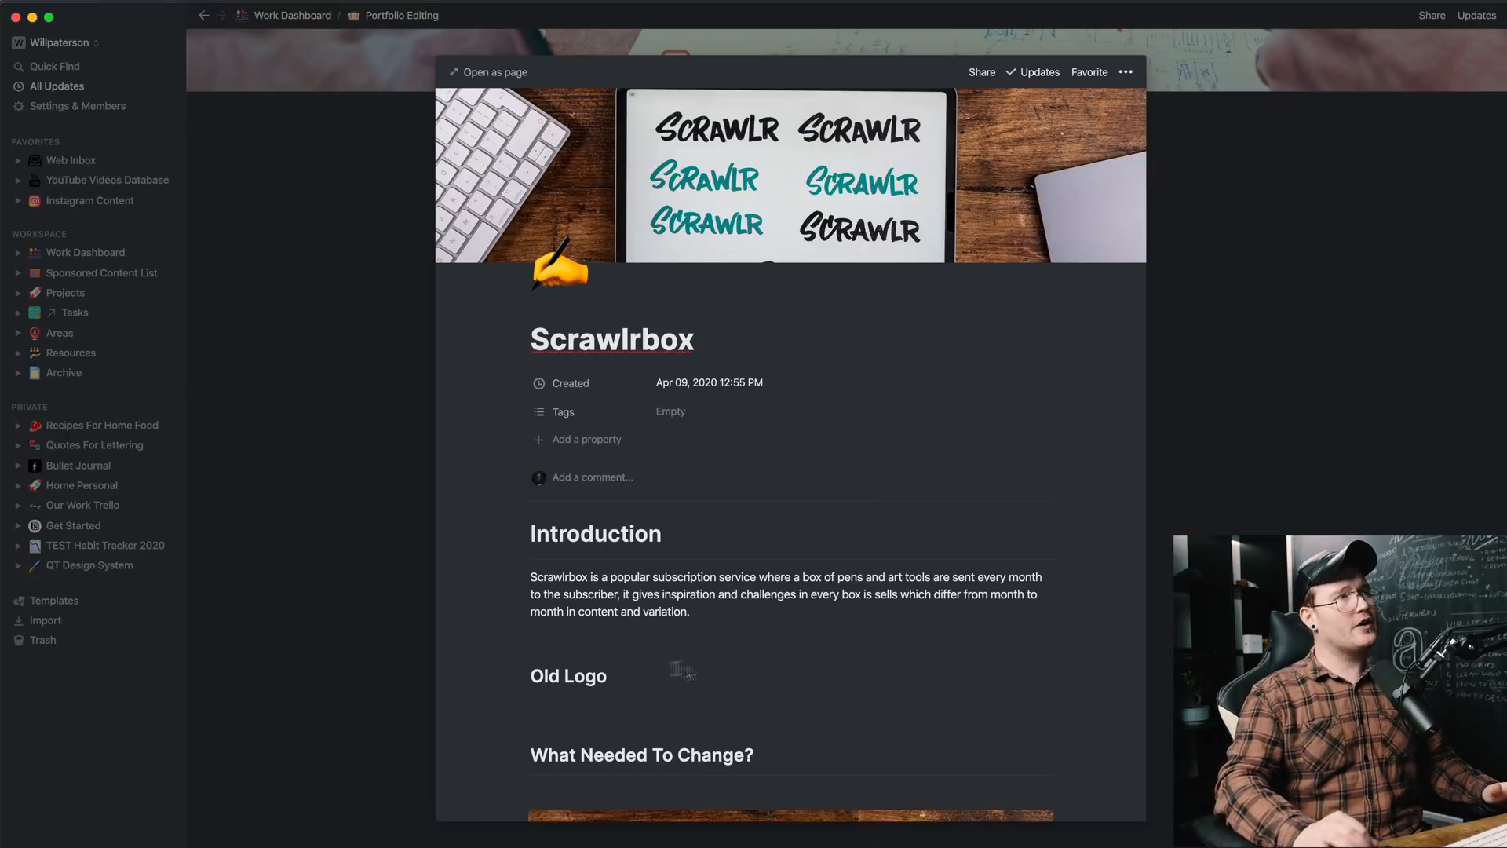
{"action": "scroll", "scroll_direction": "down", "scroll_amount": 3}
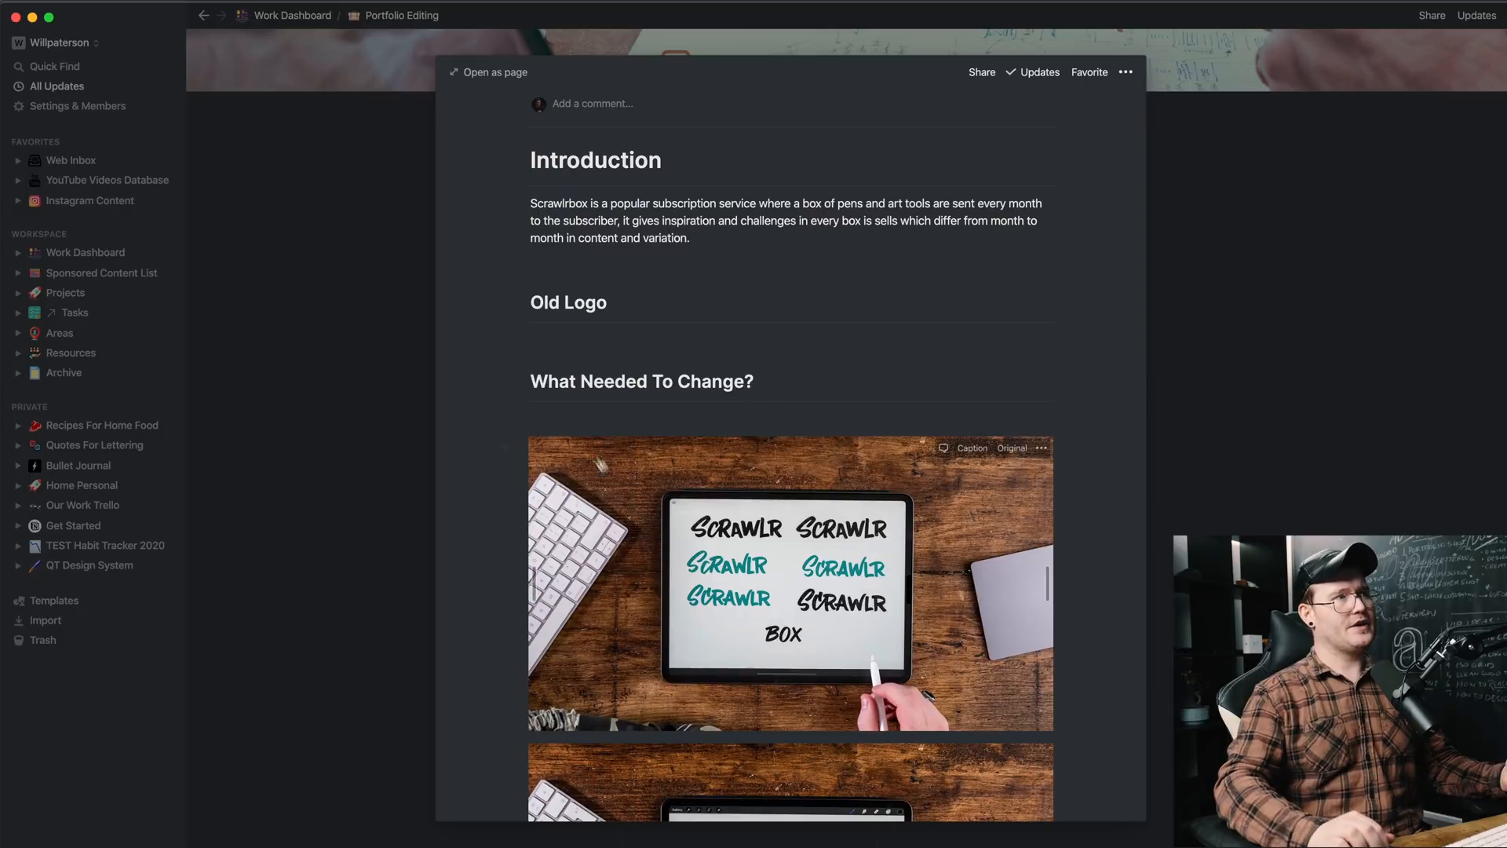
{"action": "scroll", "scroll_direction": "down", "scroll_amount": 3}
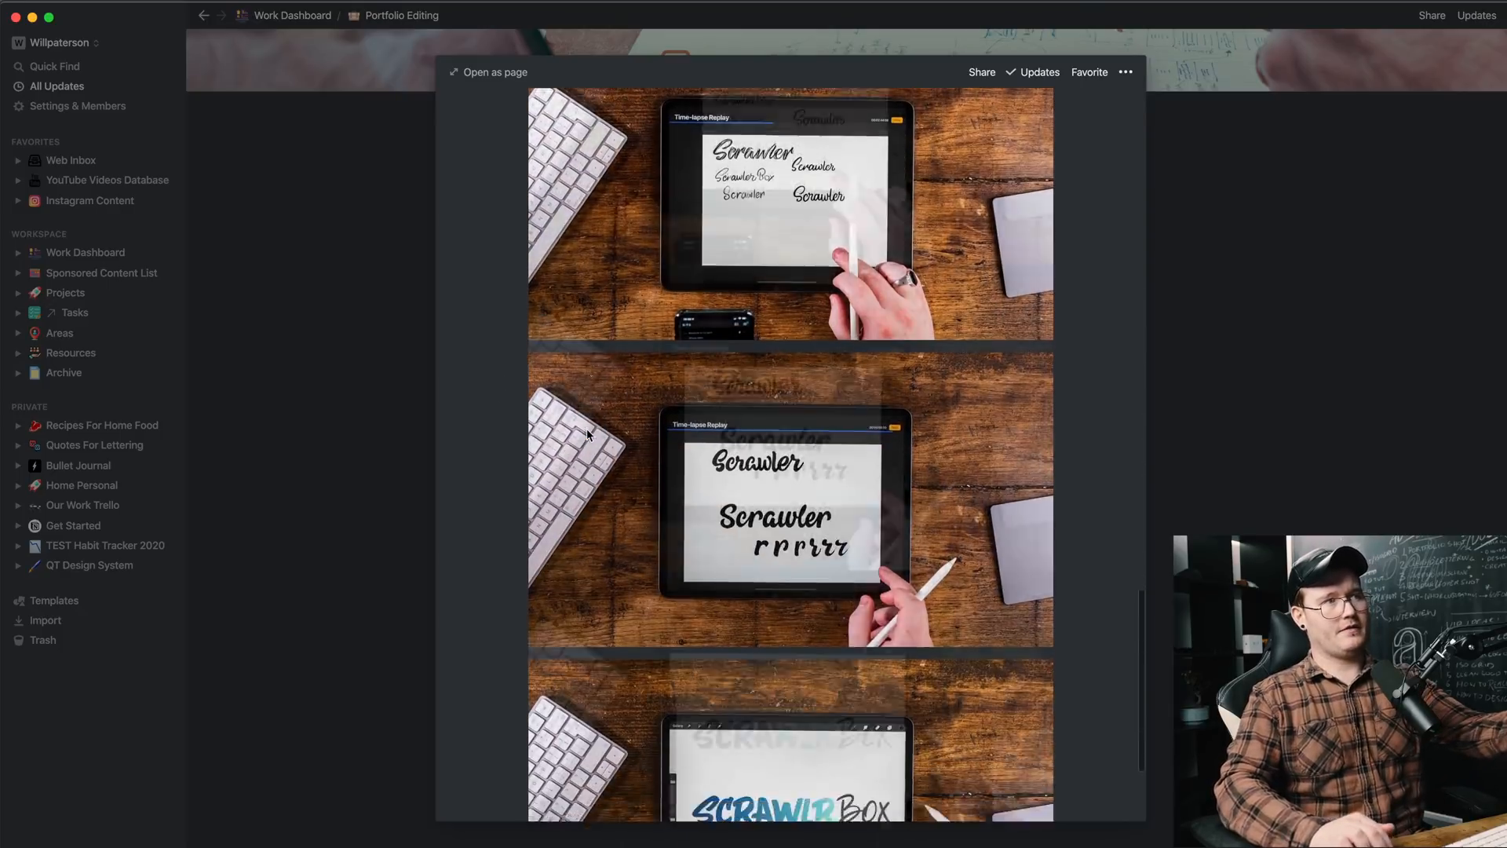
{"action": "scroll", "scroll_direction": "down", "scroll_amount": 3}
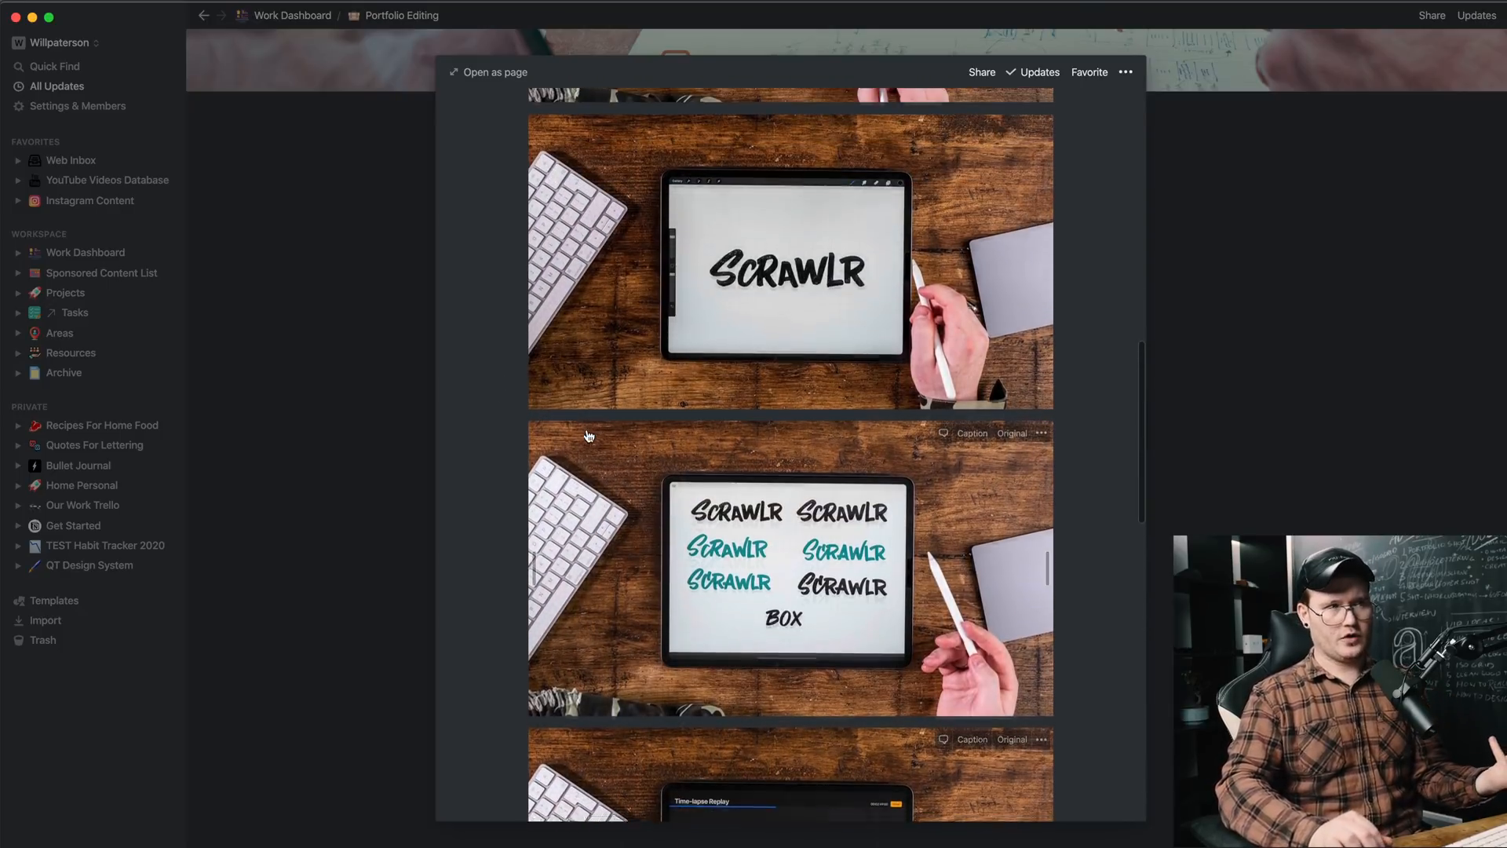
{"action": "scroll", "scroll_direction": "down", "scroll_amount": 3}
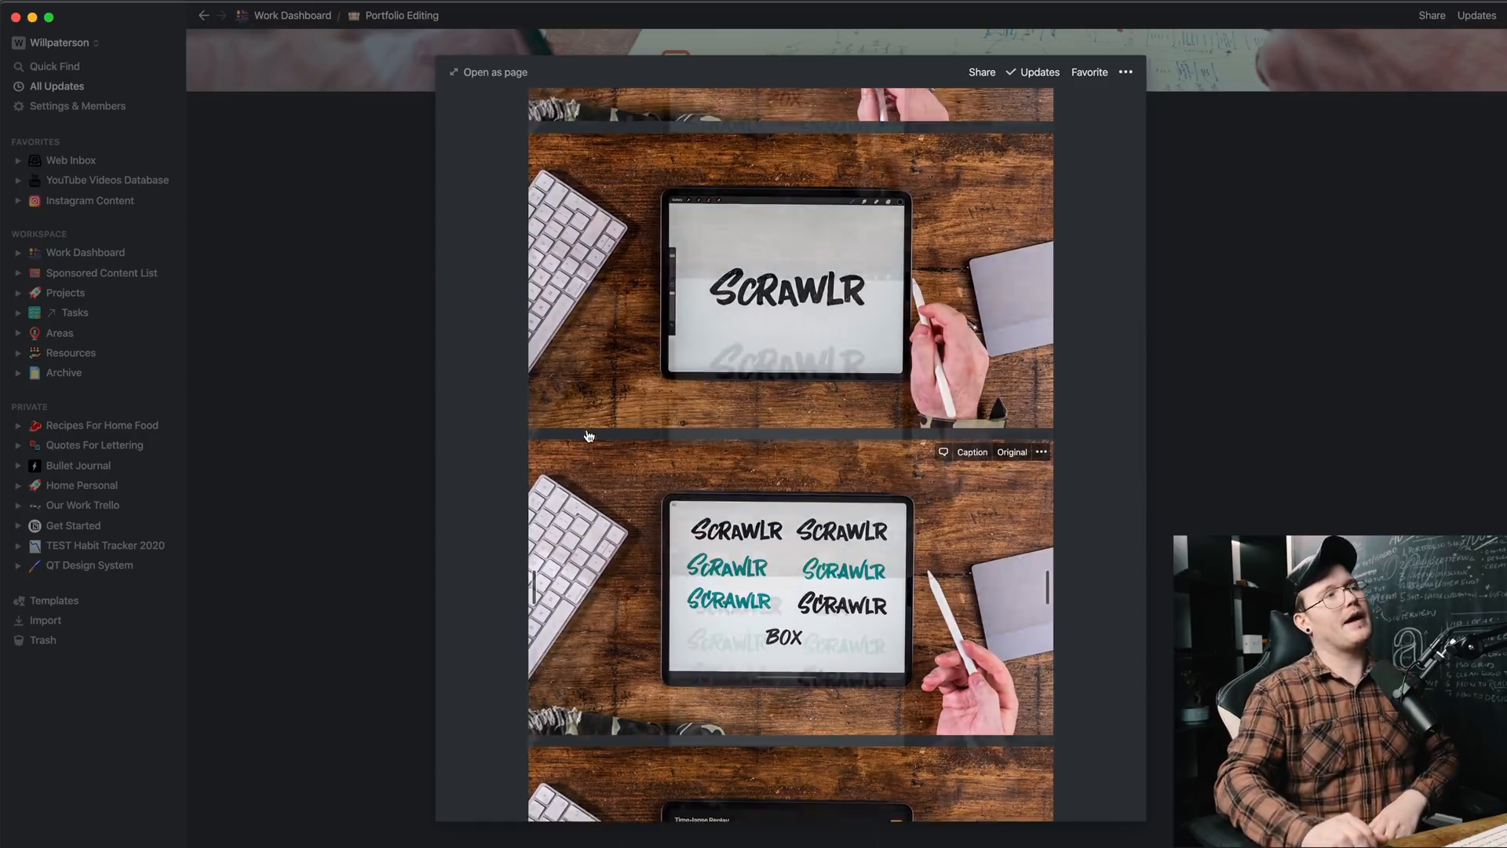
{"action": "scroll", "scroll_direction": "up", "scroll_amount": 3}
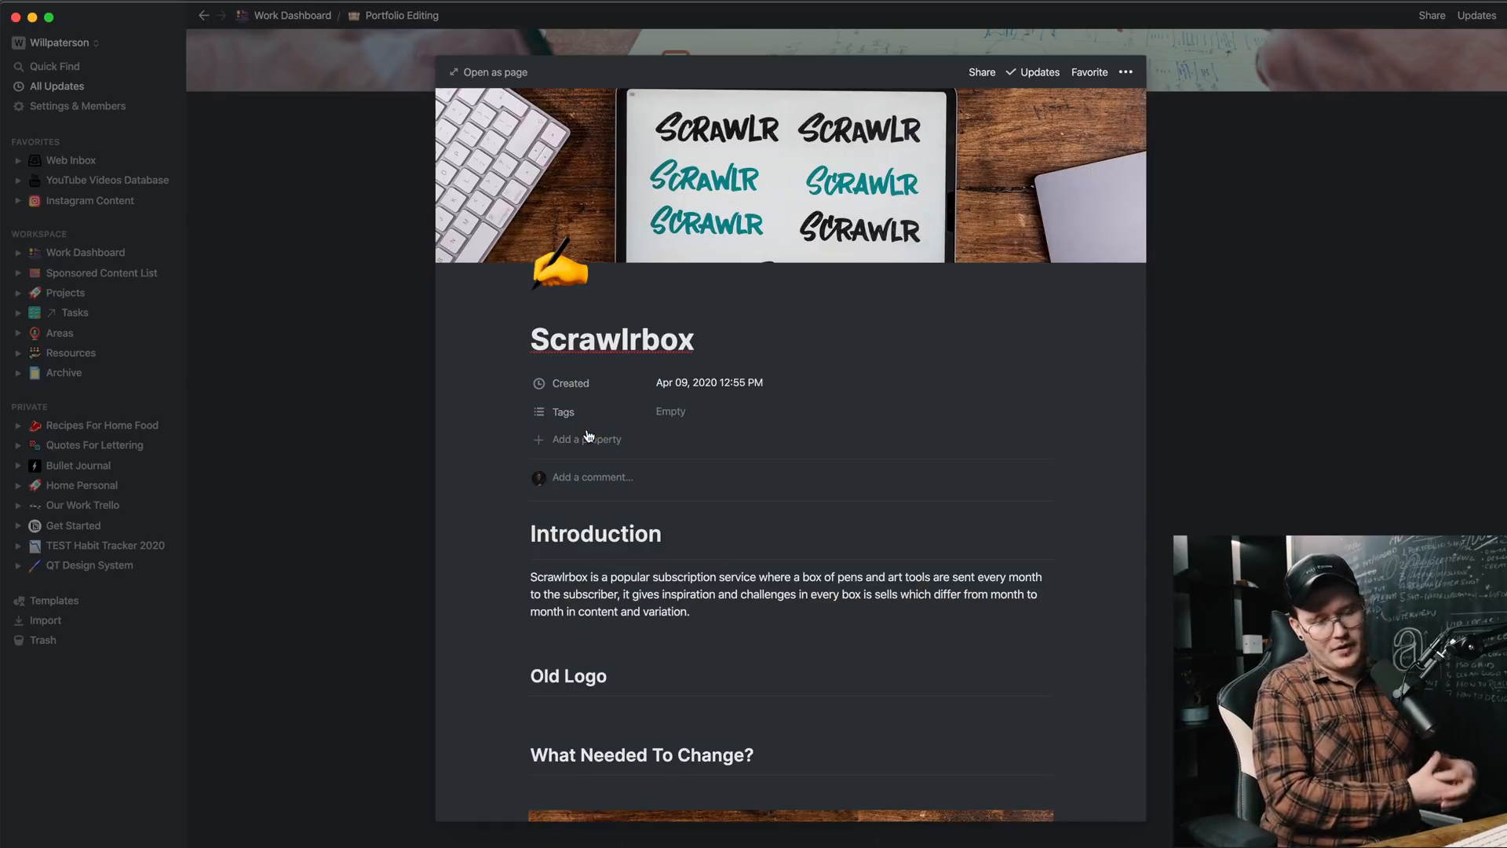
{"action": "left_click", "coordinate": [585, 440]}
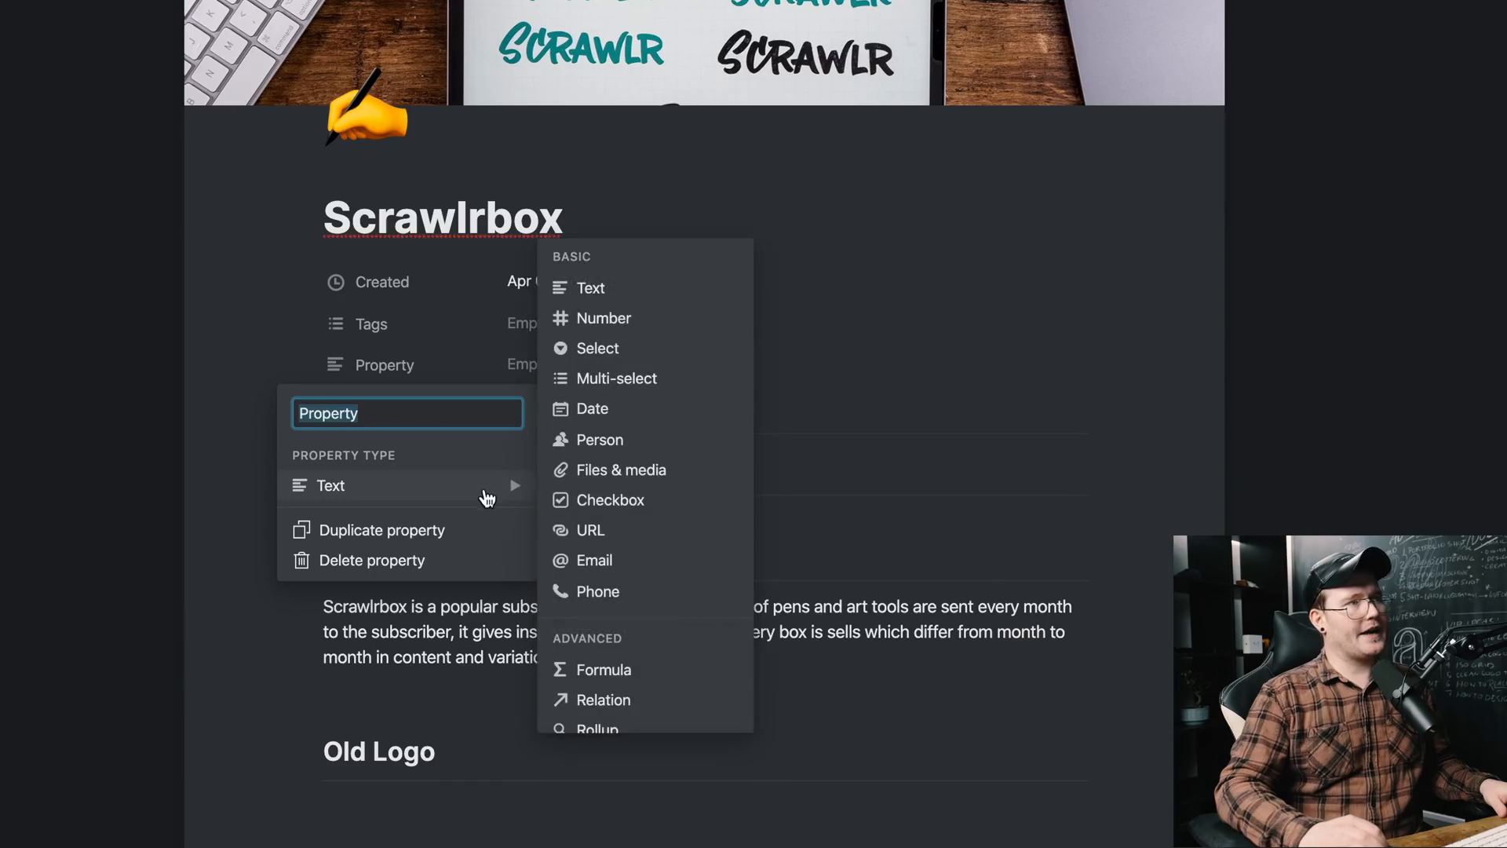
{"action": "mouse_move", "coordinate": [604, 318]}
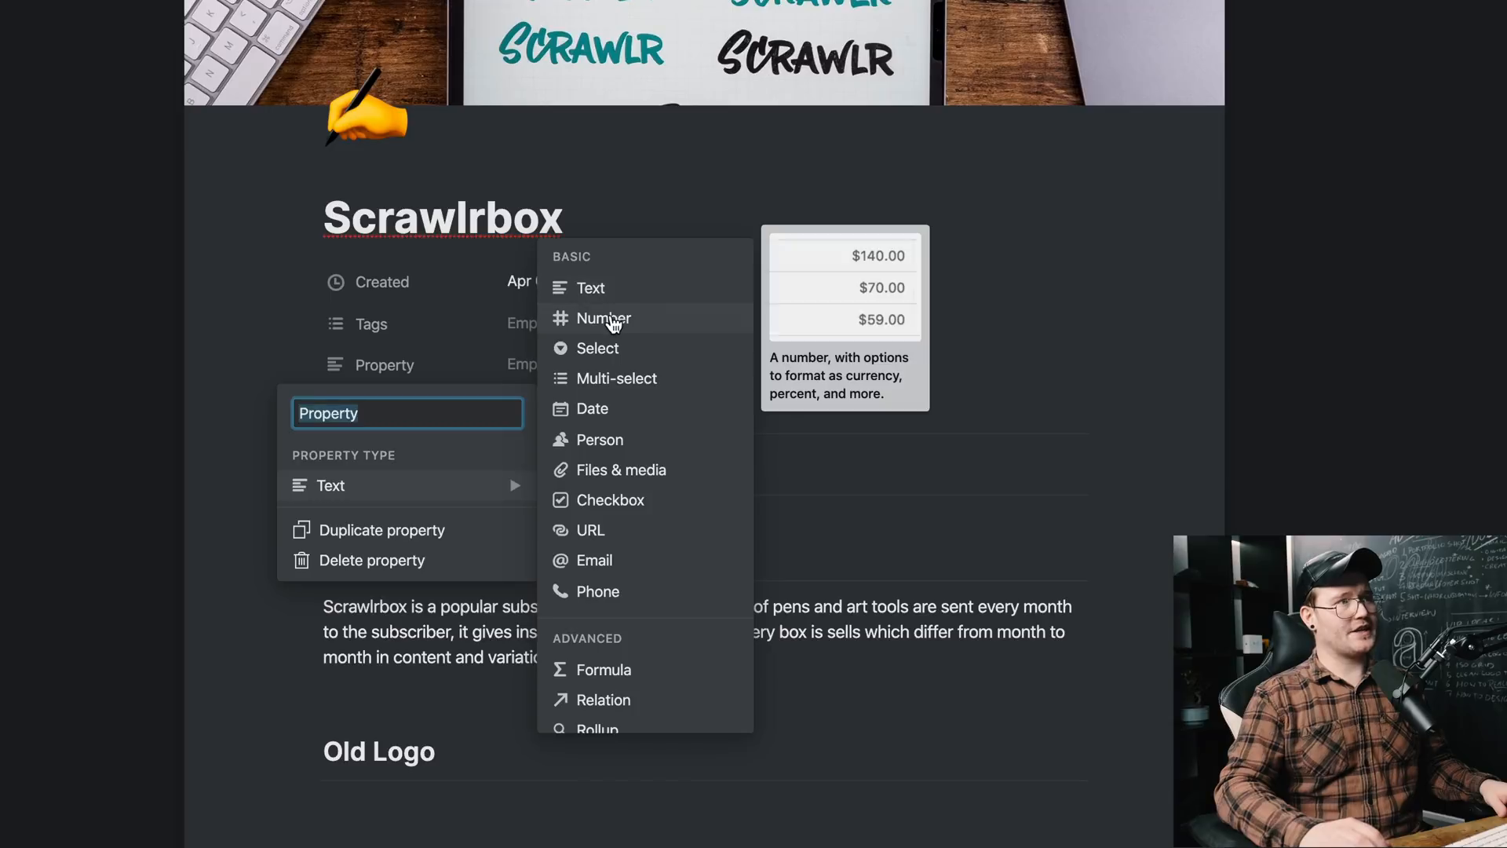
{"action": "mouse_move", "coordinate": [615, 379]}
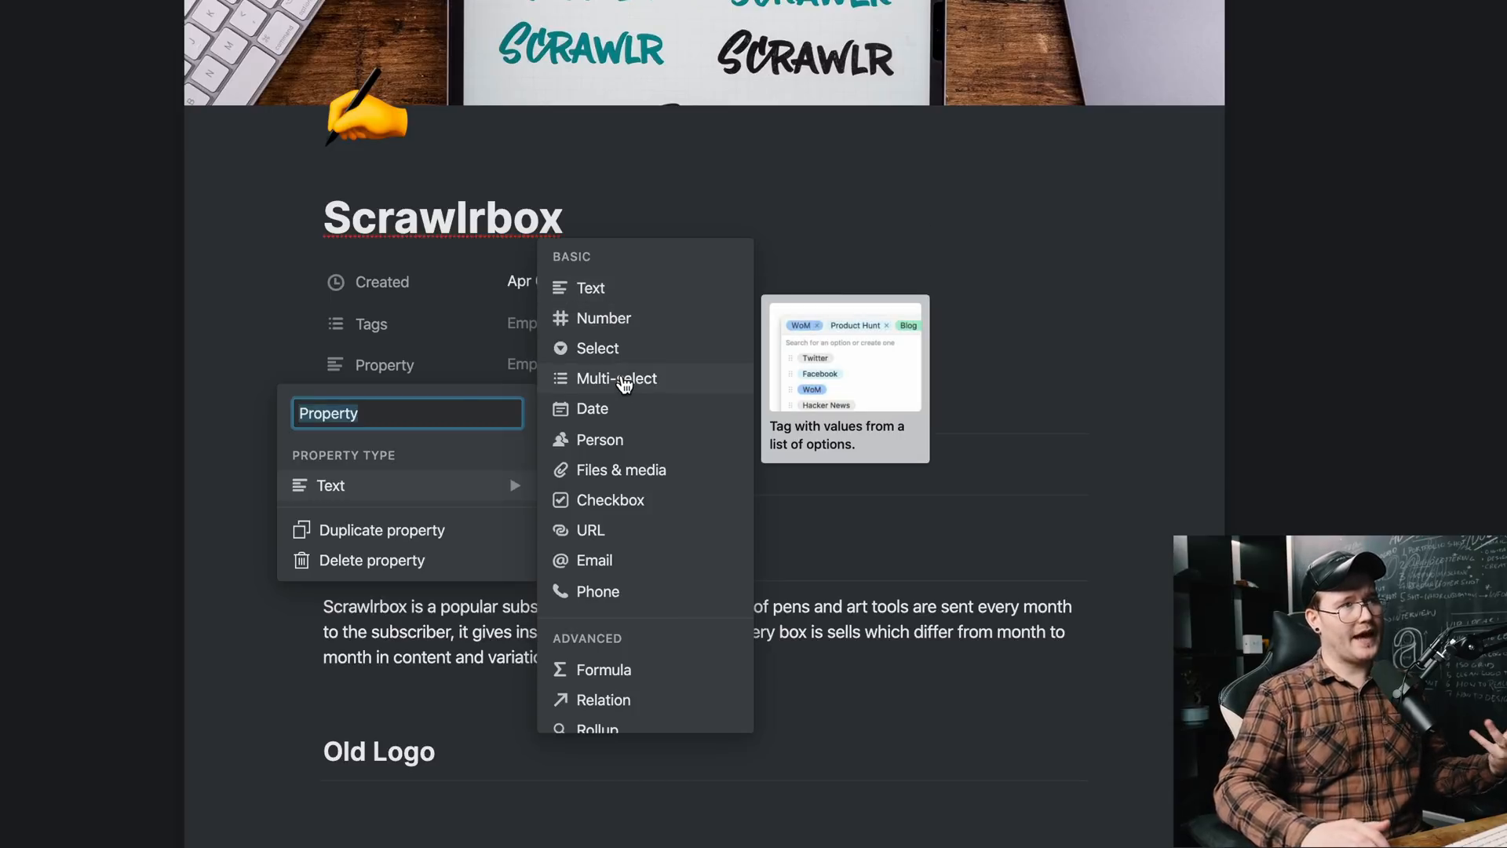
{"action": "mouse_move", "coordinate": [603, 440]}
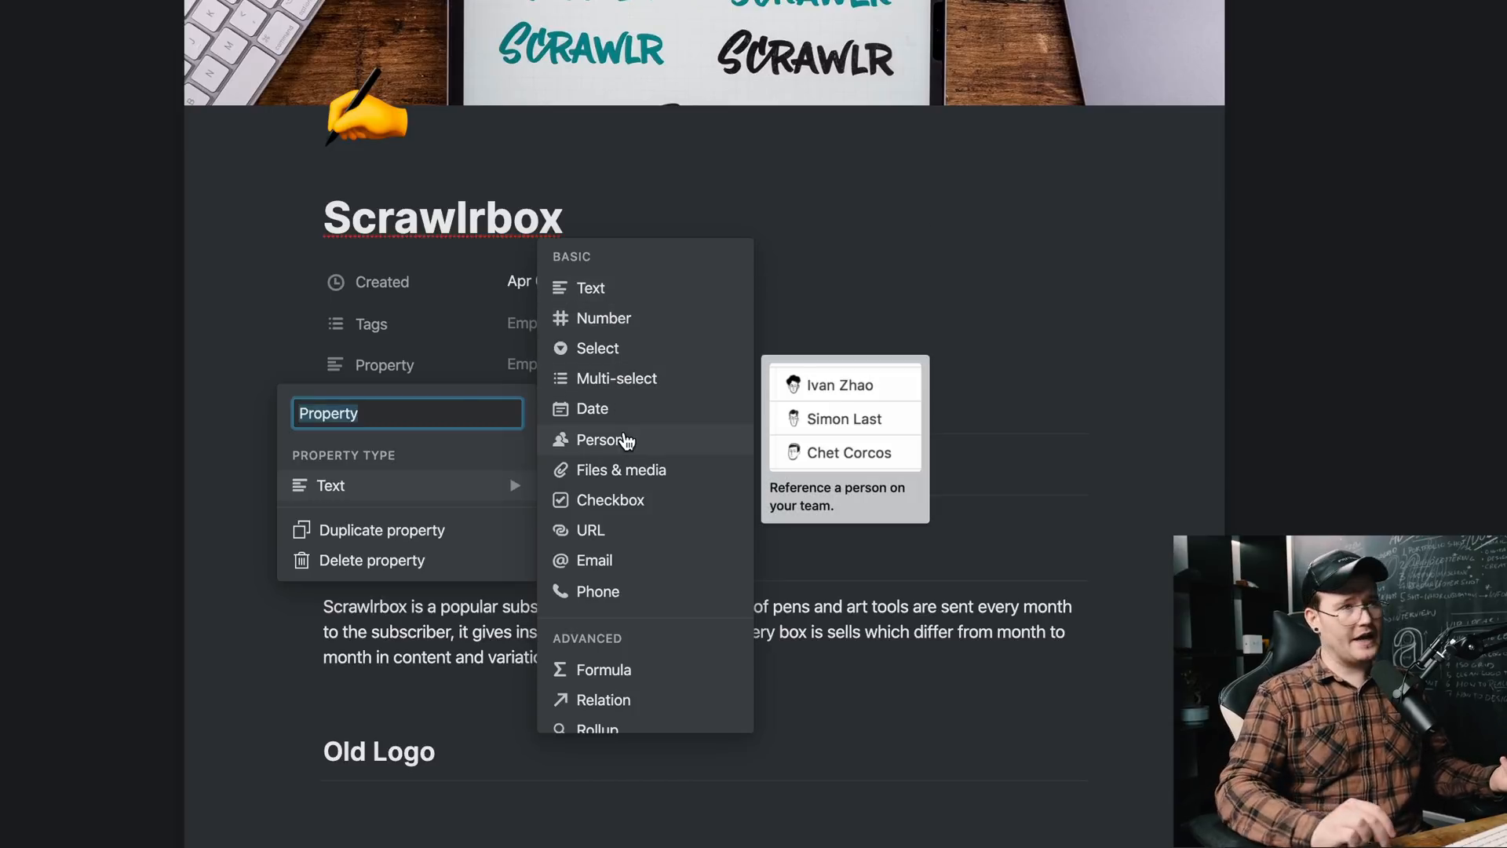
{"action": "left_click", "coordinate": [603, 440]}
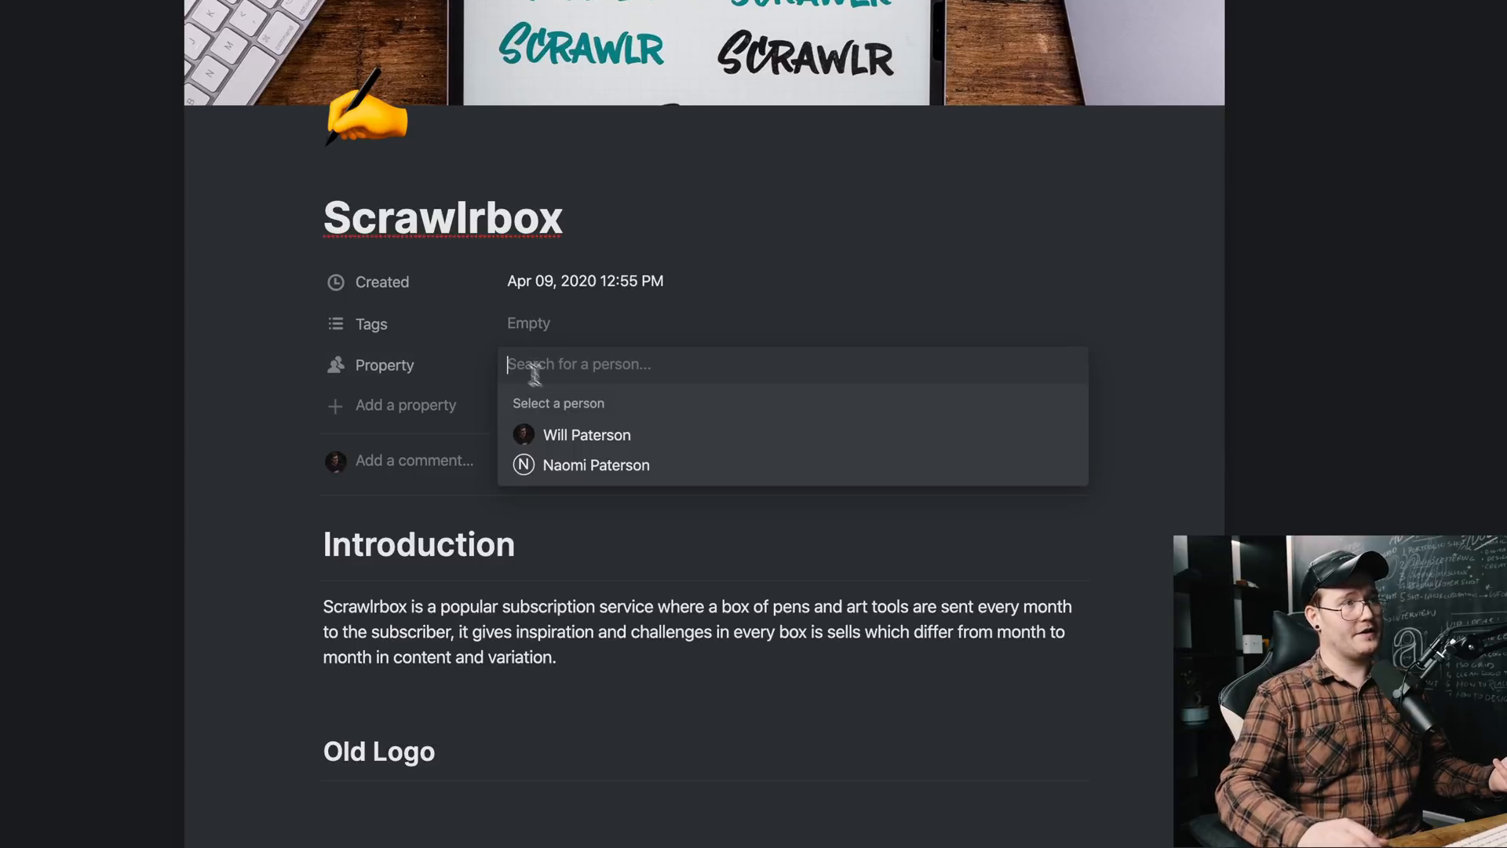
{"action": "left_click", "coordinate": [596, 465]}
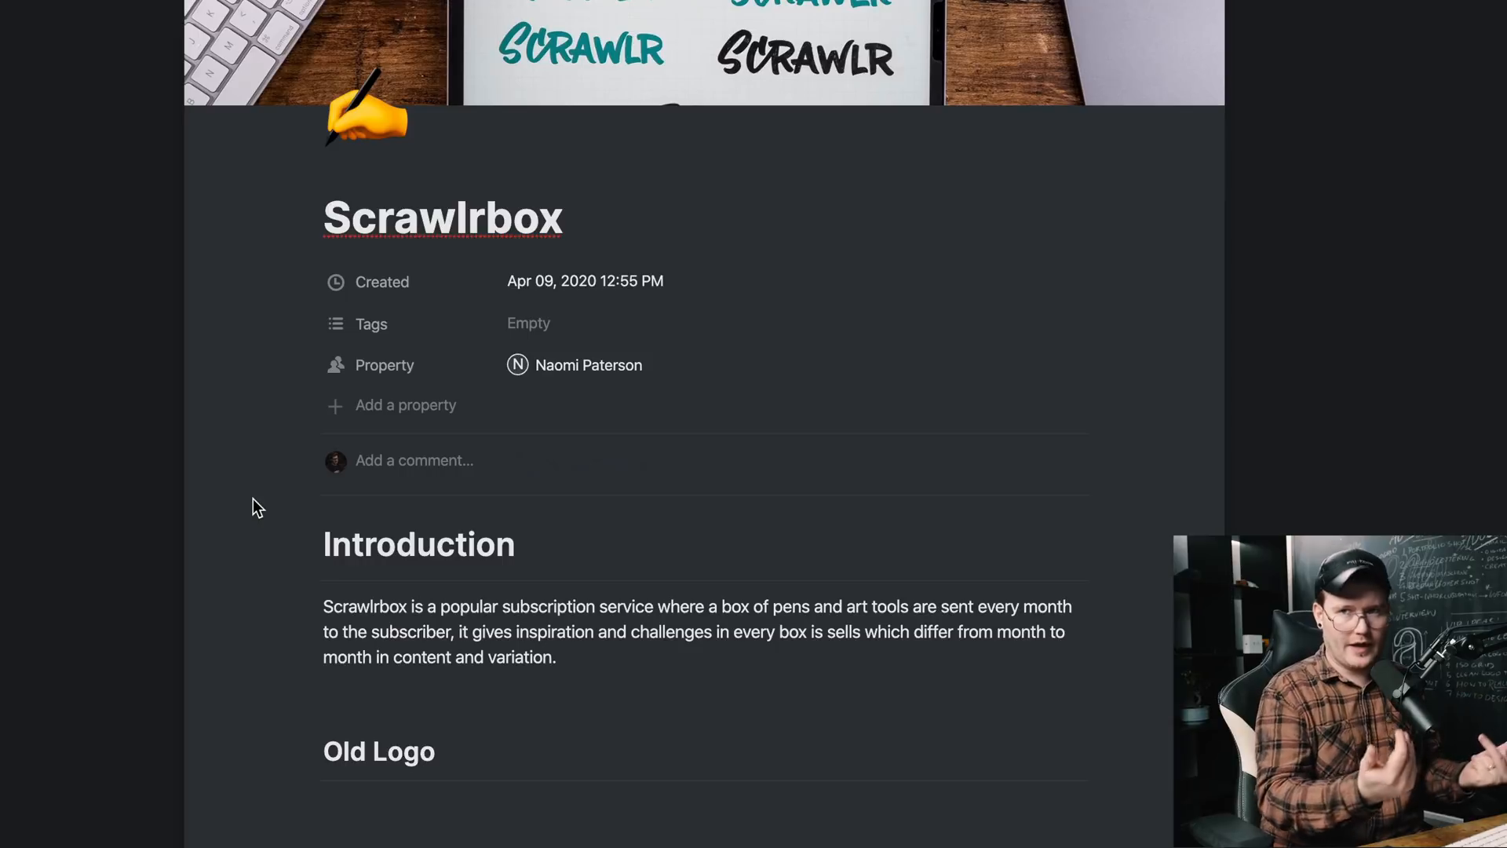
{"action": "left_click", "coordinate": [527, 324]}
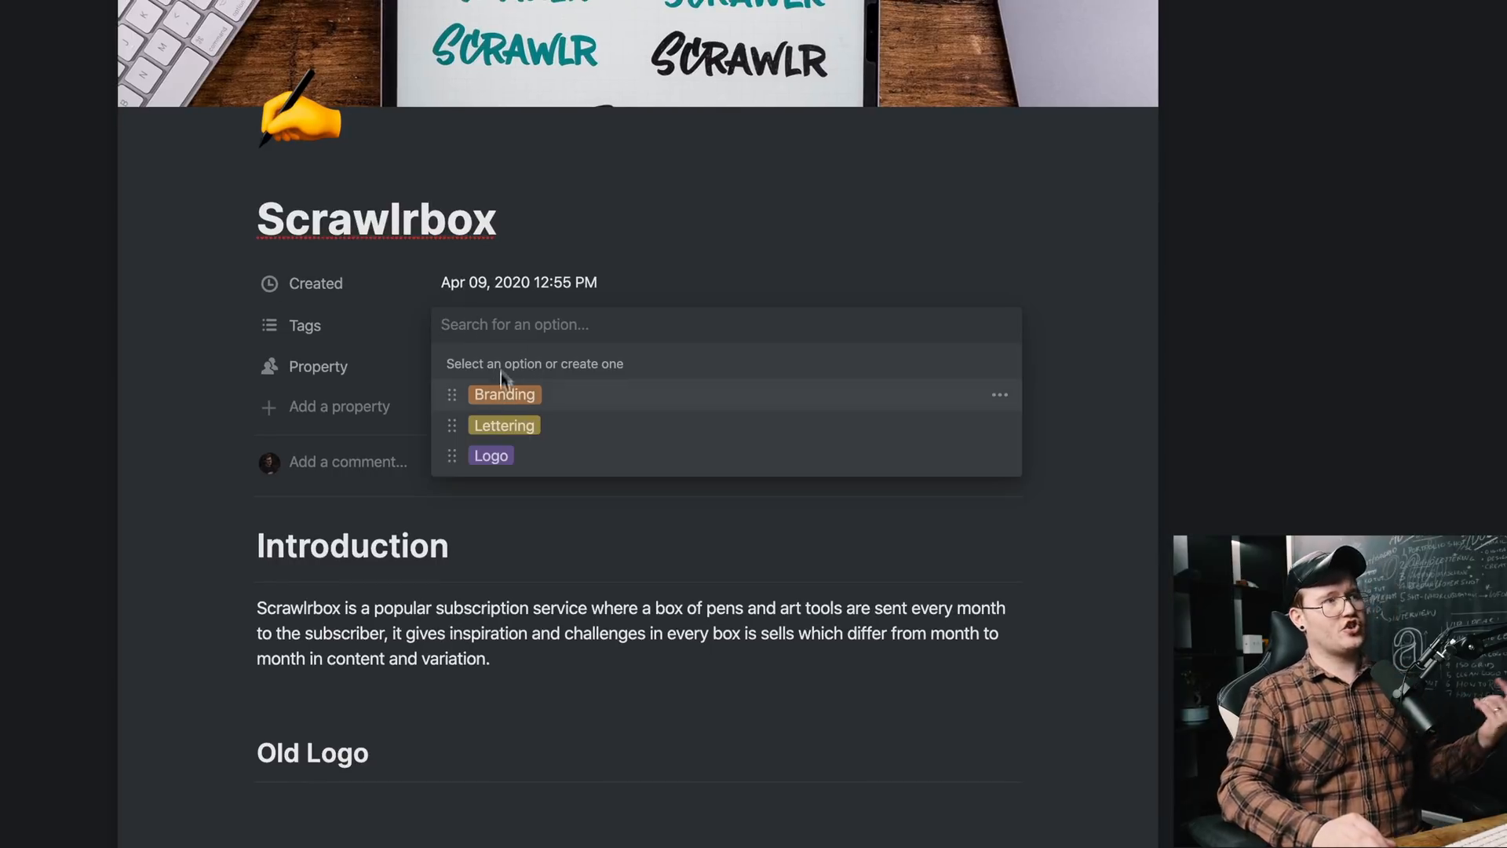
{"action": "mouse_move", "coordinate": [491, 456]}
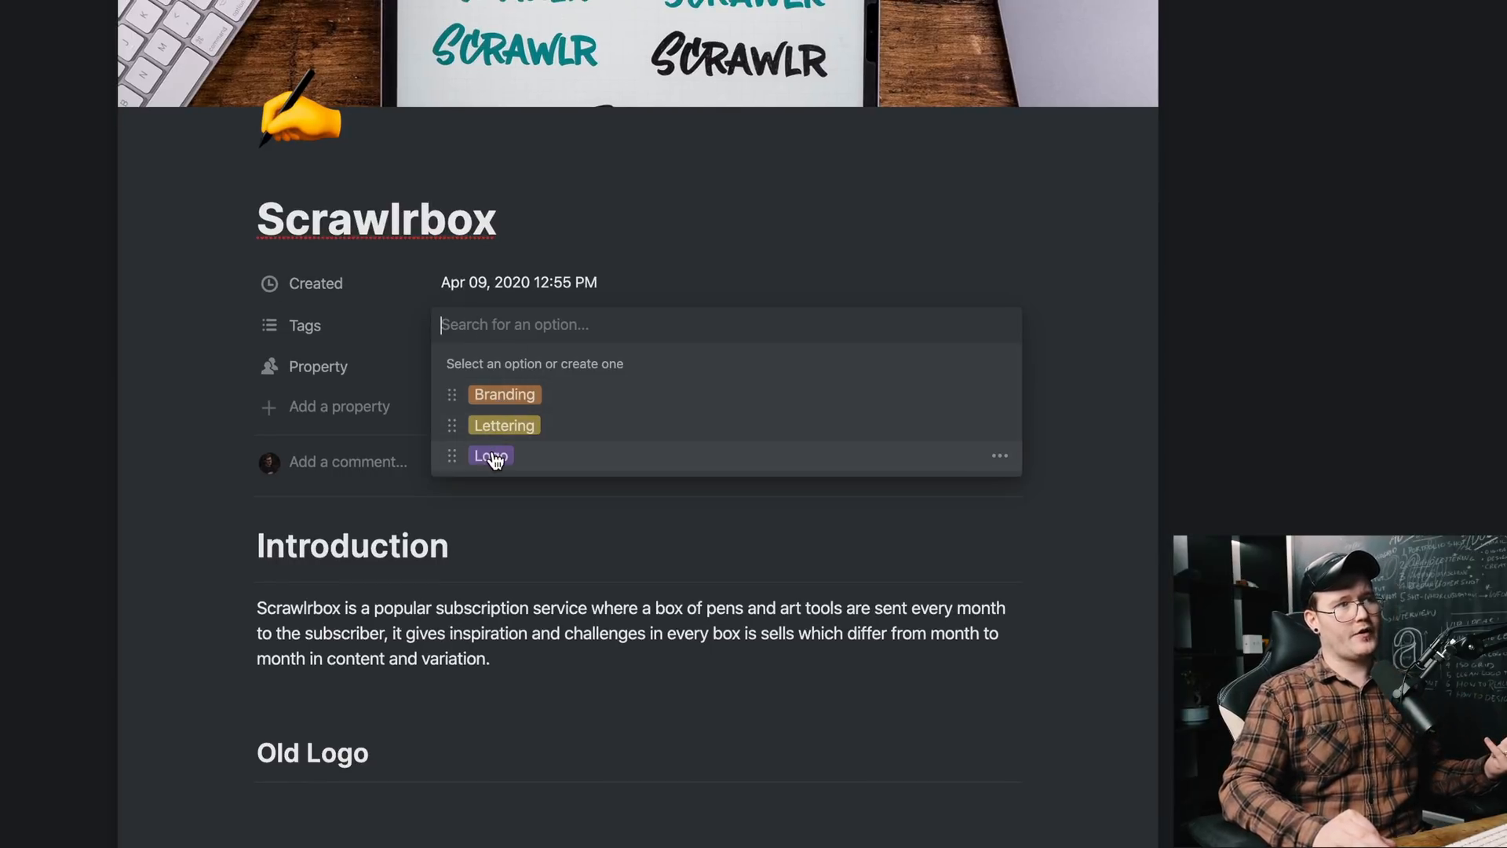
{"action": "left_click", "coordinate": [490, 455]}
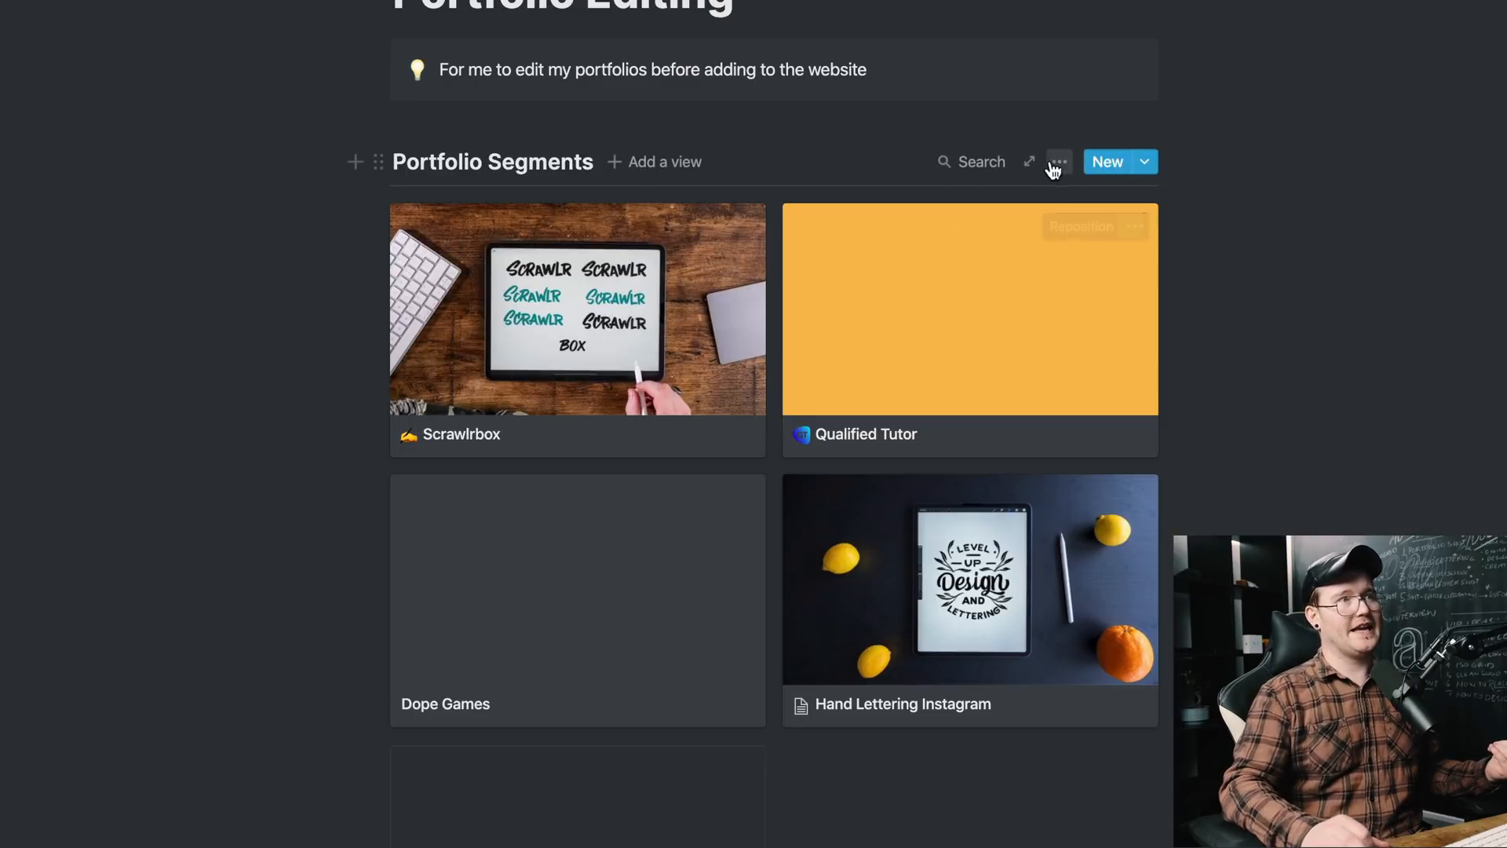
Step: Search Portfolio Segments for 'logo', then view Hand Lettering Instagram and Adobe Lettering as a full page
{"action": "left_click", "coordinate": [970, 162]}
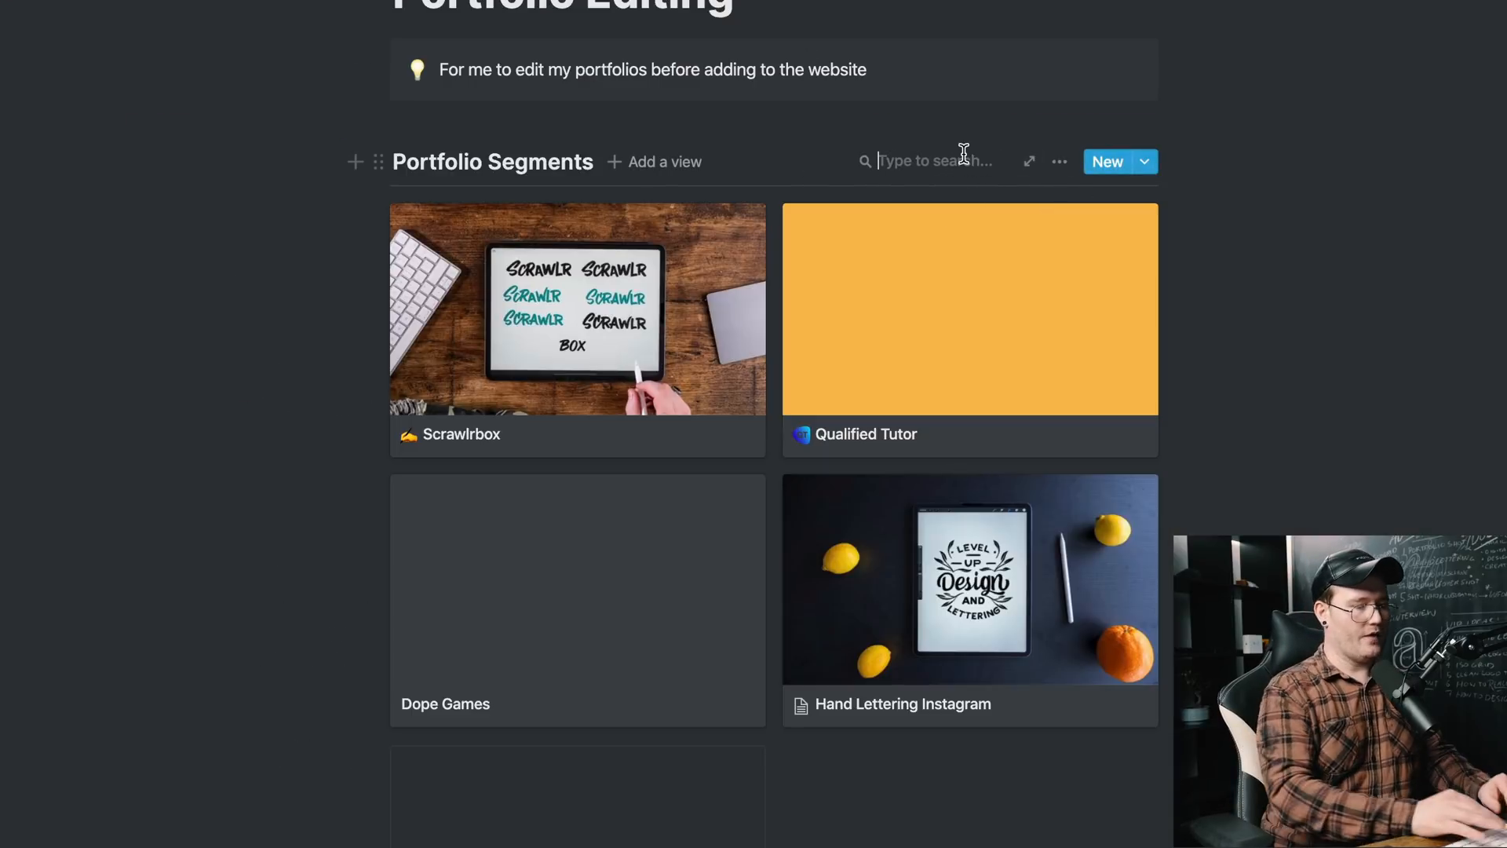
{"action": "type", "text": "logo"}
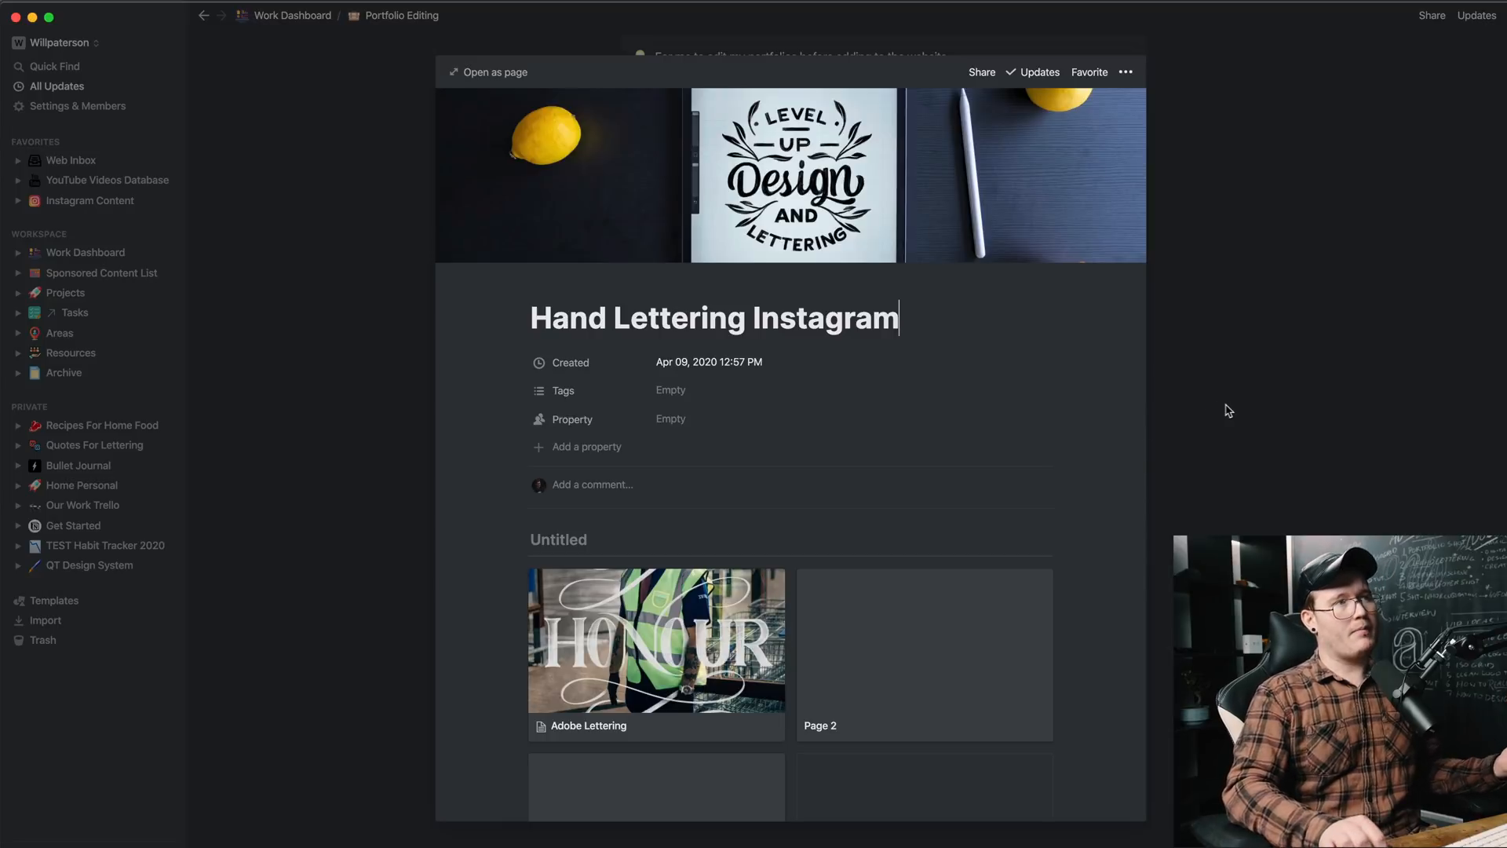
{"action": "scroll", "scroll_direction": "down", "scroll_amount": 3}
{"action": "type", "text": "Hand Lettering"}
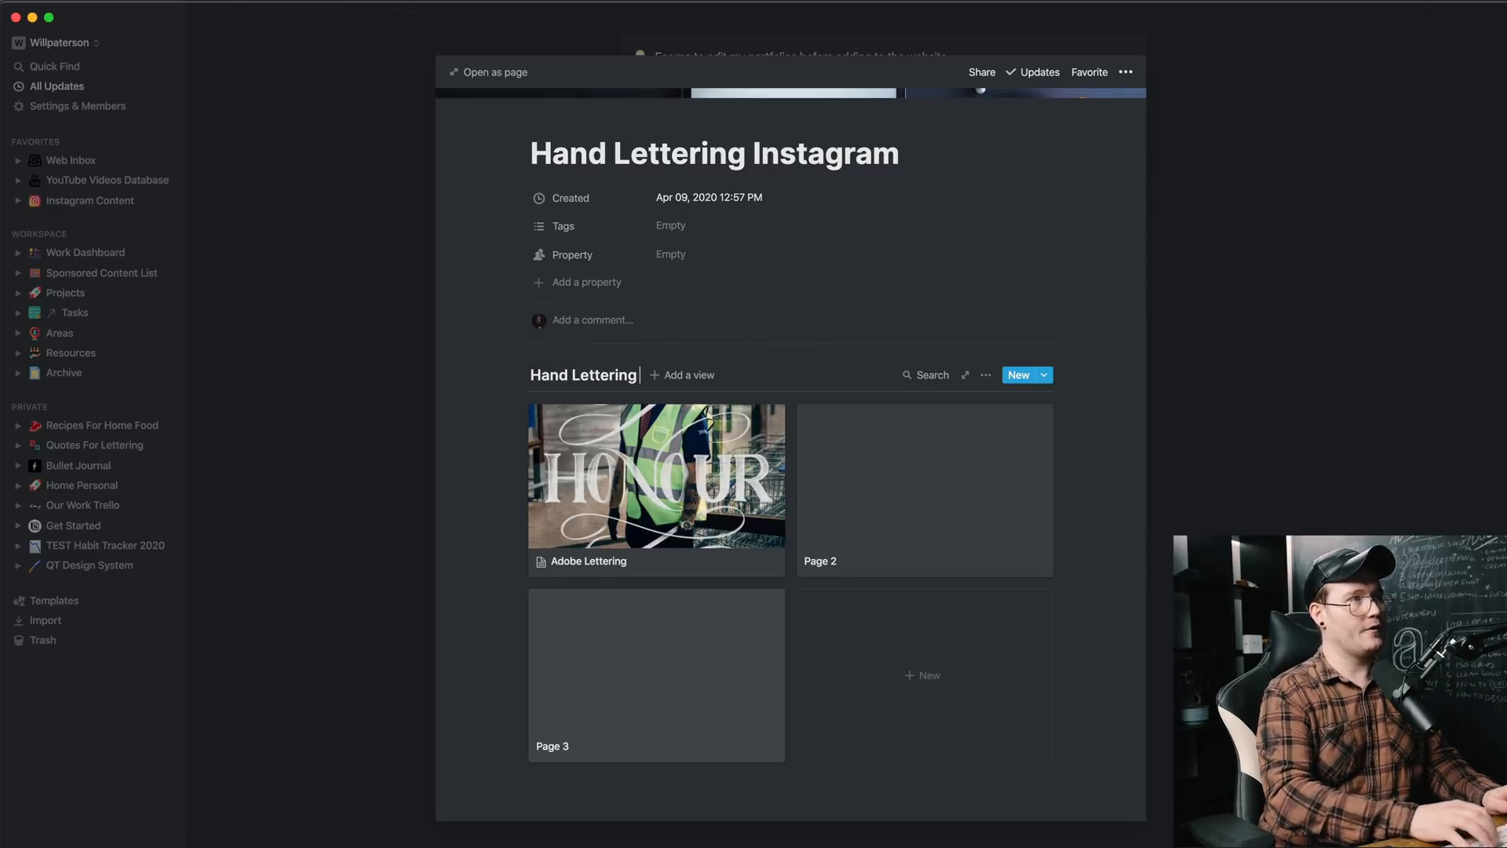
{"action": "left_click", "coordinate": [656, 476]}
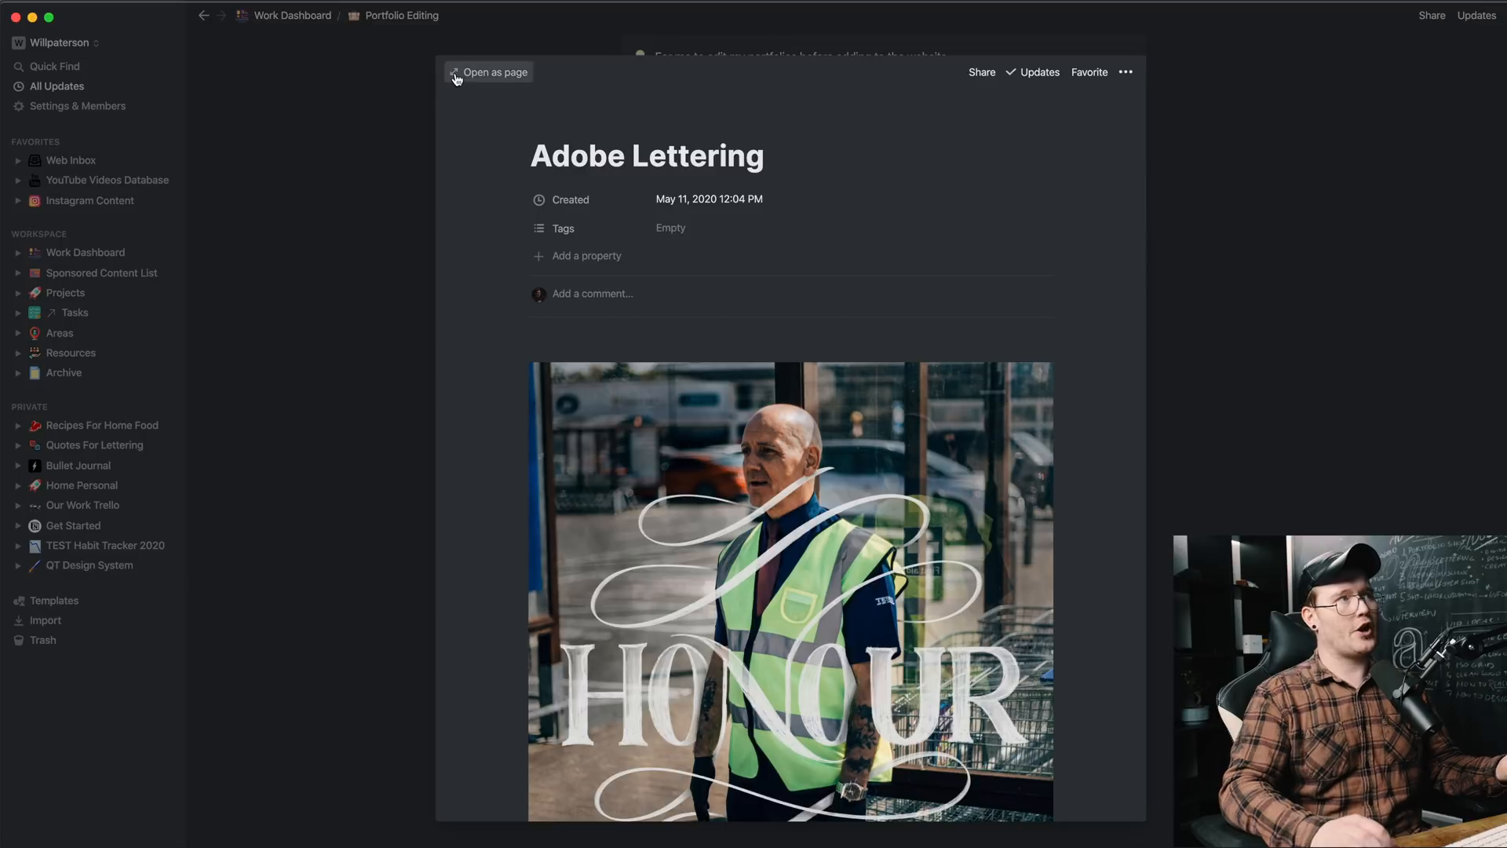
{"action": "left_click", "coordinate": [494, 72]}
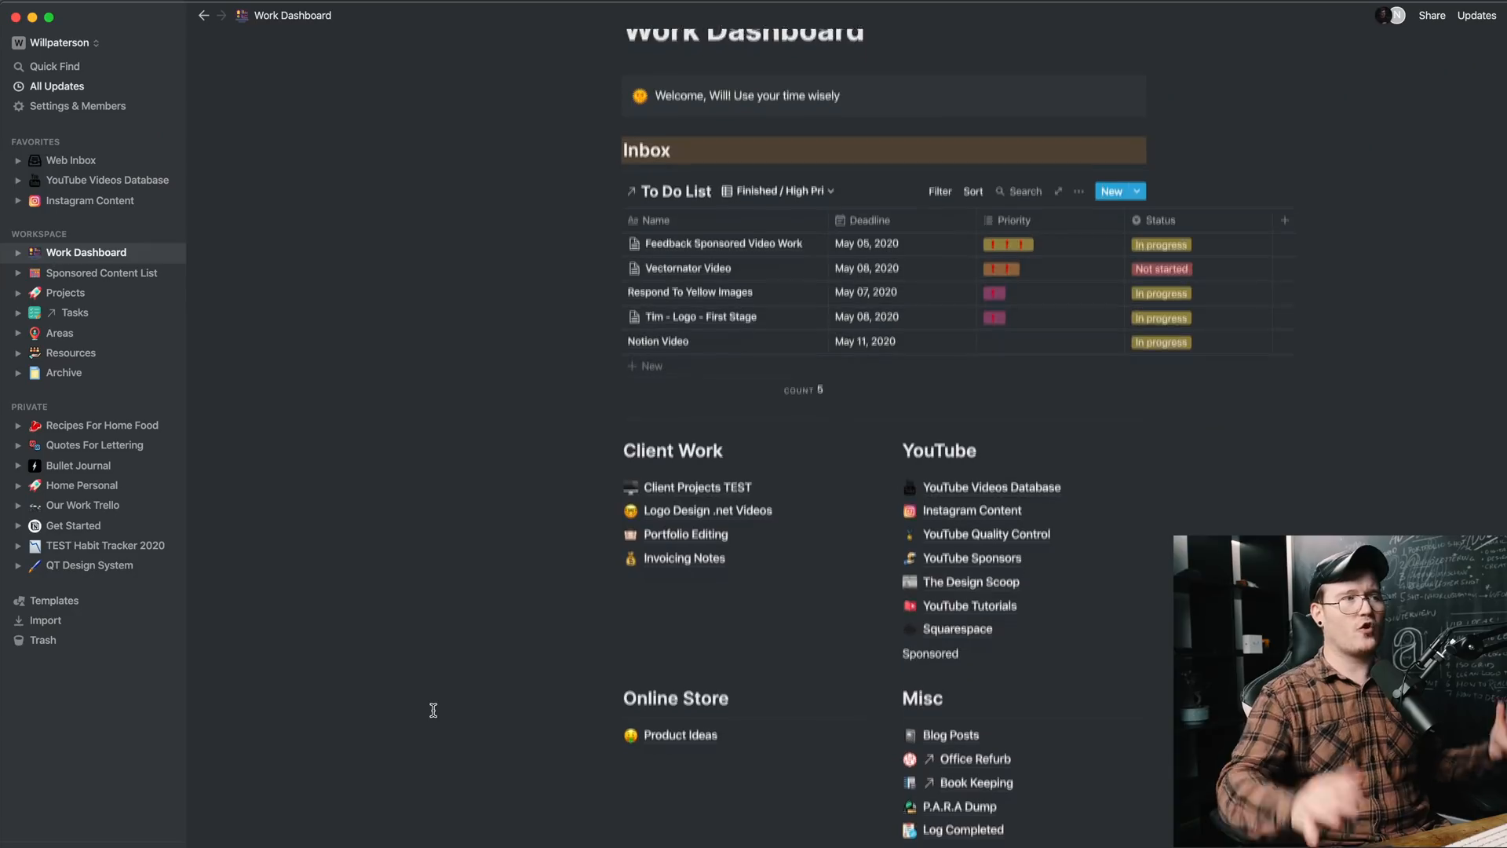
{"action": "scroll", "scroll_direction": "up", "scroll_amount": 3}
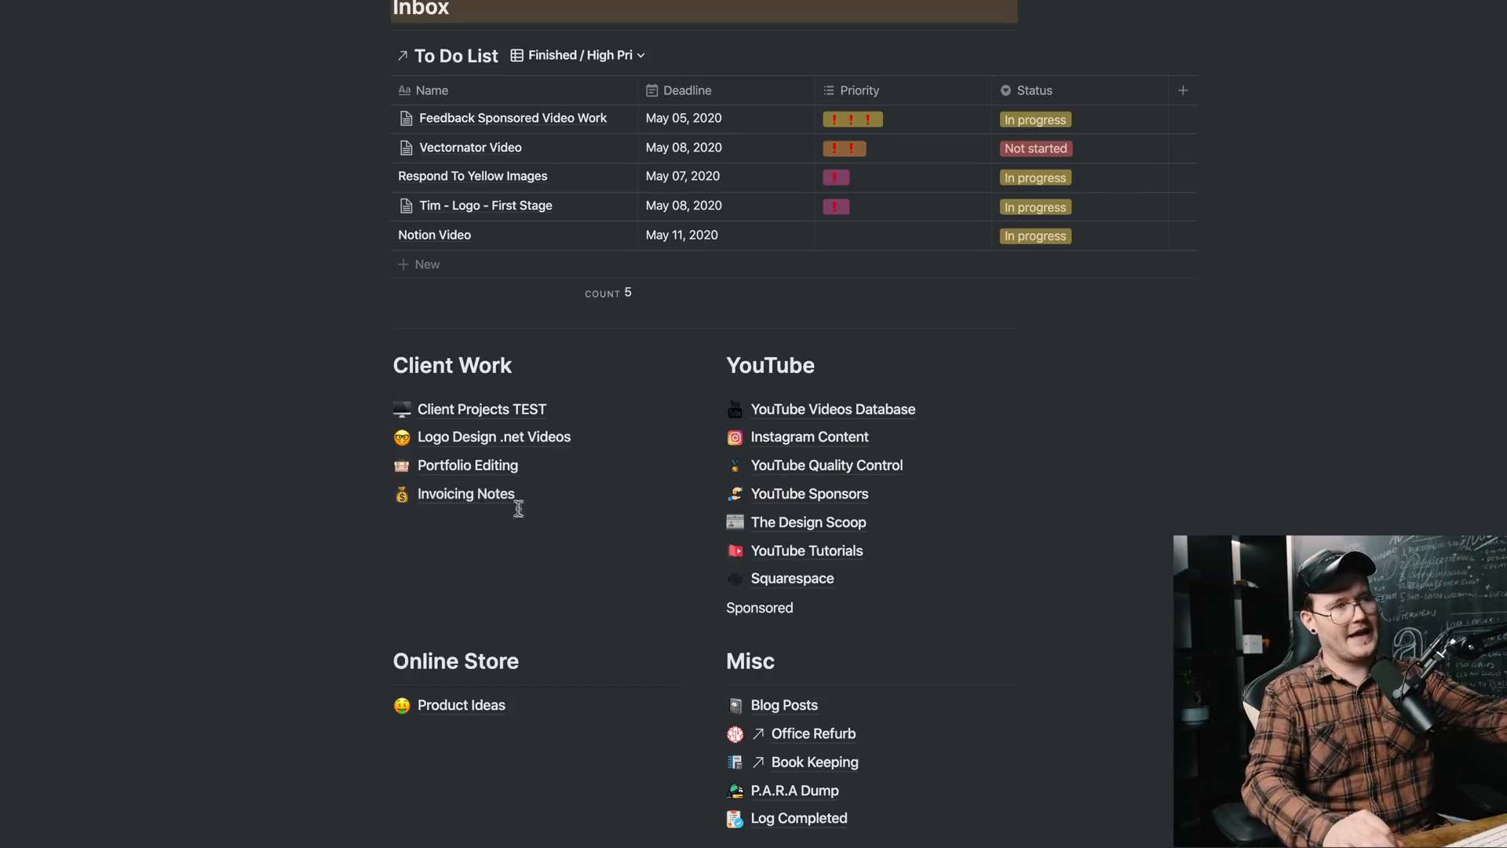
{"action": "mouse_move", "coordinate": [466, 493]}
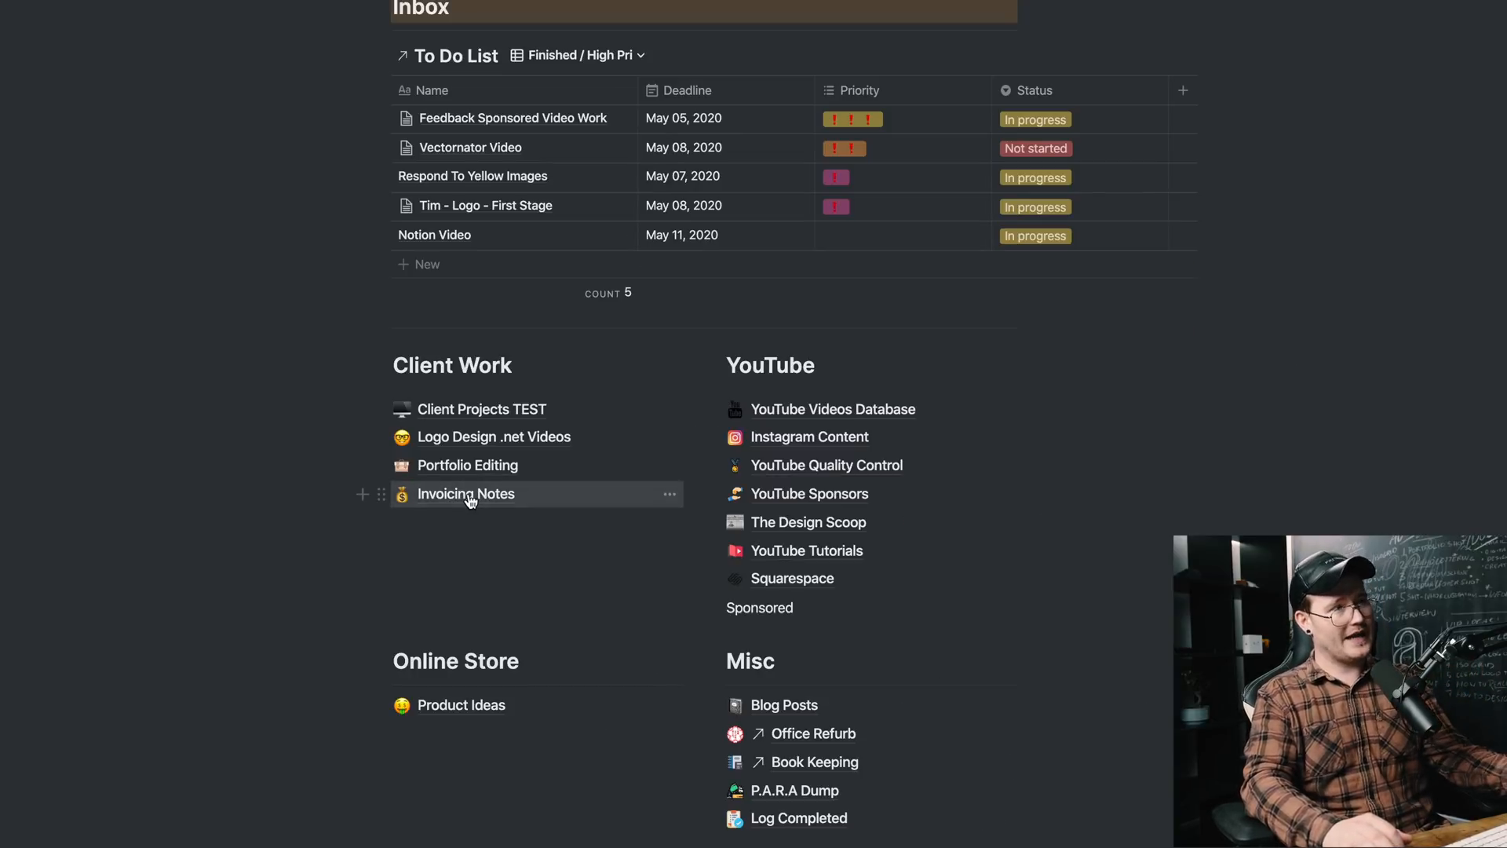
{"action": "mouse_move", "coordinate": [499, 534]}
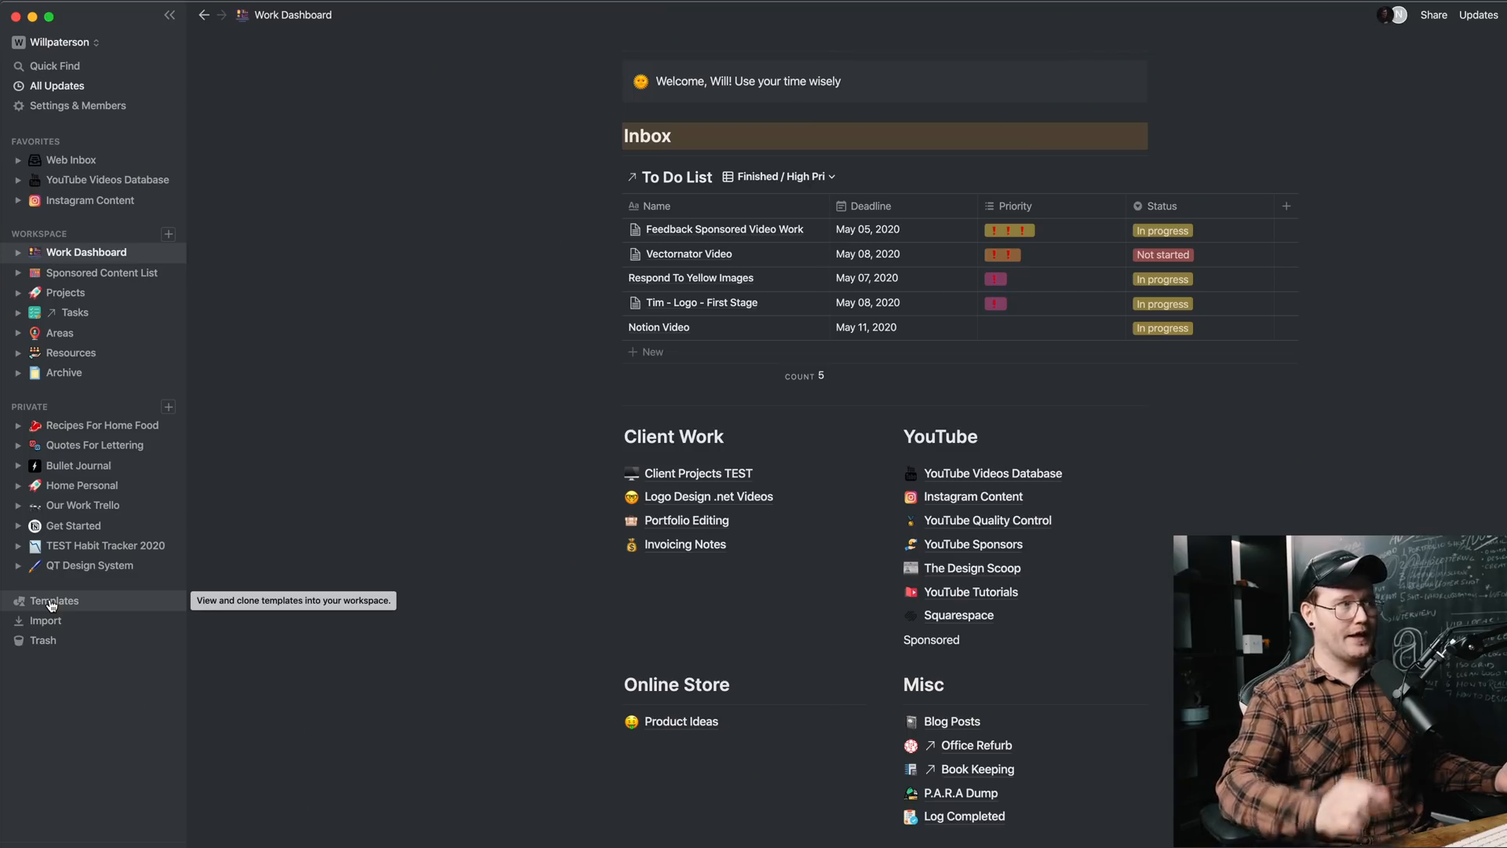
{"action": "left_click", "coordinate": [53, 599]}
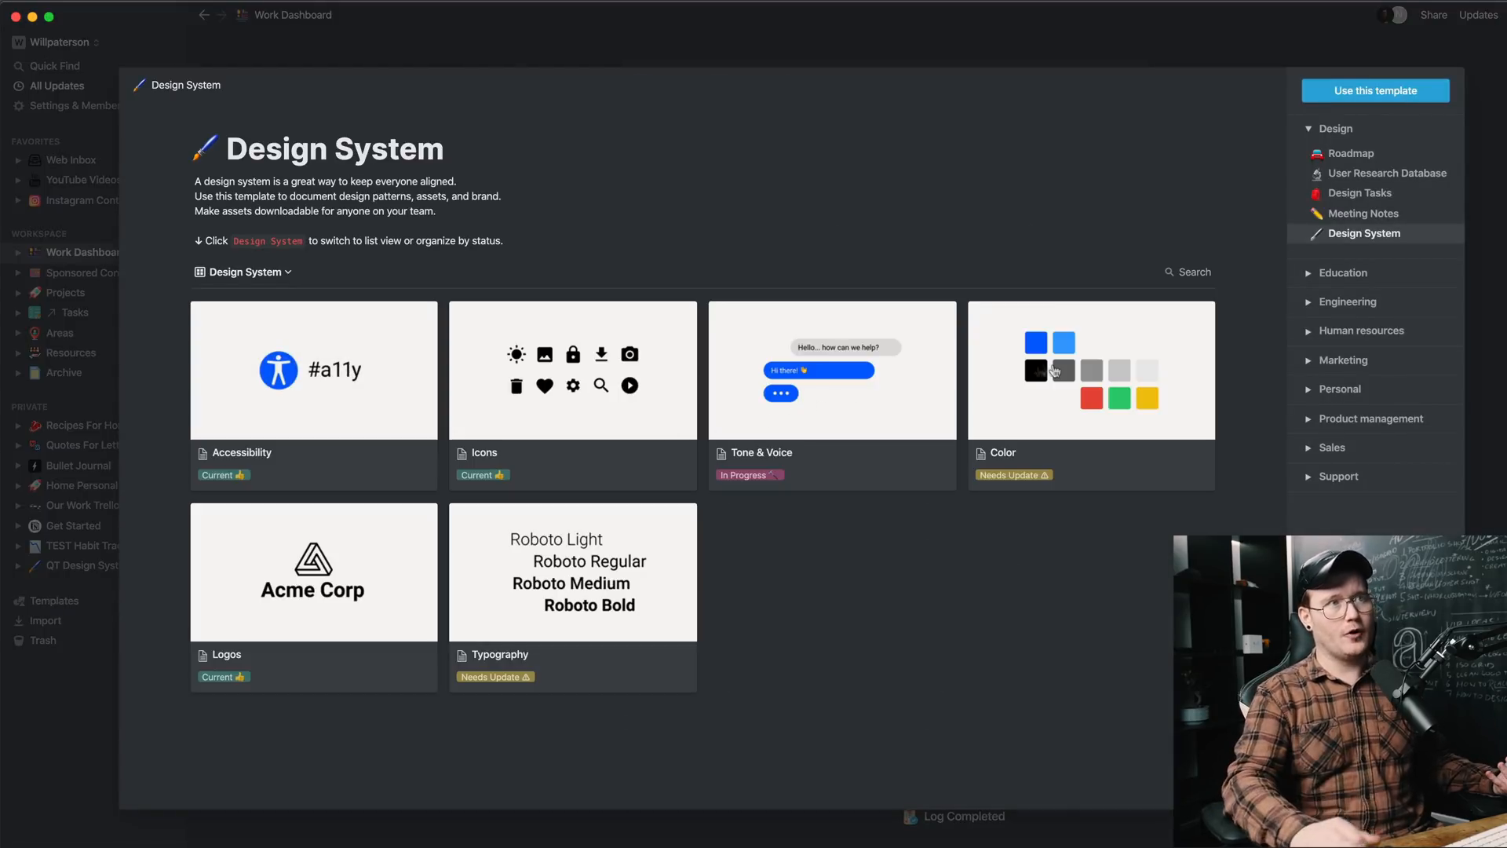
{"action": "mouse_move", "coordinate": [1343, 272]}
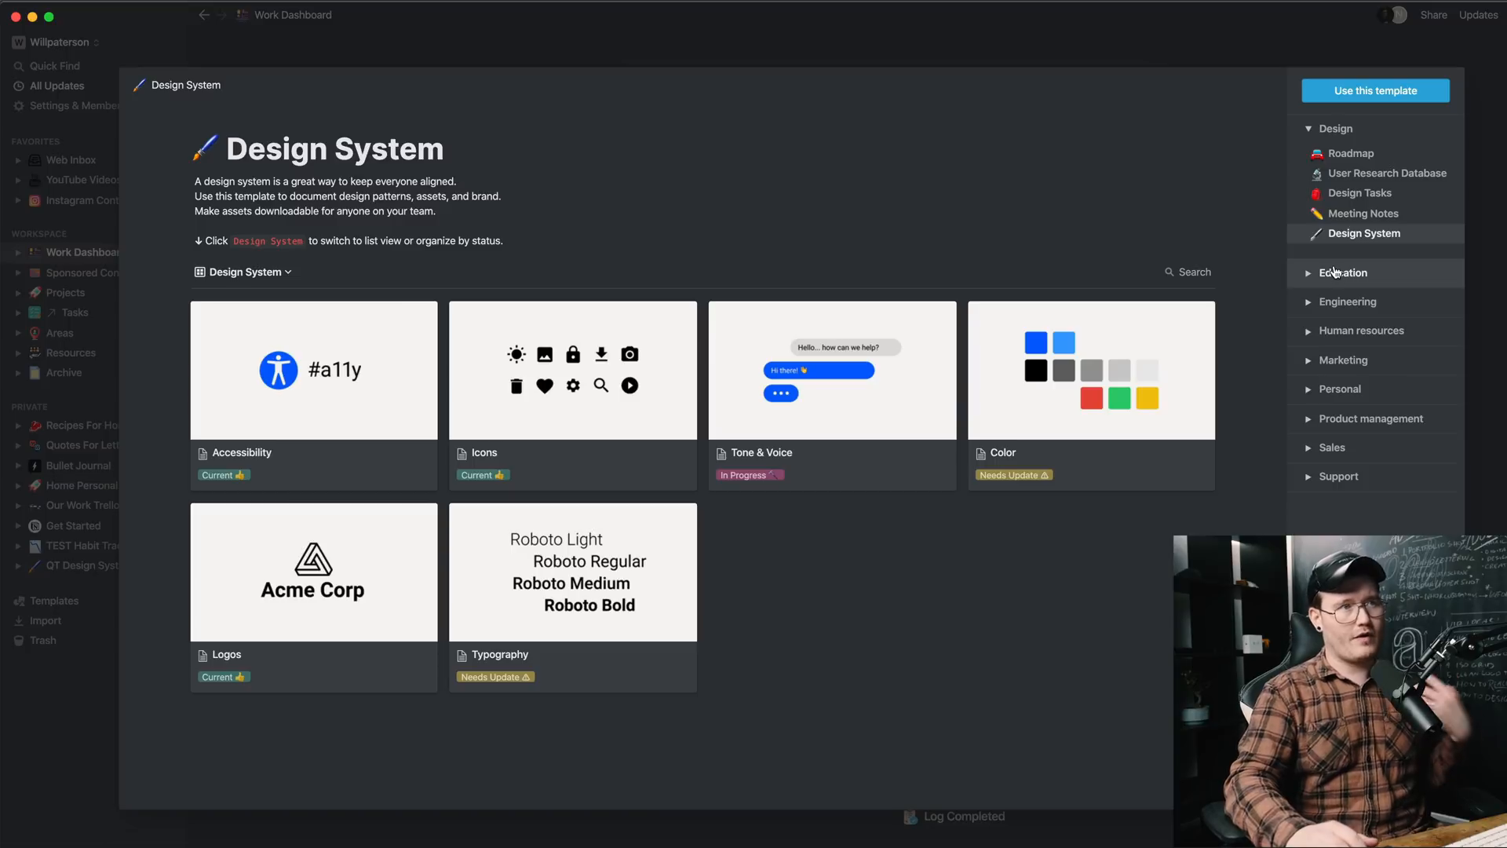
{"action": "left_click", "coordinate": [1340, 388]}
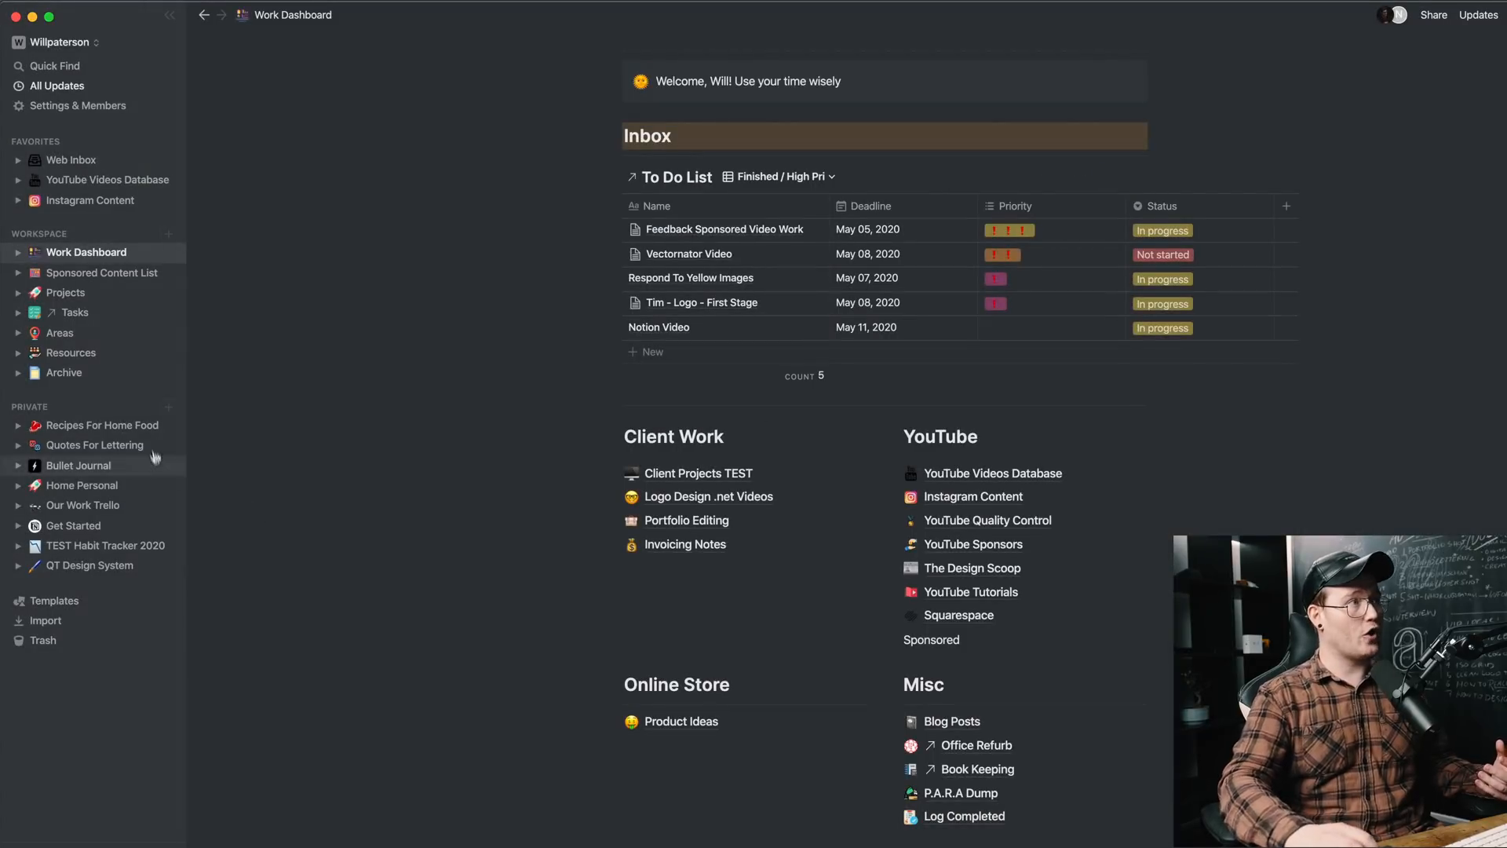
Step: Look through the Recipes For Home Food page's Classic lasagne recipe, then return to the template gallery
{"action": "left_click", "coordinate": [100, 426]}
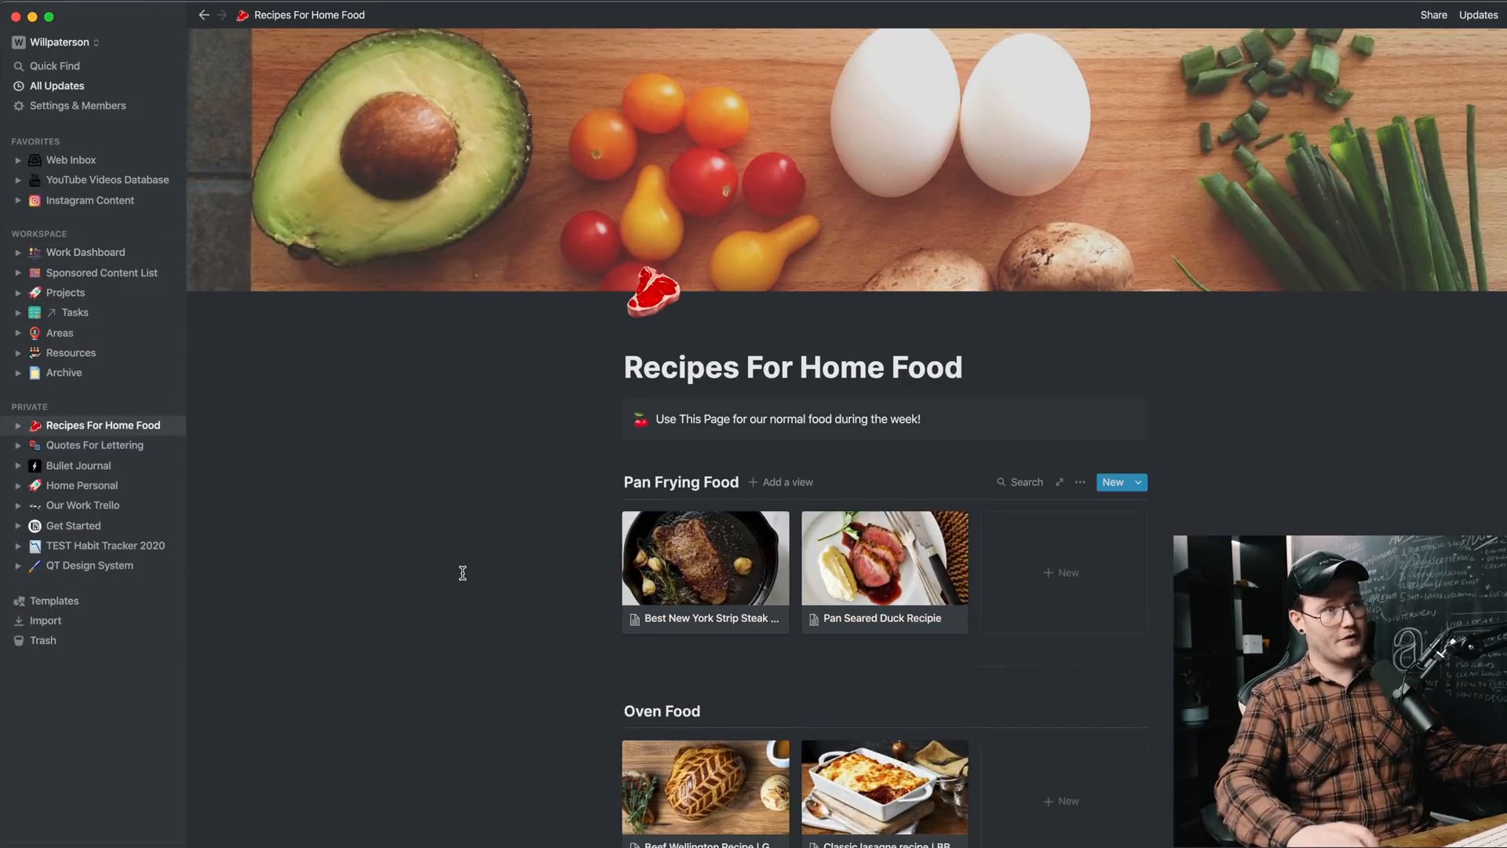
{"action": "left_click", "coordinate": [880, 793]}
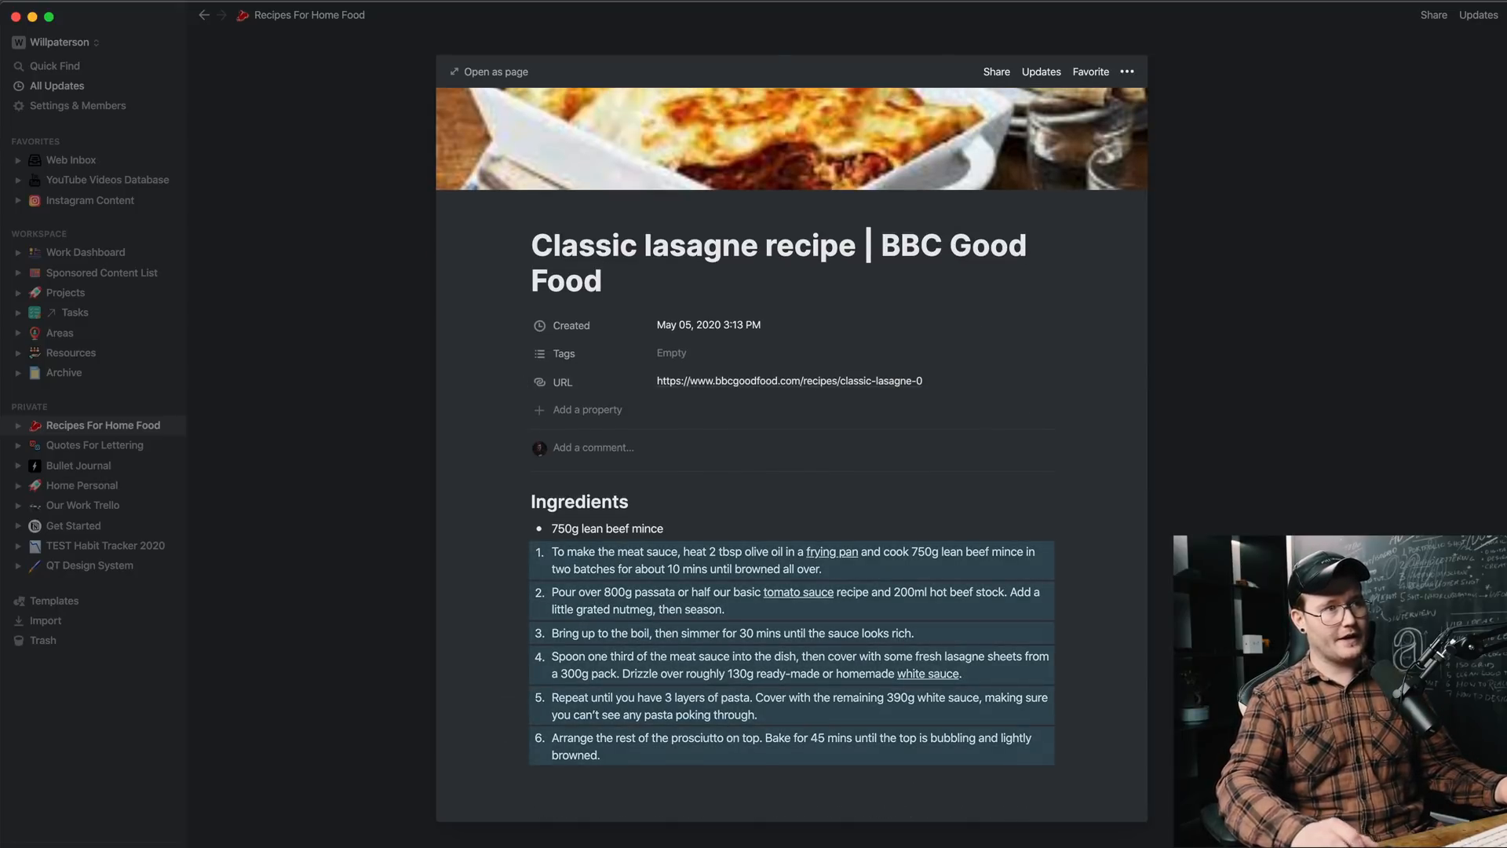
{"action": "scroll", "scroll_direction": "down", "scroll_amount": 3}
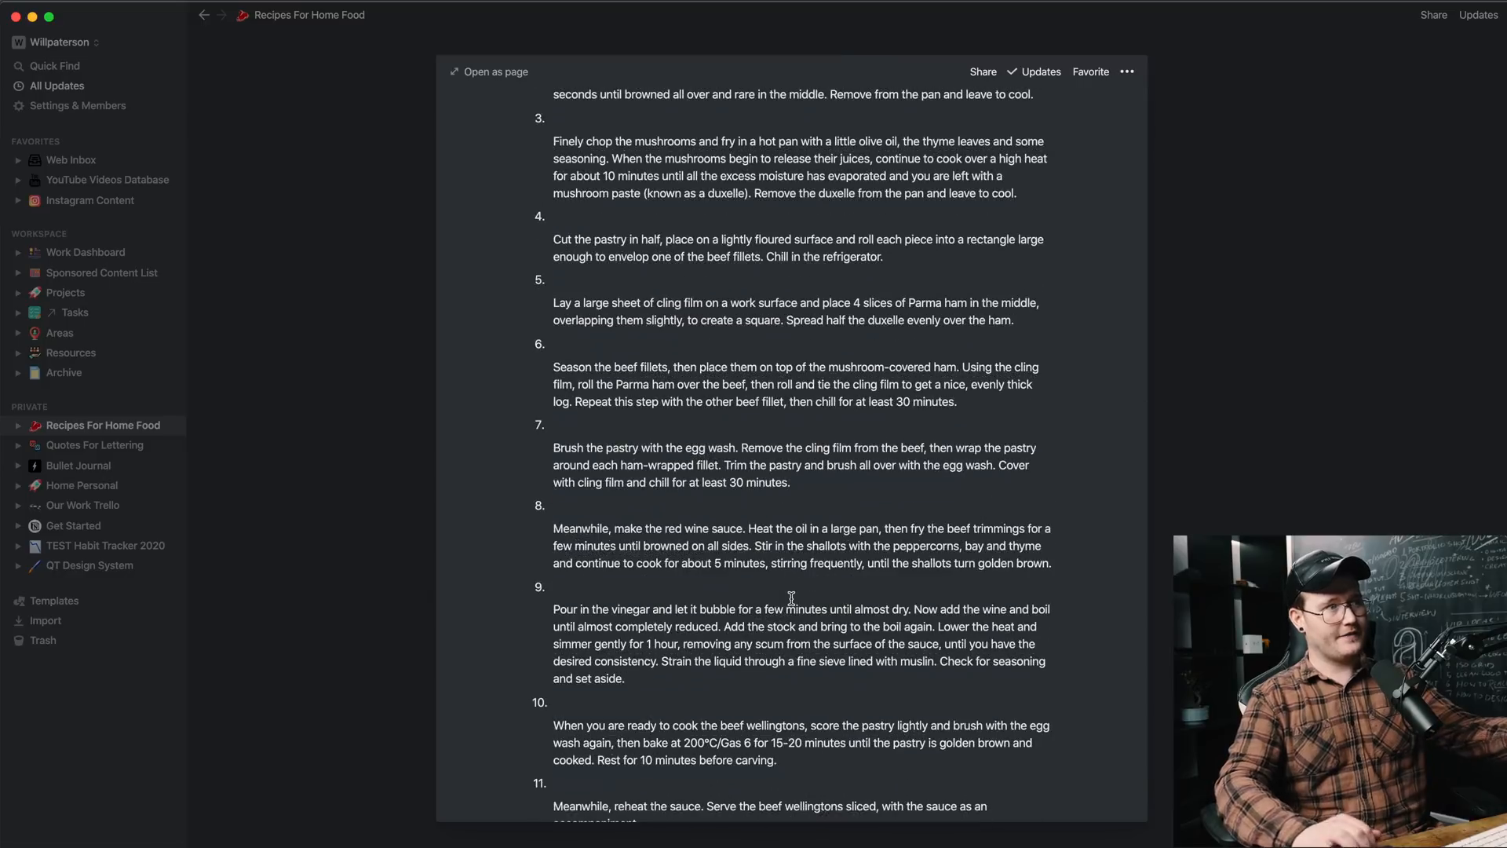
{"action": "left_click", "coordinate": [203, 14]}
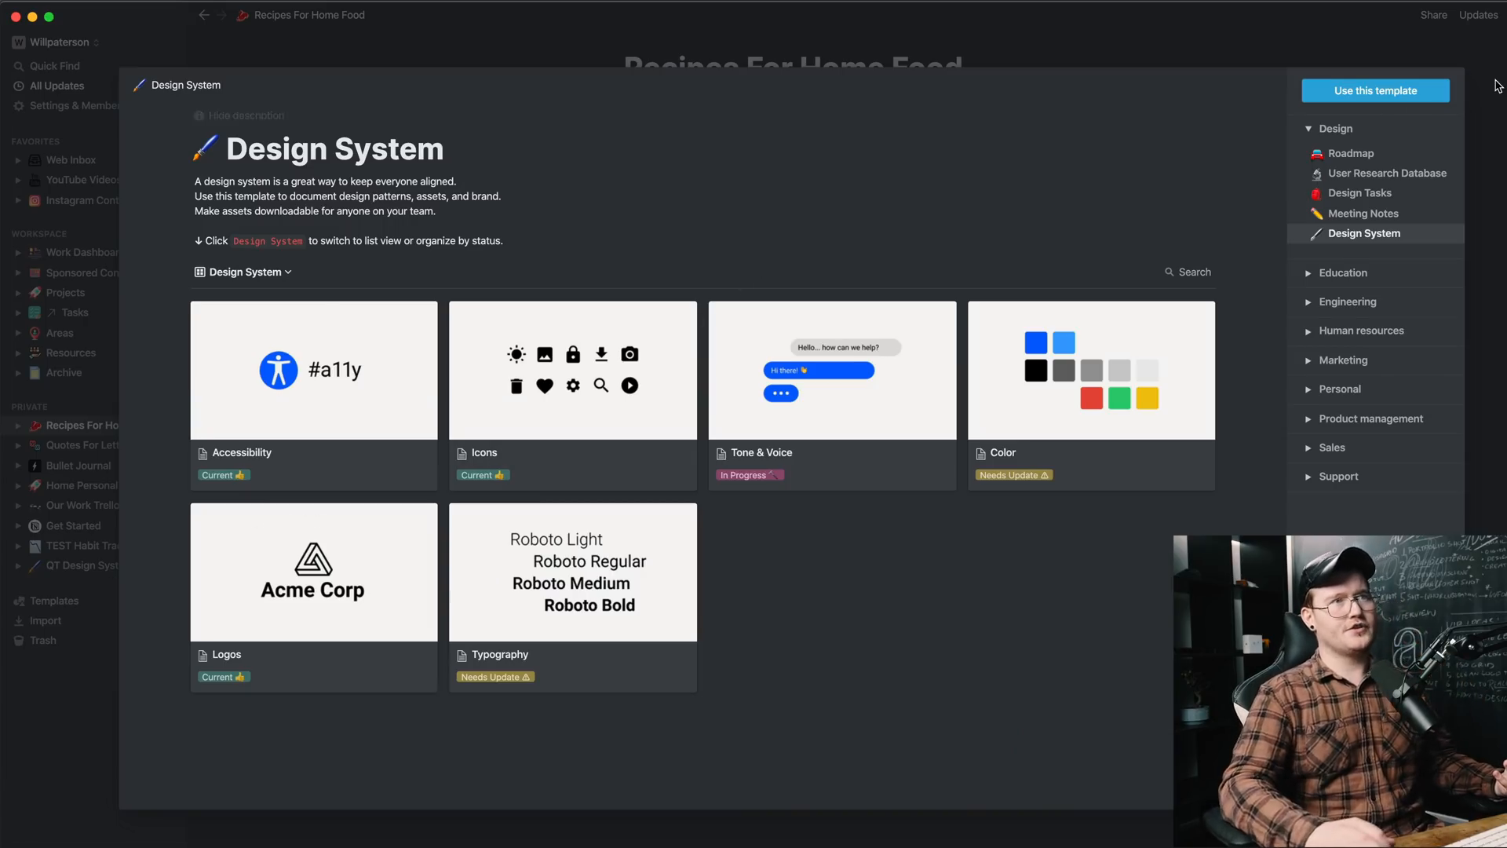
Step: Preview the Roadmap, User Research Database and Design Tasks templates, then add Task List to the workspace
{"action": "left_click", "coordinate": [1350, 152]}
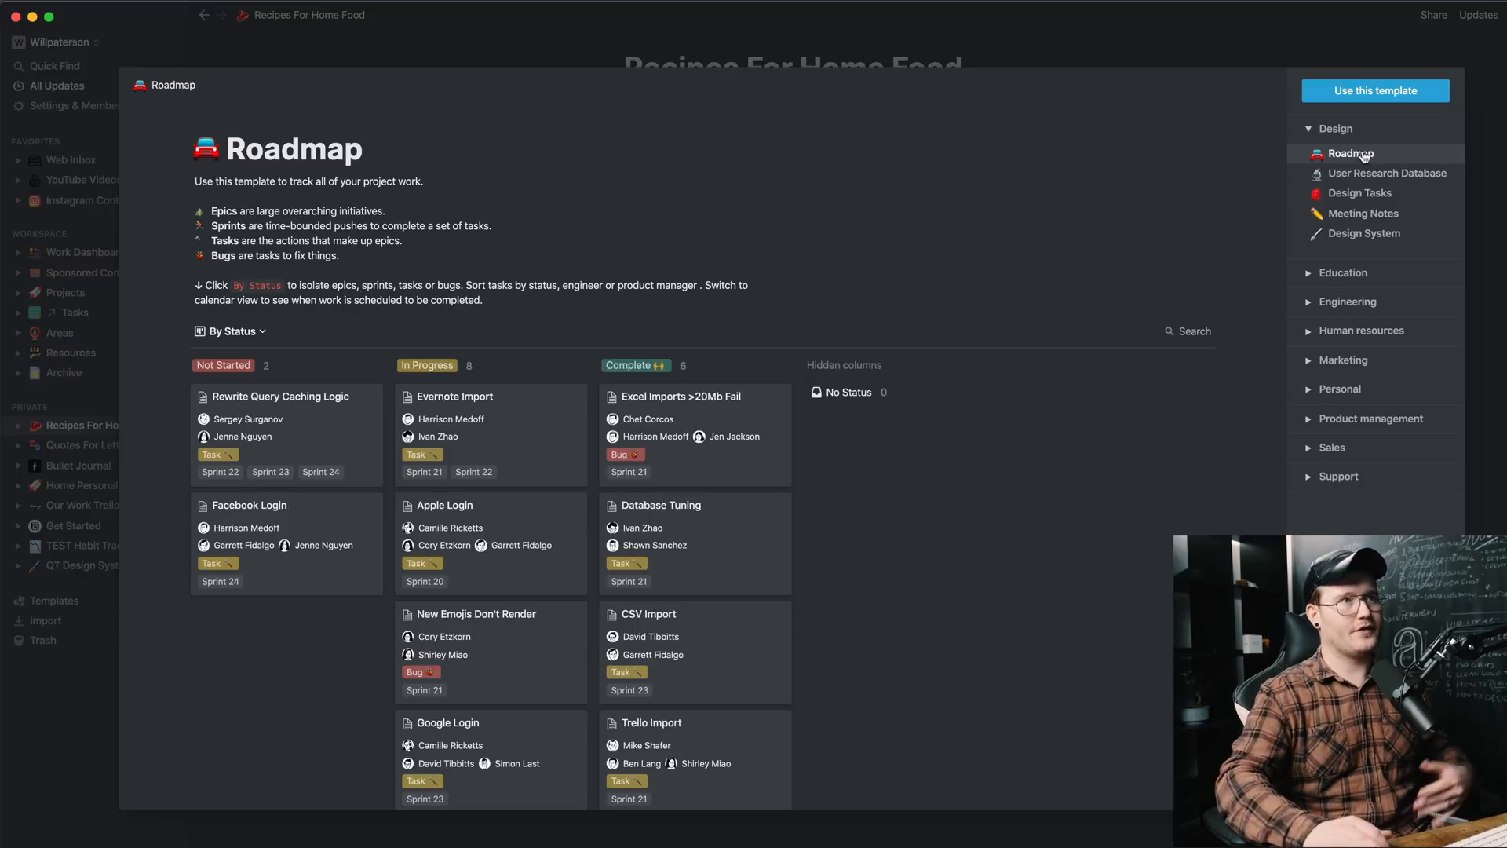
{"action": "left_click", "coordinate": [1390, 173]}
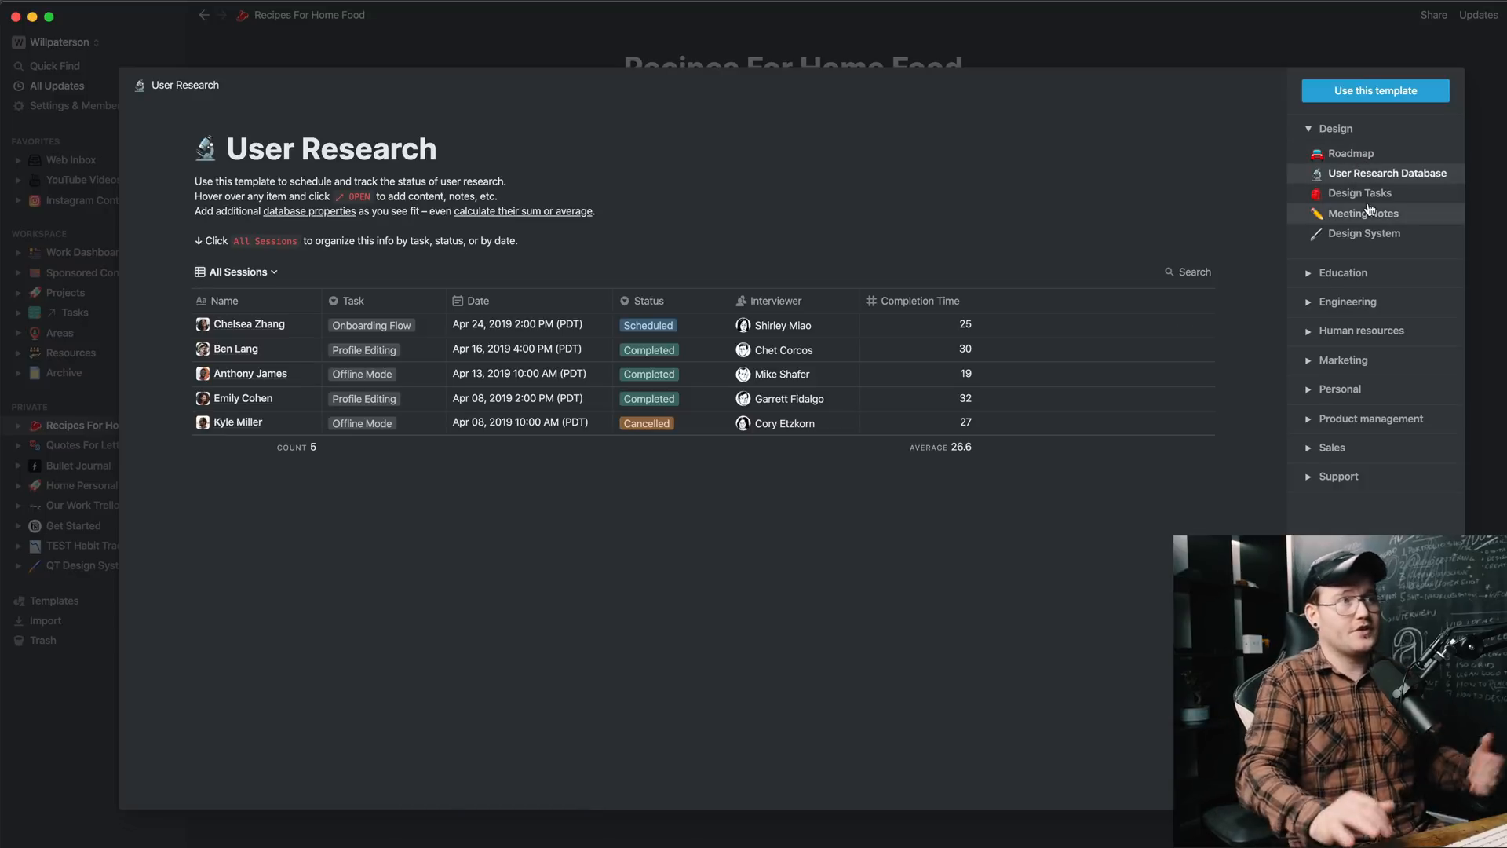
{"action": "left_click", "coordinate": [1360, 192]}
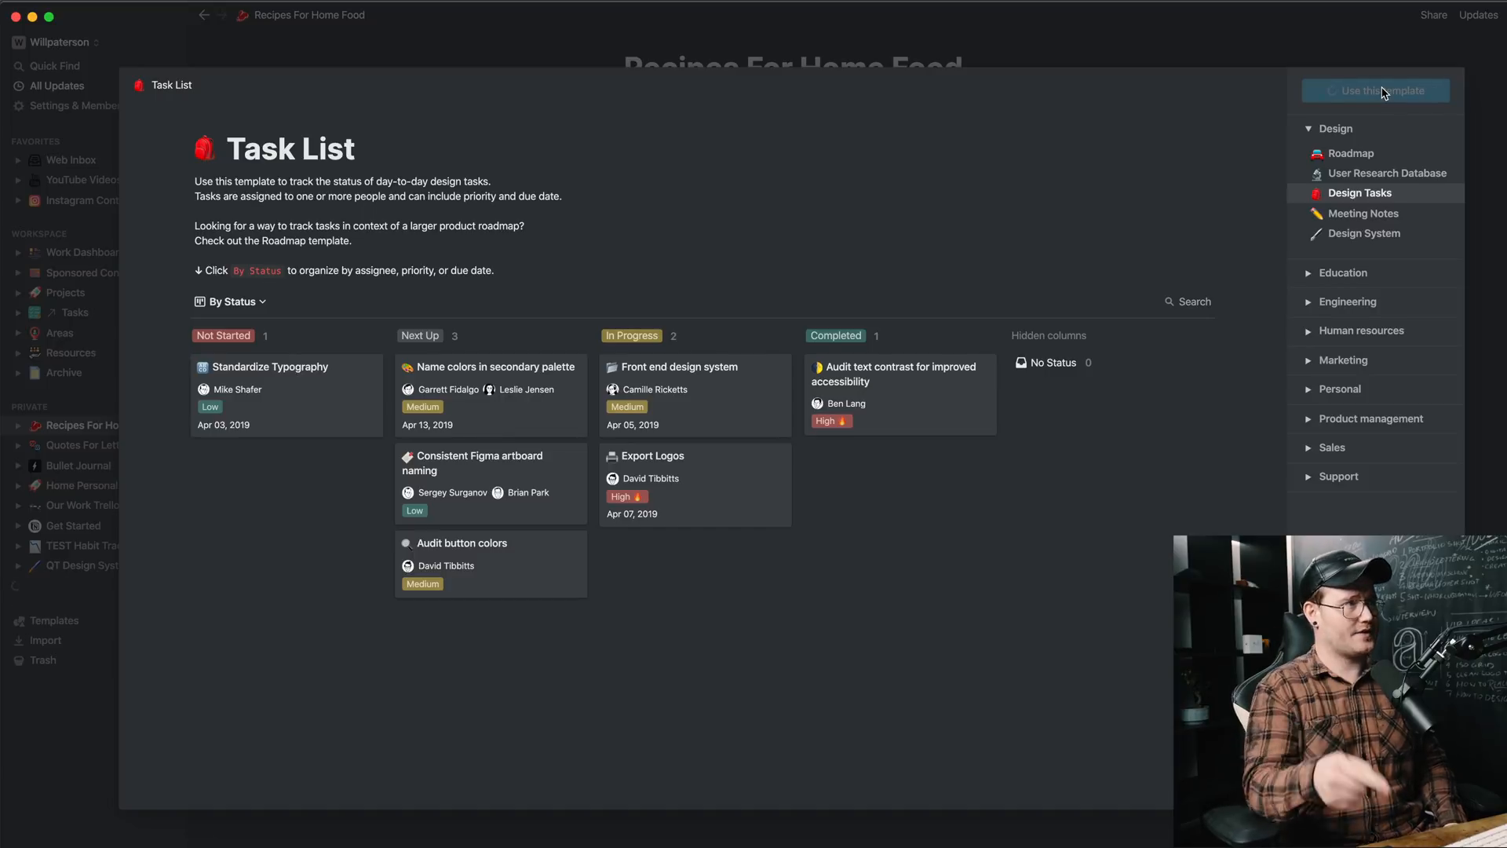
{"action": "left_click", "coordinate": [1376, 90]}
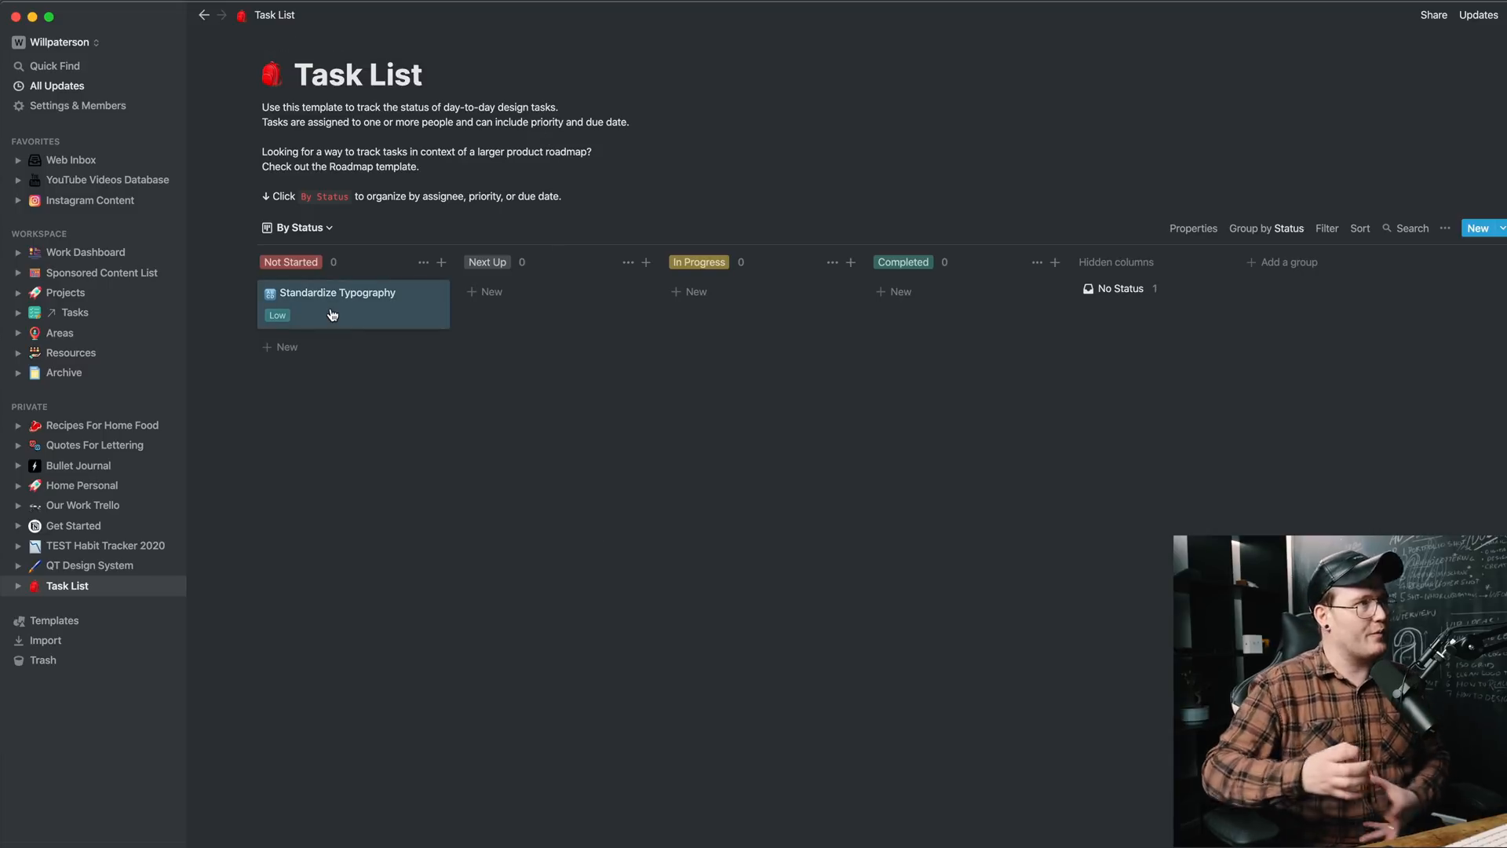
Step: Move Standardize Typography to Next Up, switch to the All Tasks table and add a new task row
{"action": "left_click_drag", "start_coordinate": [336, 303], "coordinate": [538, 303]}
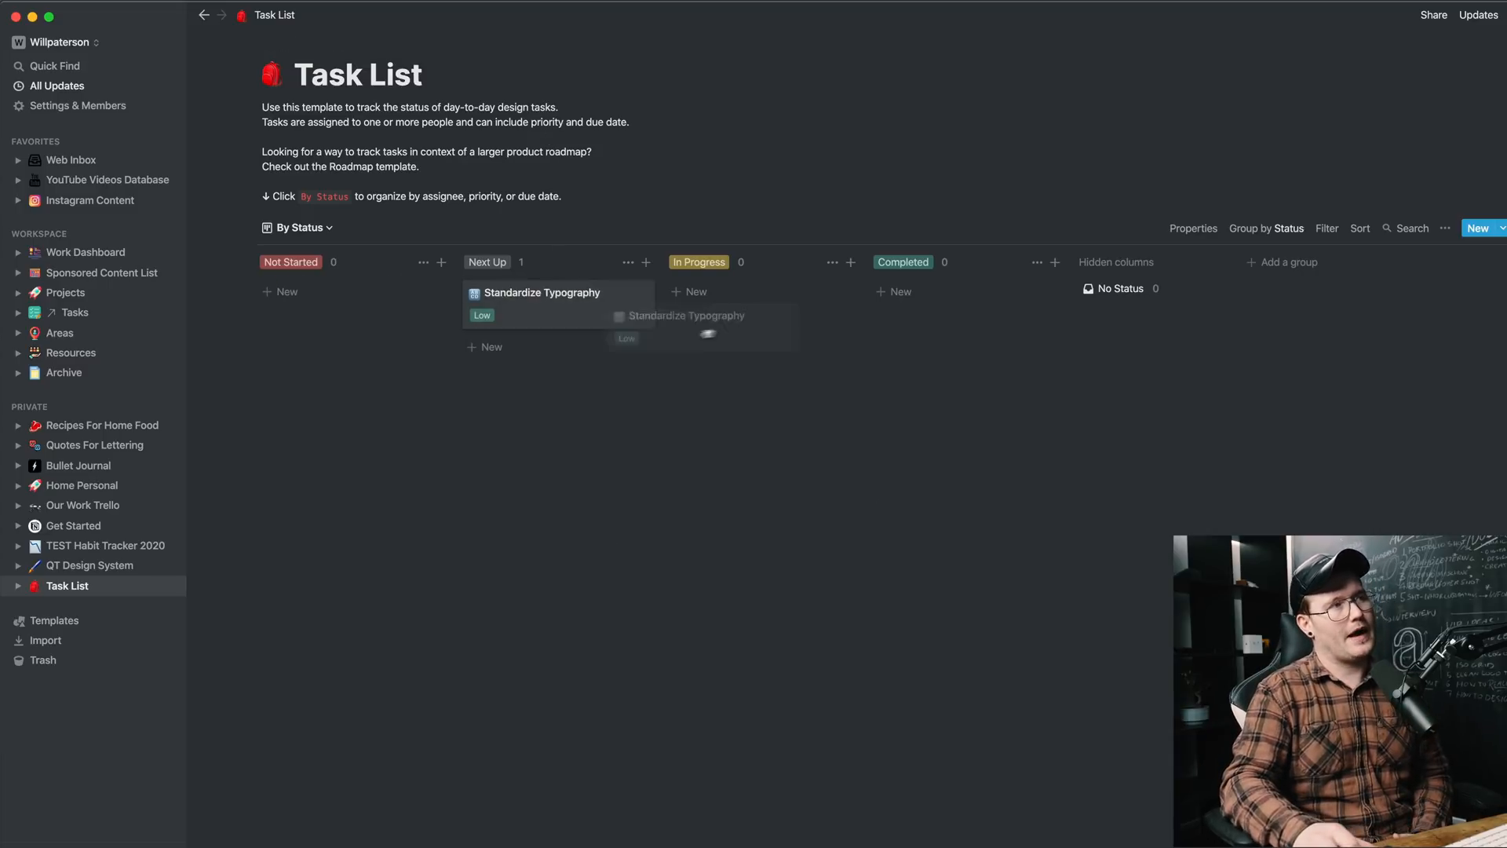
{"action": "left_click", "coordinate": [299, 228]}
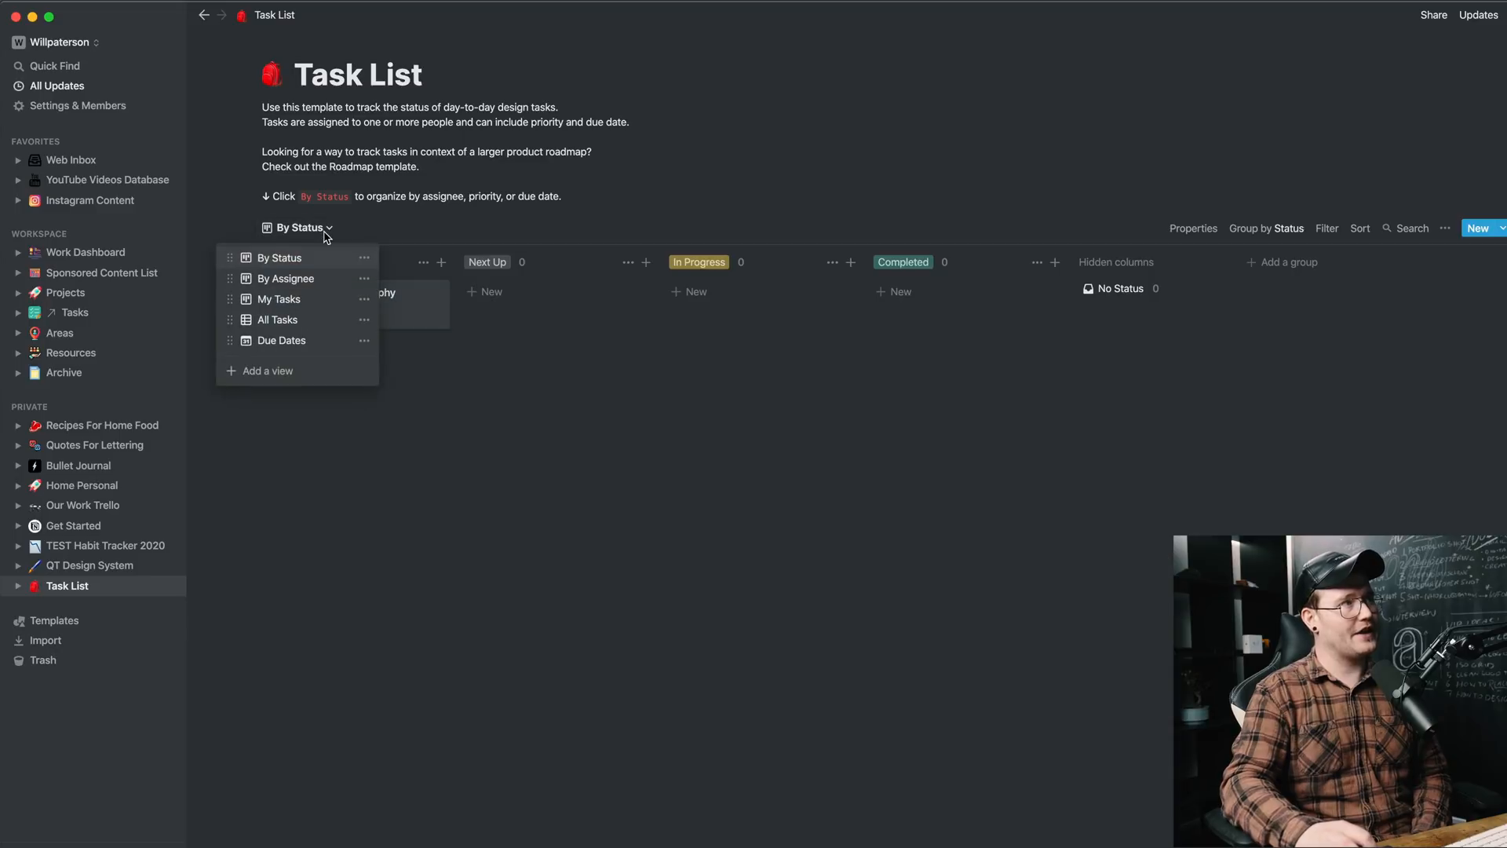
{"action": "mouse_move", "coordinate": [286, 330]}
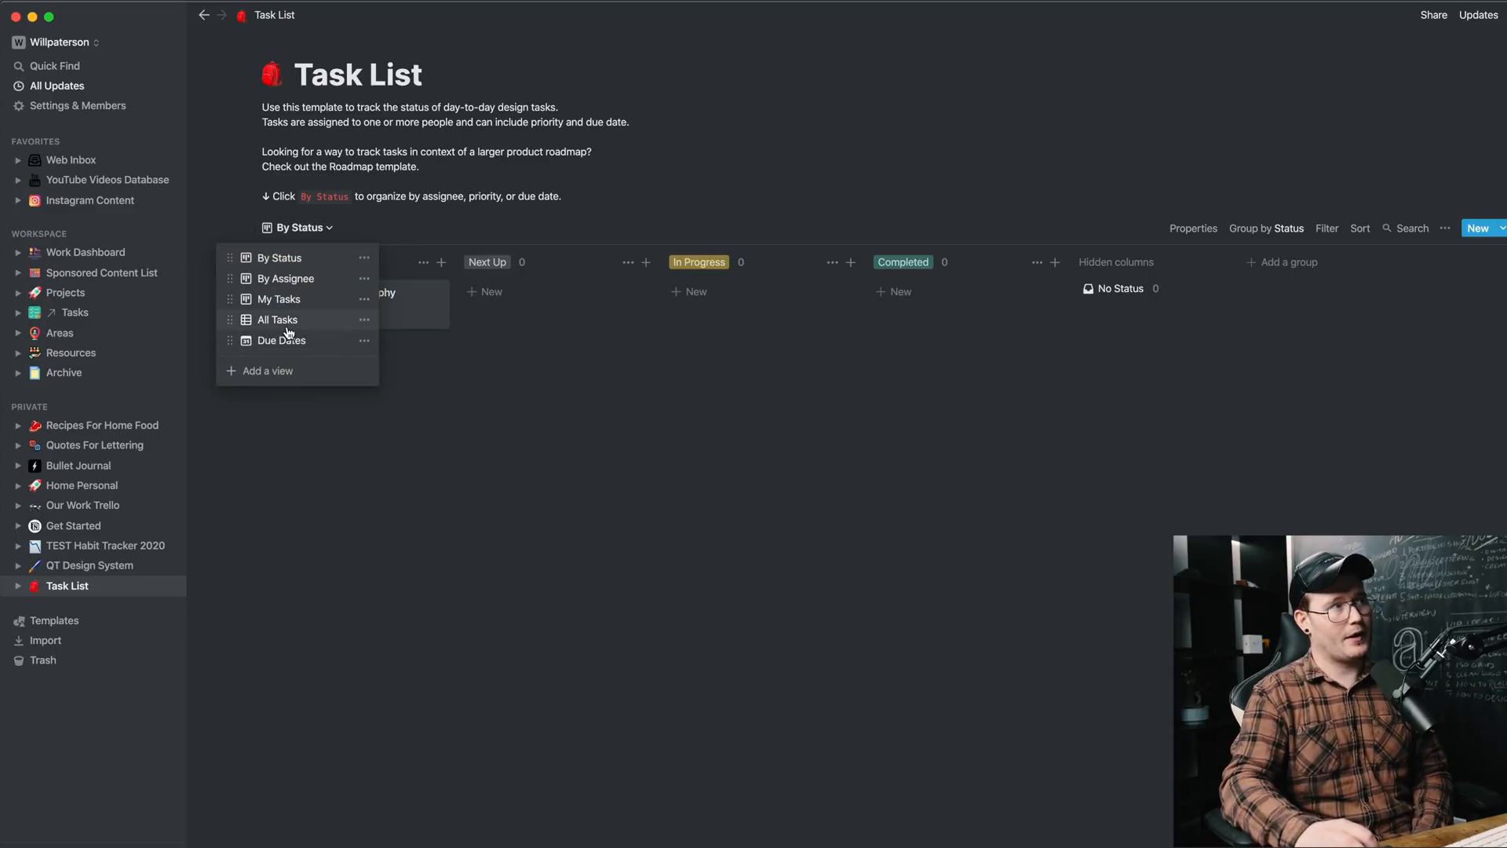
{"action": "left_click", "coordinate": [278, 319]}
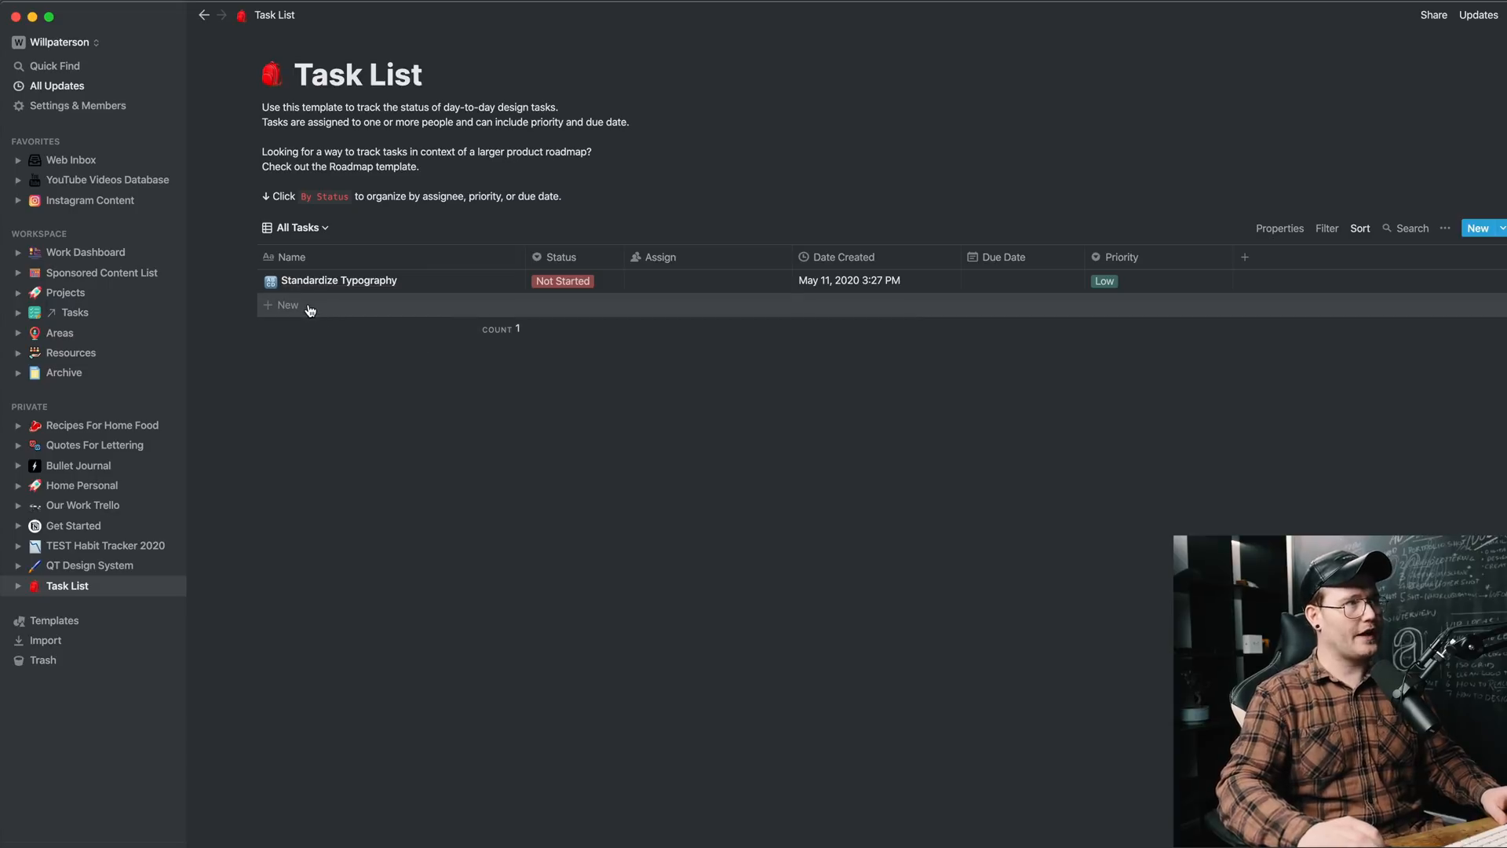
{"action": "left_click", "coordinate": [287, 305]}
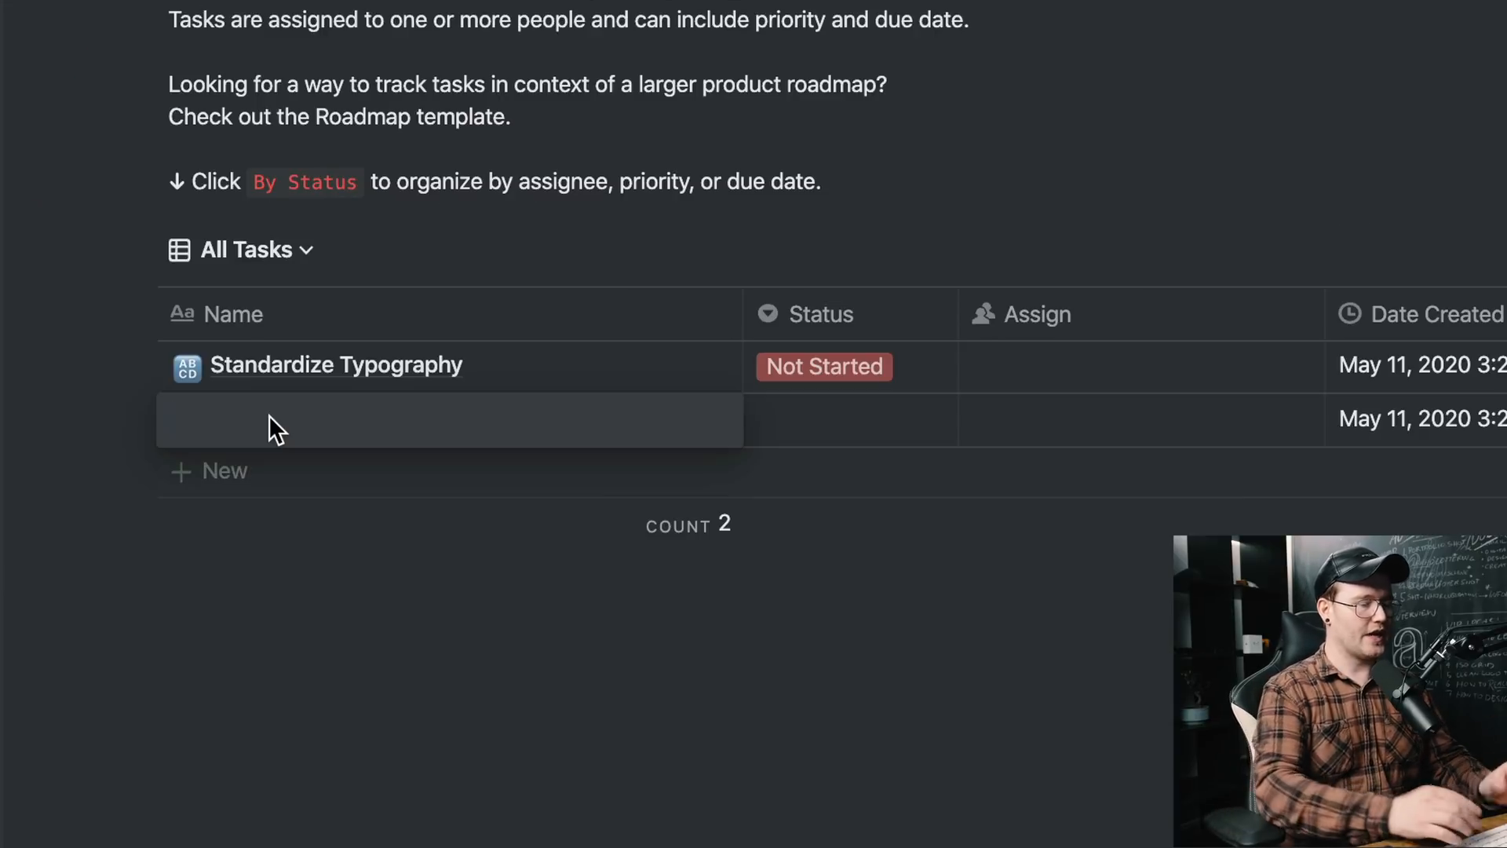
Step: Name the new tasks Export Logos and Finish Style Guide, then bring up the view list
{"action": "type", "text": "Export Logos"}
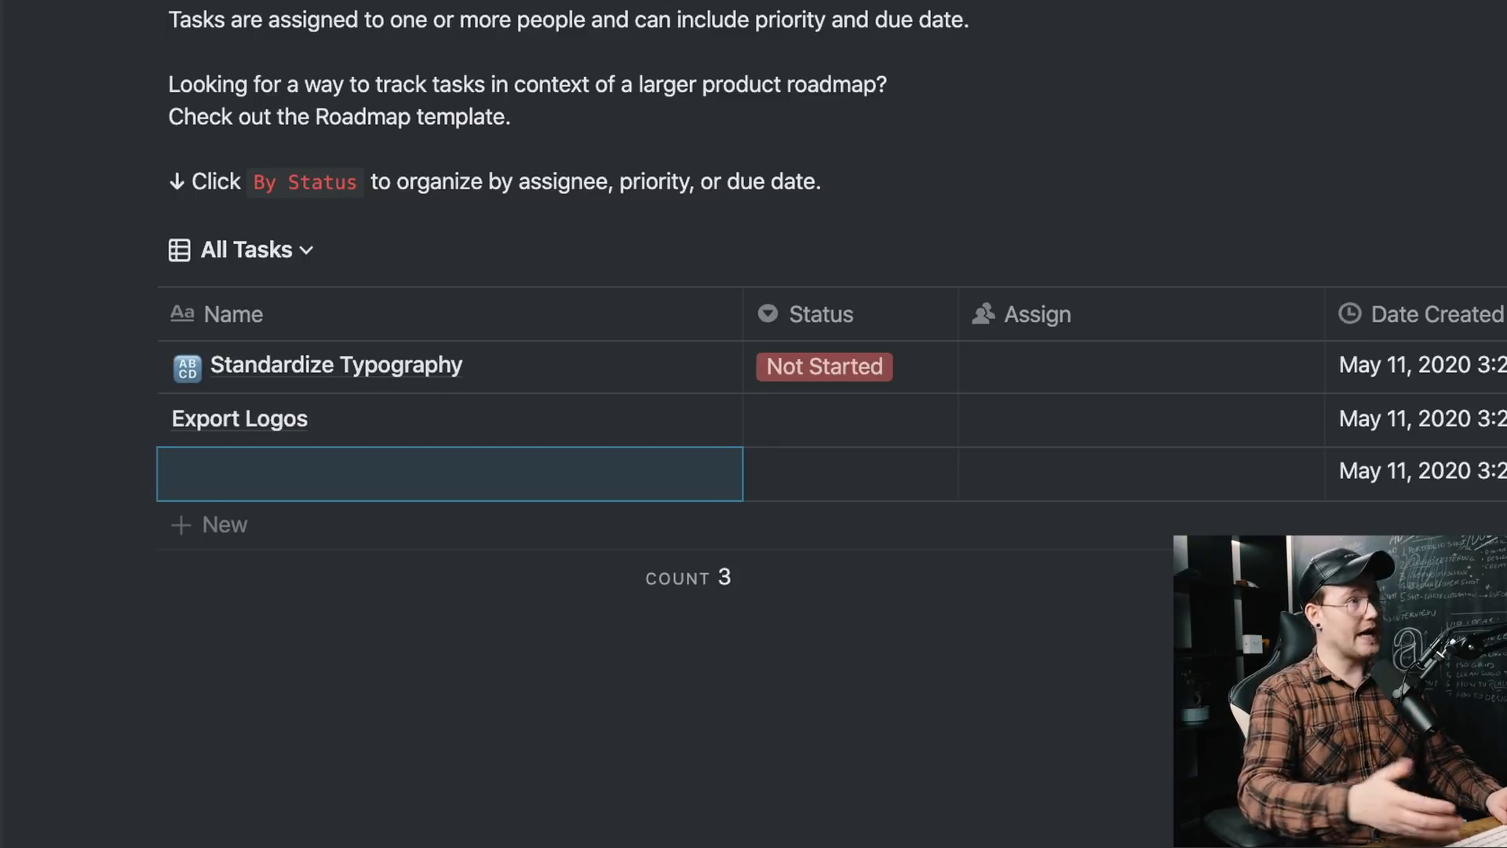
{"action": "type", "text": "Finish S"}
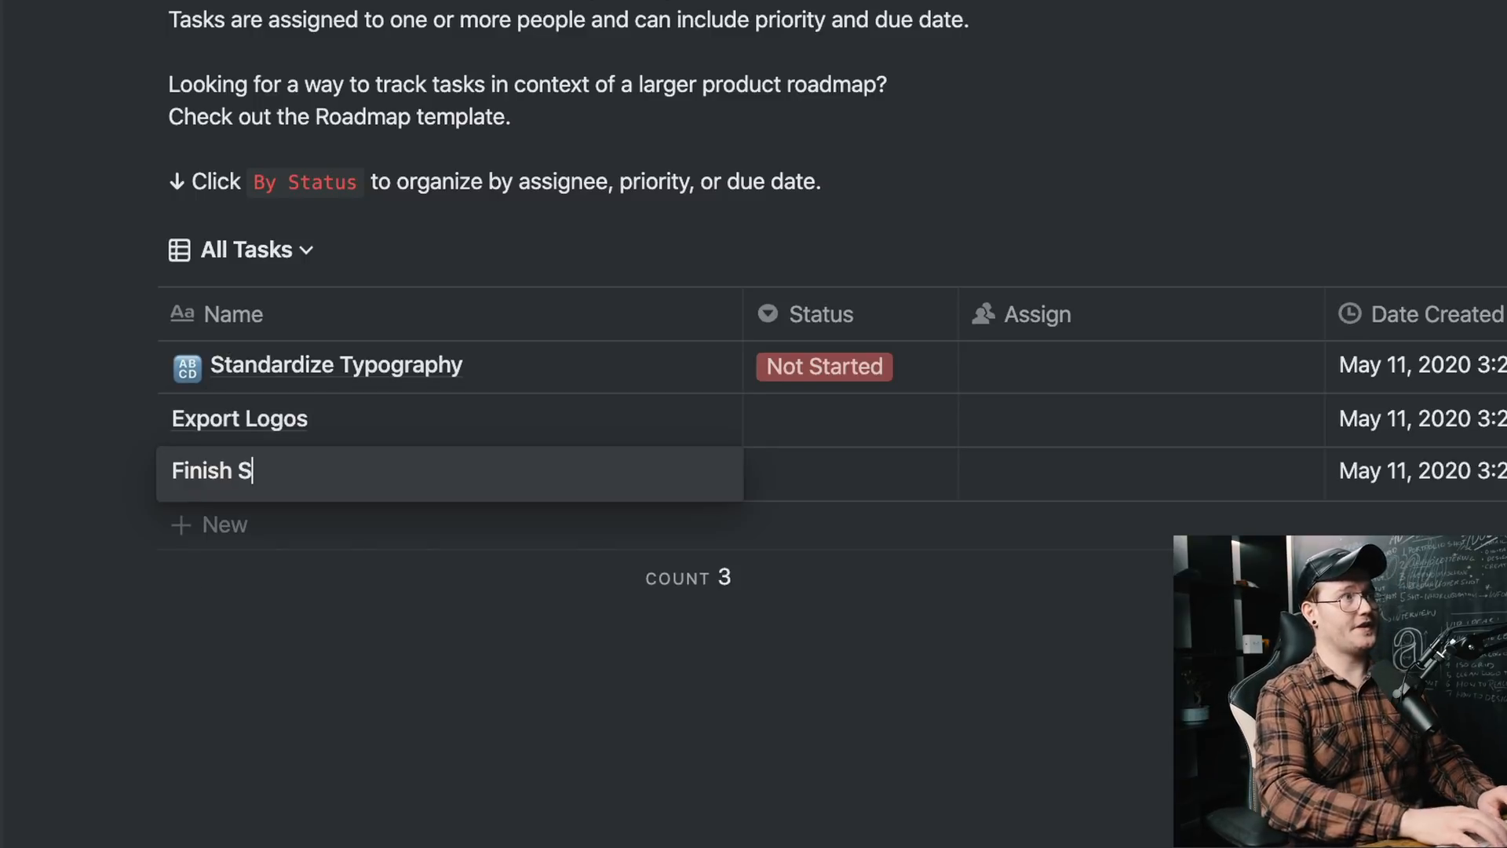
{"action": "type", "text": "tyle Guide"}
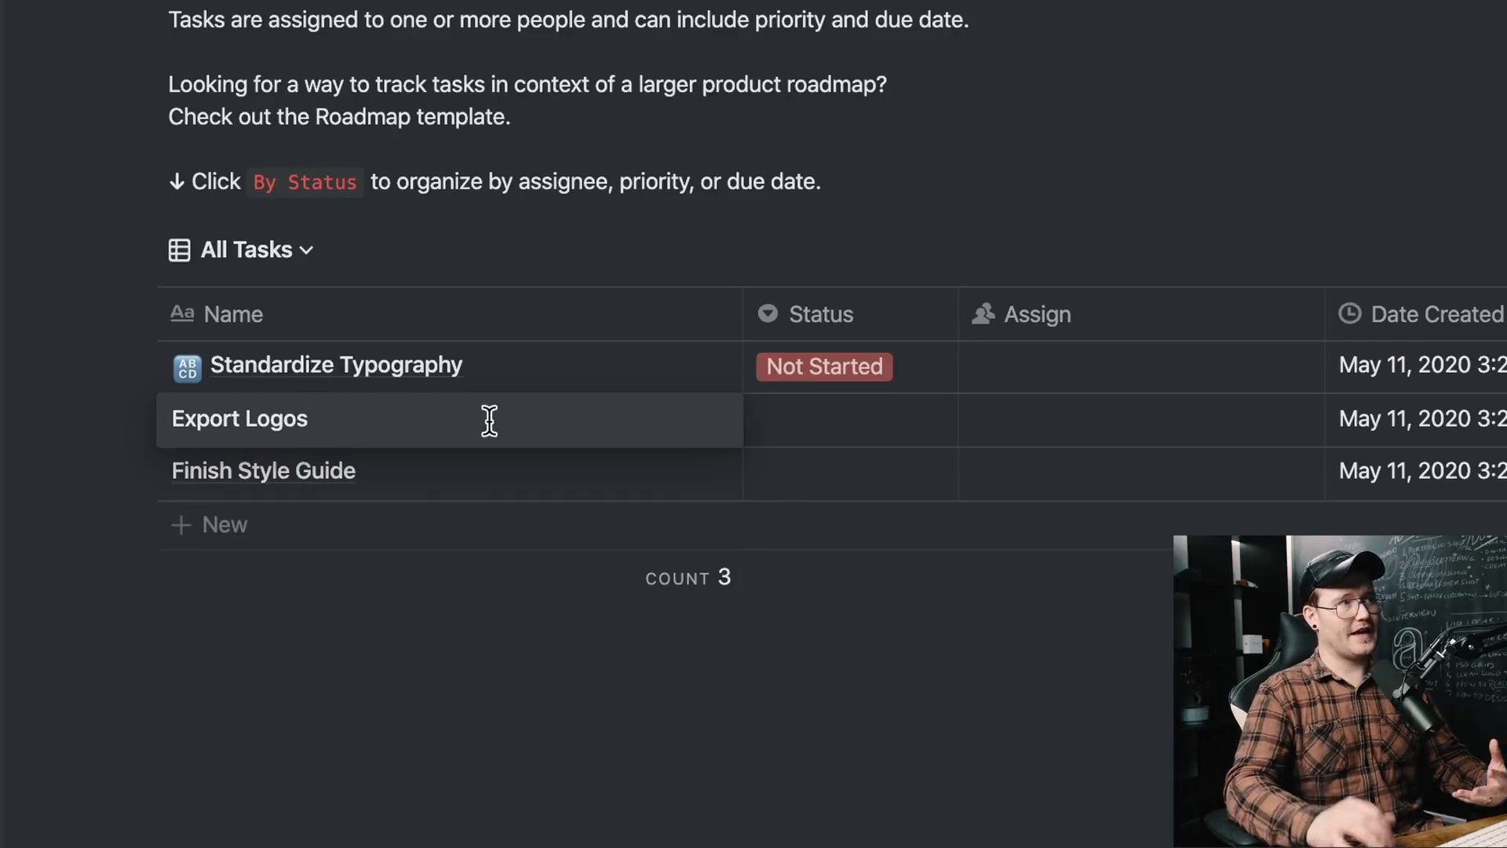
{"action": "left_click", "coordinate": [239, 418]}
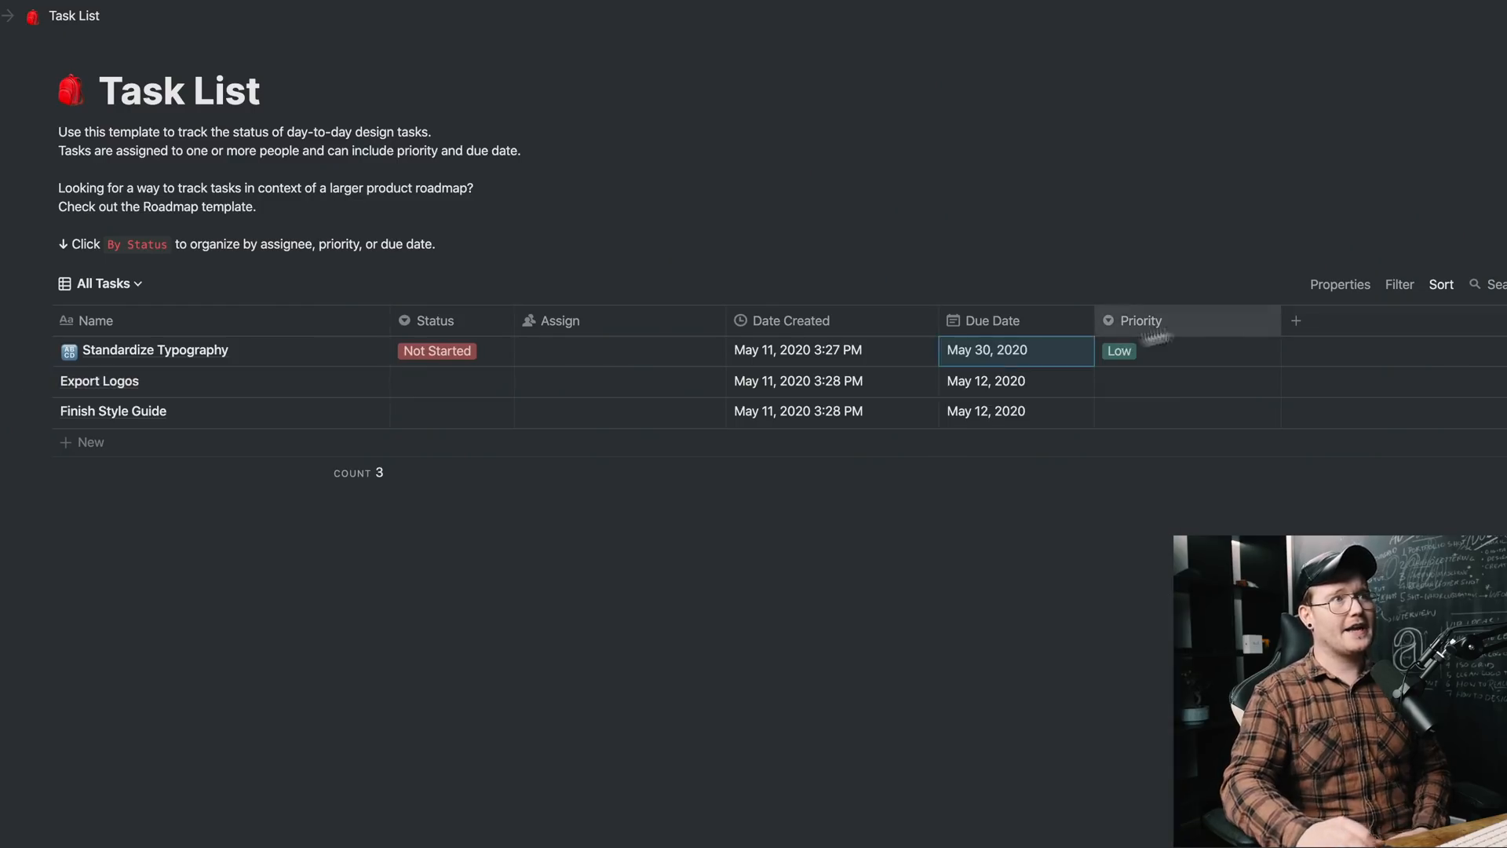
{"action": "left_click", "coordinate": [99, 282]}
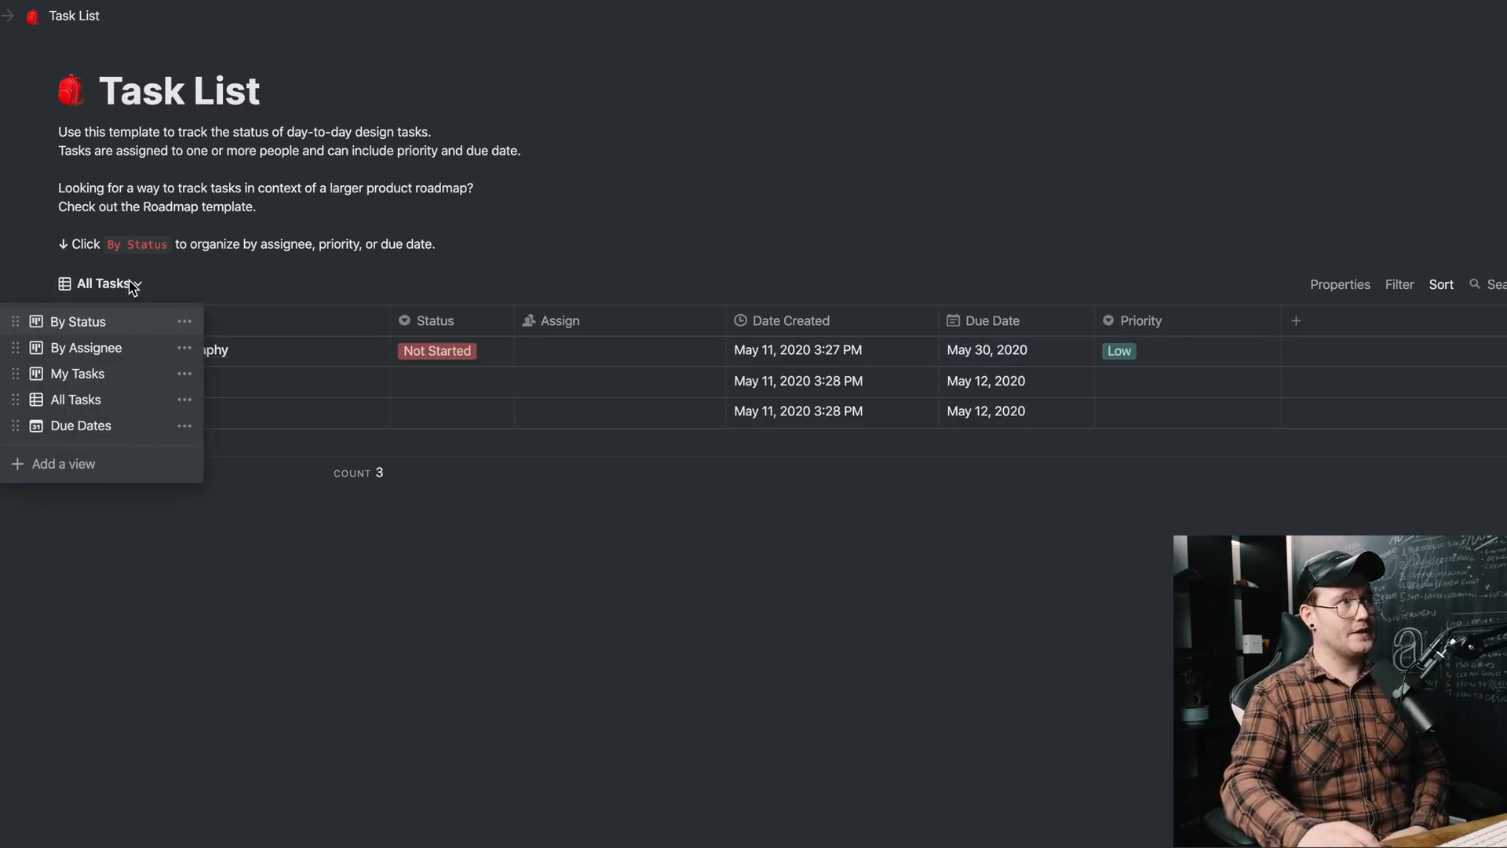
Step: Check both new tasks on the Due Dates calendar at May 12, then return to the All Tasks table
{"action": "left_click", "coordinate": [80, 425]}
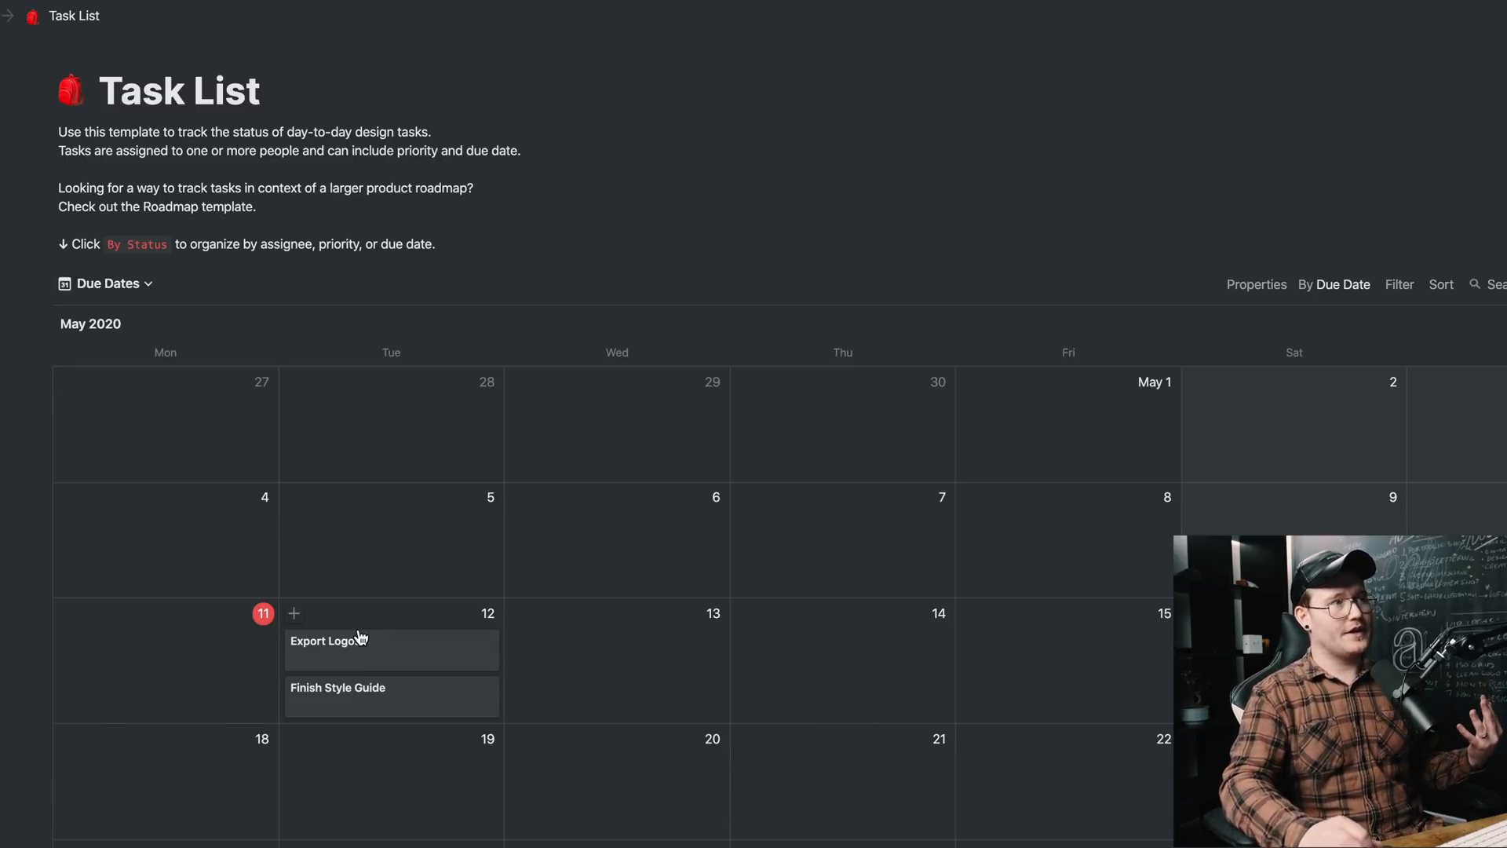
{"action": "scroll", "scroll_direction": "down", "scroll_amount": 3}
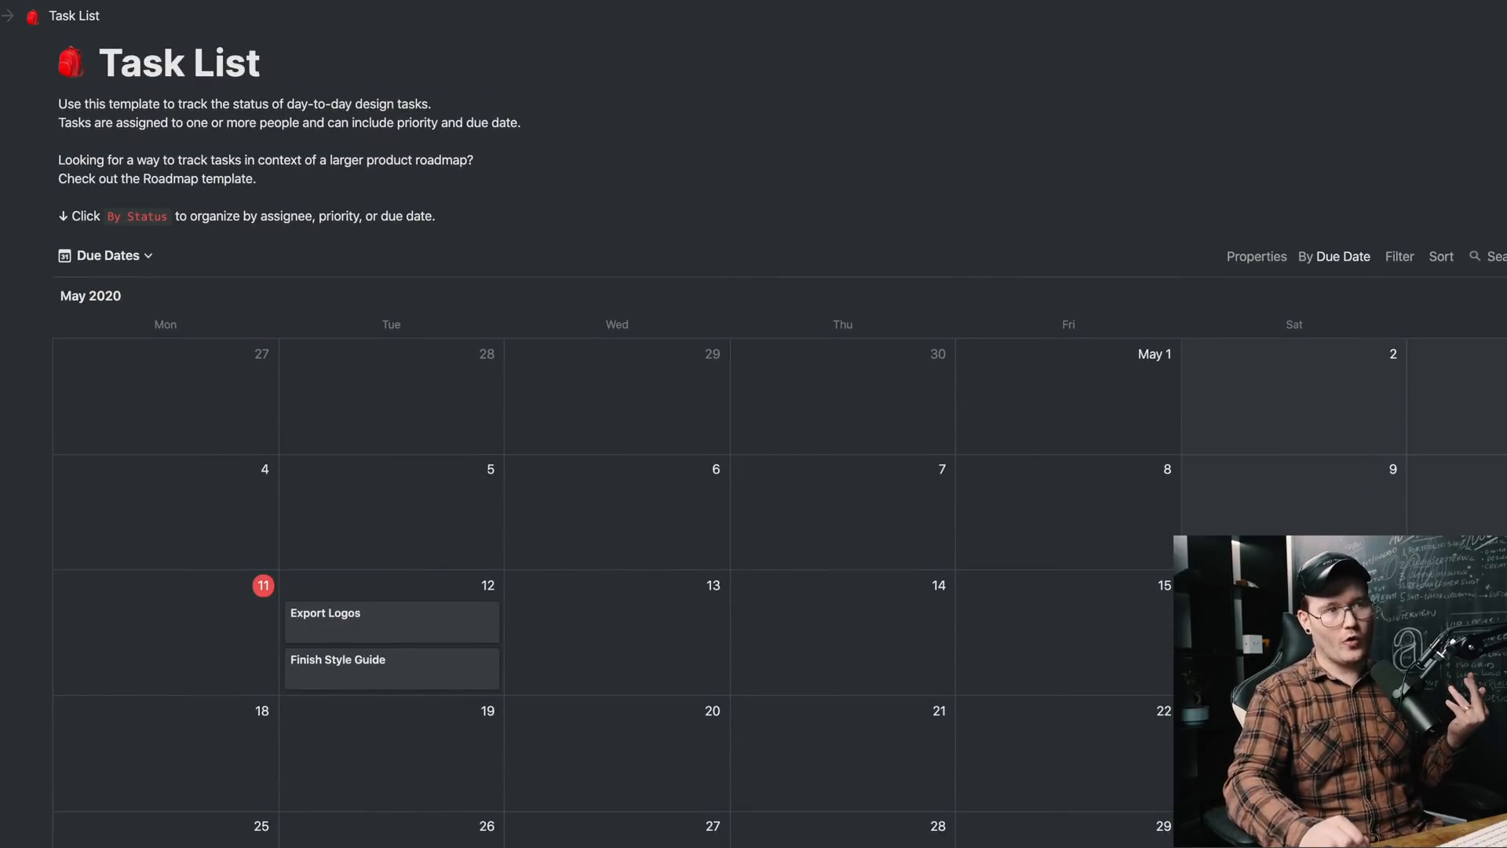
{"action": "left_click", "coordinate": [437, 350]}
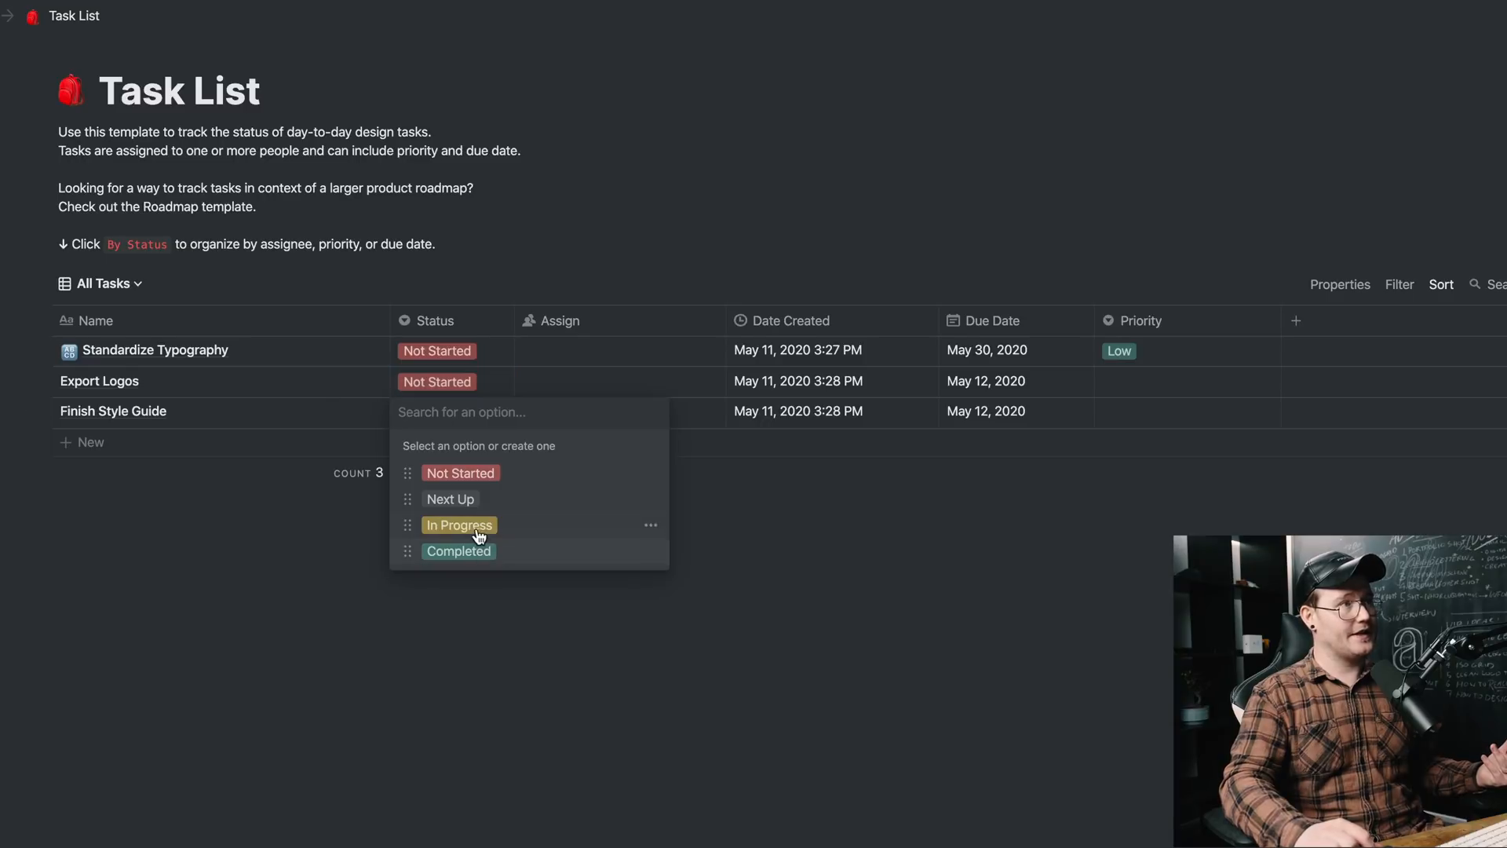
{"action": "left_click", "coordinate": [438, 350]}
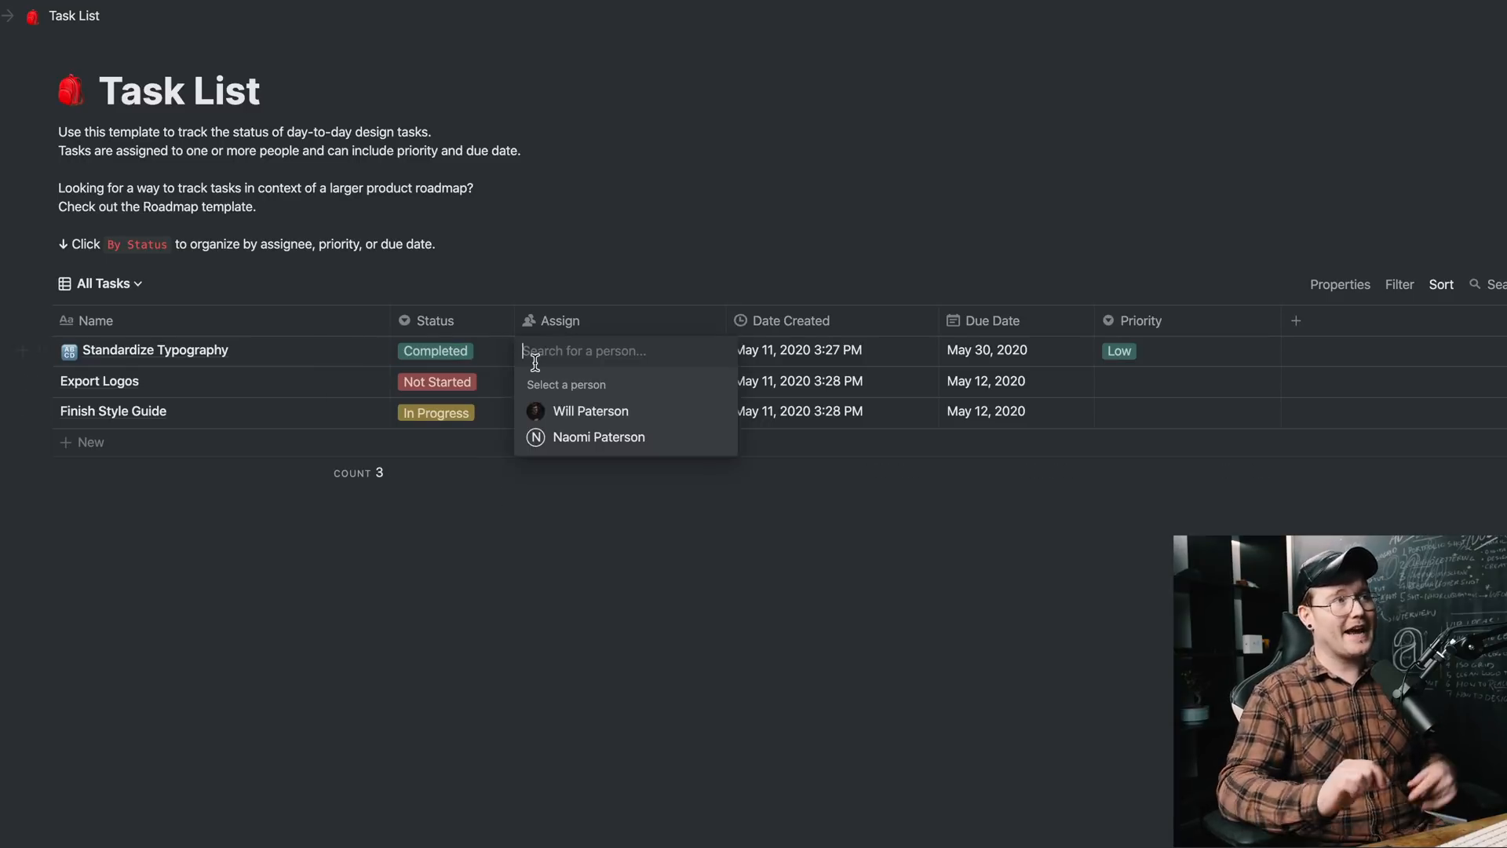
{"action": "left_click", "coordinate": [598, 436]}
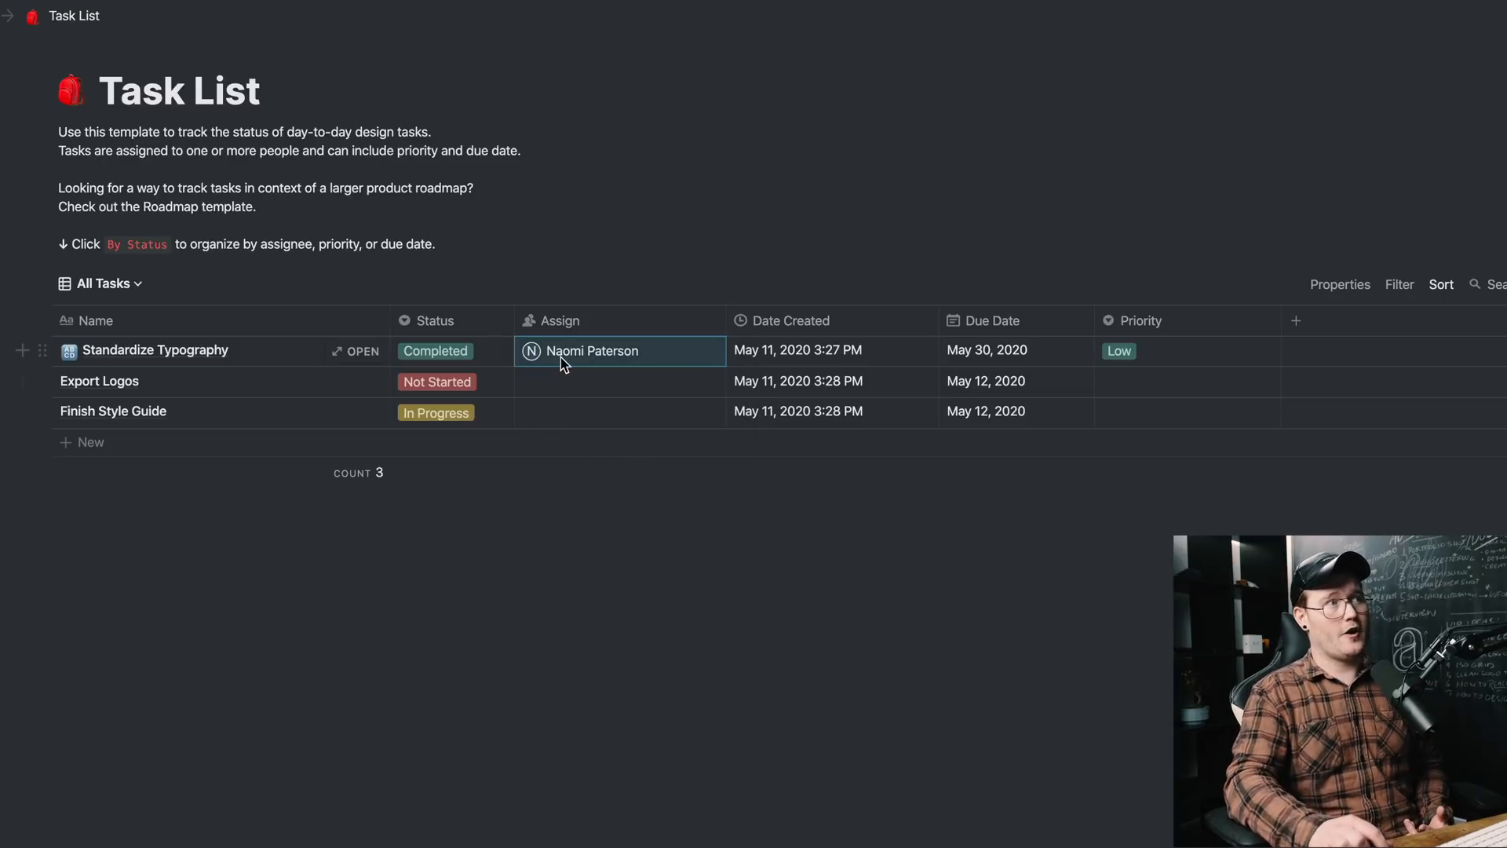
{"action": "left_click", "coordinate": [619, 380]}
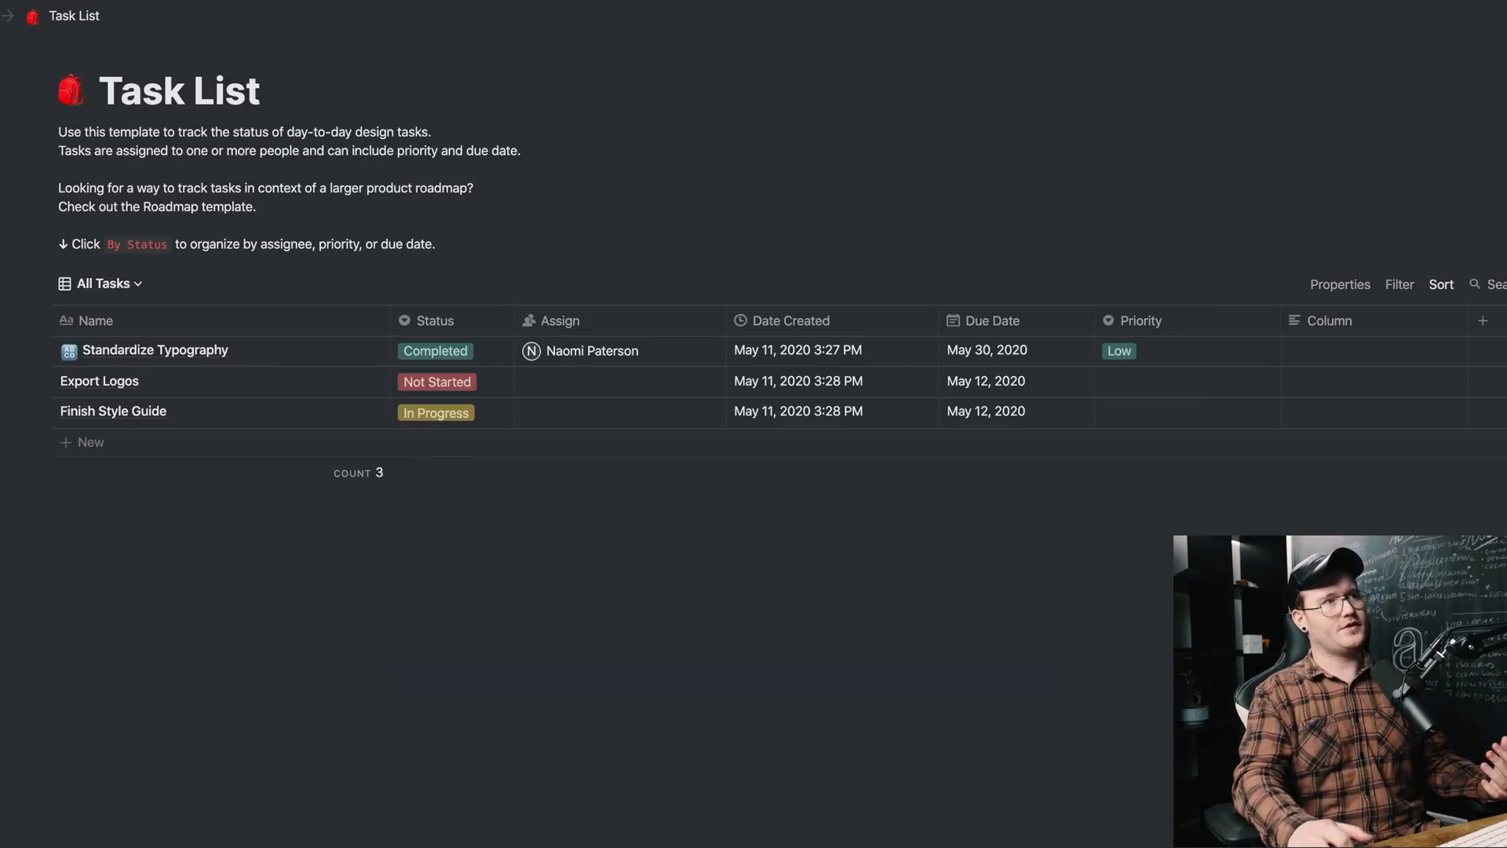
{"action": "left_click", "coordinate": [99, 380]}
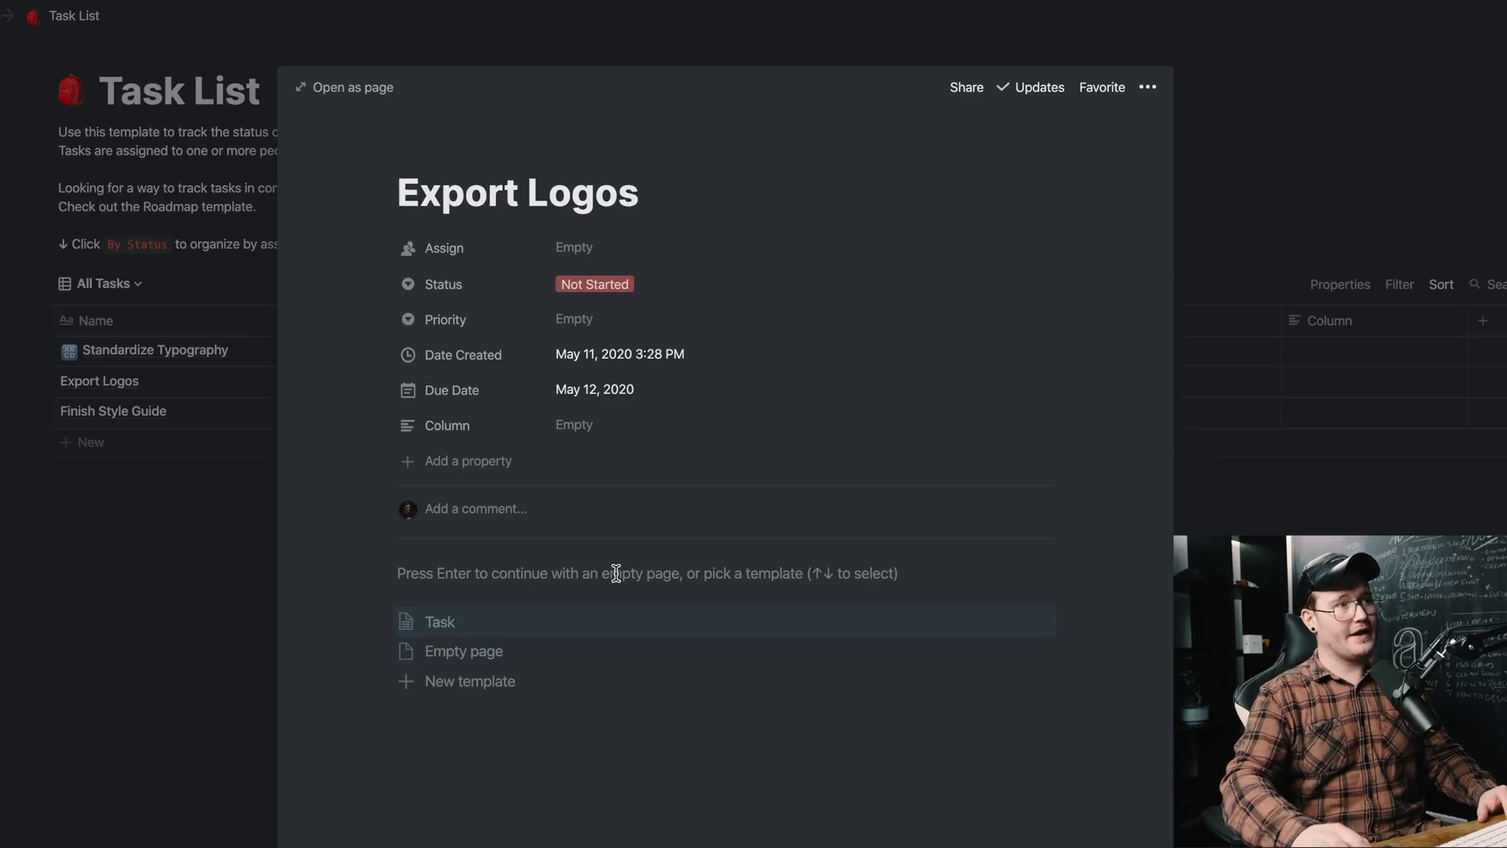
Step: Insert an inline Micro Tasks table on Export Logos with a first Colour Artwork entry
{"action": "type", "text": "/tab"}
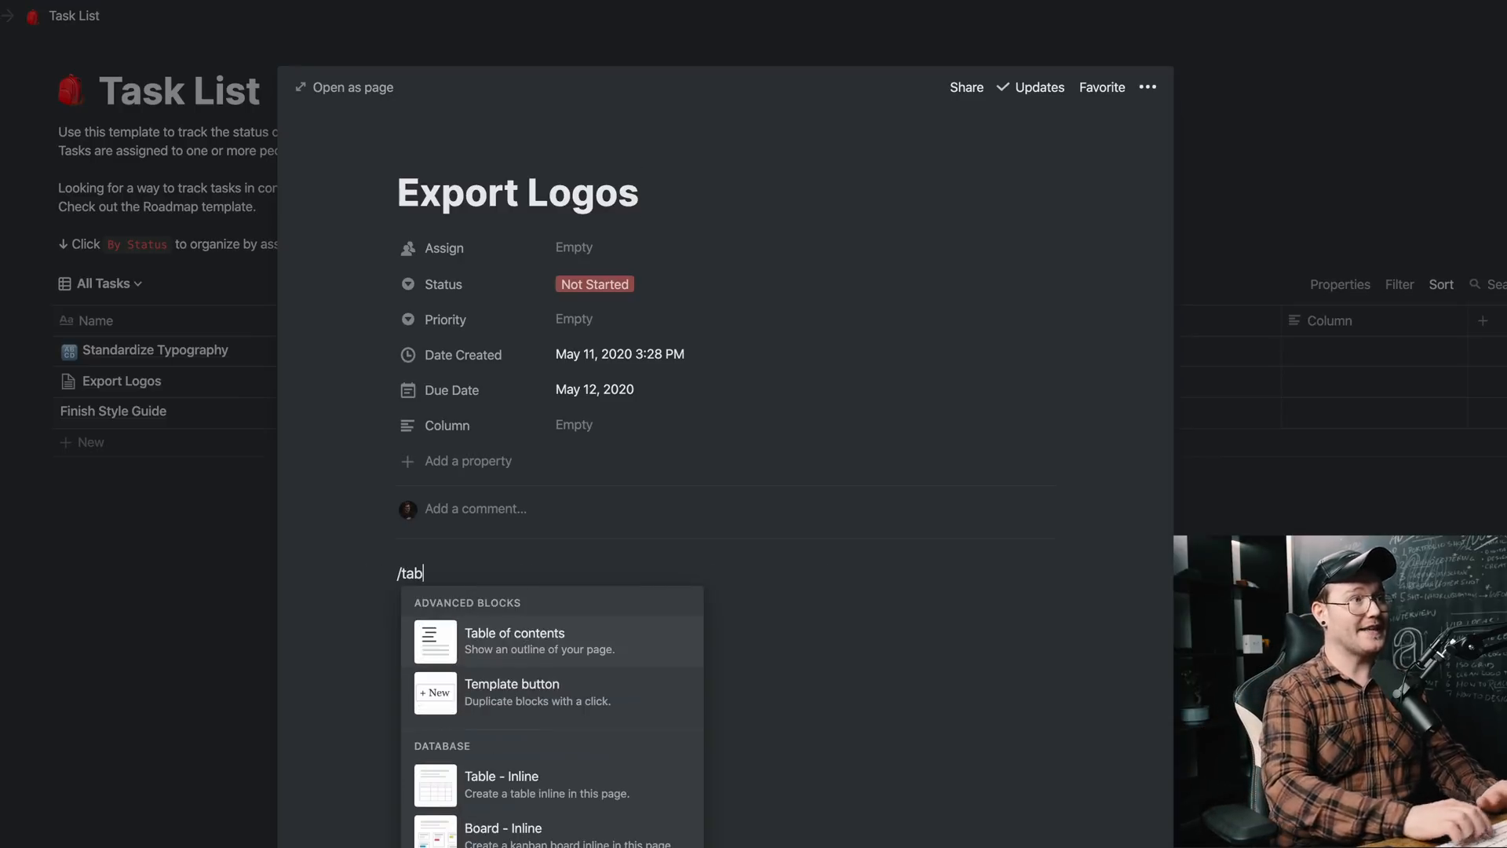
{"action": "left_click", "coordinate": [500, 775]}
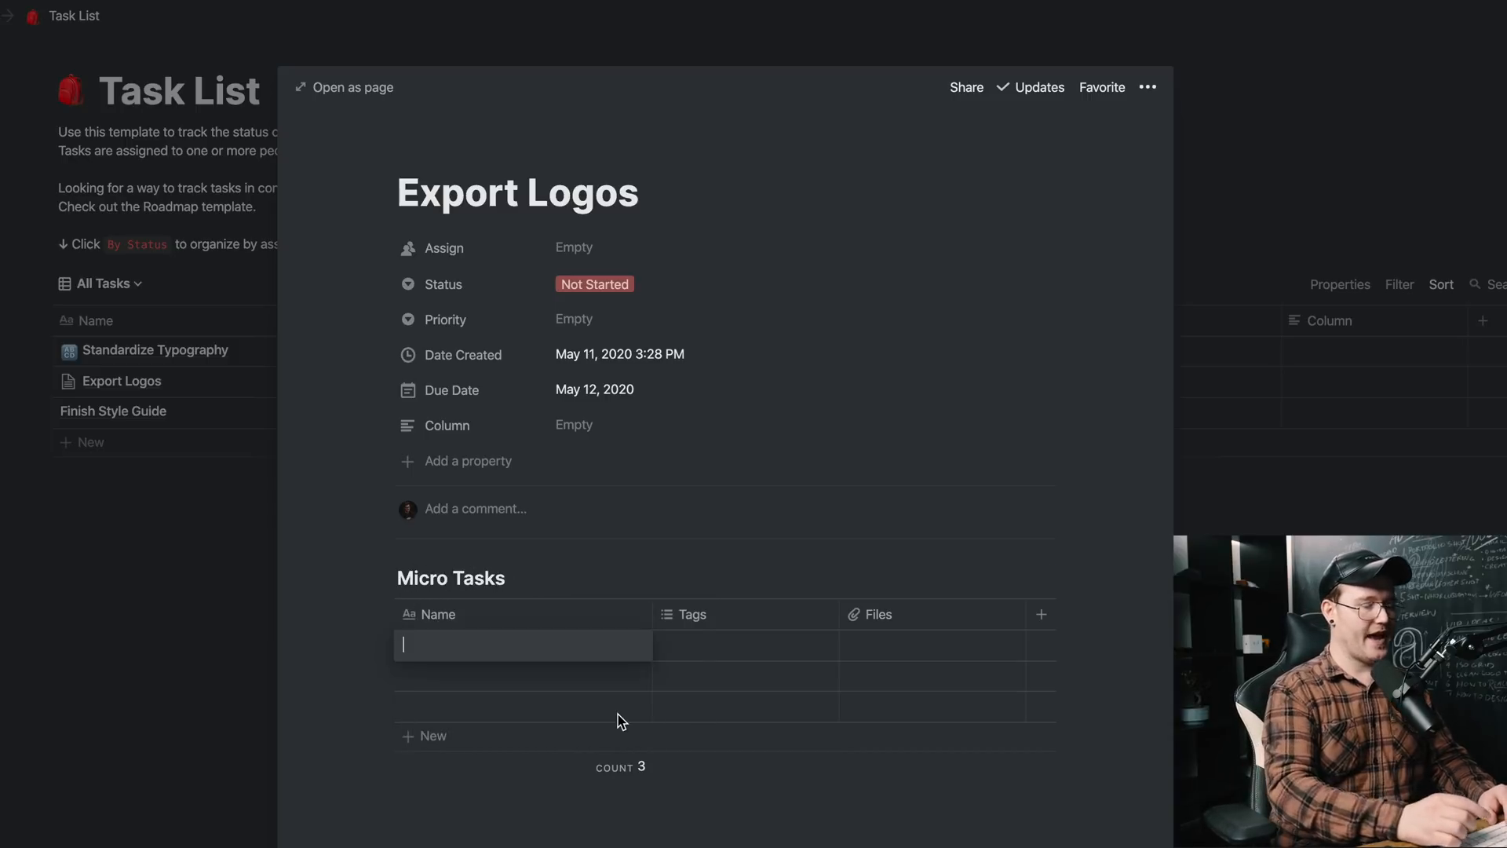
{"action": "type", "text": "Colour Art"}
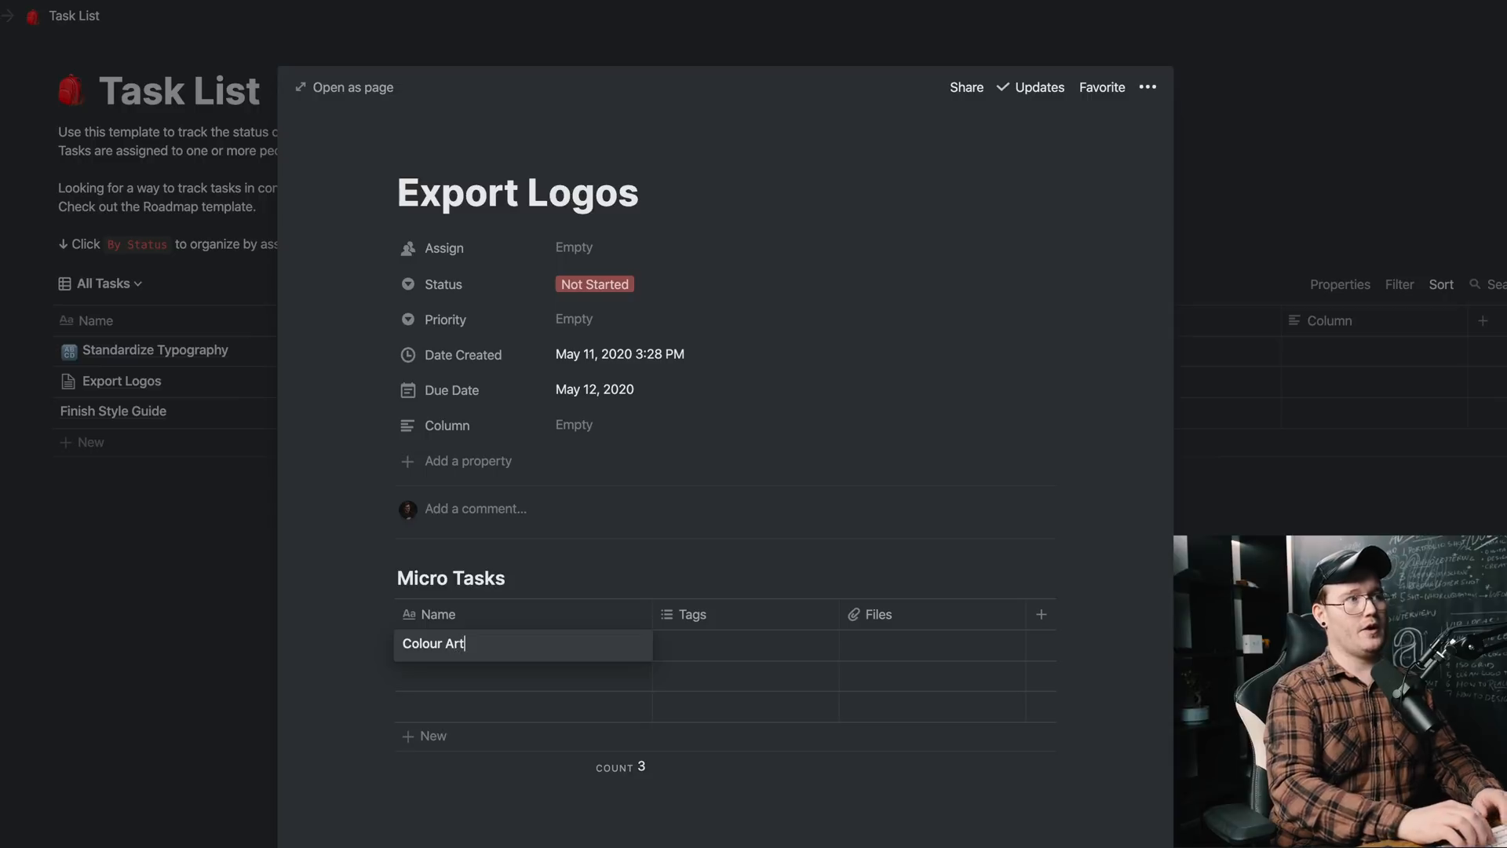
{"action": "left_click", "coordinate": [687, 614]}
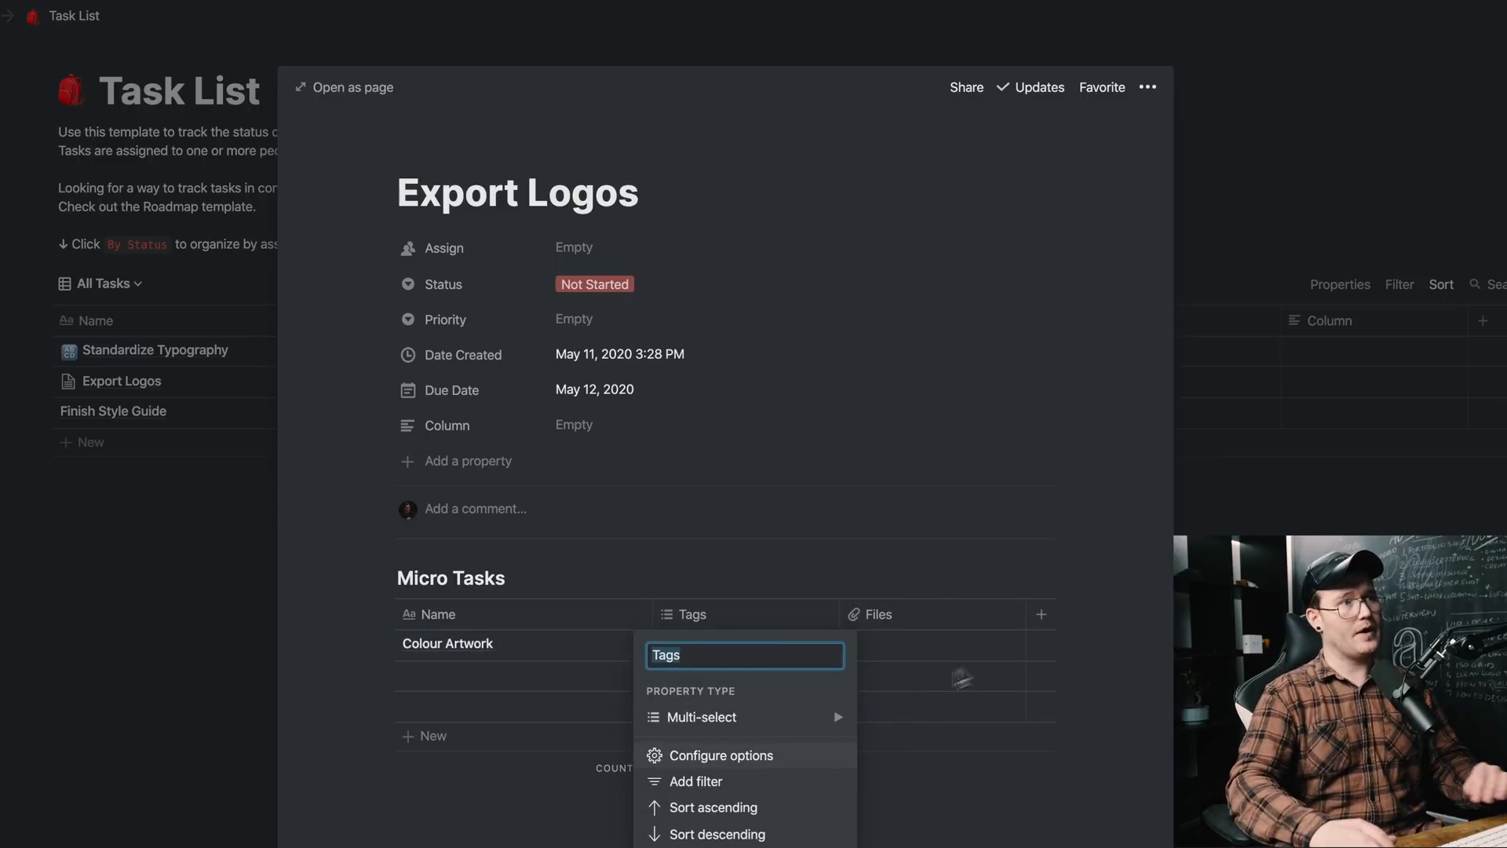
{"action": "key", "text": "Escape"}
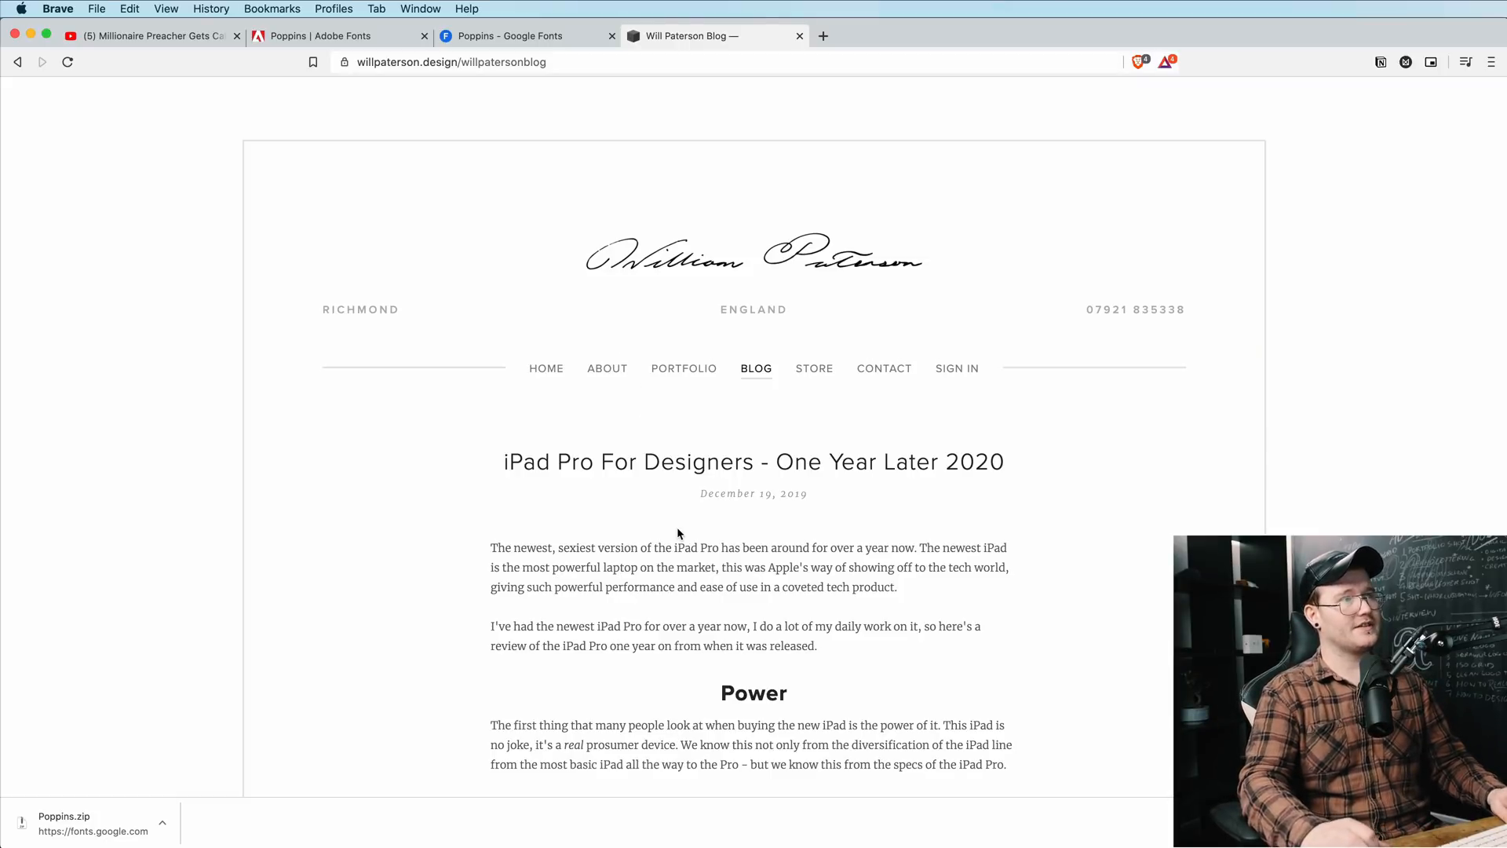
{"action": "scroll", "scroll_direction": "down", "scroll_amount": 3}
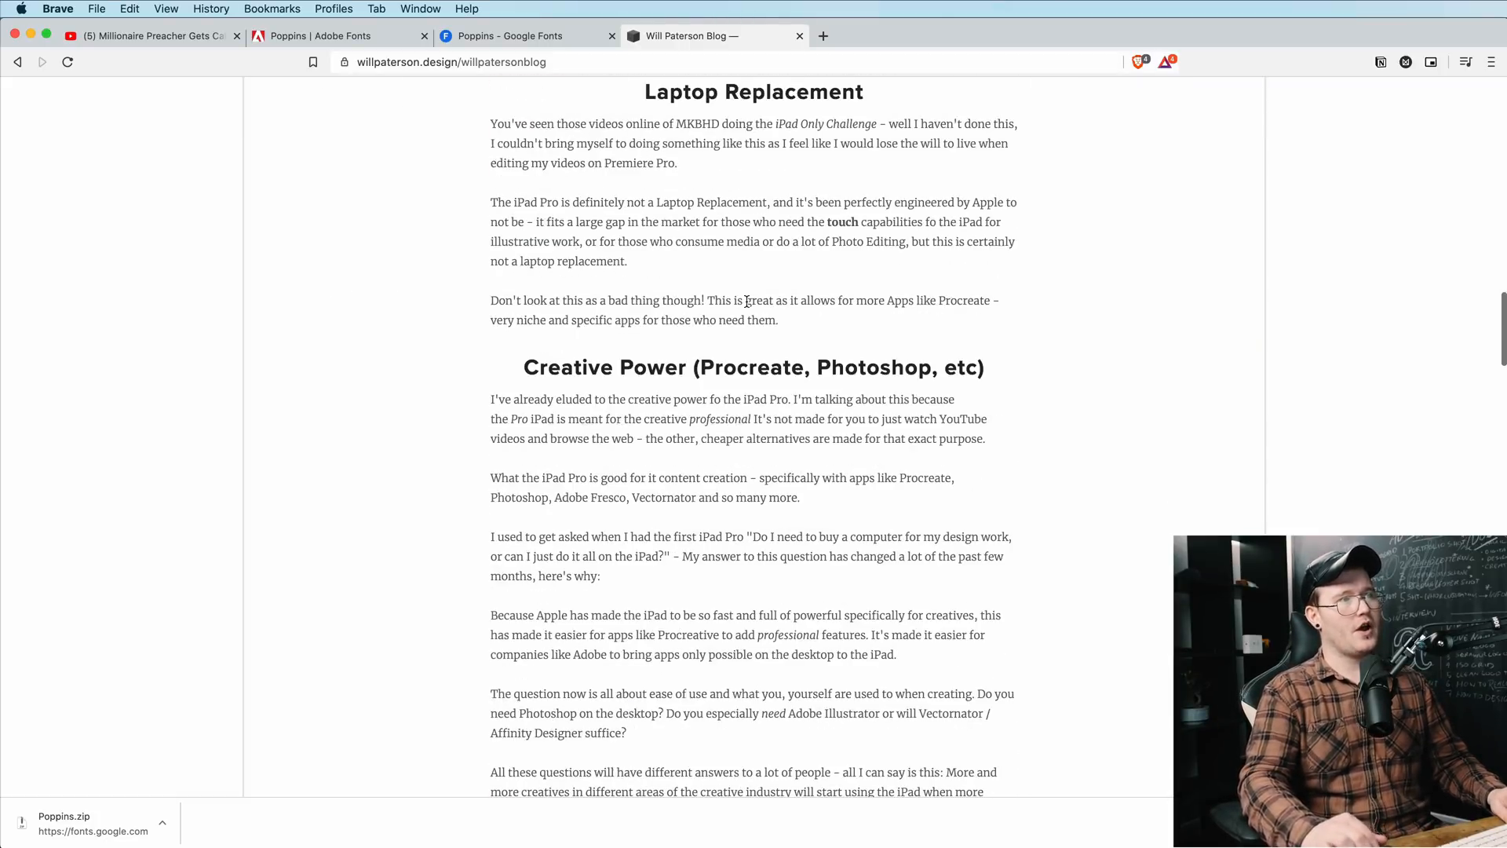
{"action": "scroll", "scroll_direction": "up", "scroll_amount": 3}
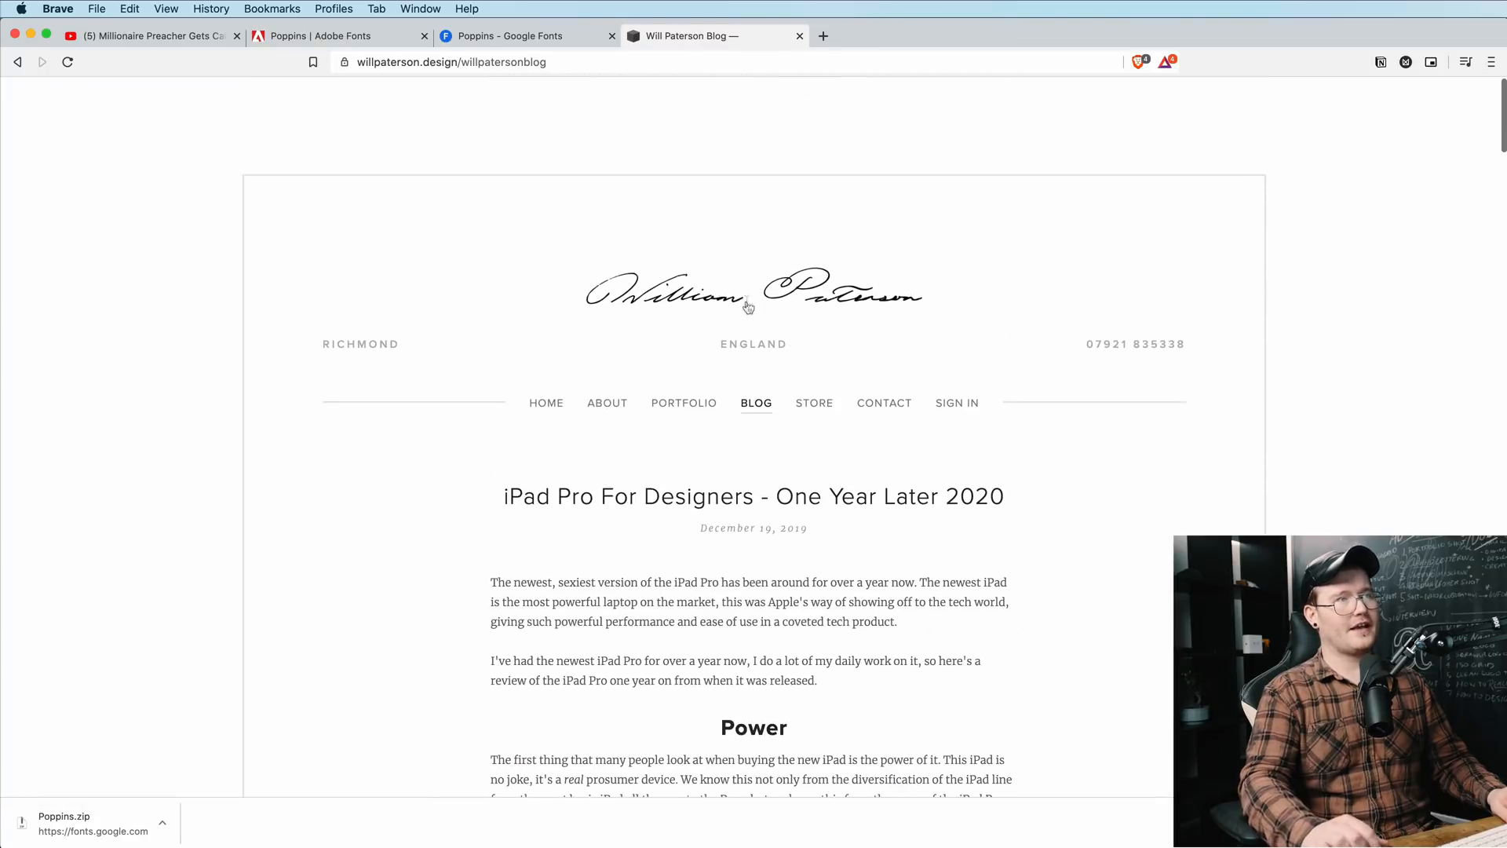
{"action": "scroll", "scroll_direction": "down", "scroll_amount": 3}
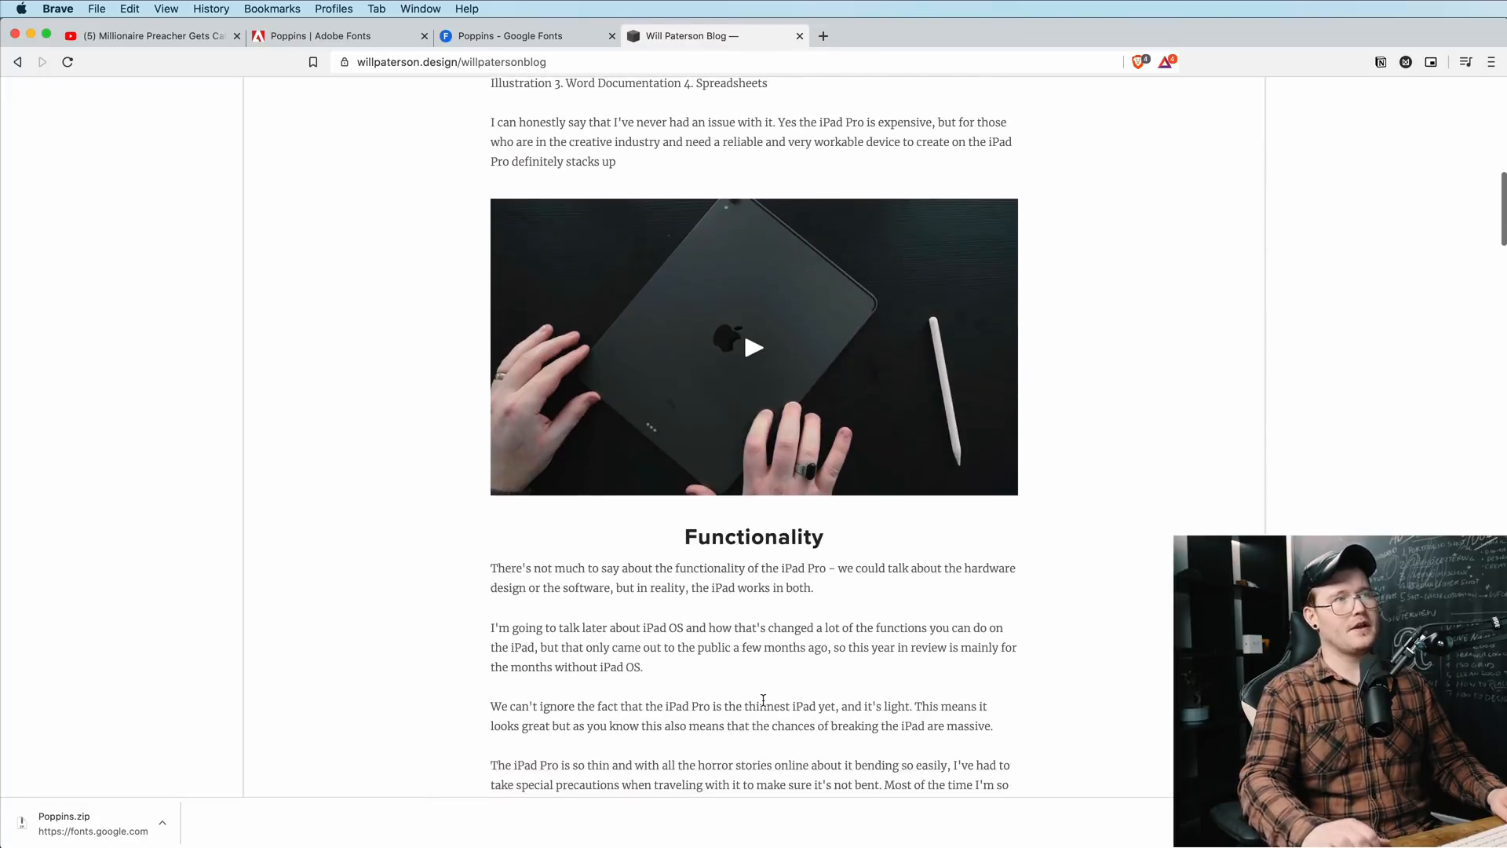
{"action": "scroll", "scroll_direction": "up", "scroll_amount": 3}
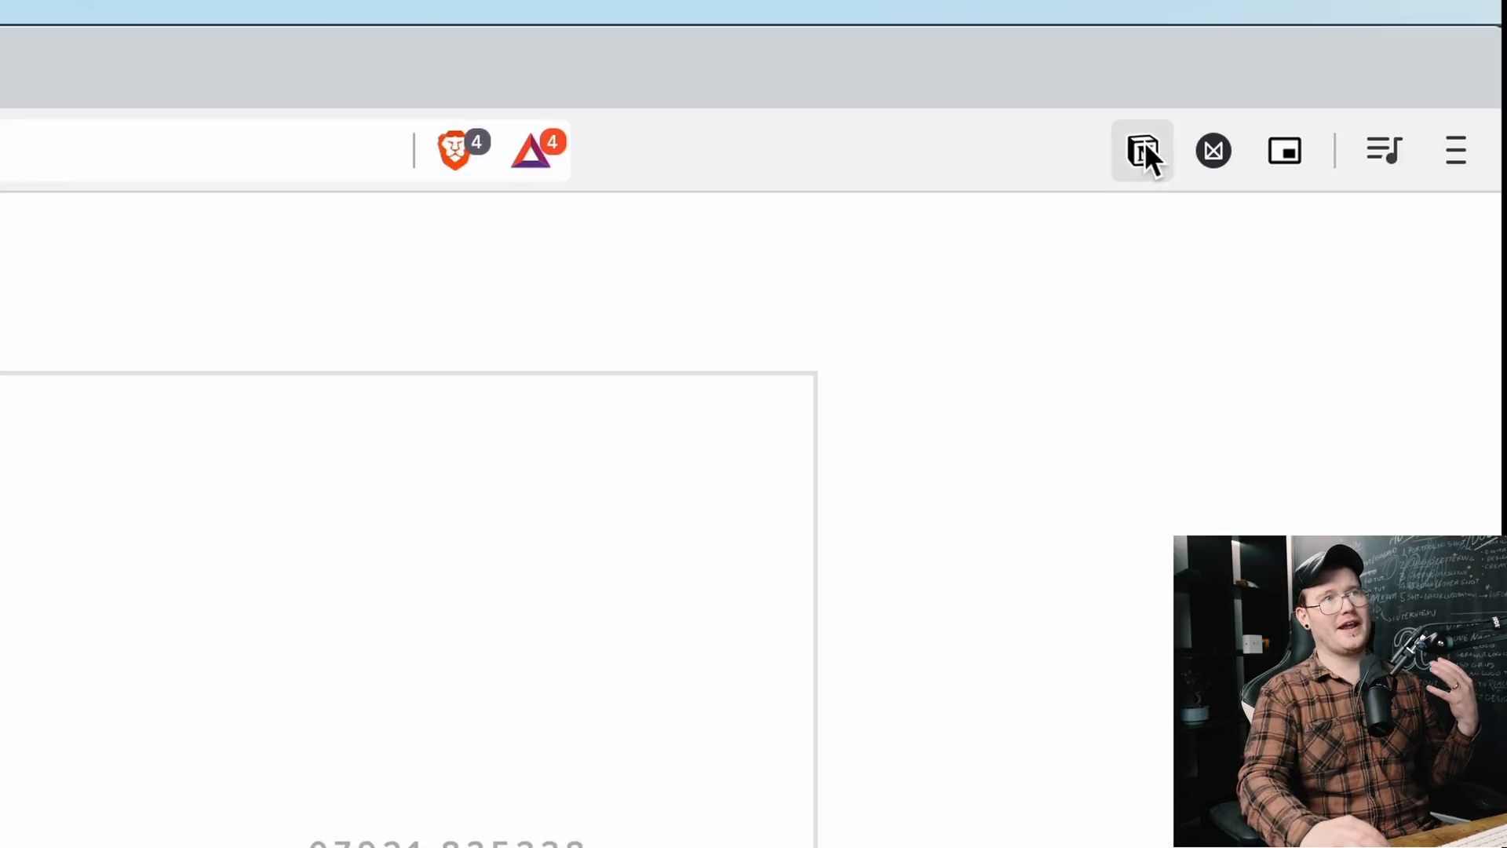
Step: Clip the iPad Pro For Designers post to Web Inbox via Web Clipper and view it in Notion
{"action": "left_click", "coordinate": [1141, 150]}
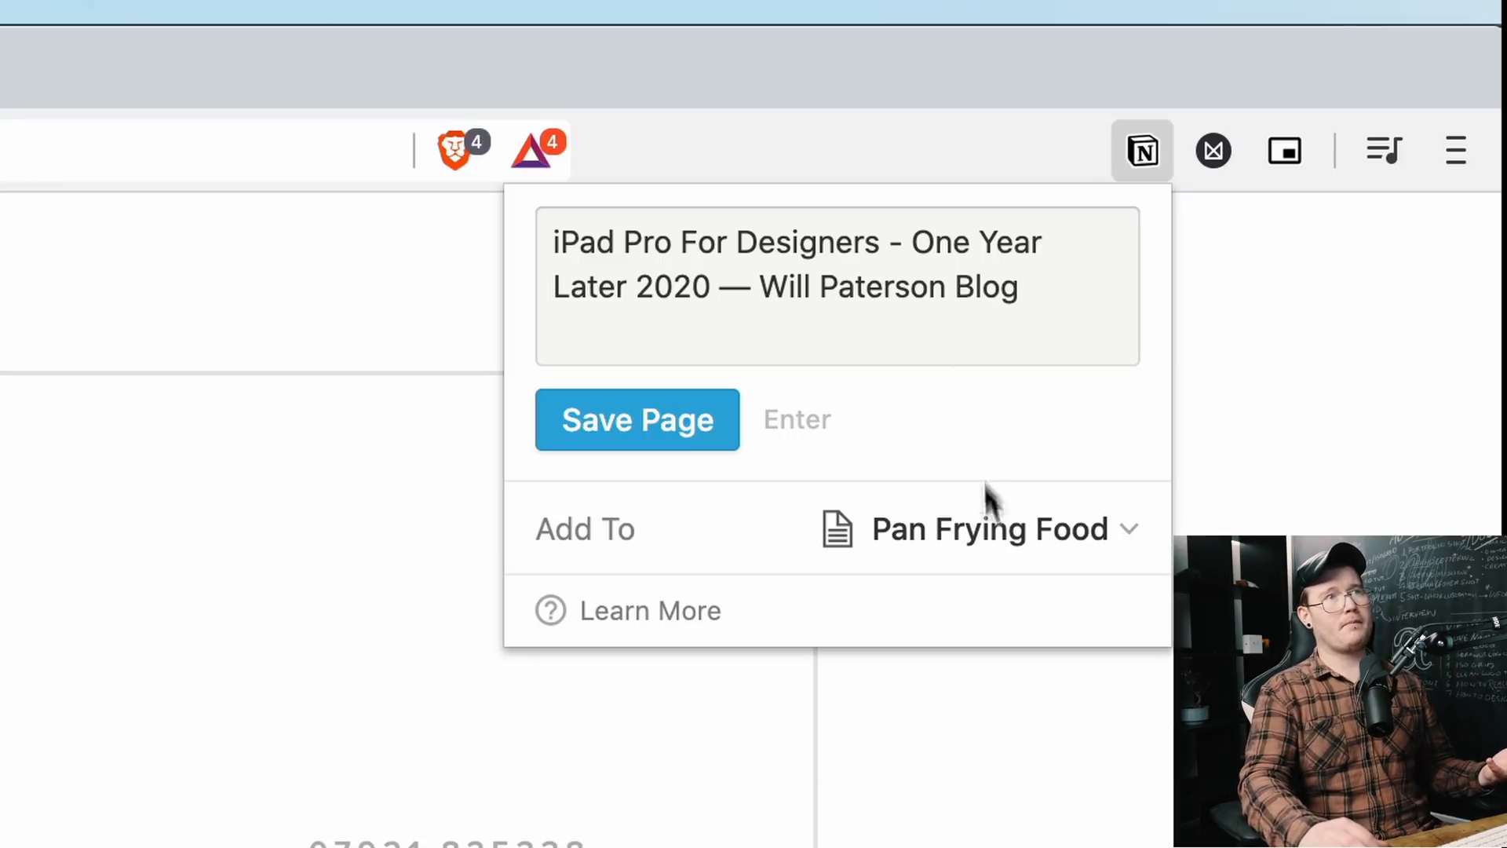
{"action": "left_click", "coordinate": [986, 529]}
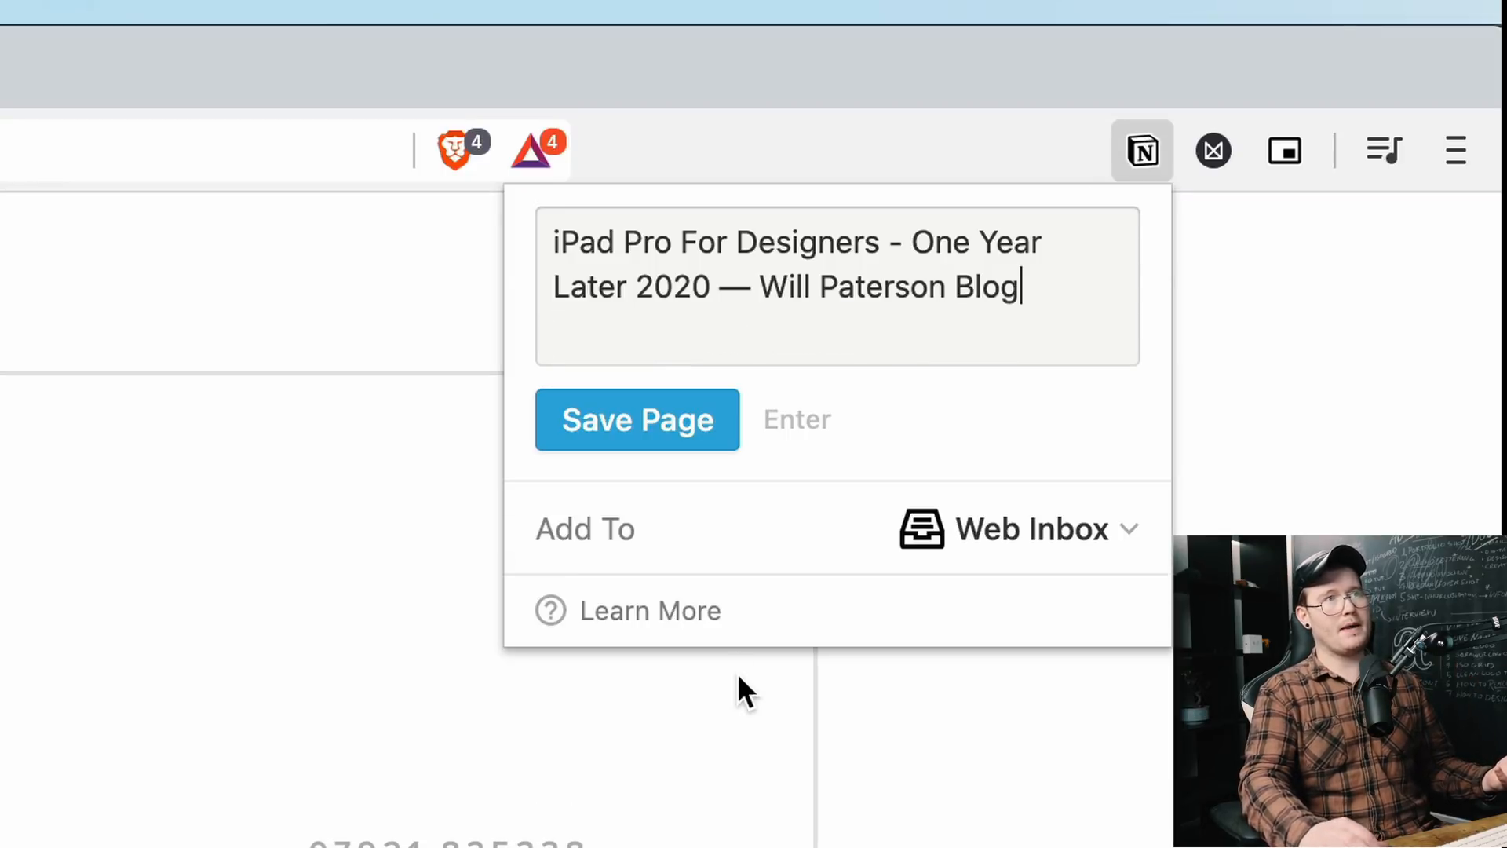
{"action": "left_click", "coordinate": [636, 419]}
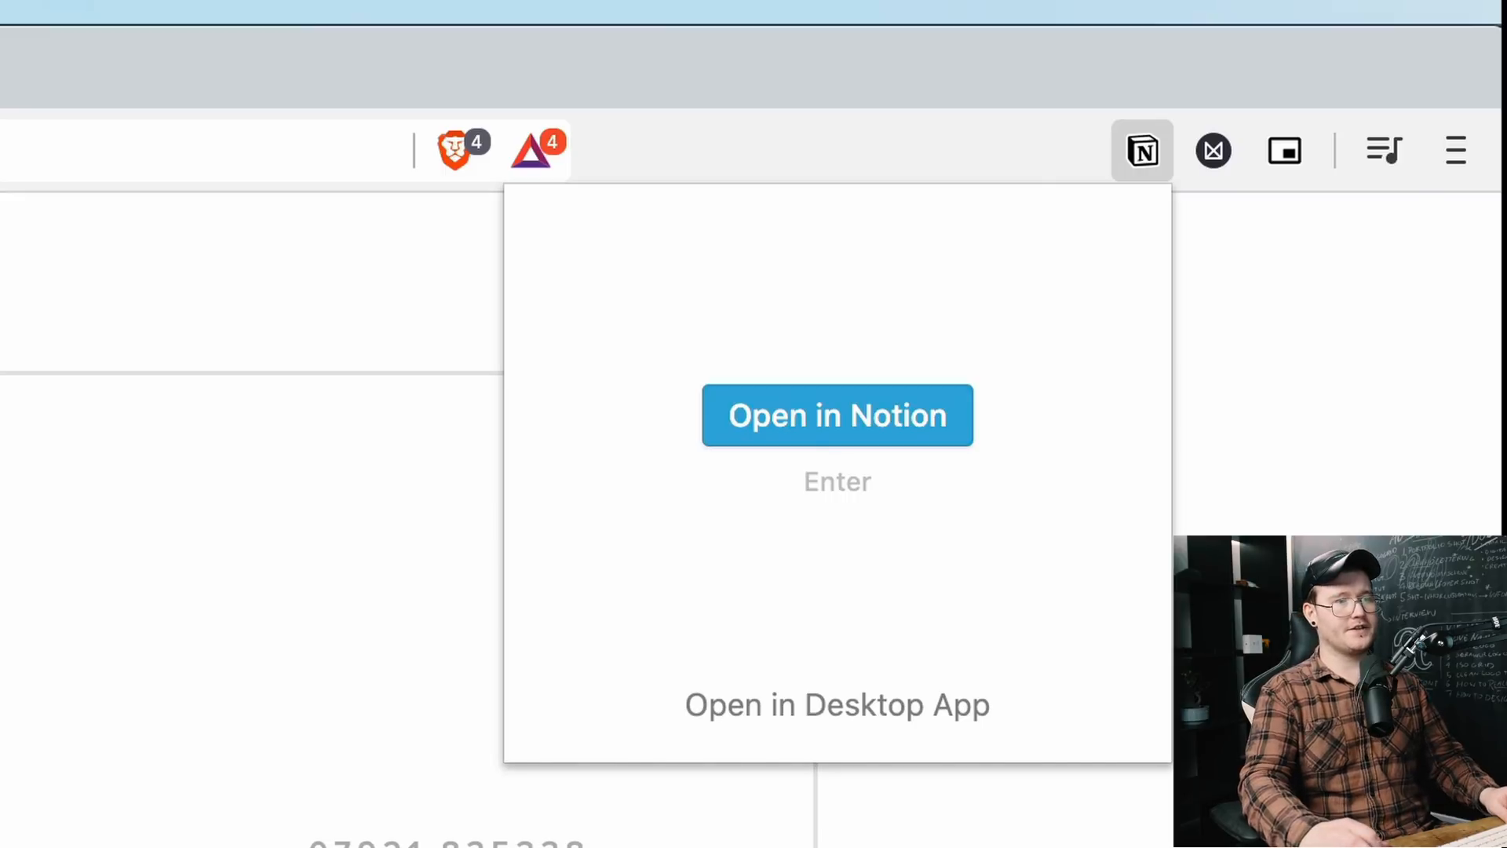
{"action": "left_click", "coordinate": [837, 414]}
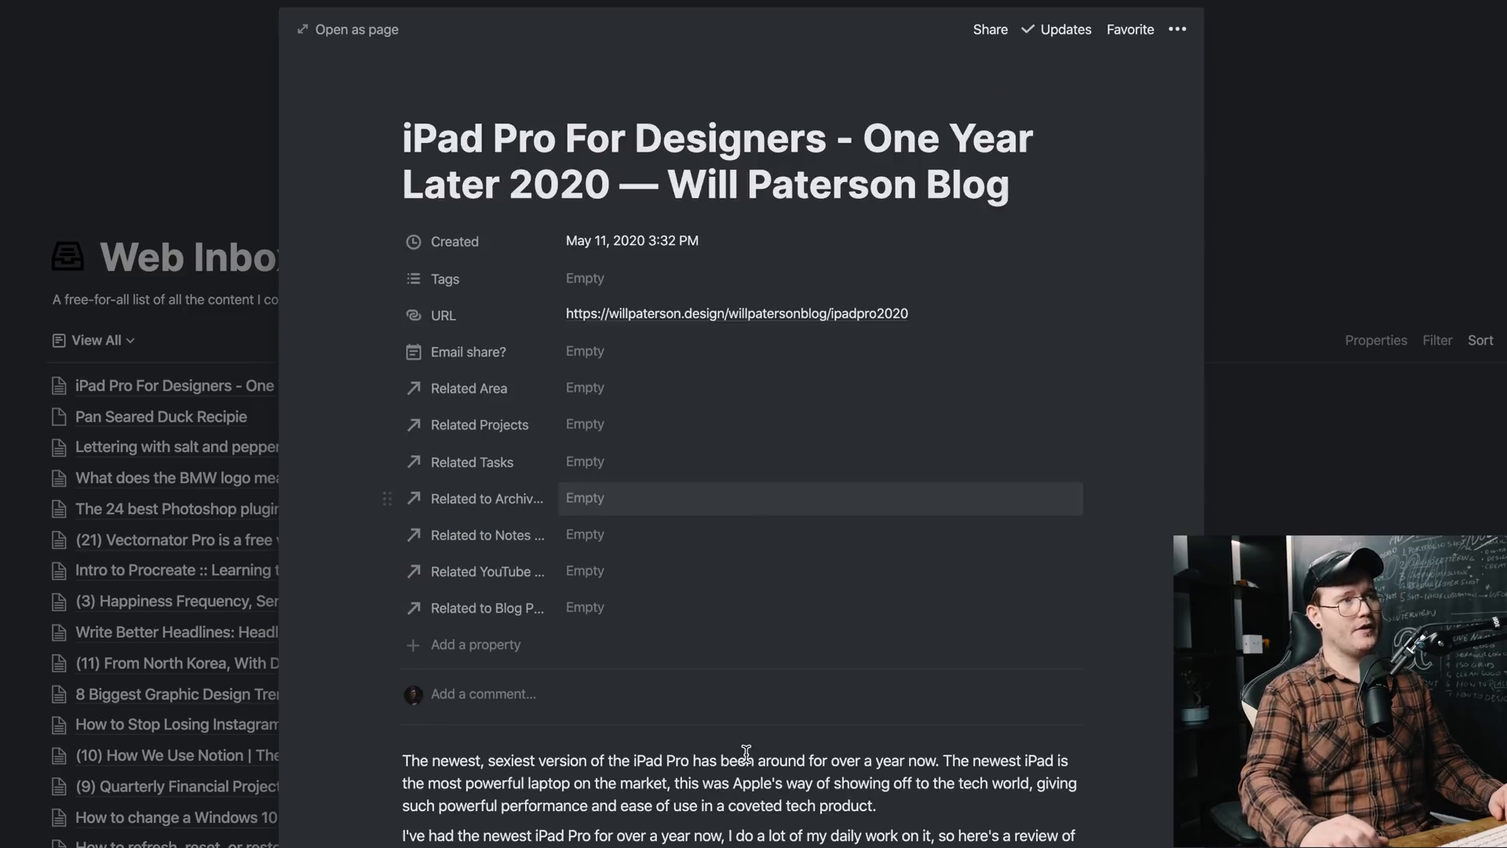
{"action": "scroll", "scroll_direction": "down", "scroll_amount": 3}
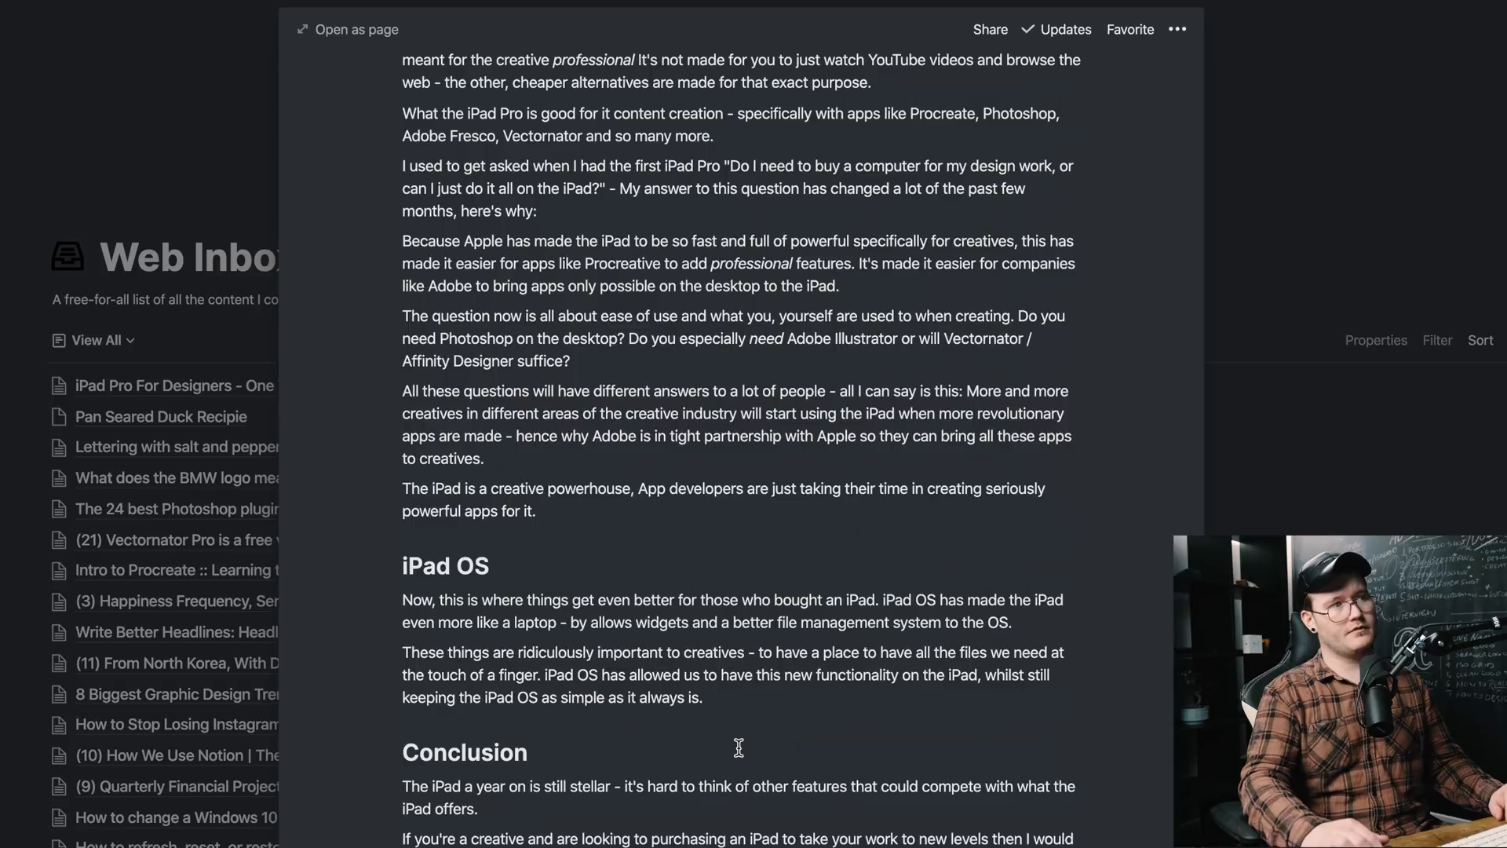
{"action": "scroll", "scroll_direction": "up", "scroll_amount": 3}
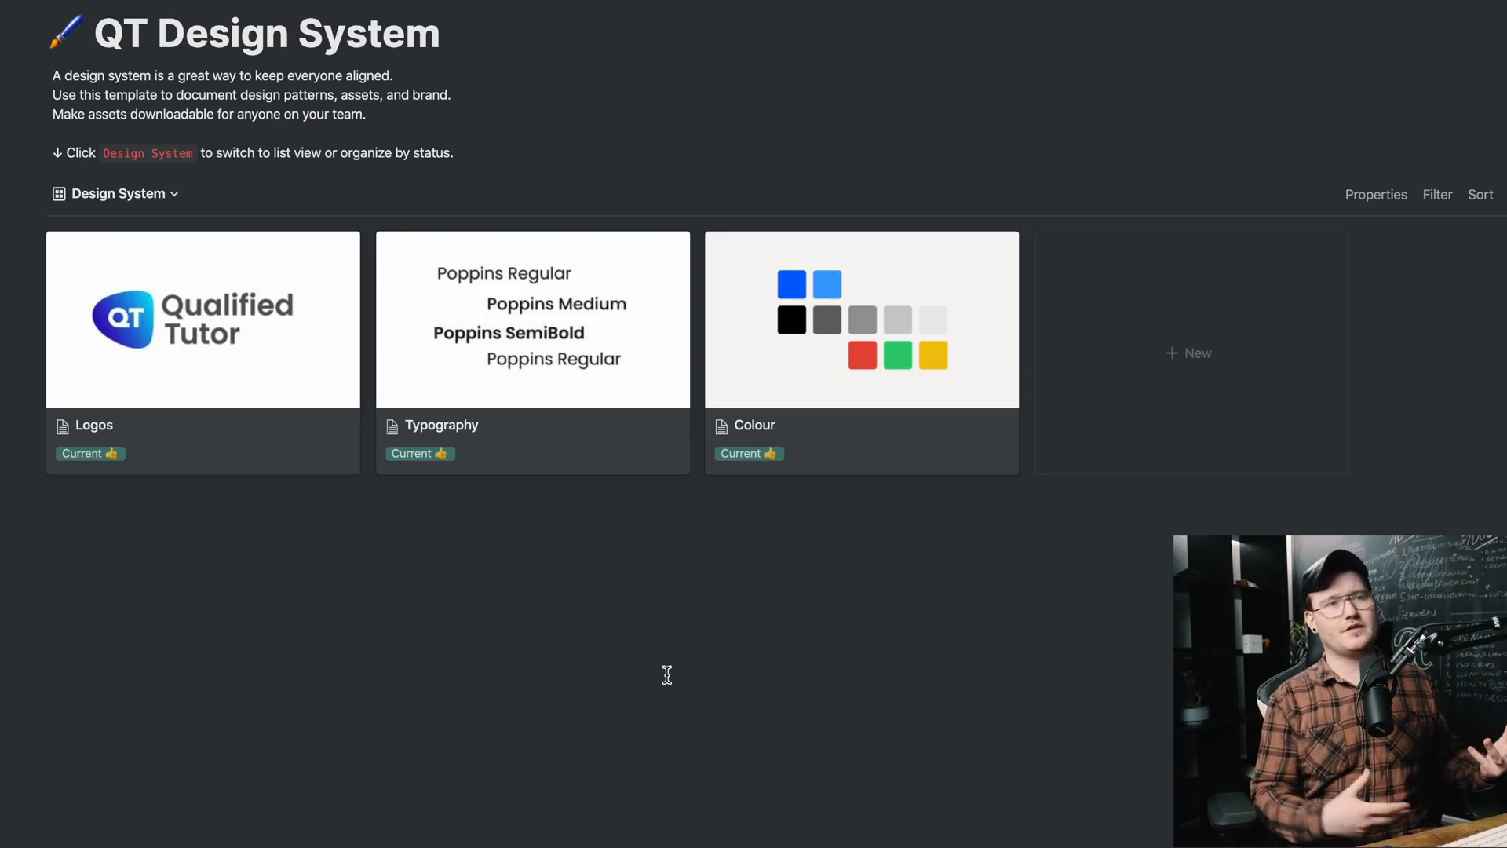
{"action": "mouse_move", "coordinate": [606, 641]}
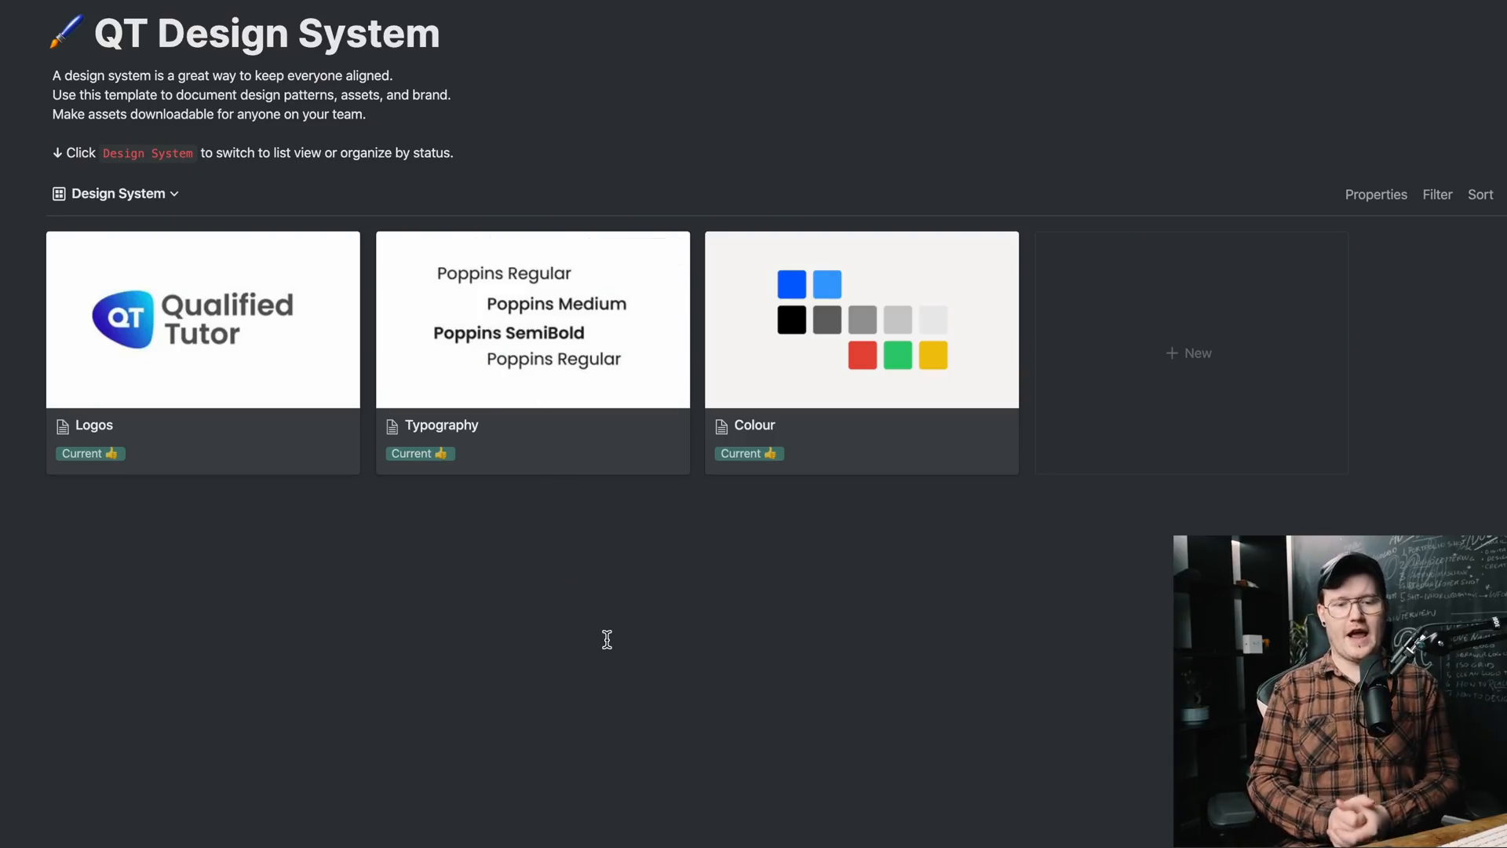